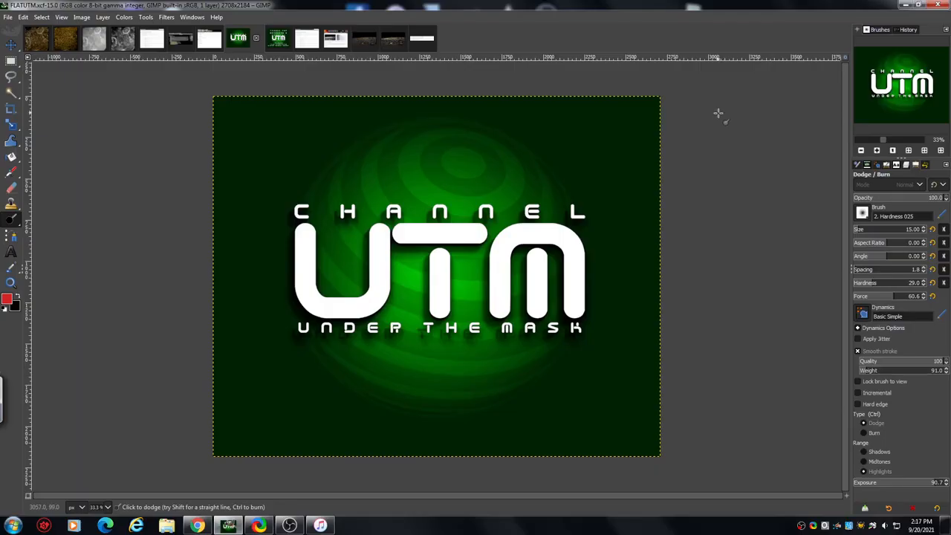
mouse_move(669, 82)
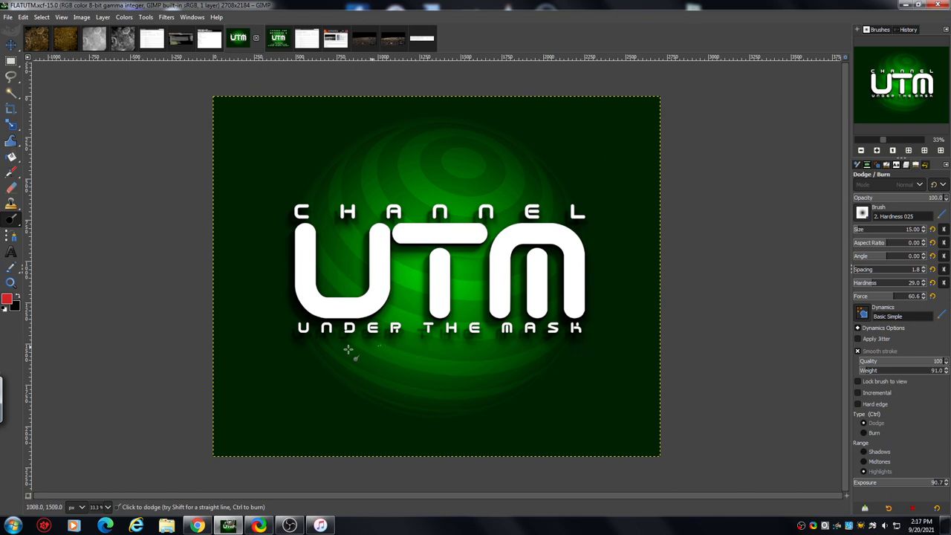
mouse_move(145, 306)
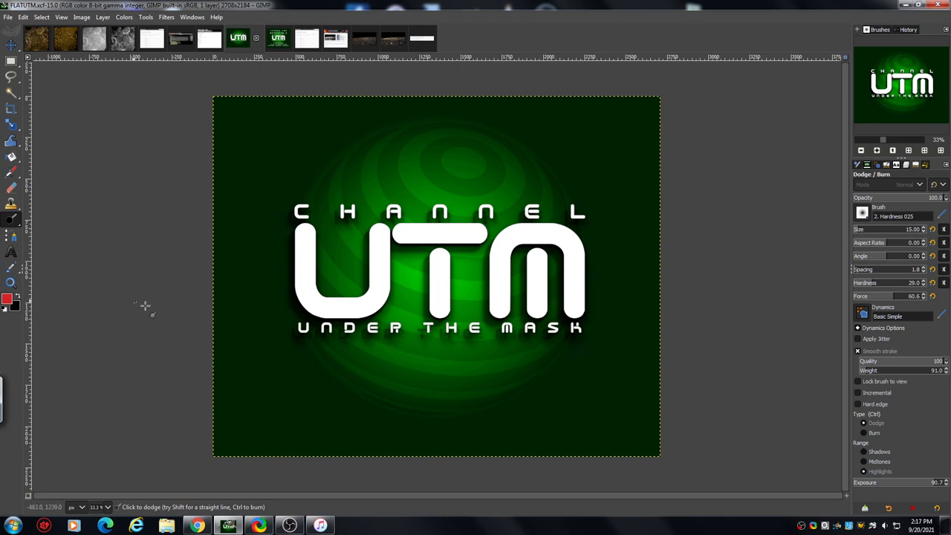
mouse_move(172, 216)
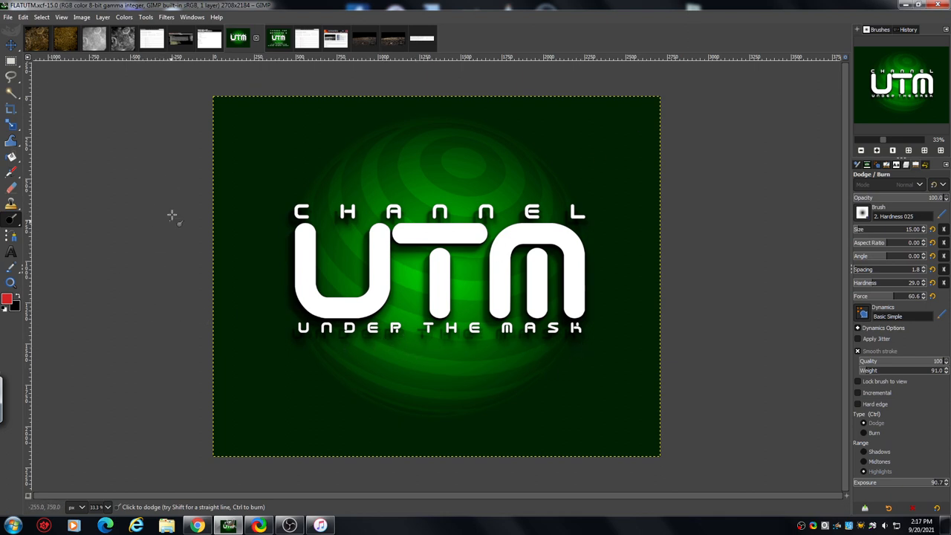
mouse_move(163, 189)
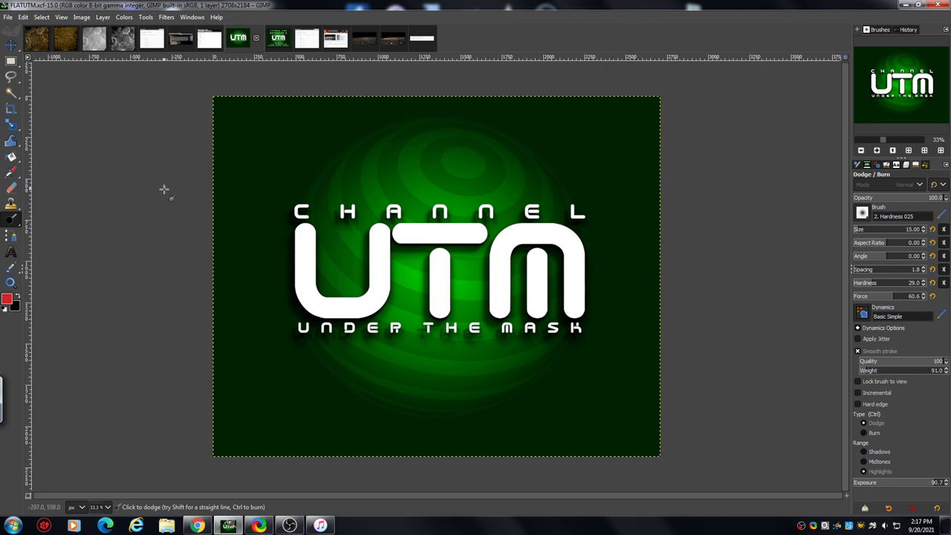
mouse_move(164, 208)
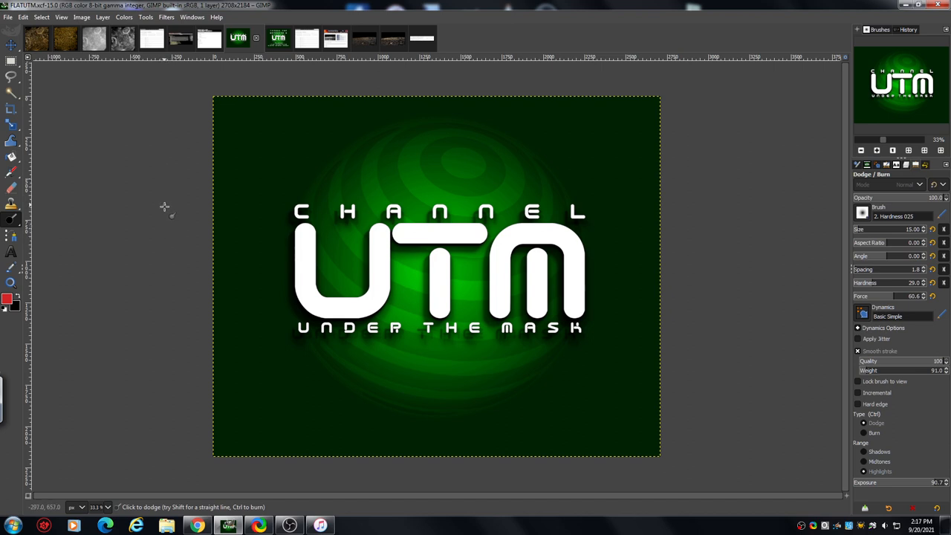
mouse_move(170, 180)
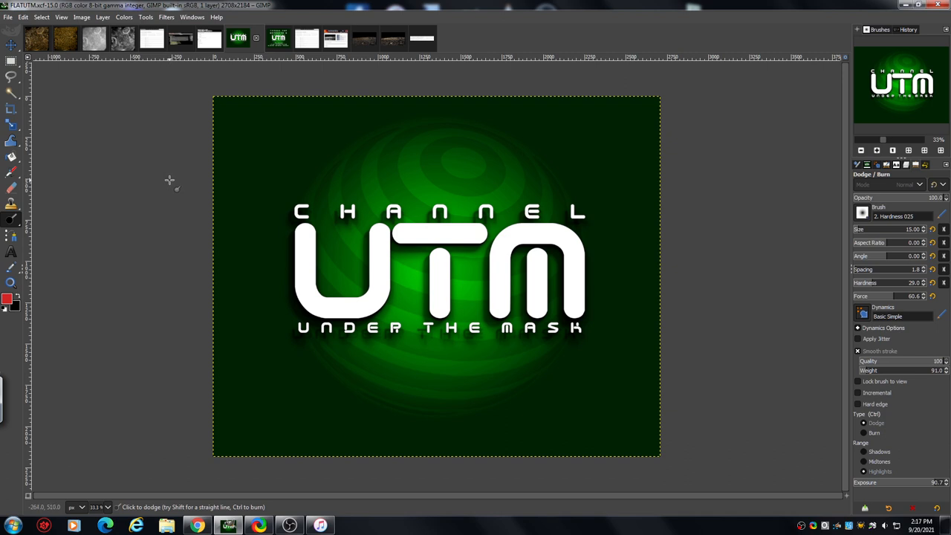
mouse_move(164, 215)
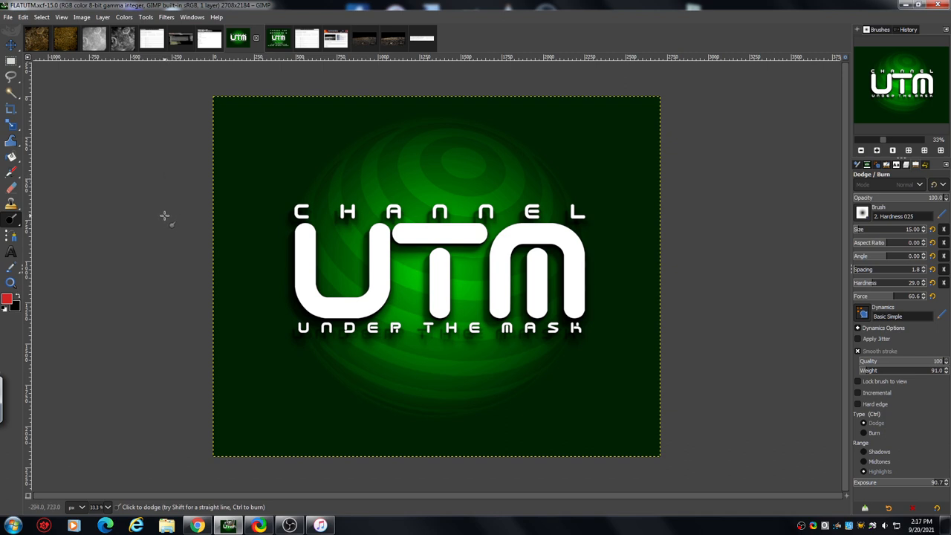
mouse_move(163, 212)
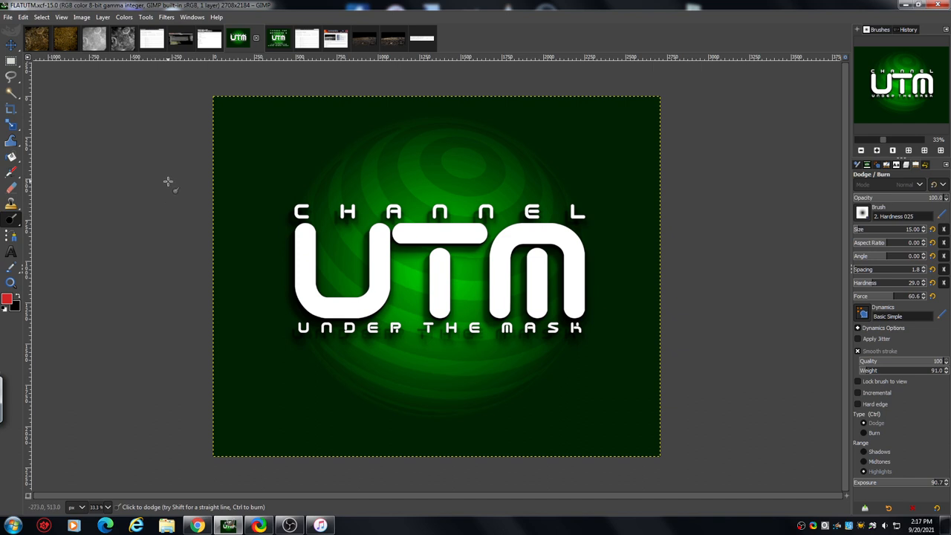
mouse_move(172, 243)
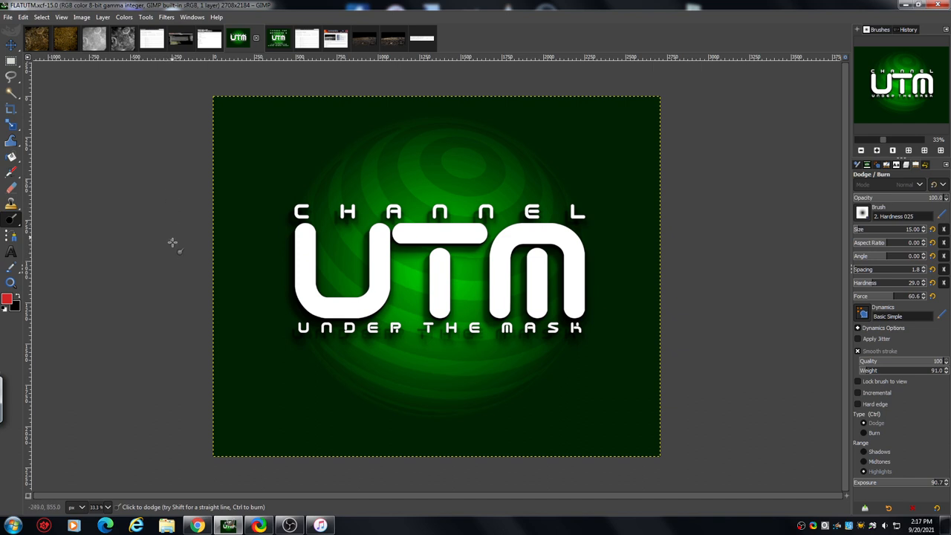
mouse_move(156, 323)
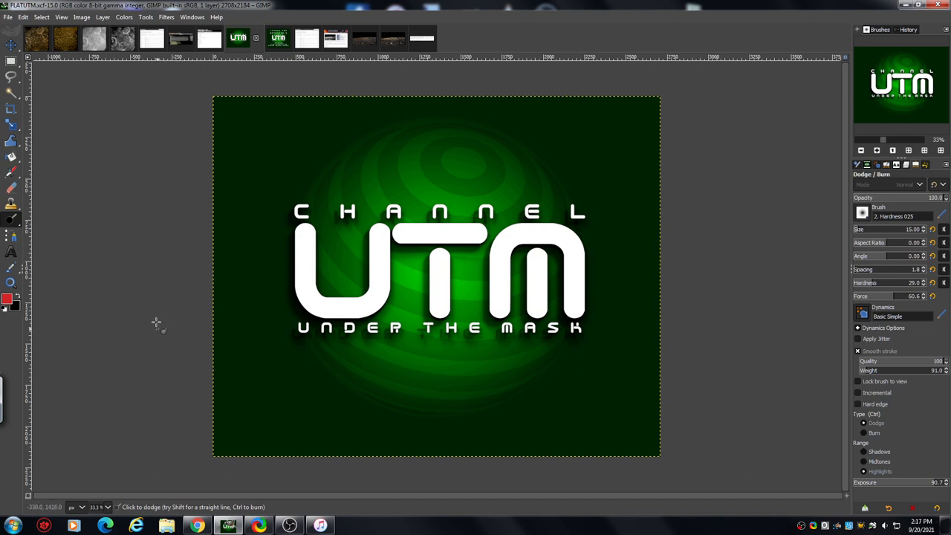
mouse_move(186, 412)
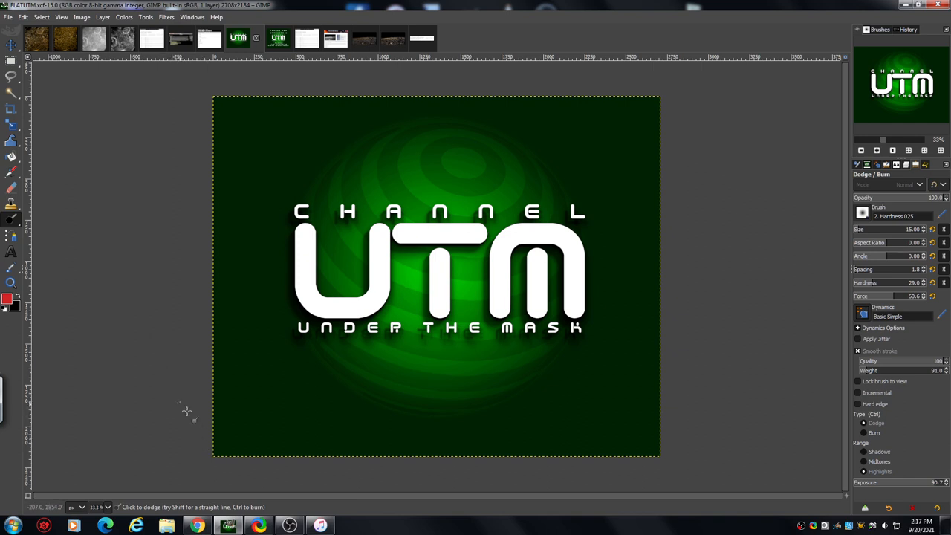
mouse_move(210, 104)
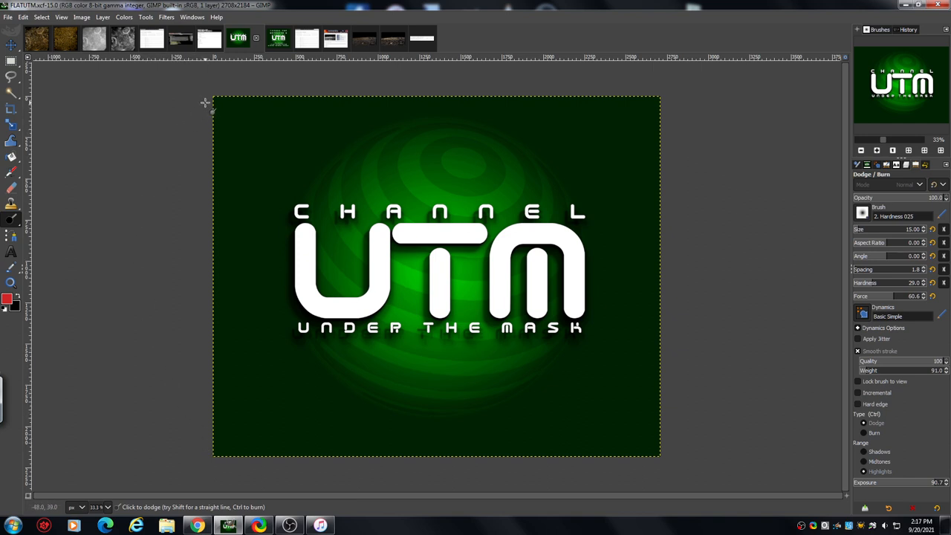
mouse_move(182, 405)
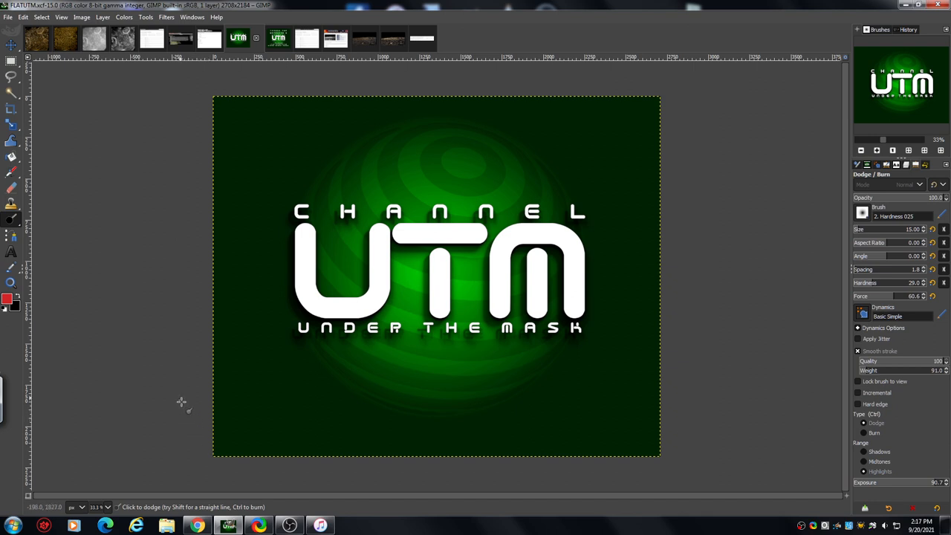
mouse_move(170, 228)
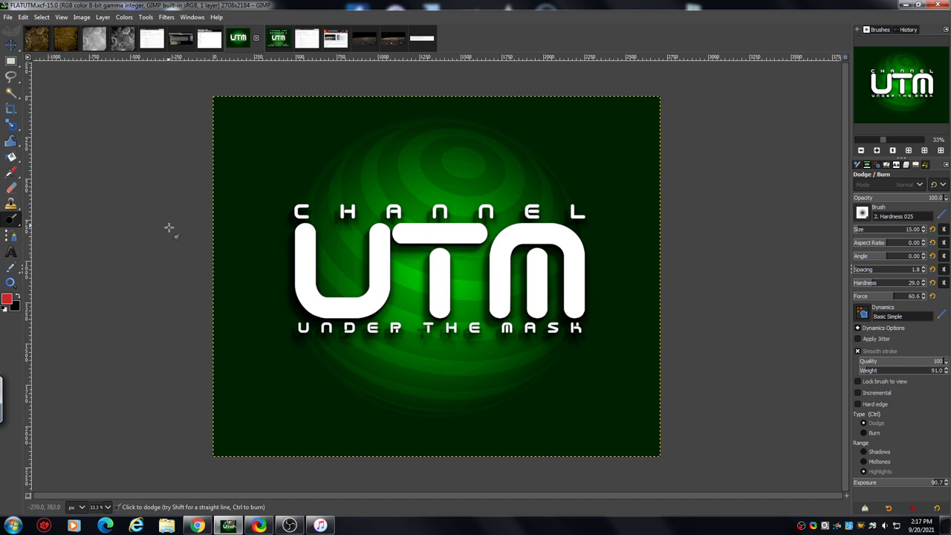
mouse_move(173, 228)
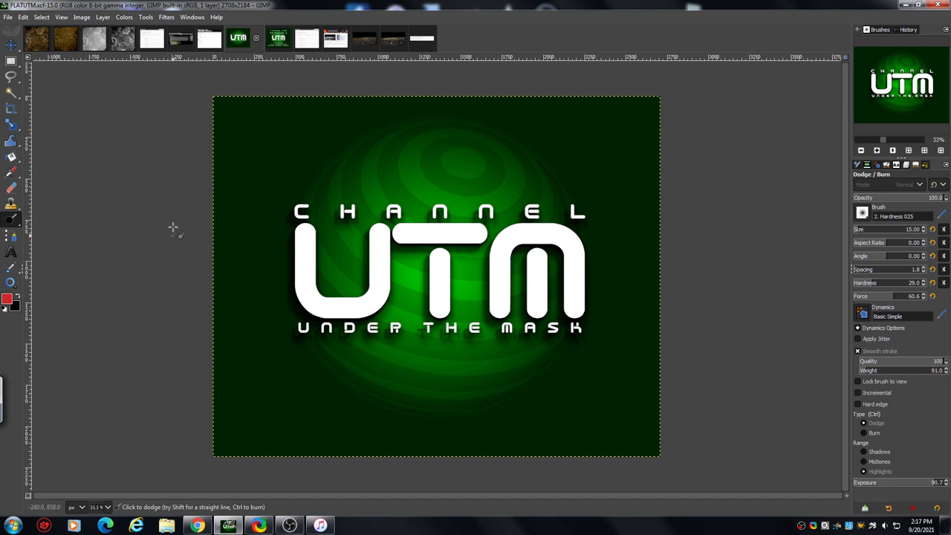
mouse_move(136, 160)
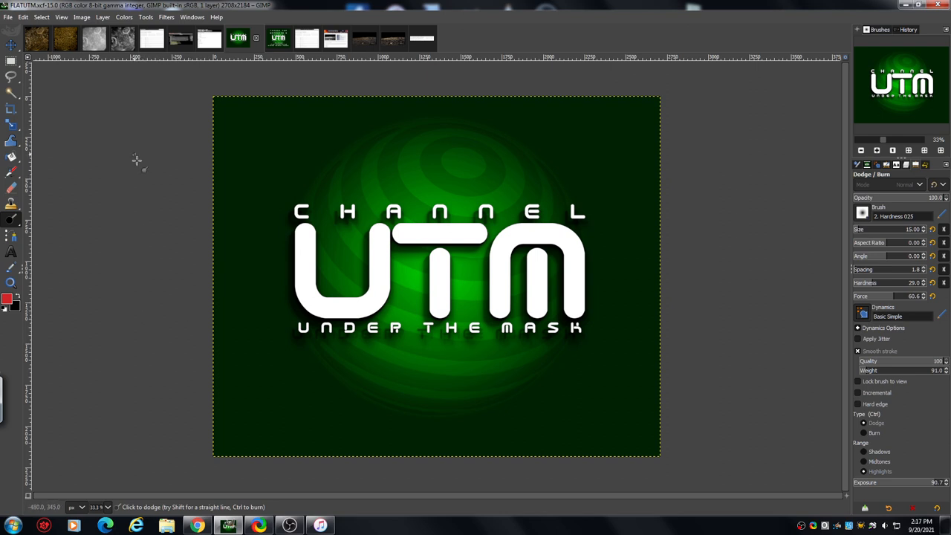
mouse_move(112, 104)
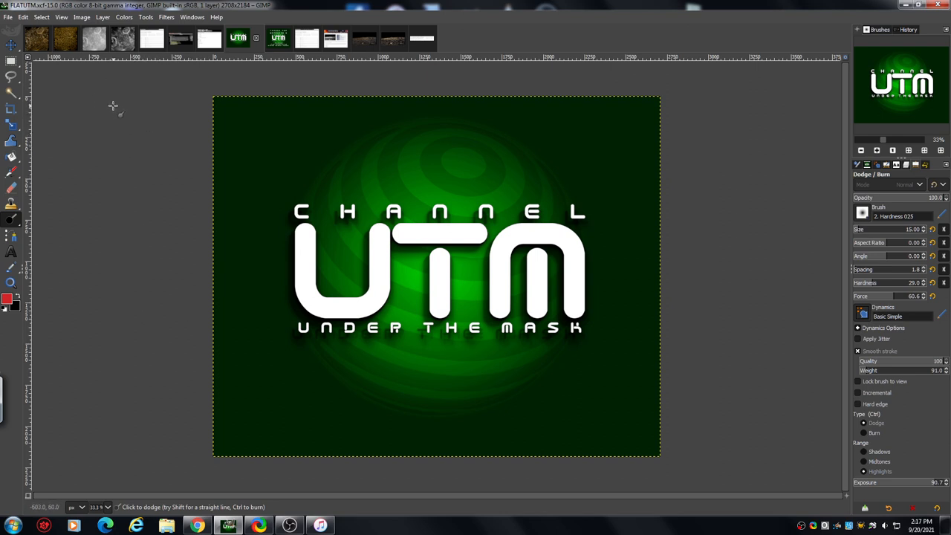
Switch to the grayscale Apollo 10 crater image tab
click(93, 39)
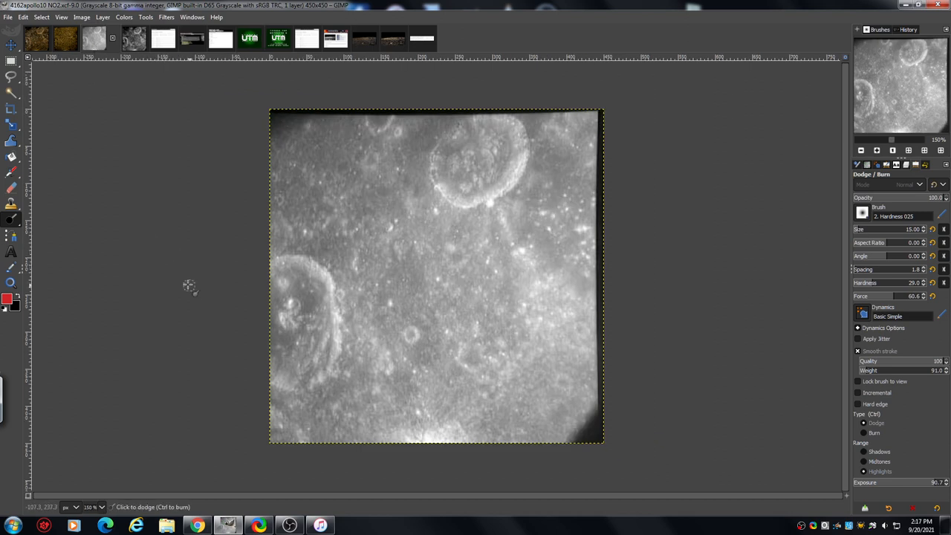
mouse_move(212, 300)
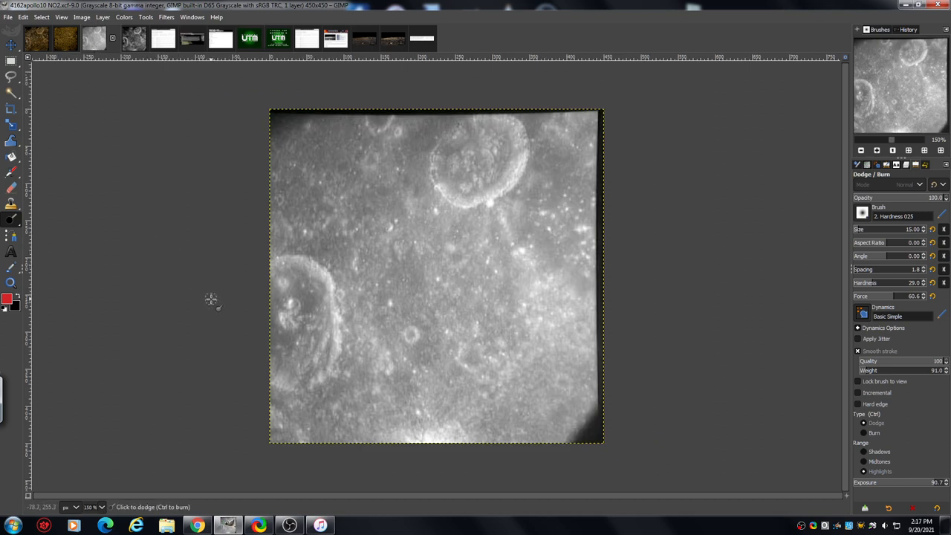
mouse_move(229, 283)
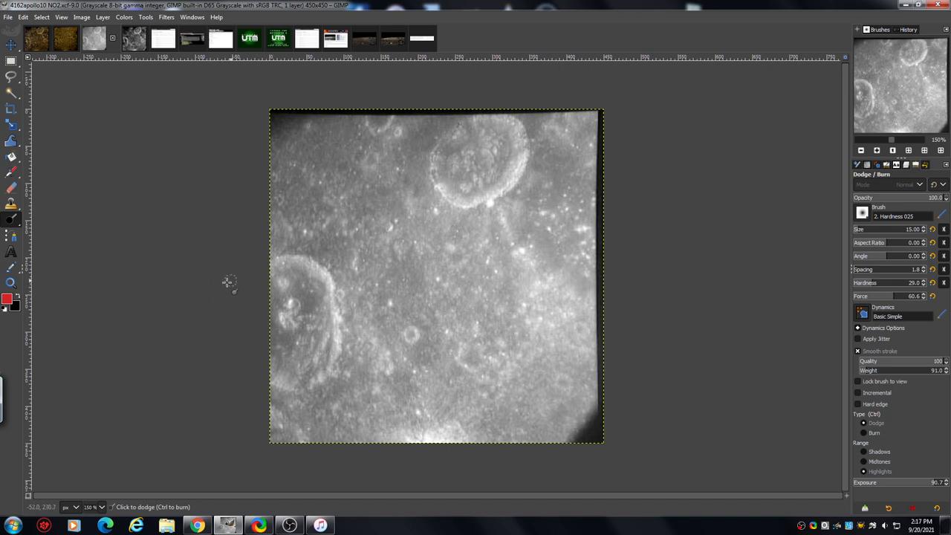
mouse_move(311, 266)
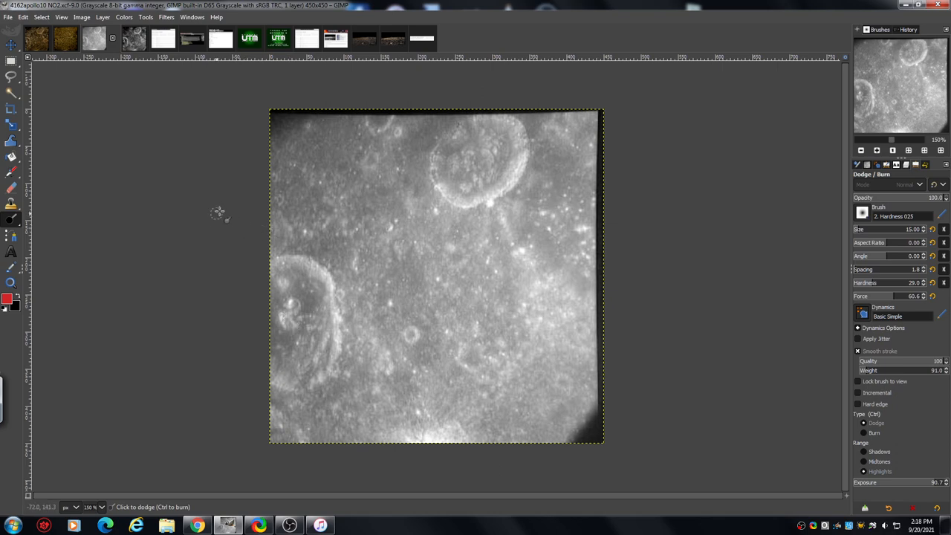
mouse_move(200, 235)
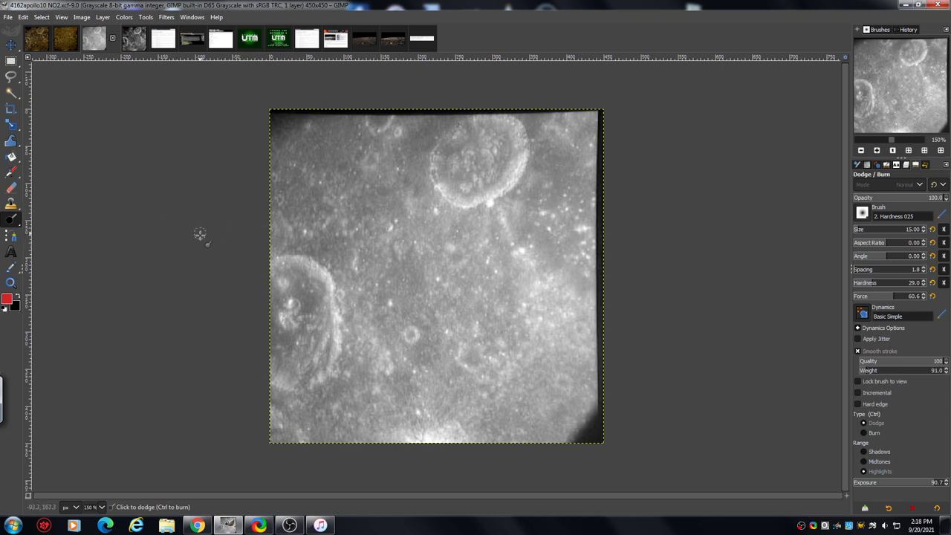
mouse_move(223, 220)
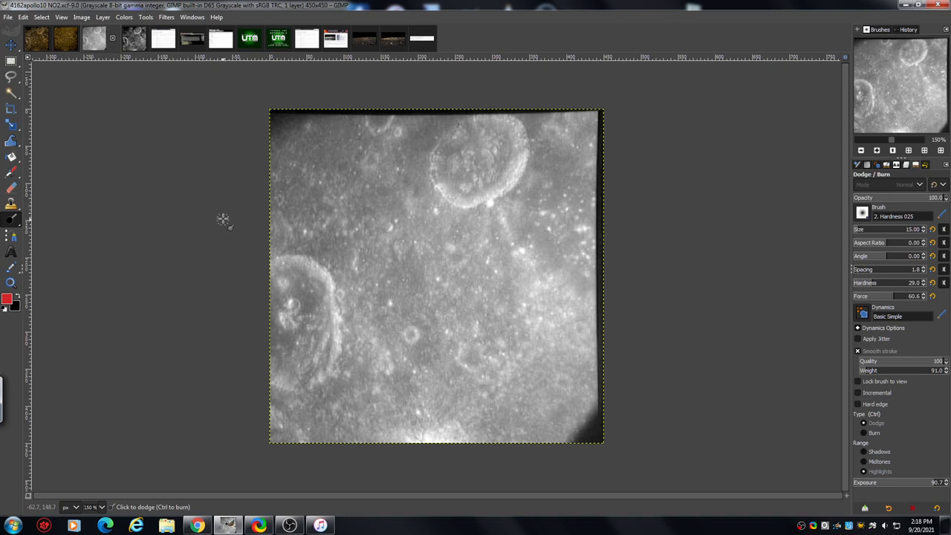
mouse_move(229, 237)
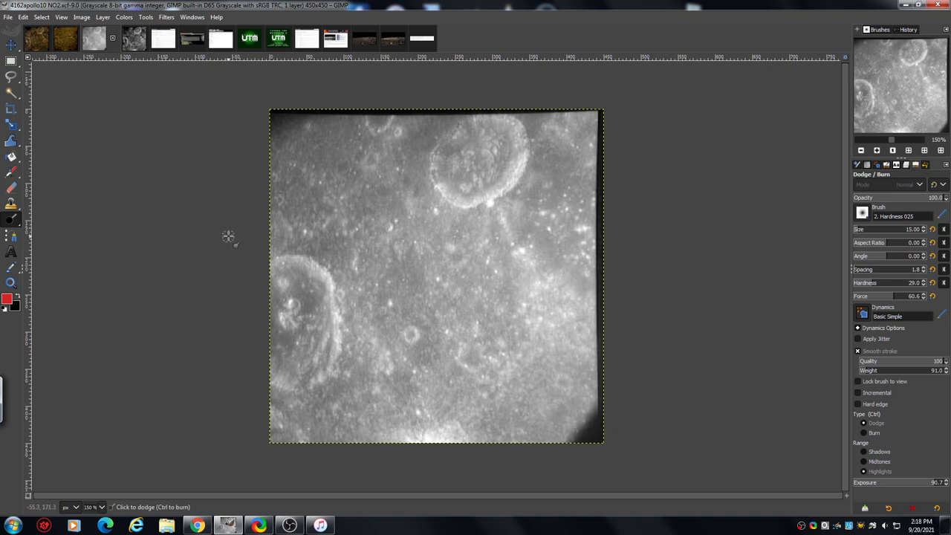
mouse_move(576, 141)
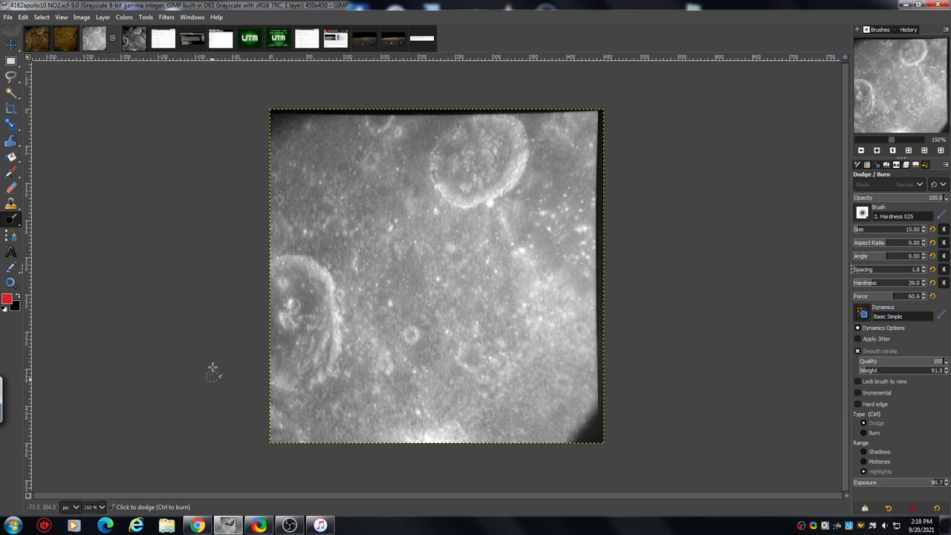
mouse_move(208, 396)
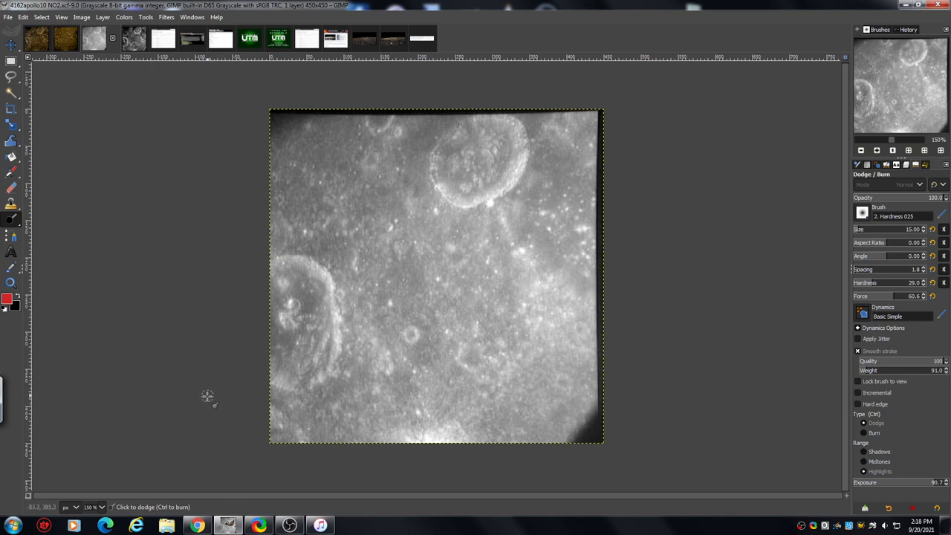
mouse_move(213, 329)
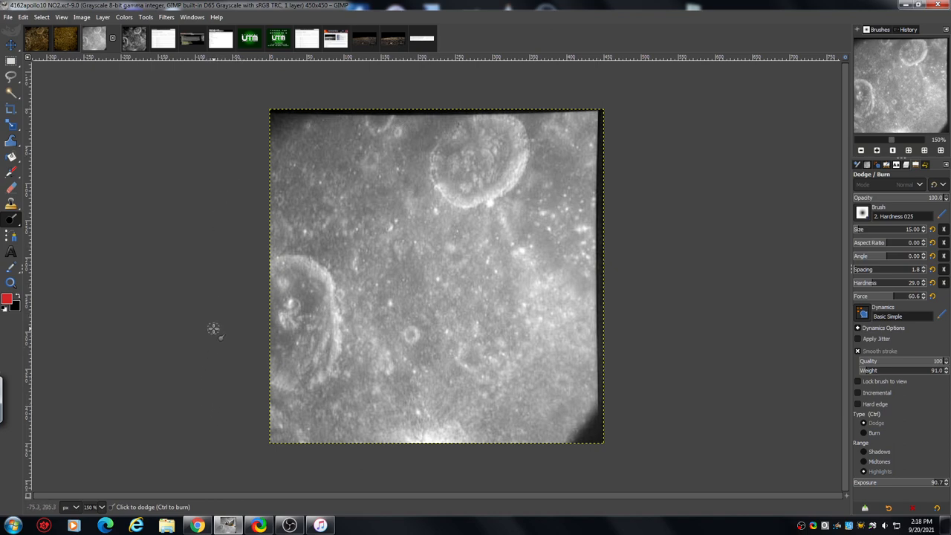
mouse_move(227, 273)
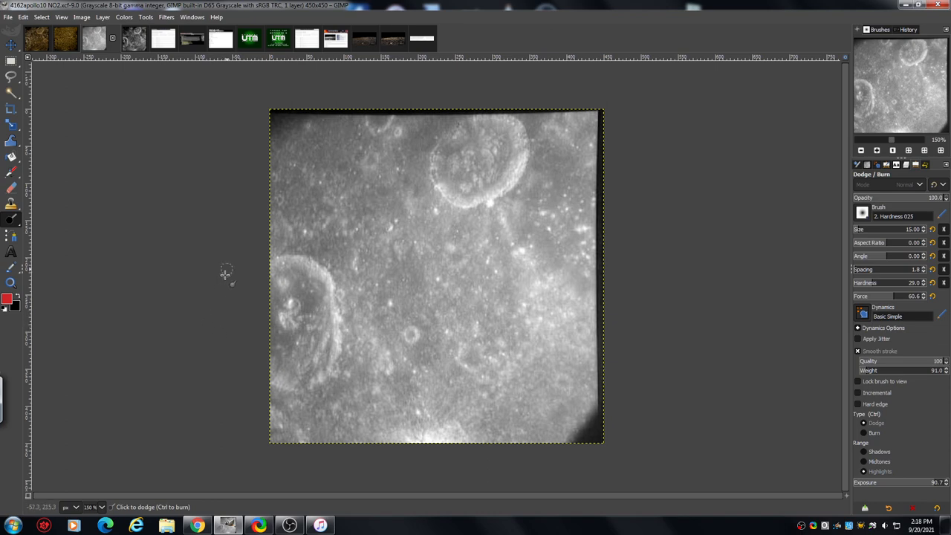
mouse_move(216, 286)
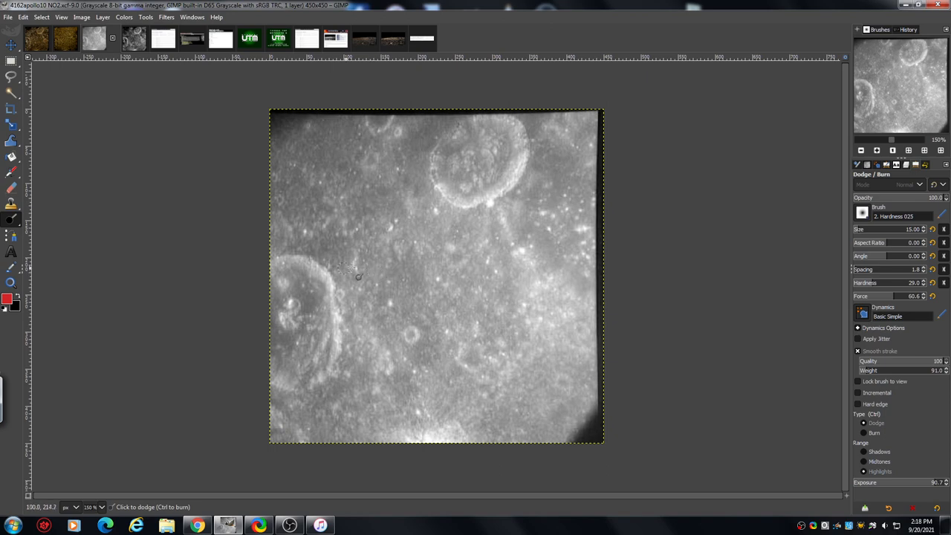
mouse_move(223, 274)
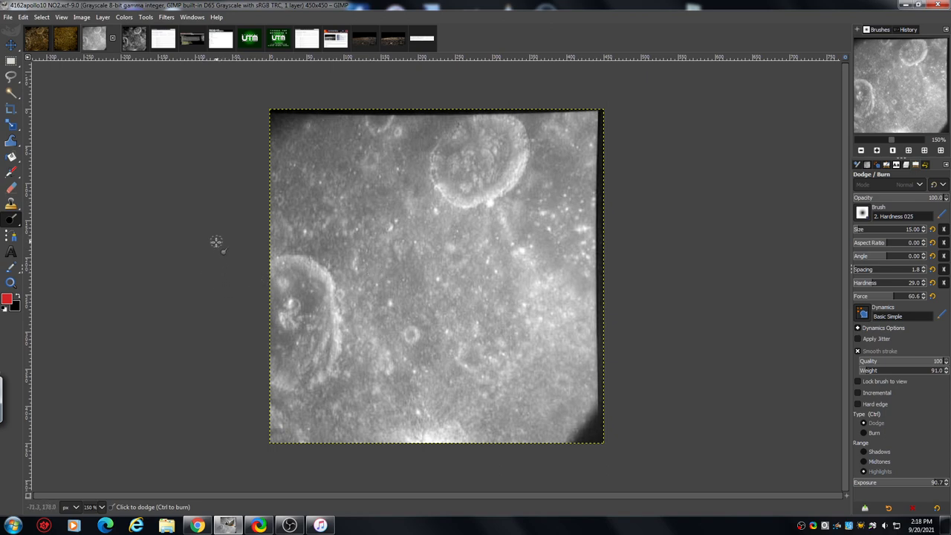
mouse_move(220, 251)
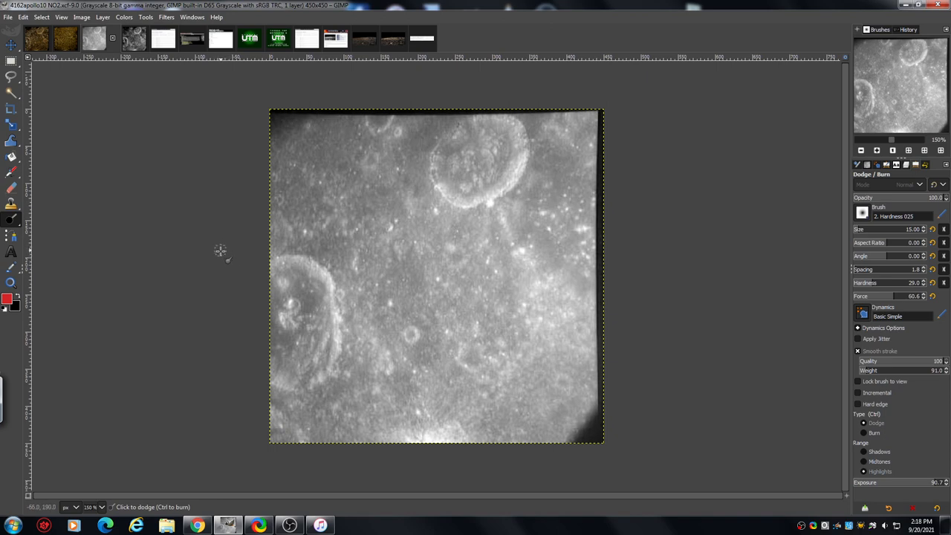
mouse_move(219, 246)
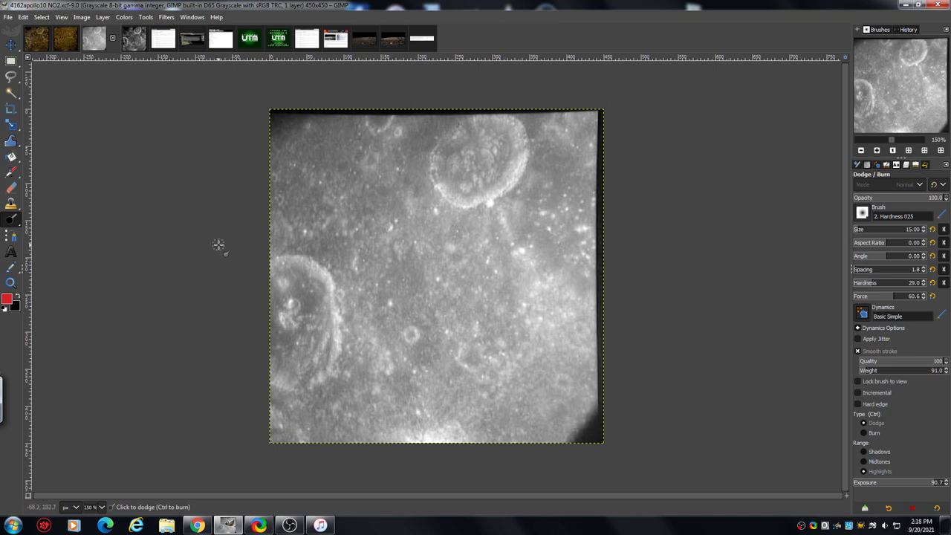
mouse_move(220, 124)
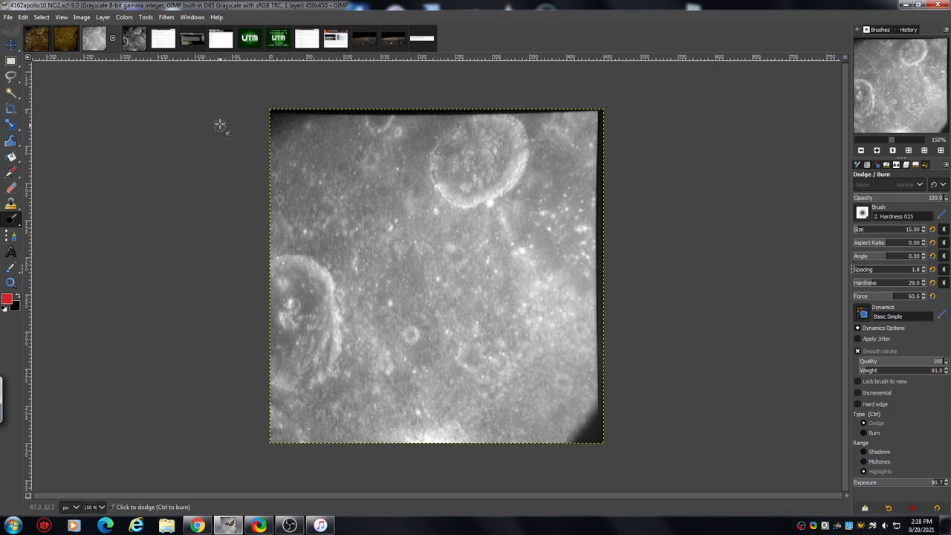
mouse_move(231, 84)
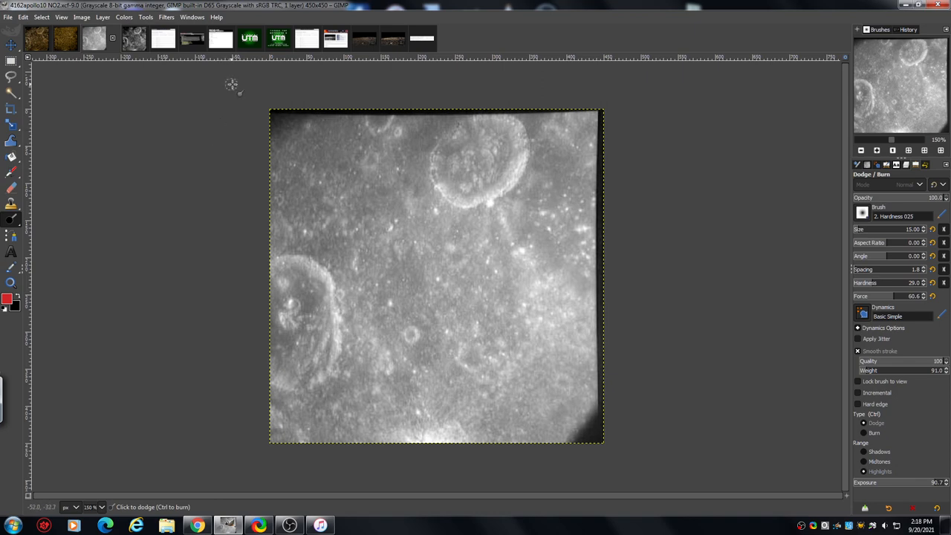
mouse_move(218, 102)
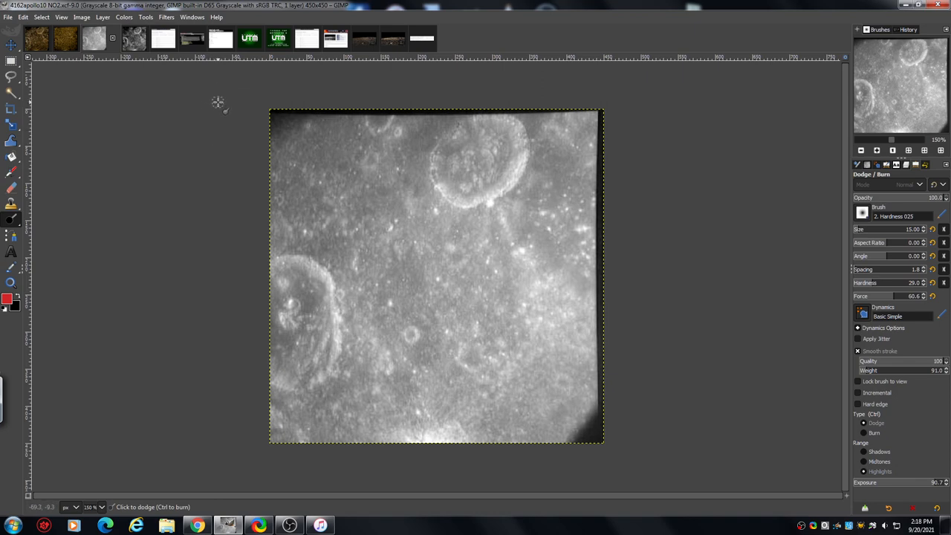
mouse_move(218, 103)
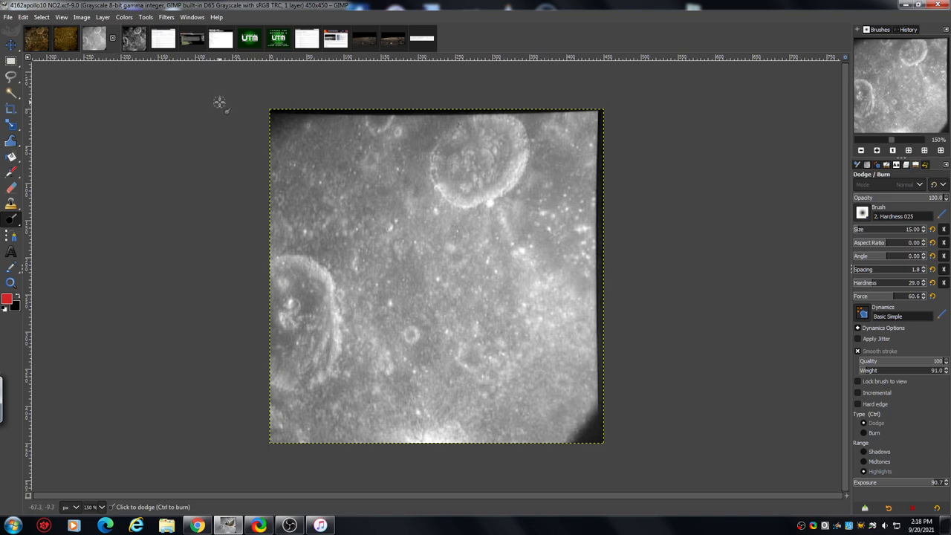
mouse_move(218, 119)
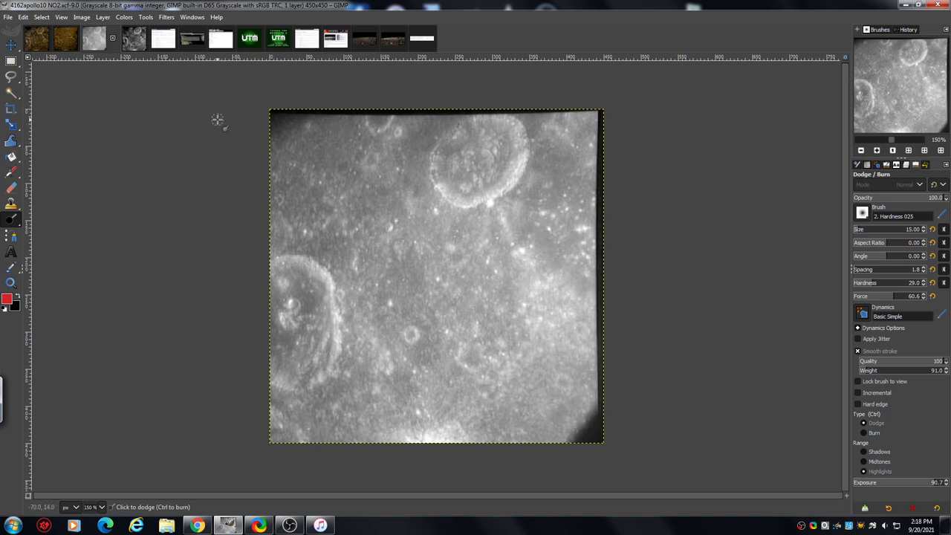
mouse_move(221, 104)
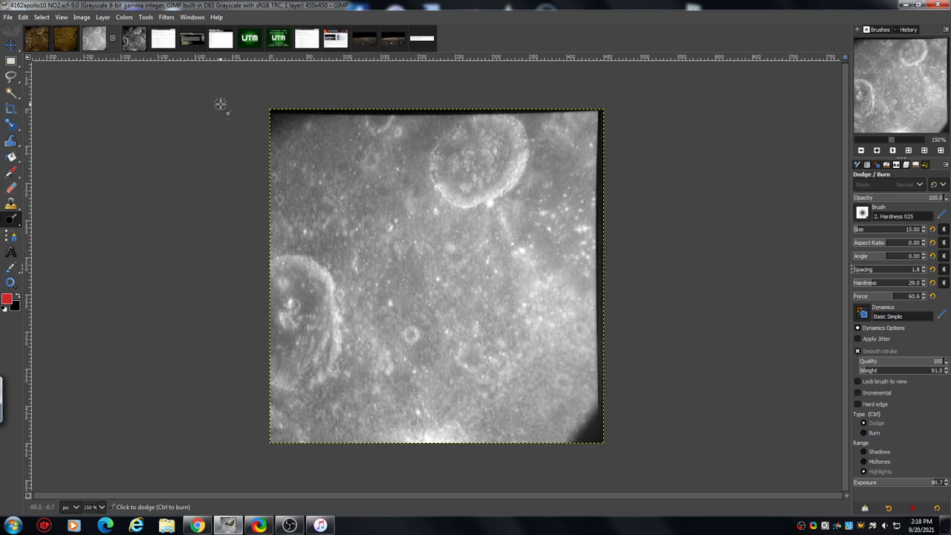
mouse_move(220, 103)
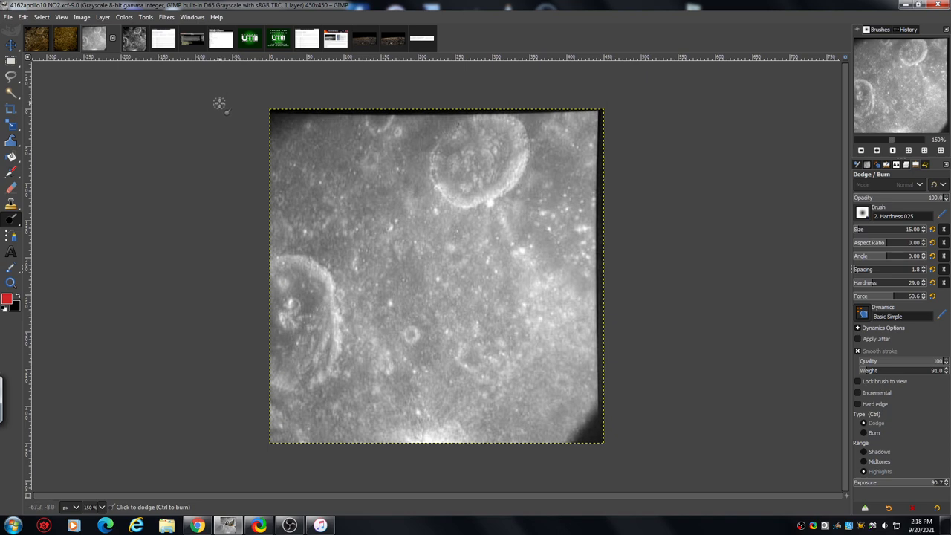
mouse_move(220, 102)
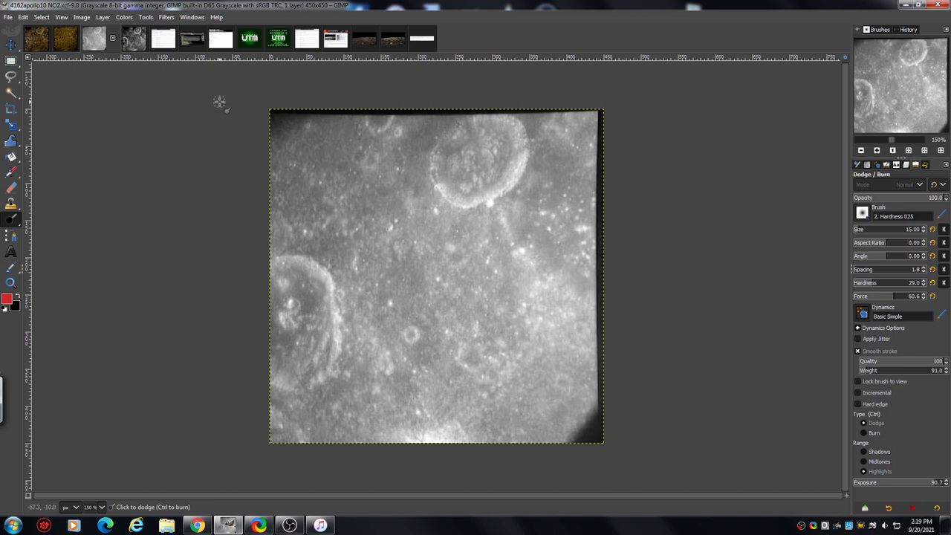
mouse_move(207, 127)
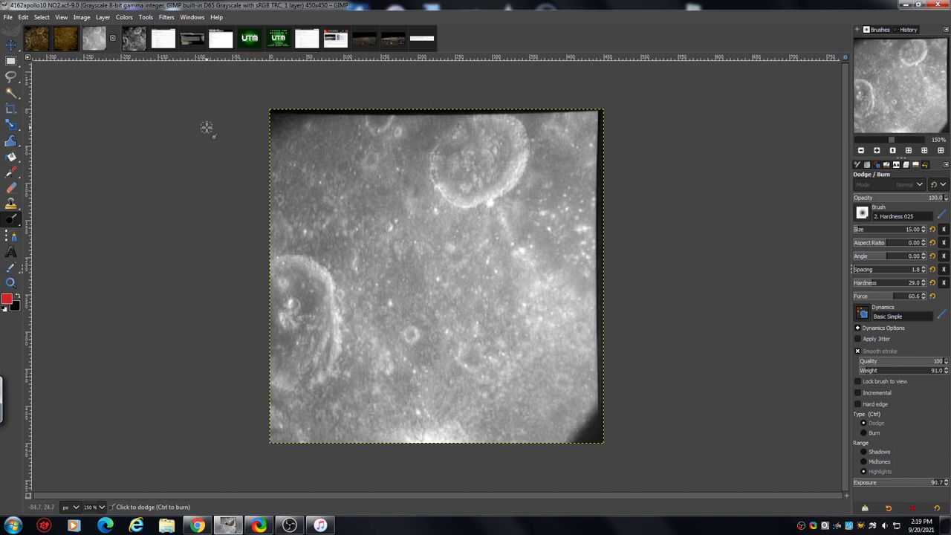
mouse_move(204, 119)
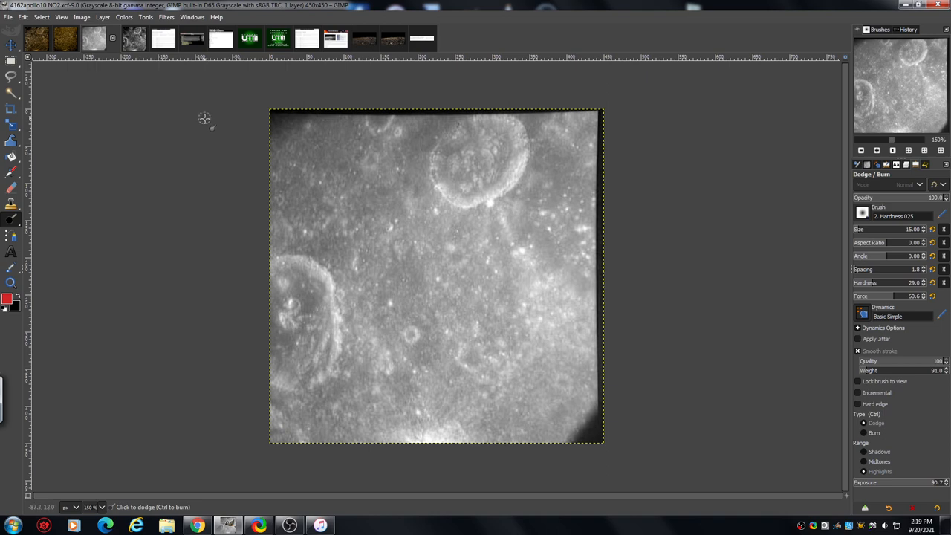
mouse_move(202, 106)
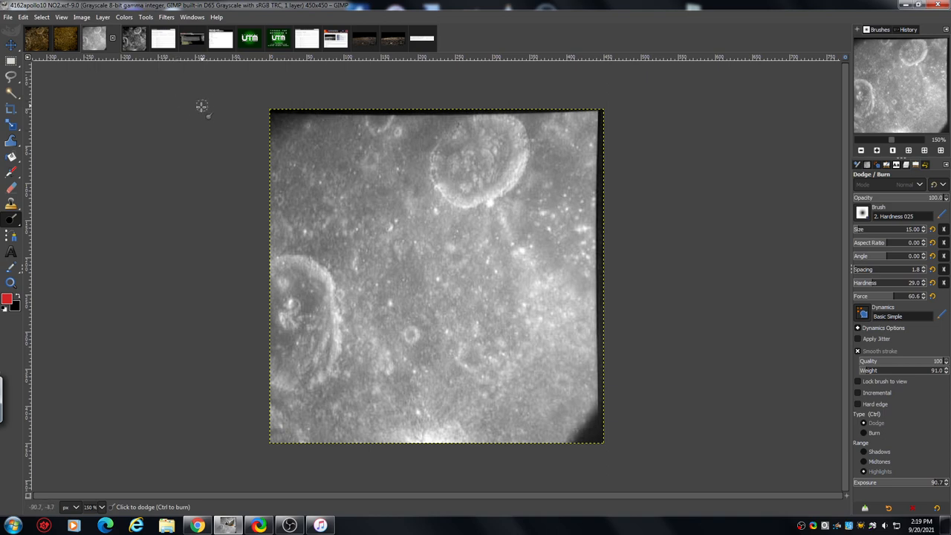
mouse_move(211, 80)
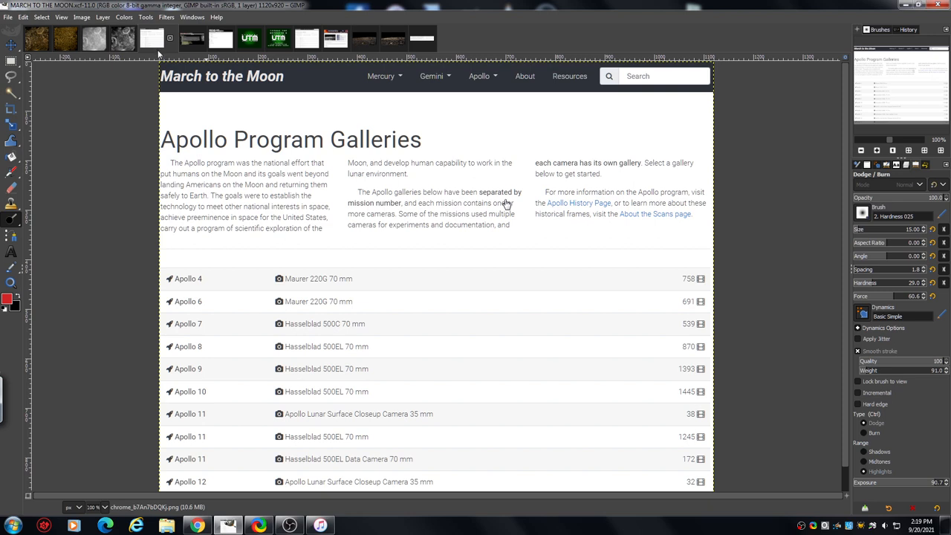
mouse_move(167, 141)
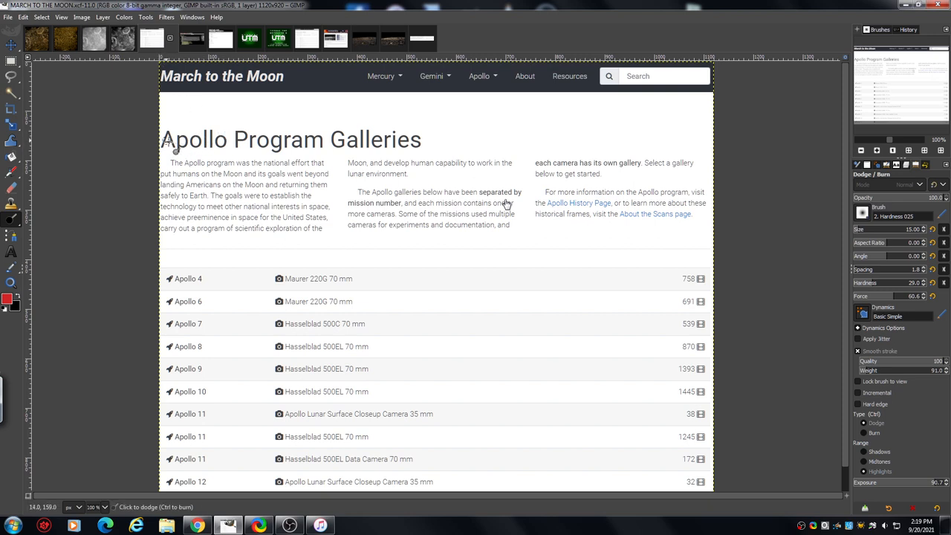
mouse_move(145, 141)
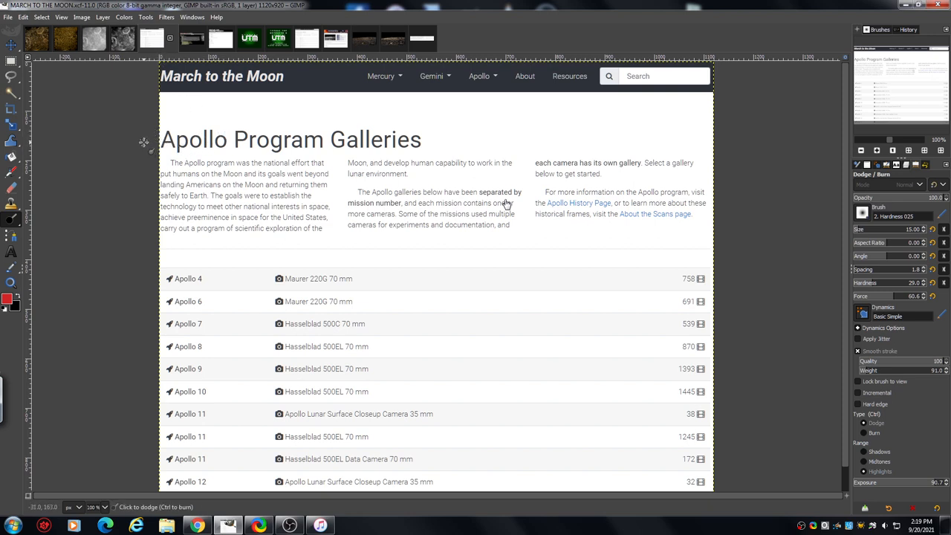
mouse_move(334, 297)
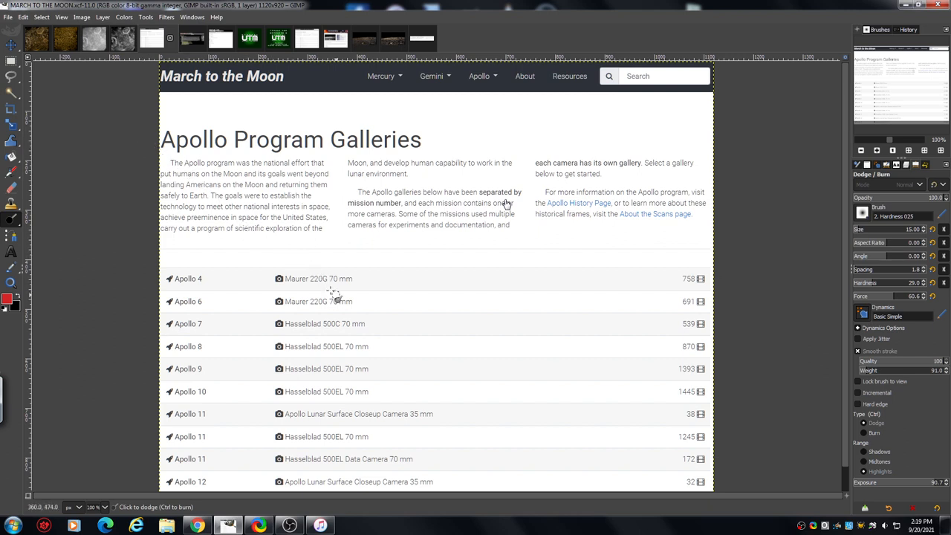
mouse_move(323, 398)
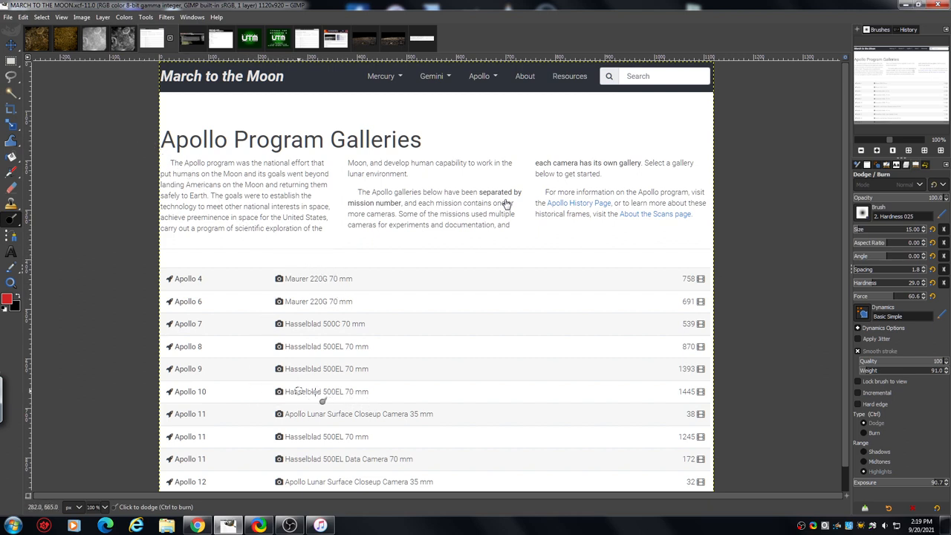
mouse_move(554, 391)
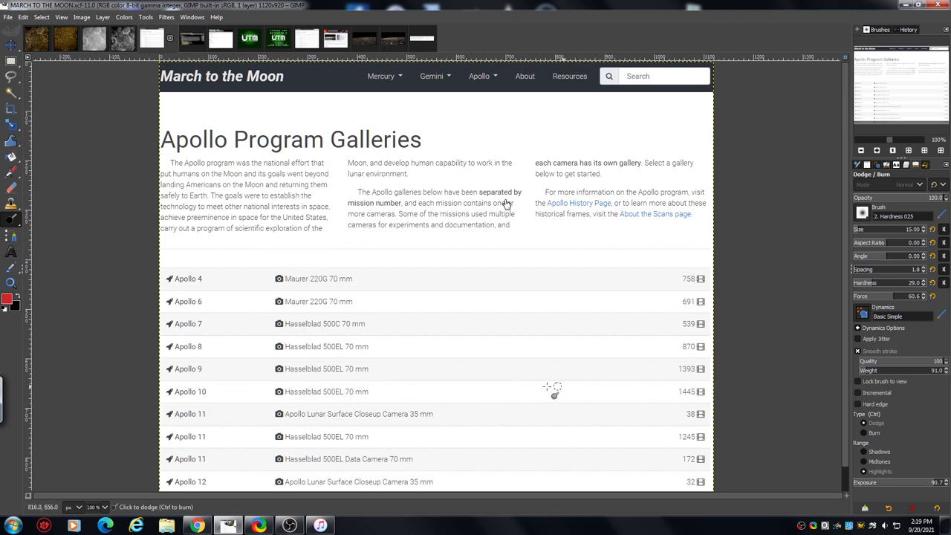
mouse_move(691, 407)
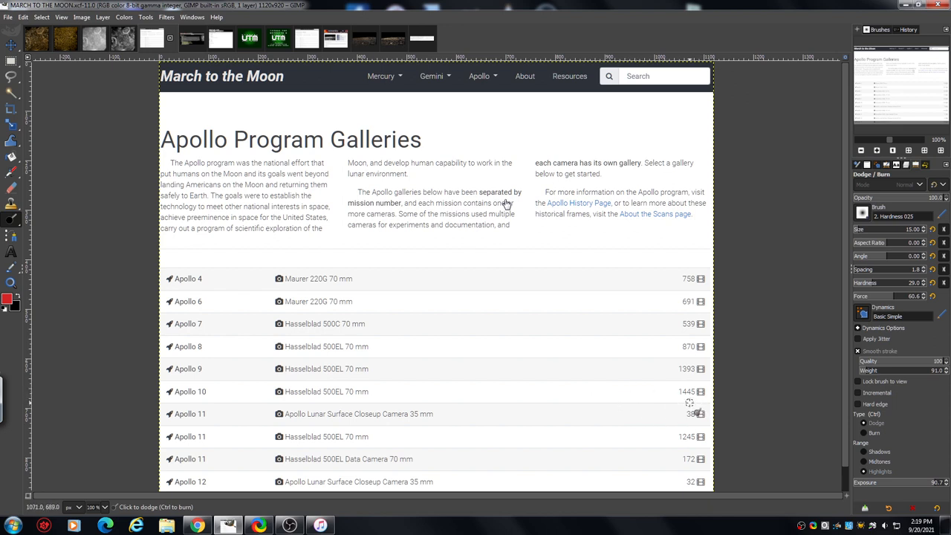
mouse_move(676, 407)
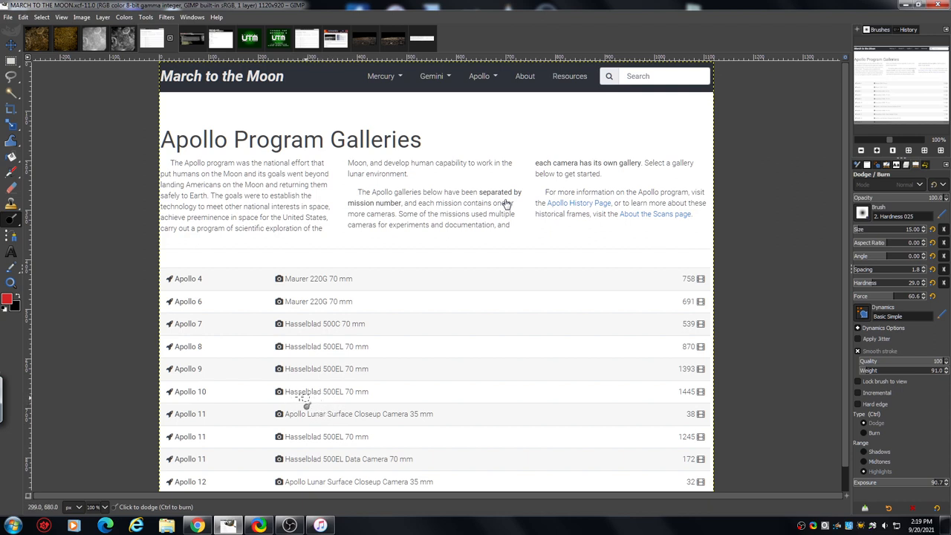
mouse_move(301, 404)
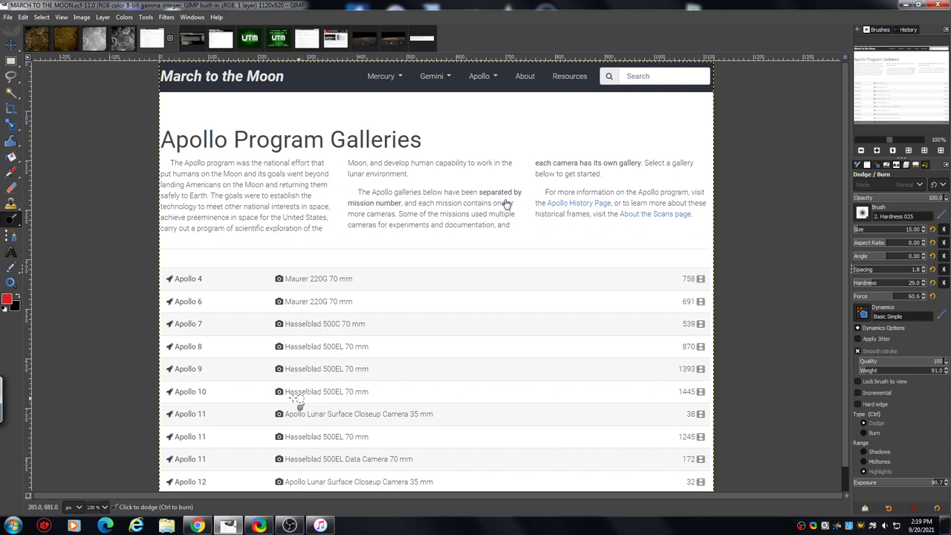
mouse_move(145, 324)
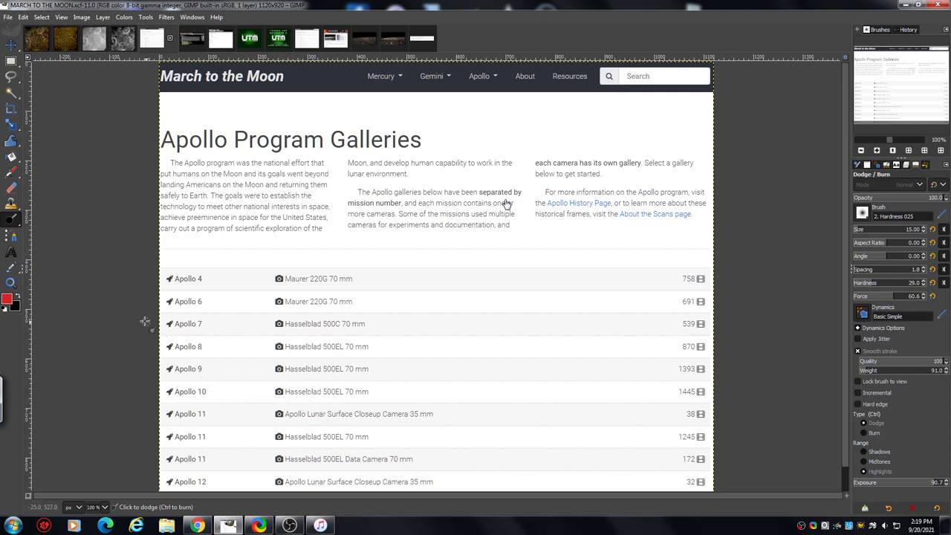
mouse_move(142, 249)
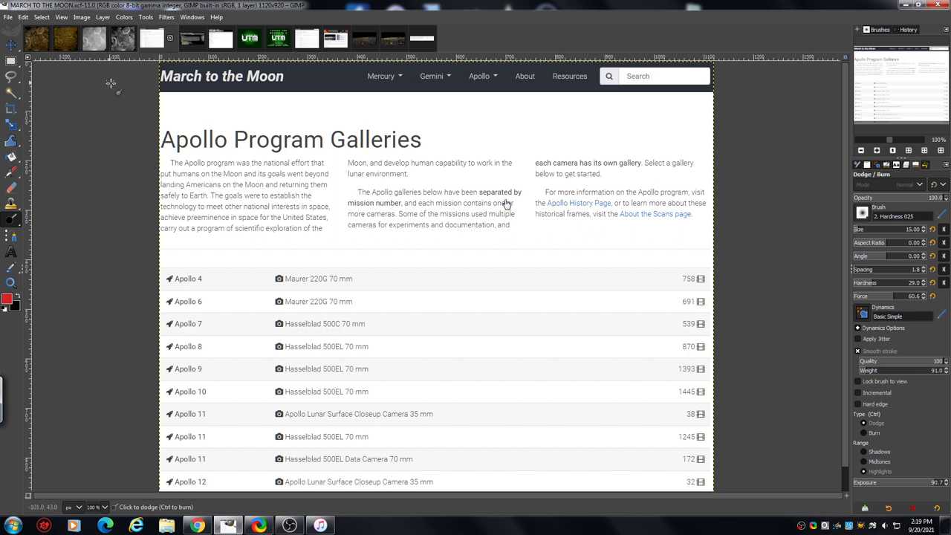
mouse_move(104, 75)
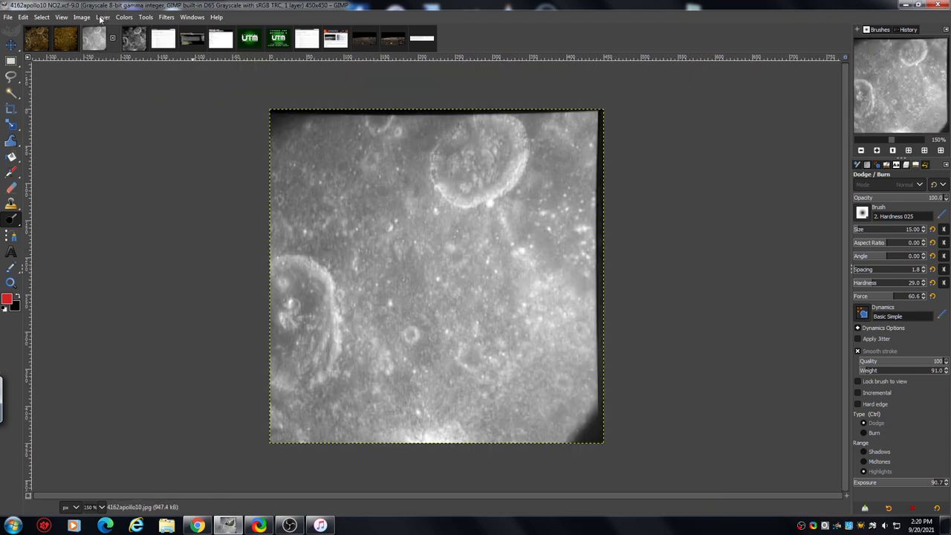
Check the Scale Image settings of the crater photo and close without resizing
click(82, 17)
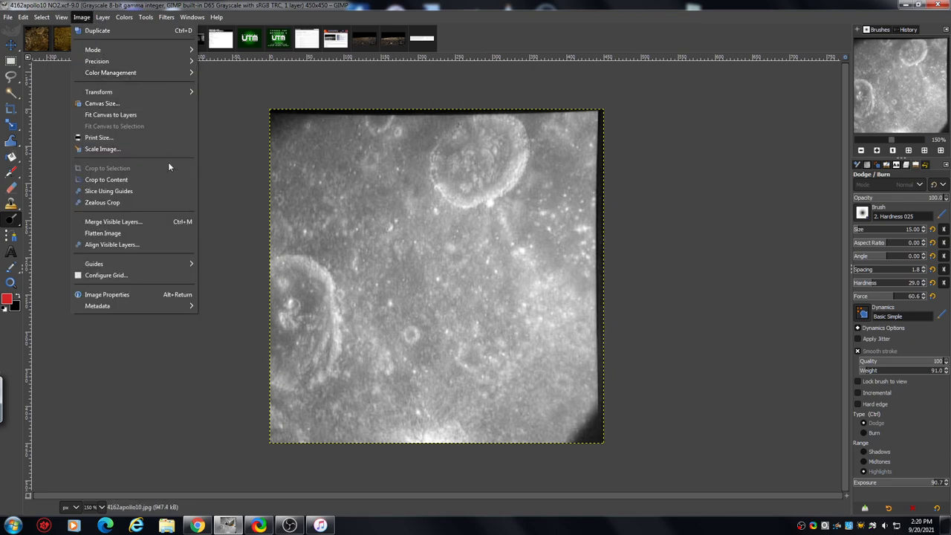
mouse_move(166, 169)
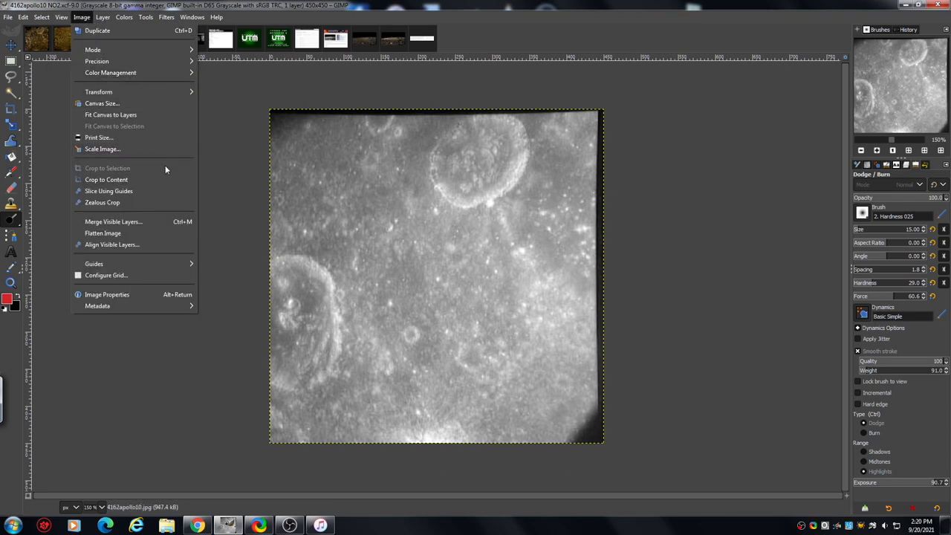
mouse_move(189, 163)
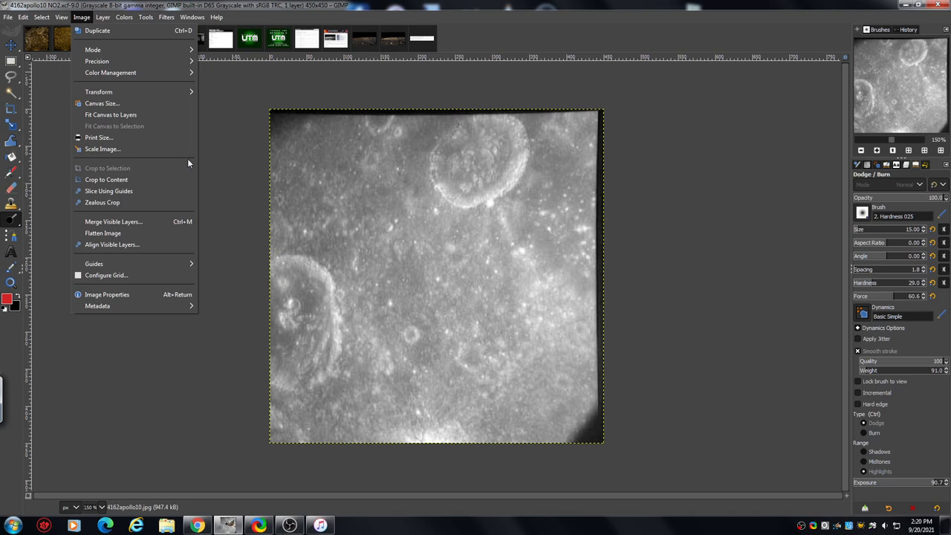
mouse_move(103, 148)
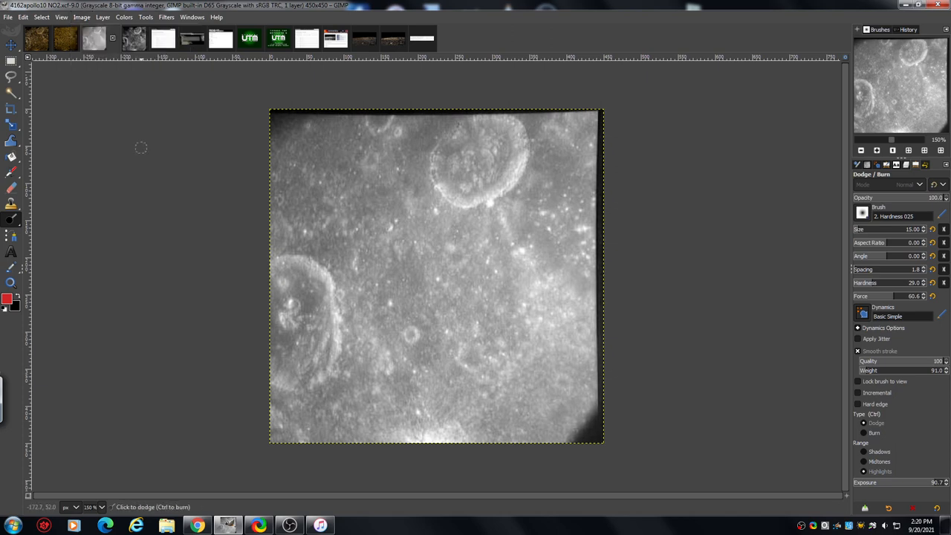
click(81, 17)
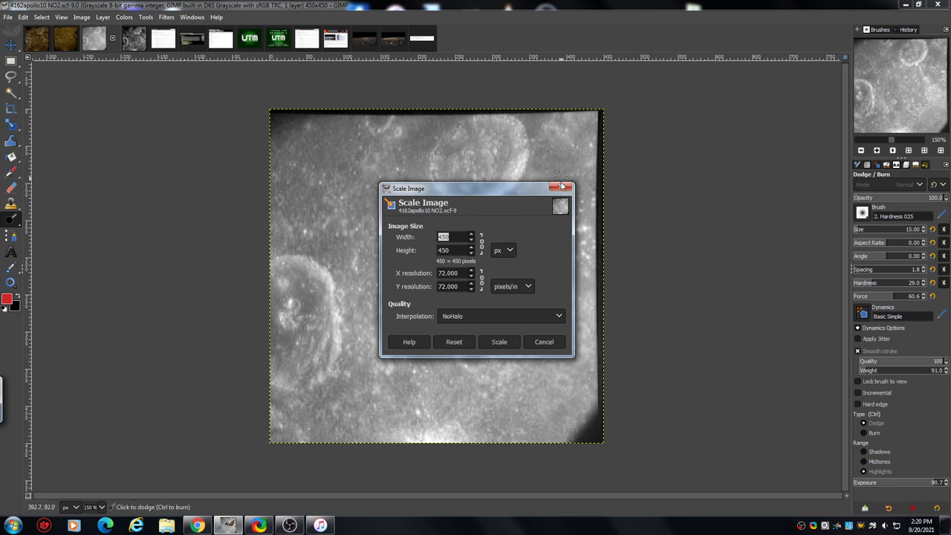
click(563, 187)
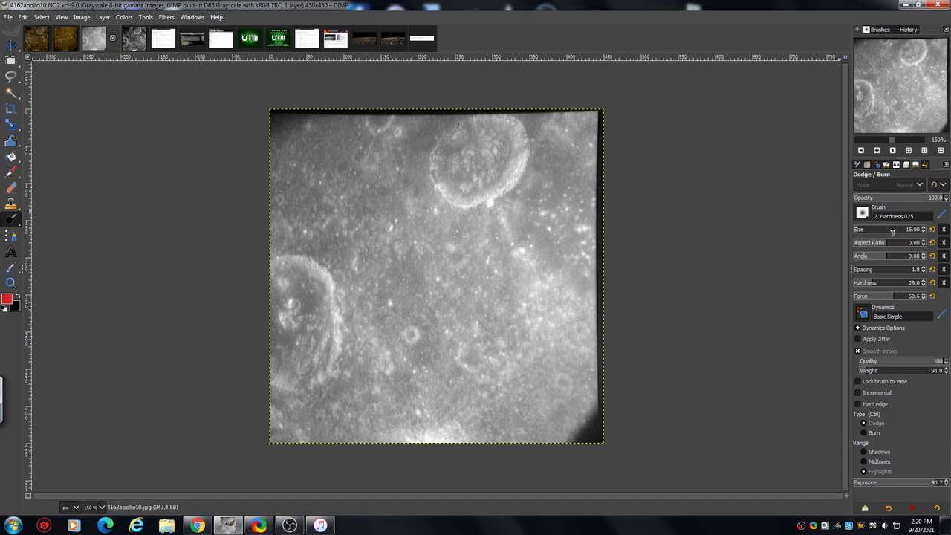
Adjust the Dodge/Burn brush size using the size slider
drag(862, 229, 900, 229)
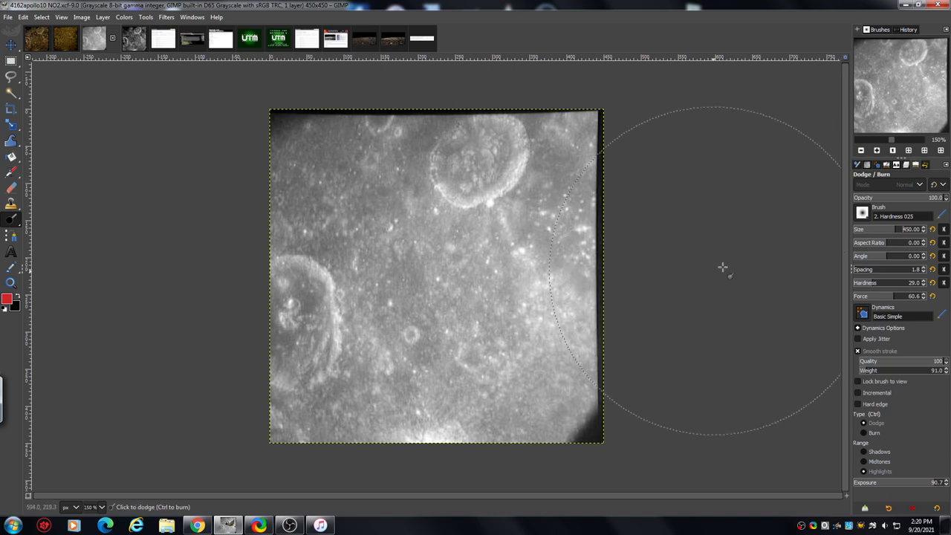
mouse_move(437, 273)
text(43)
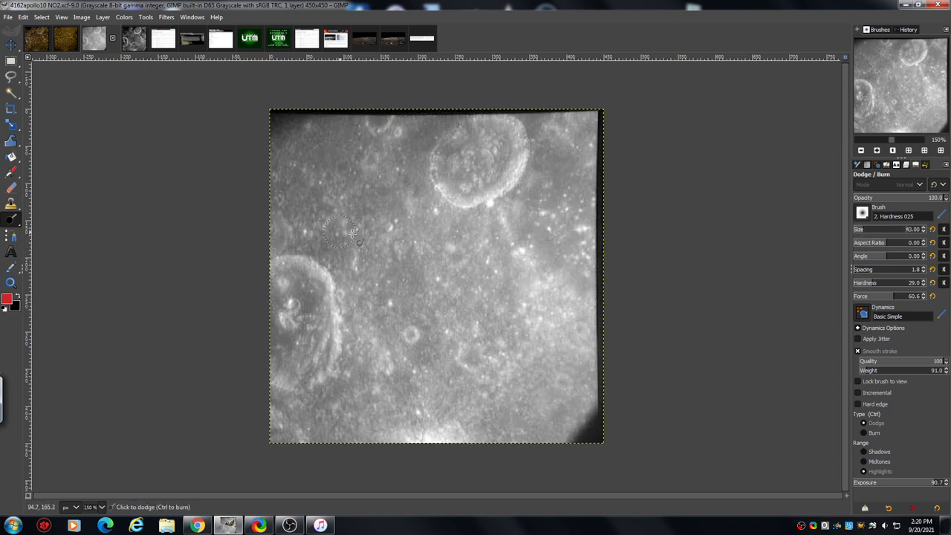
mouse_move(171, 193)
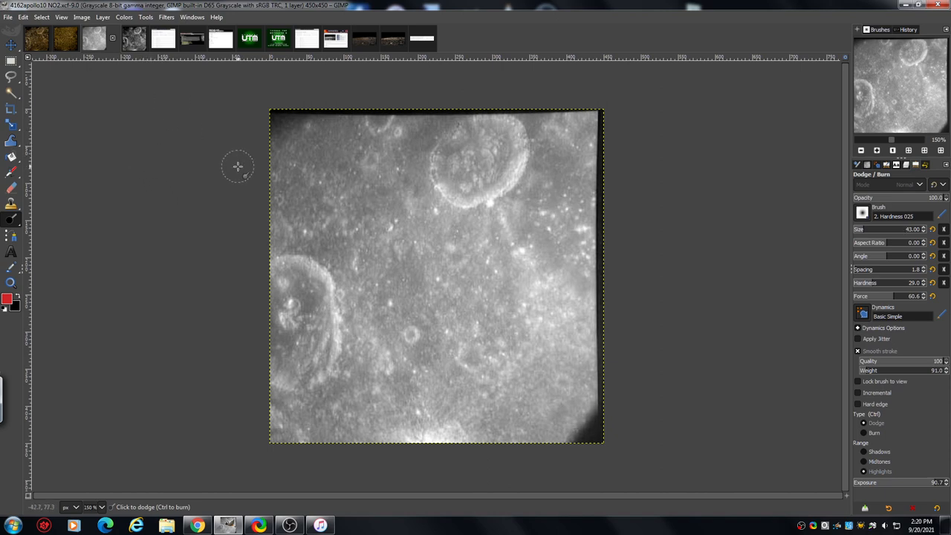
mouse_move(190, 240)
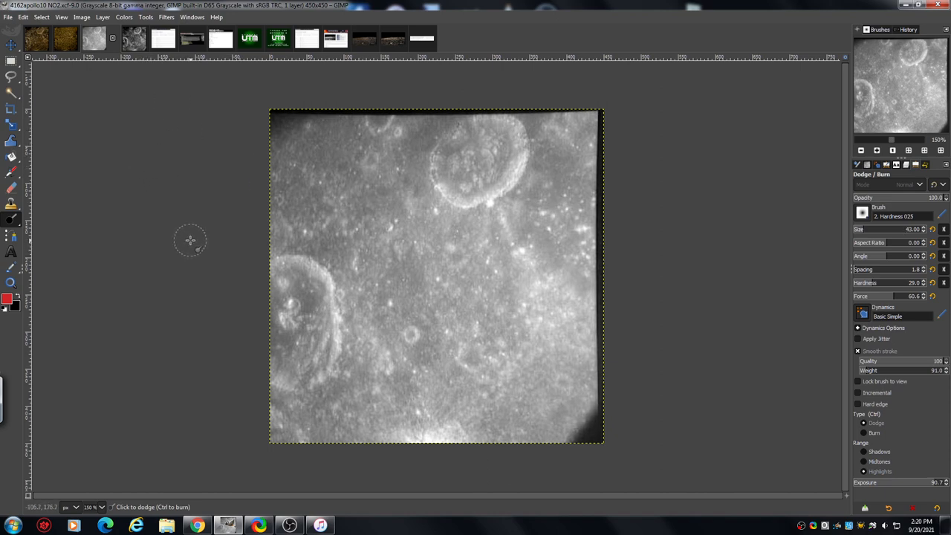
mouse_move(323, 158)
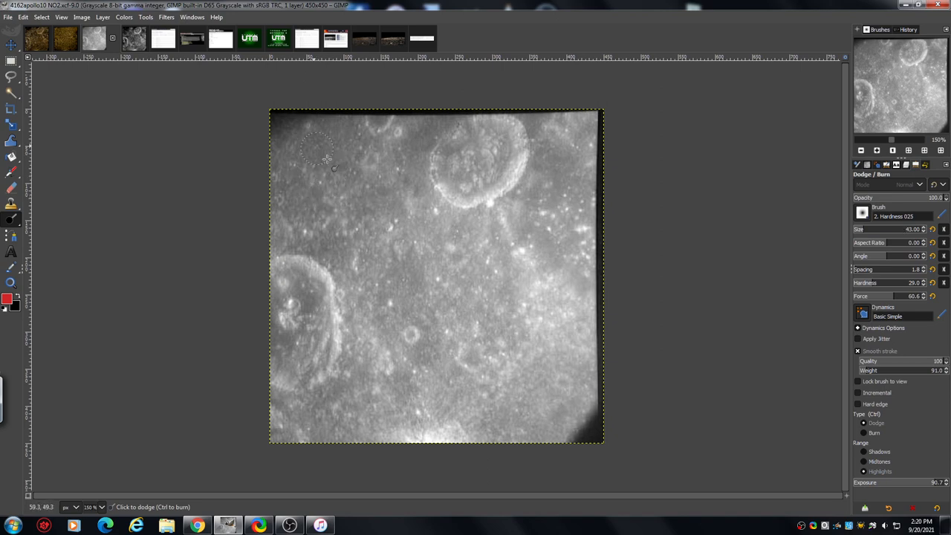
mouse_move(773, 184)
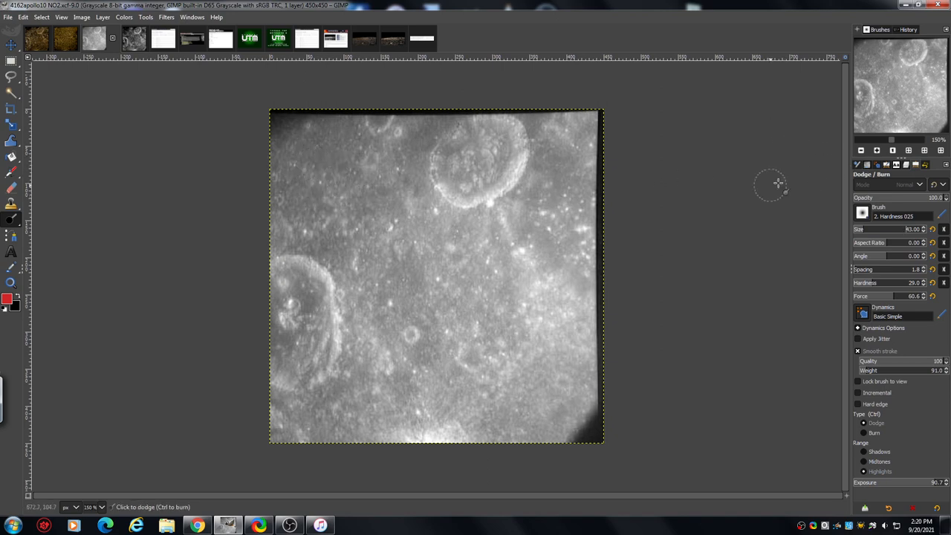
mouse_move(691, 226)
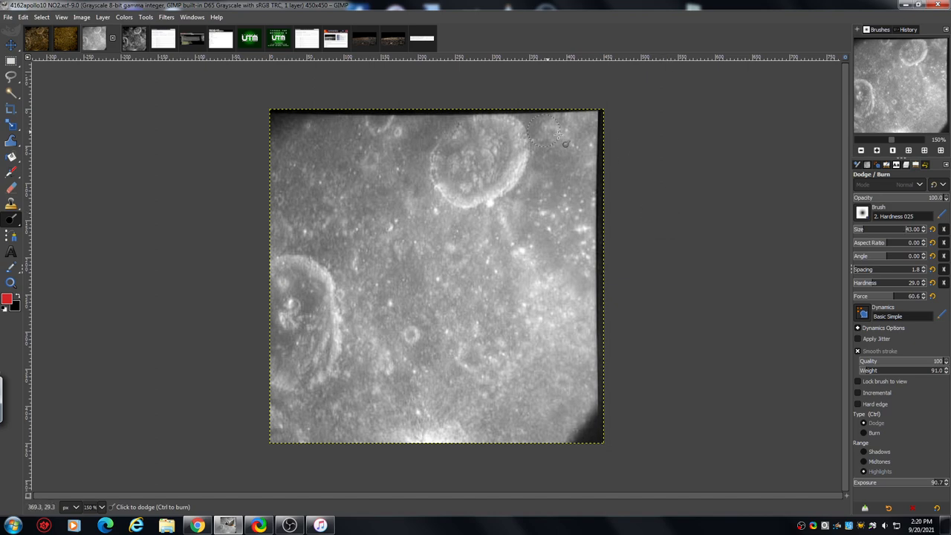
mouse_move(677, 198)
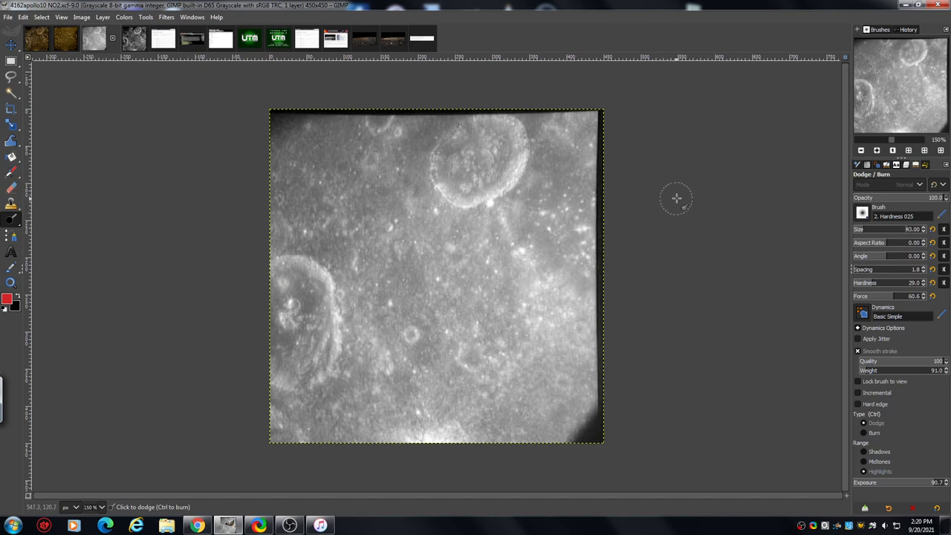
mouse_move(663, 188)
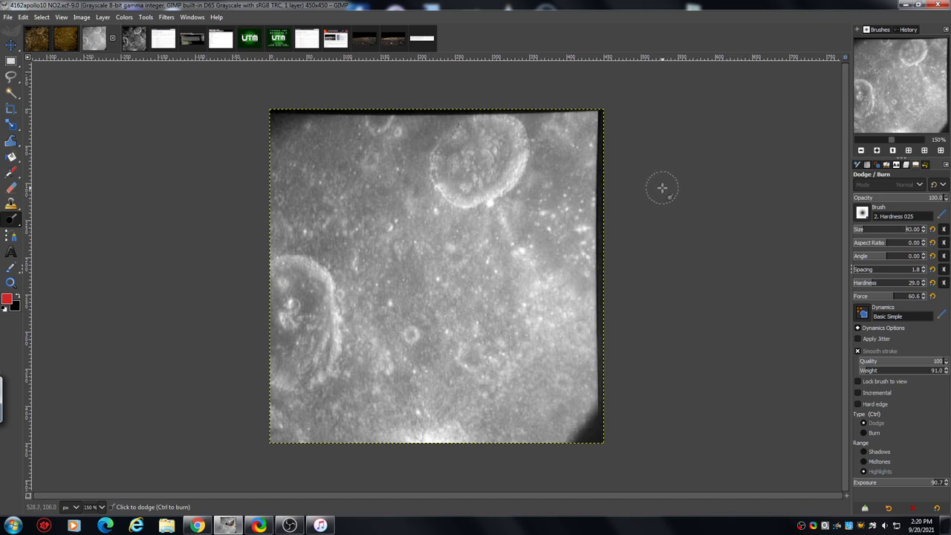
mouse_move(625, 165)
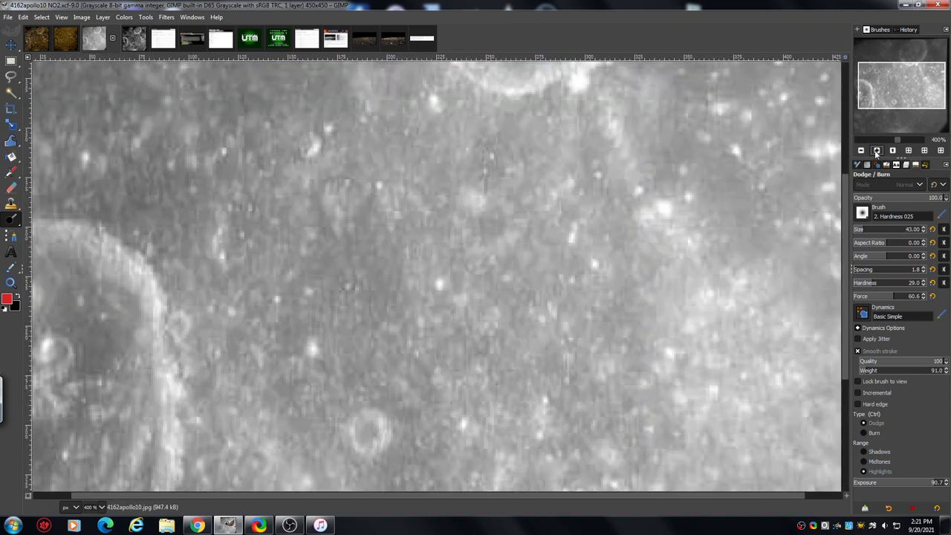
Scroll the crater image view toward the upper rim area
scroll(down, 3)
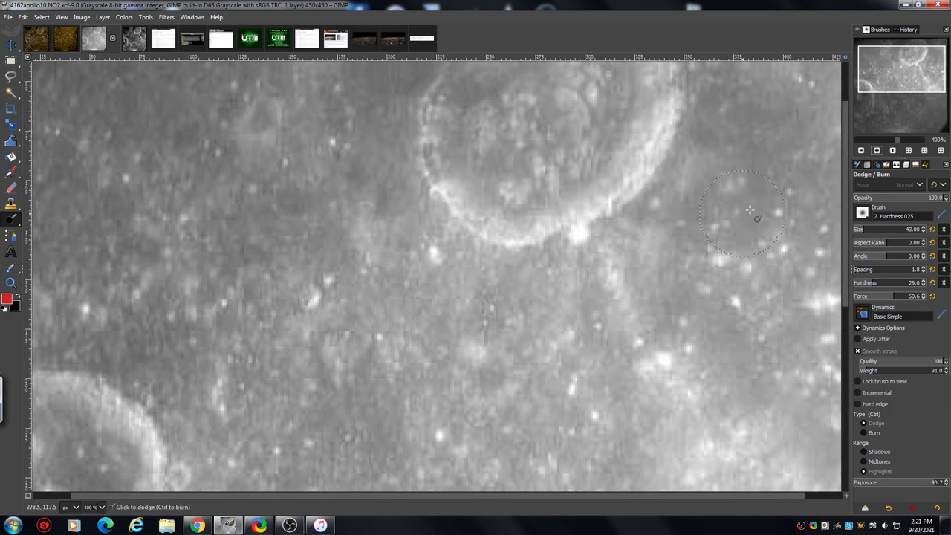
mouse_move(446, 293)
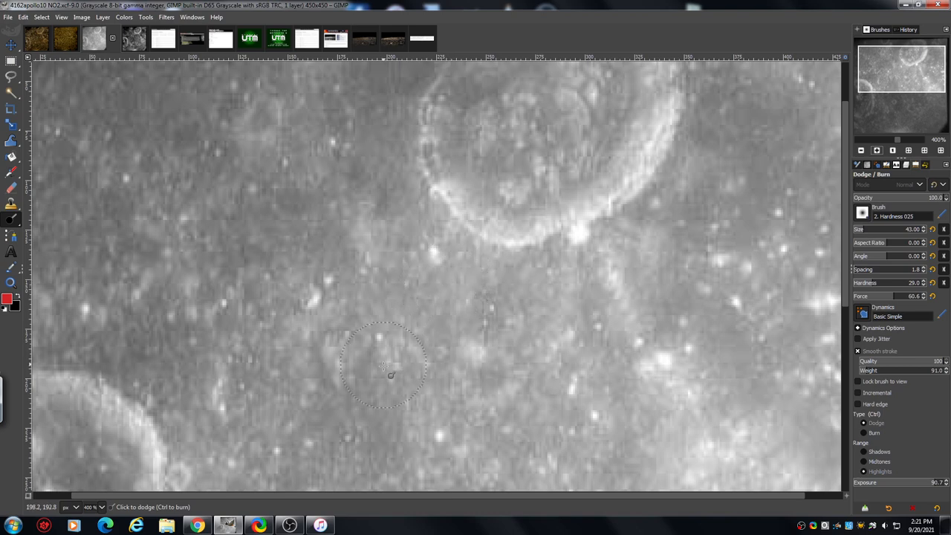
mouse_move(424, 217)
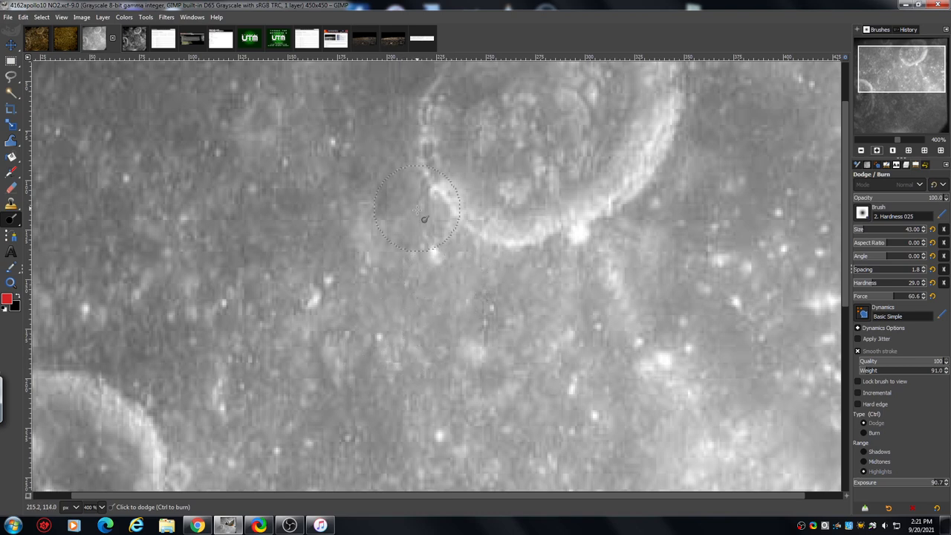
mouse_move(392, 325)
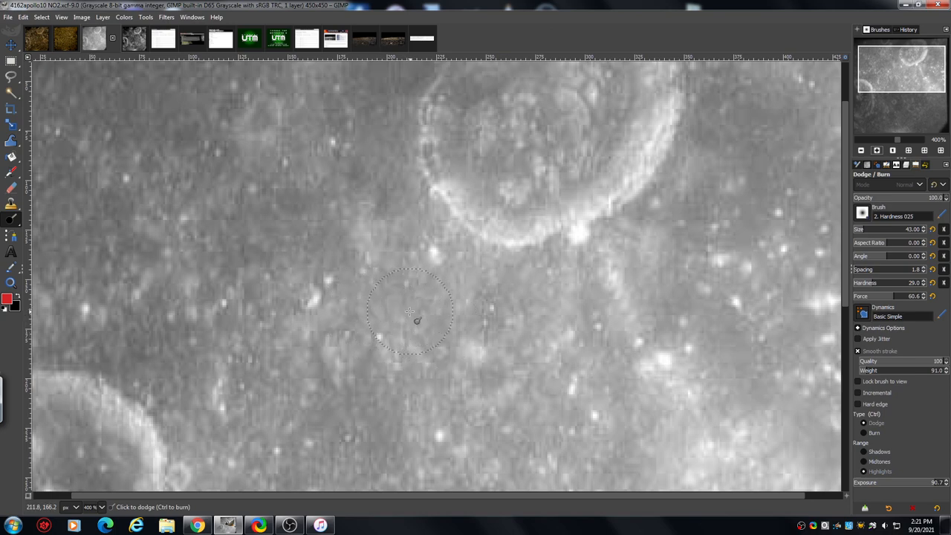
mouse_move(394, 309)
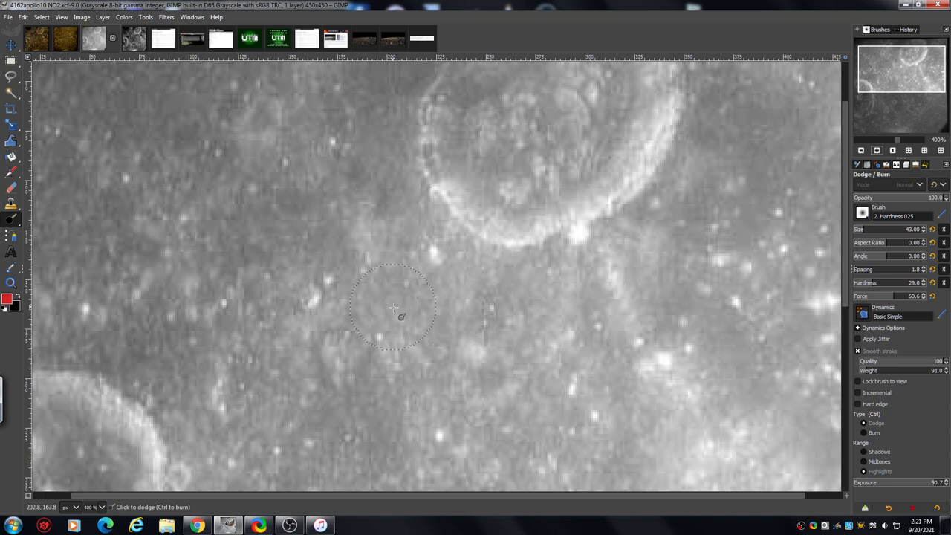
mouse_move(307, 226)
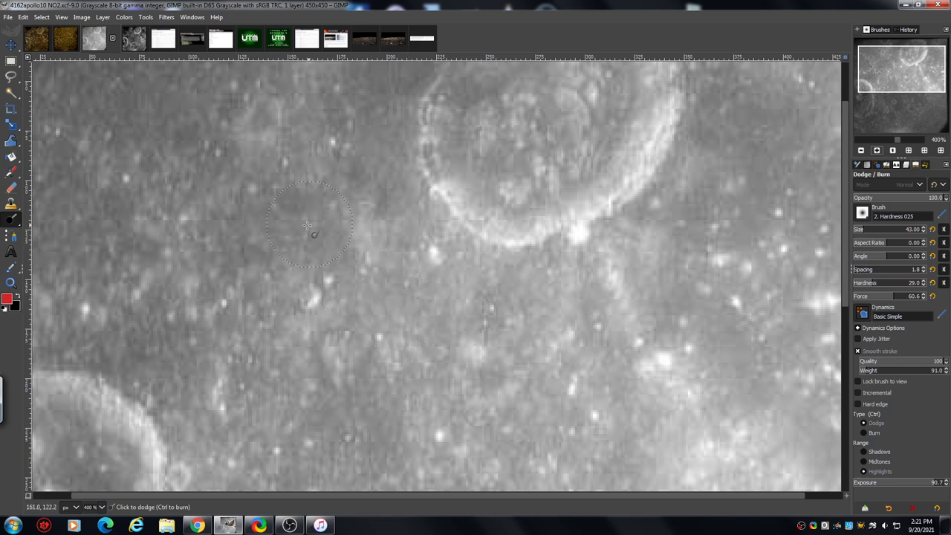
mouse_move(706, 216)
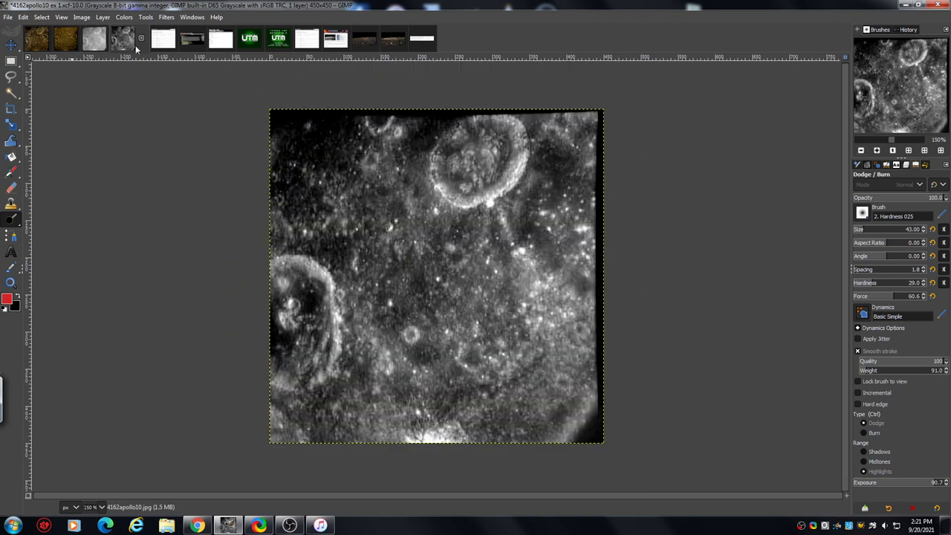
mouse_move(669, 176)
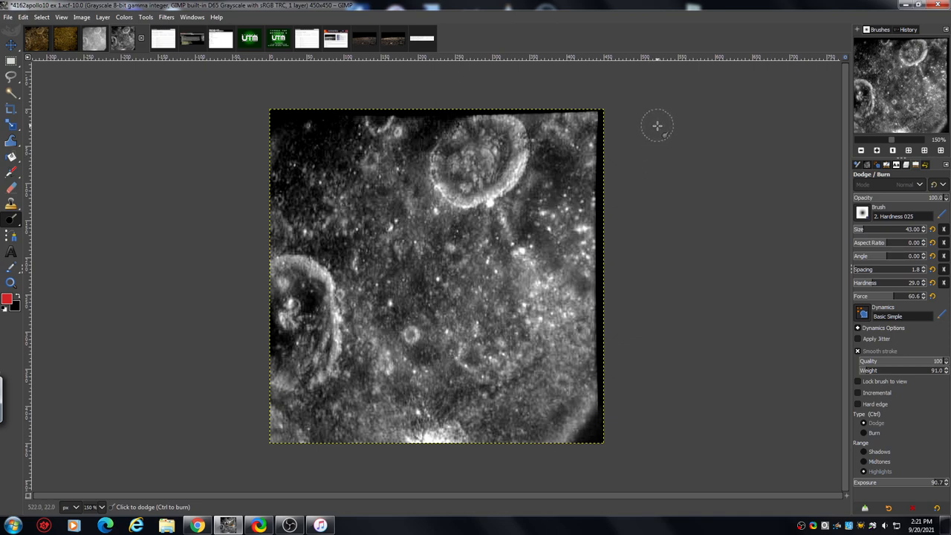
mouse_move(658, 116)
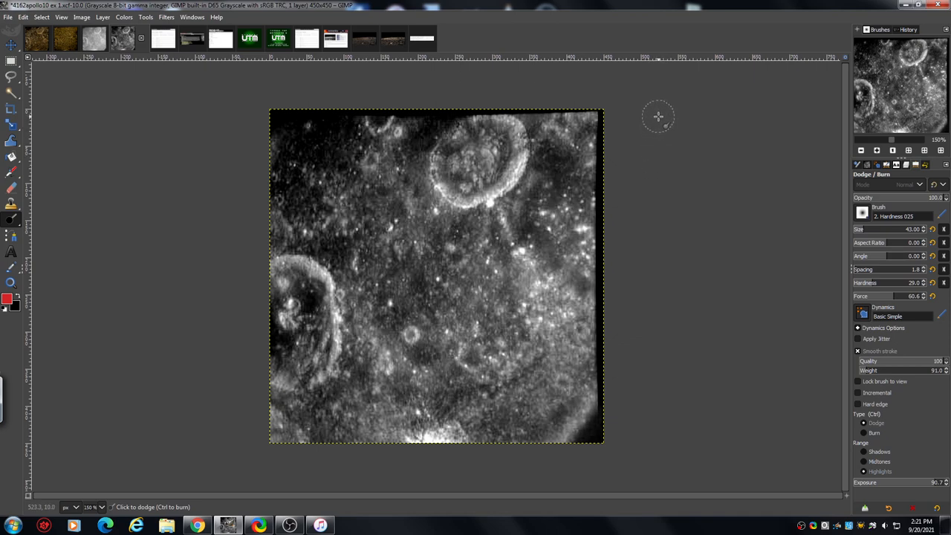
mouse_move(655, 99)
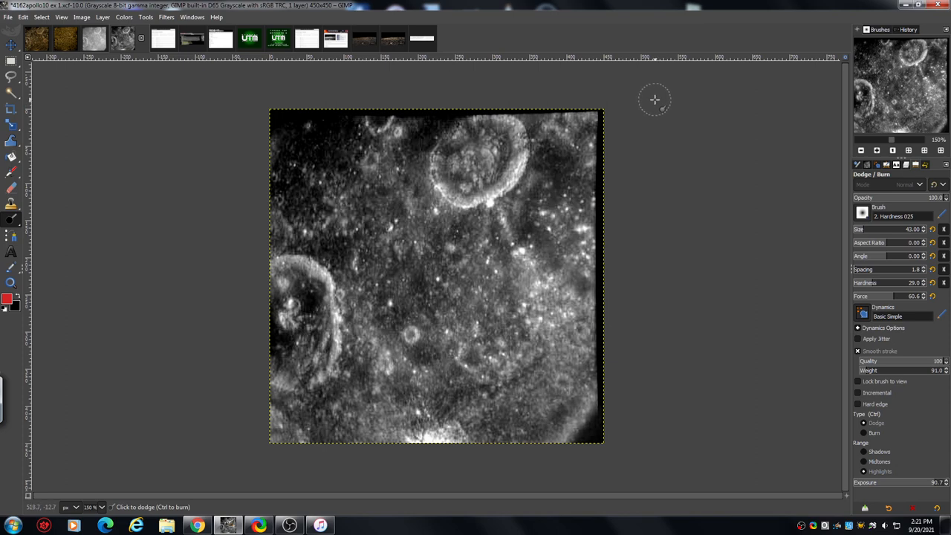
mouse_move(646, 94)
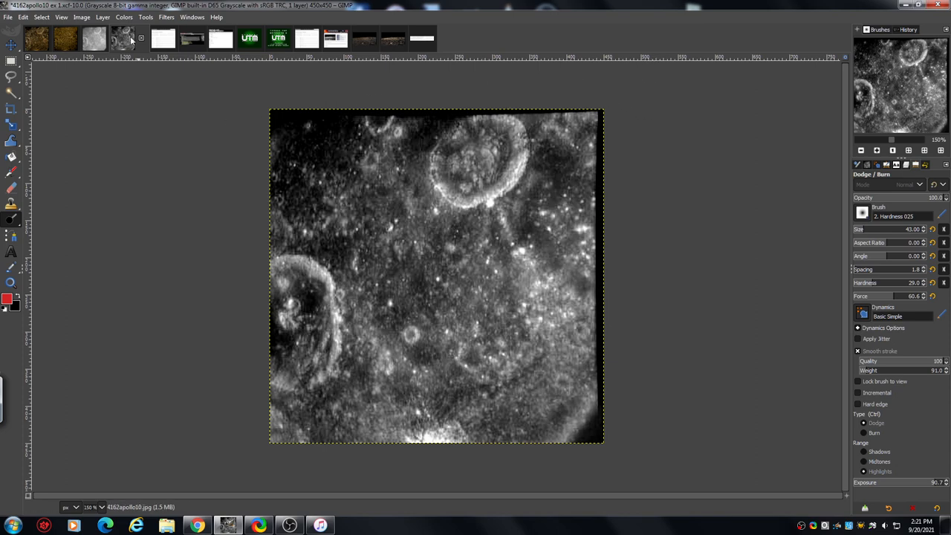
mouse_move(126, 22)
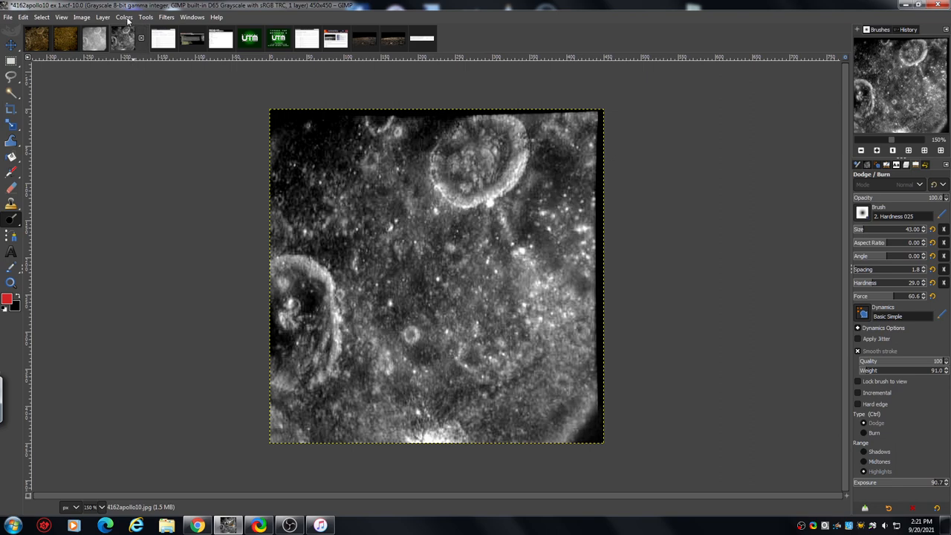
click(124, 17)
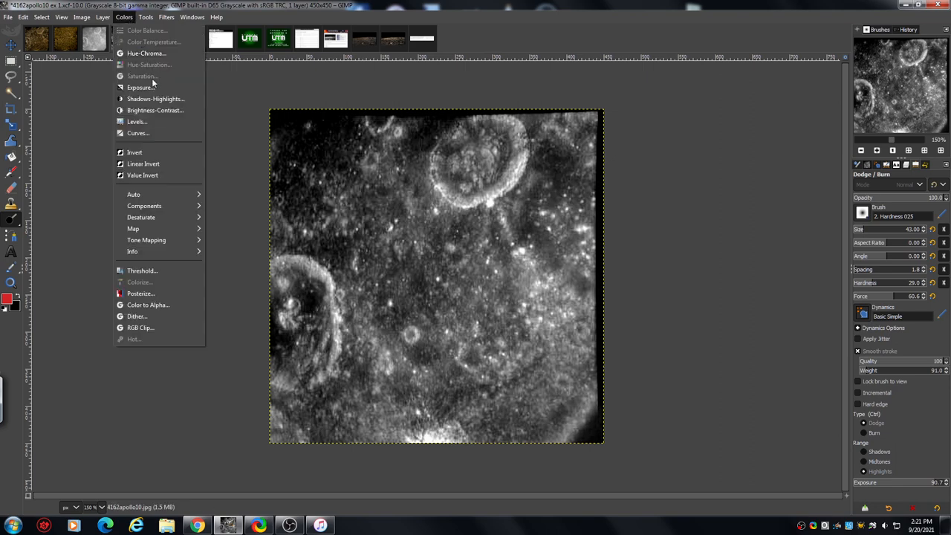
mouse_move(233, 280)
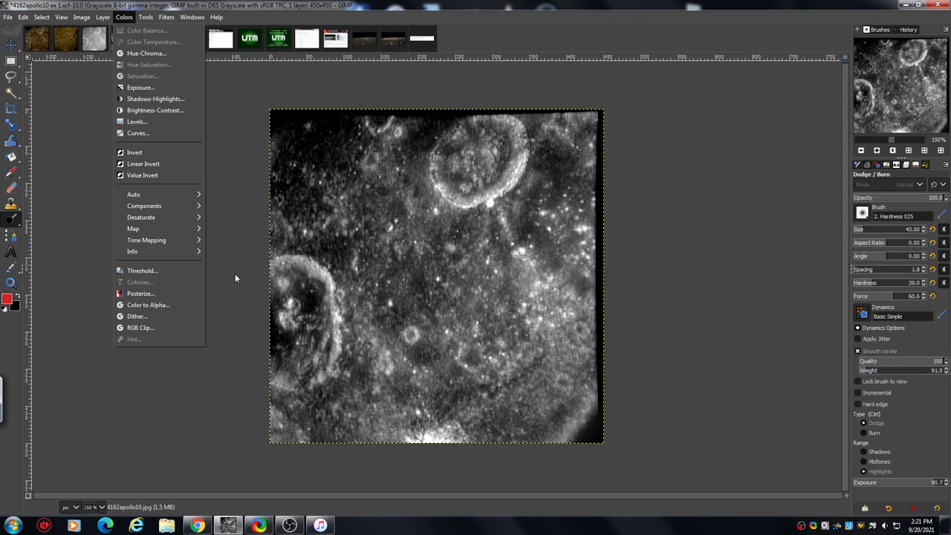
click(235, 278)
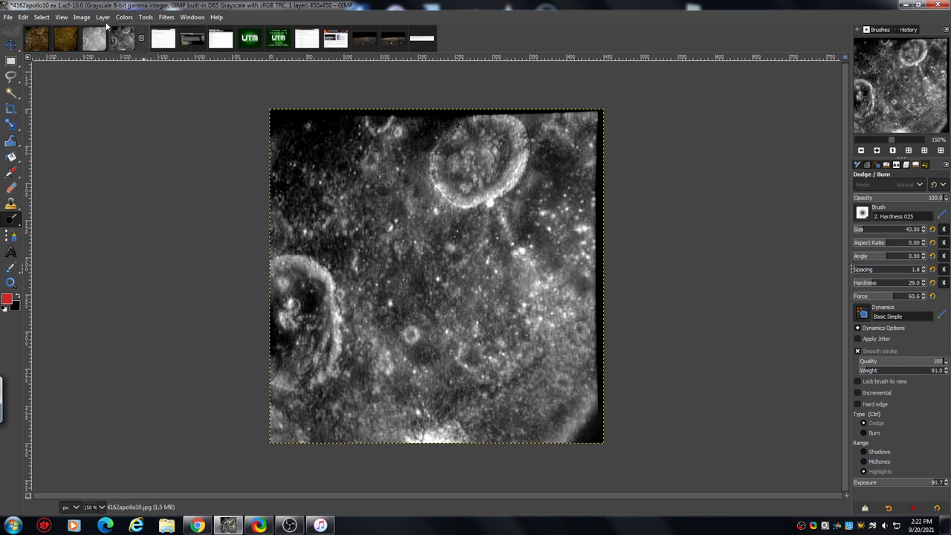
click(82, 17)
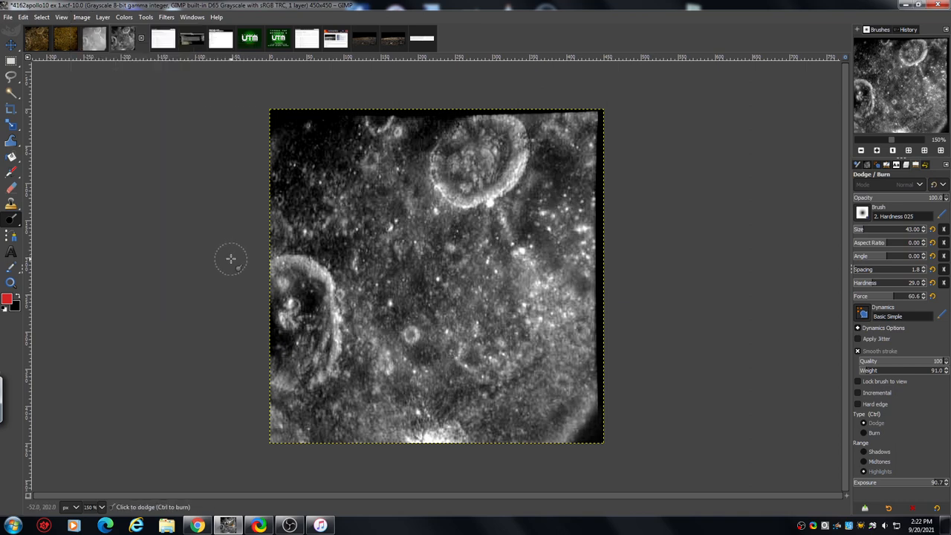
mouse_move(786, 161)
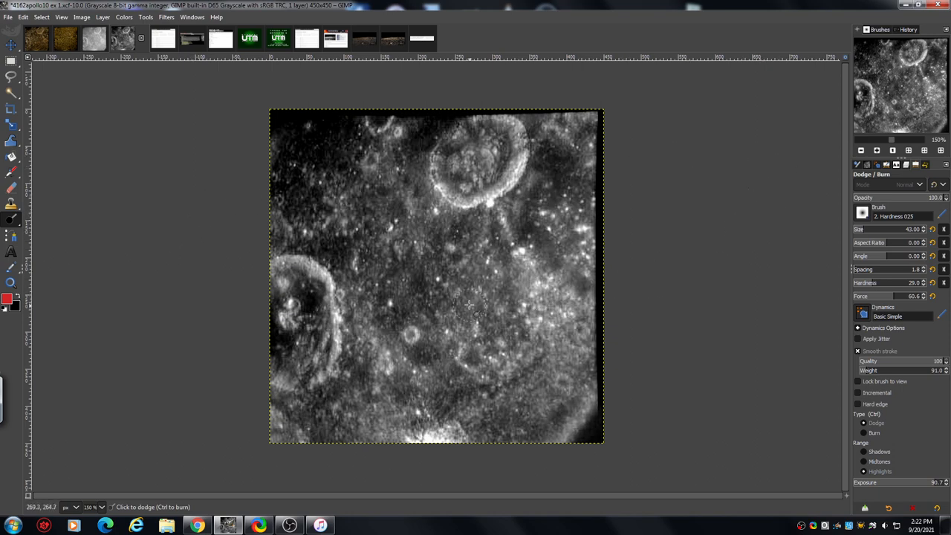
mouse_move(873, 161)
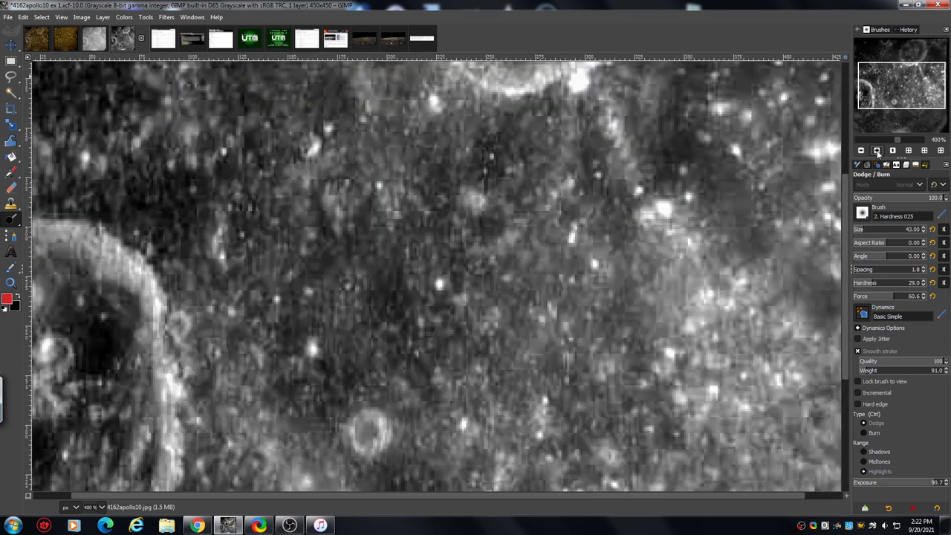
mouse_move(178, 320)
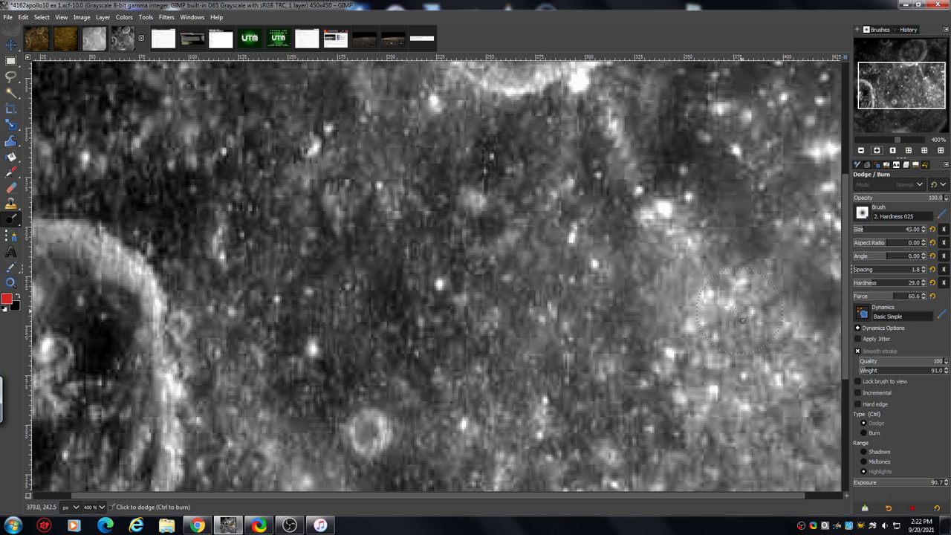
mouse_move(281, 297)
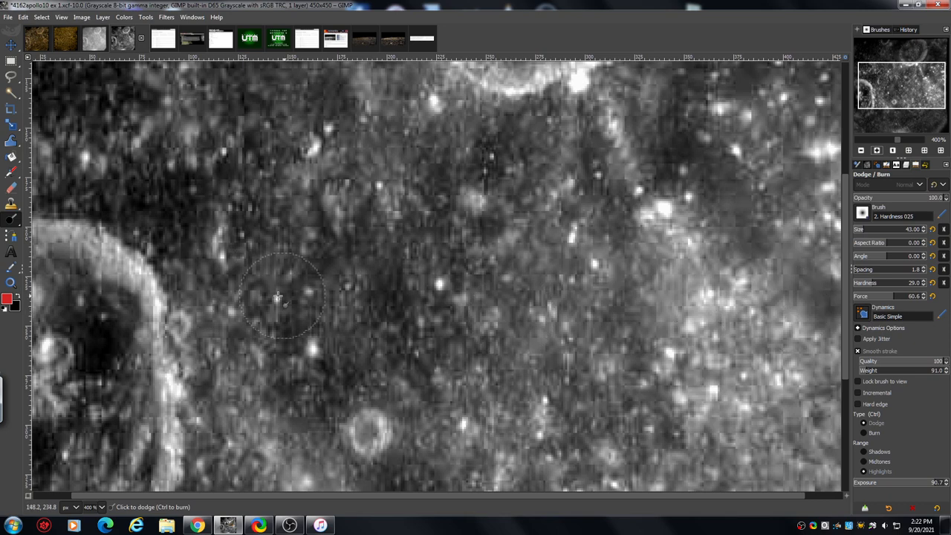
mouse_move(256, 165)
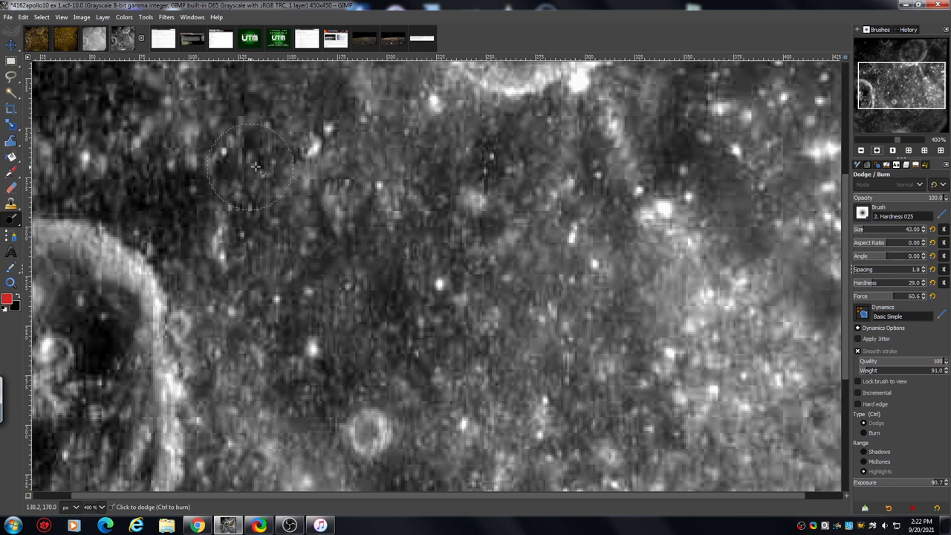
mouse_move(386, 301)
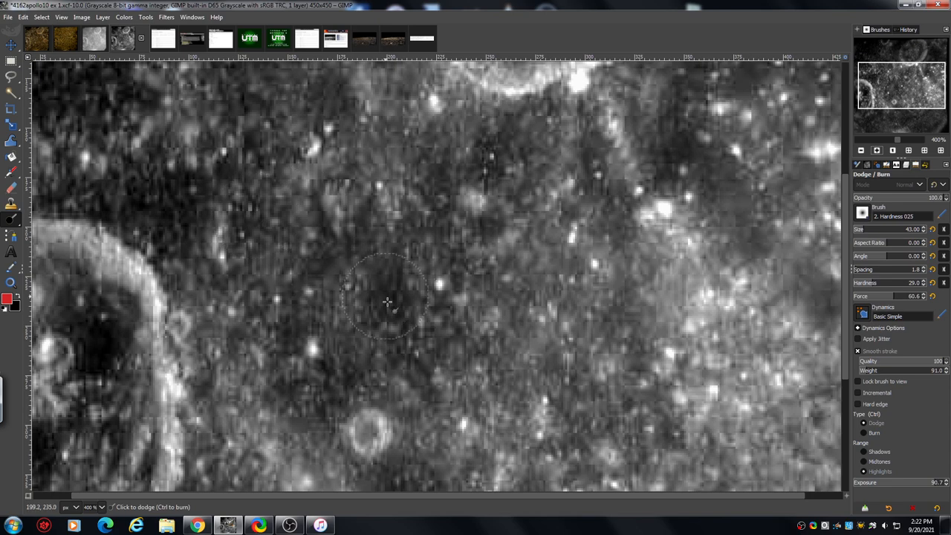
mouse_move(257, 123)
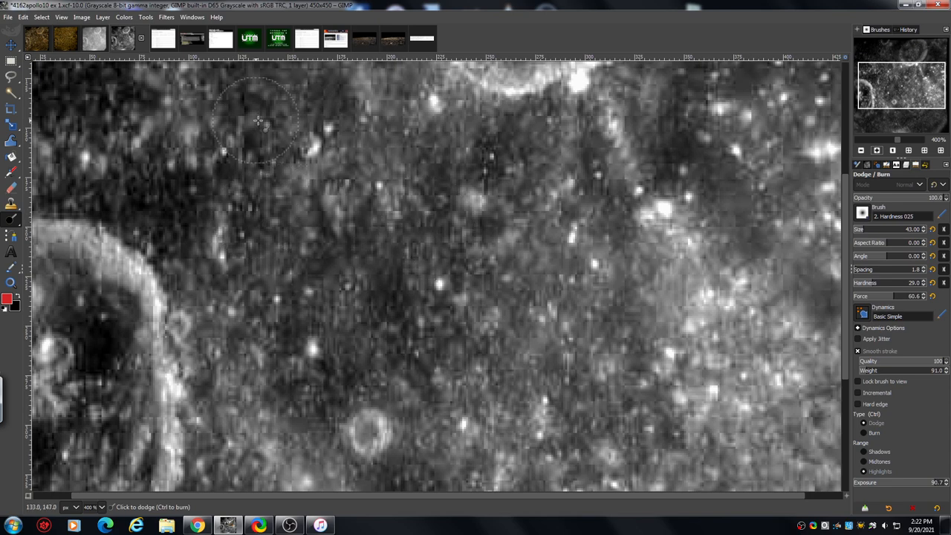
mouse_move(293, 318)
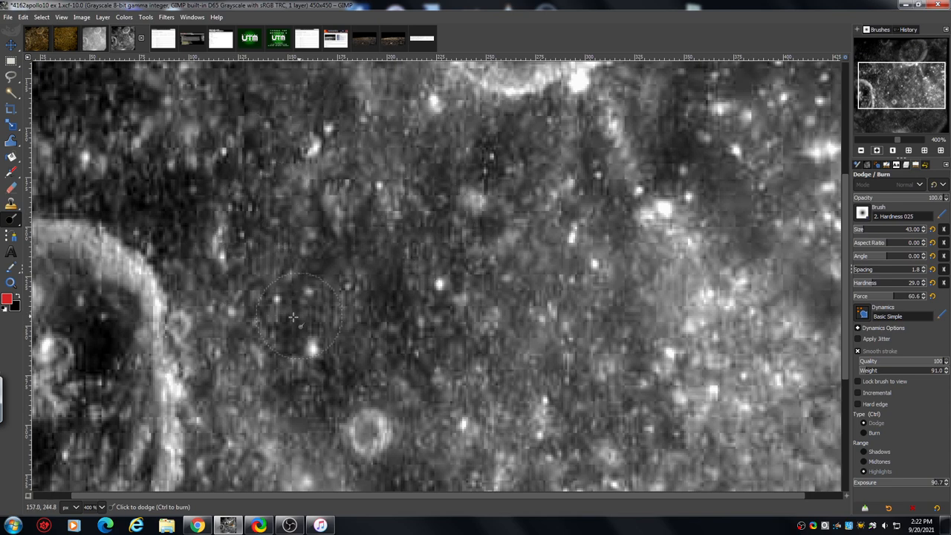
mouse_move(788, 298)
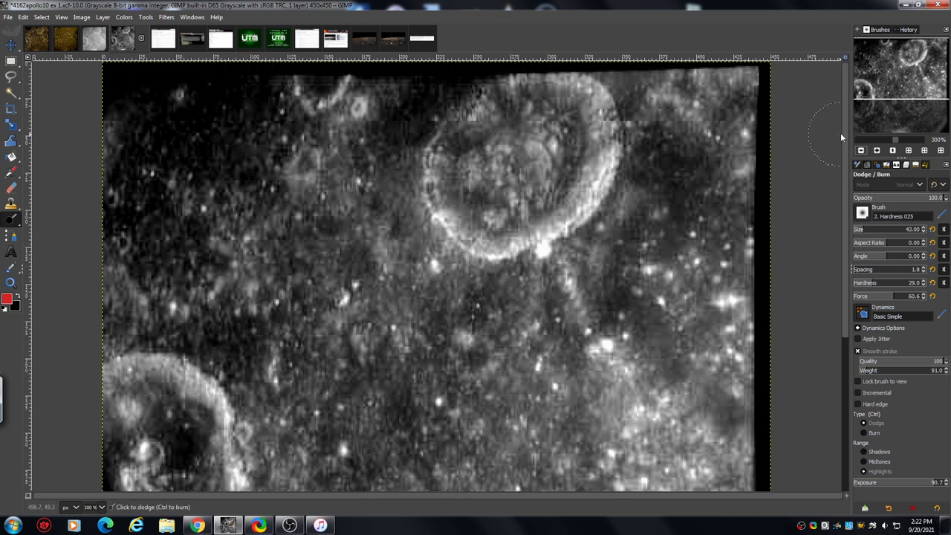
mouse_move(255, 305)
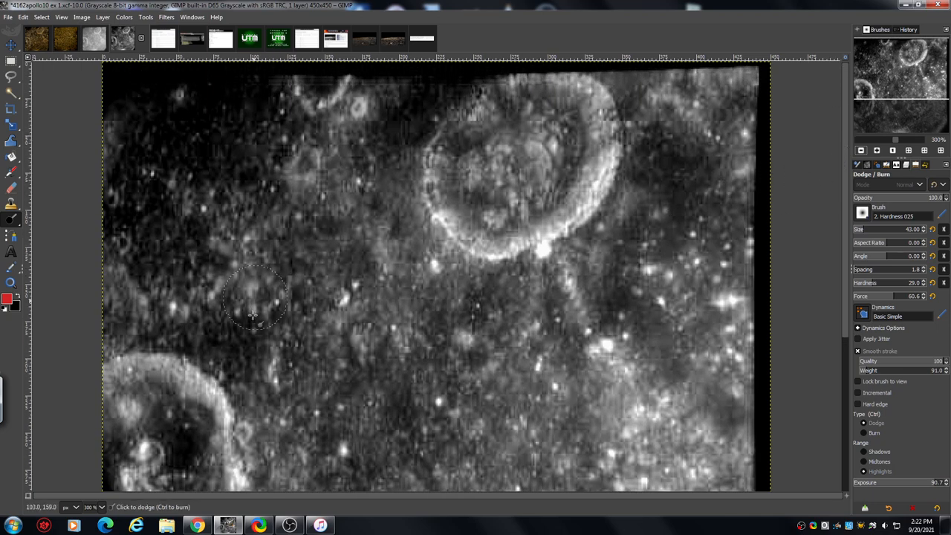
mouse_move(294, 242)
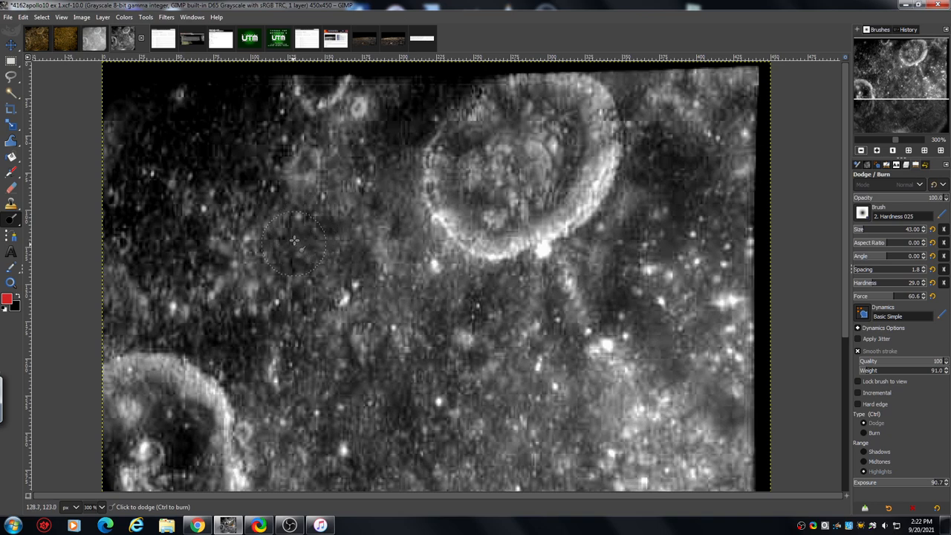
mouse_move(296, 201)
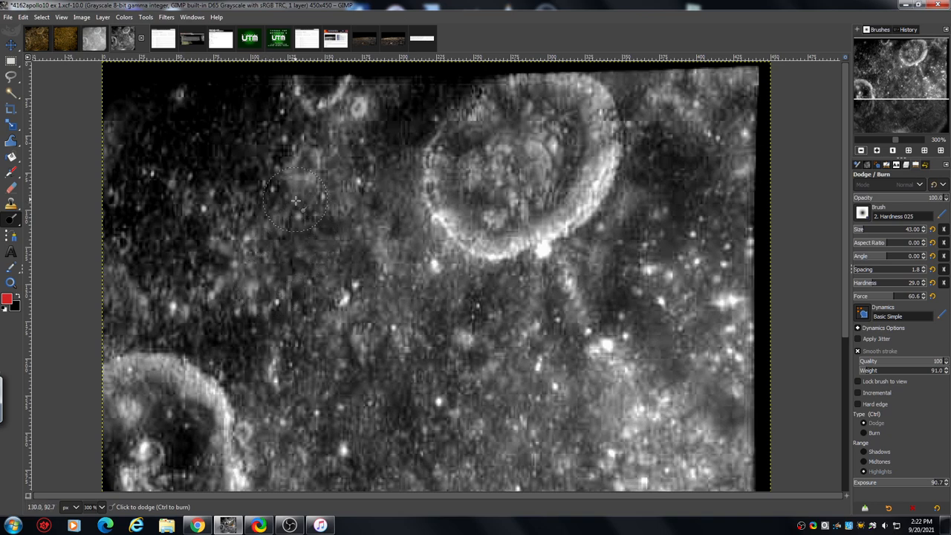
mouse_move(546, 260)
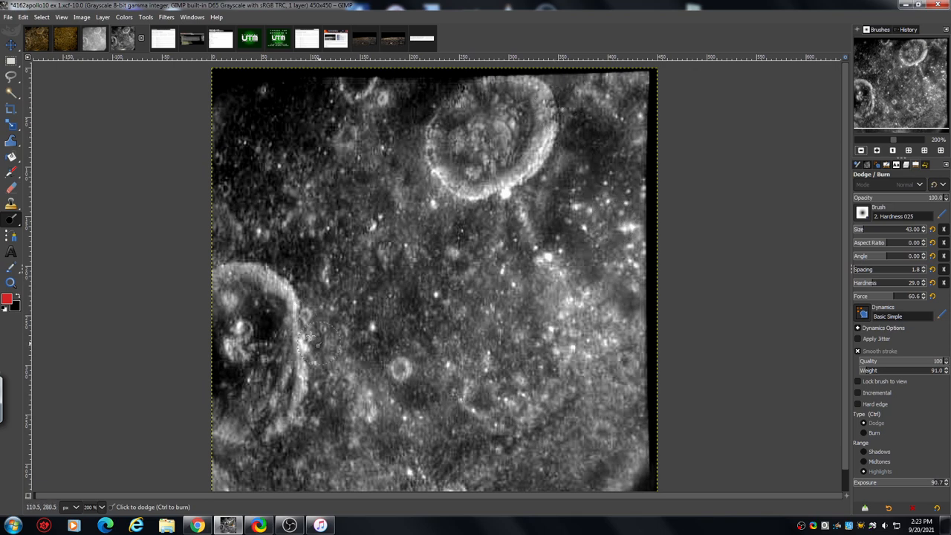
mouse_move(699, 281)
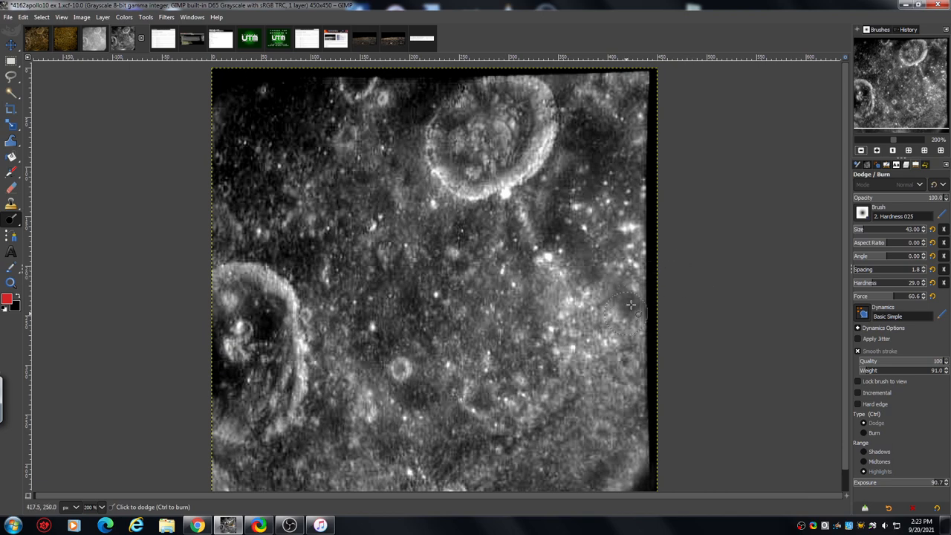
mouse_move(407, 321)
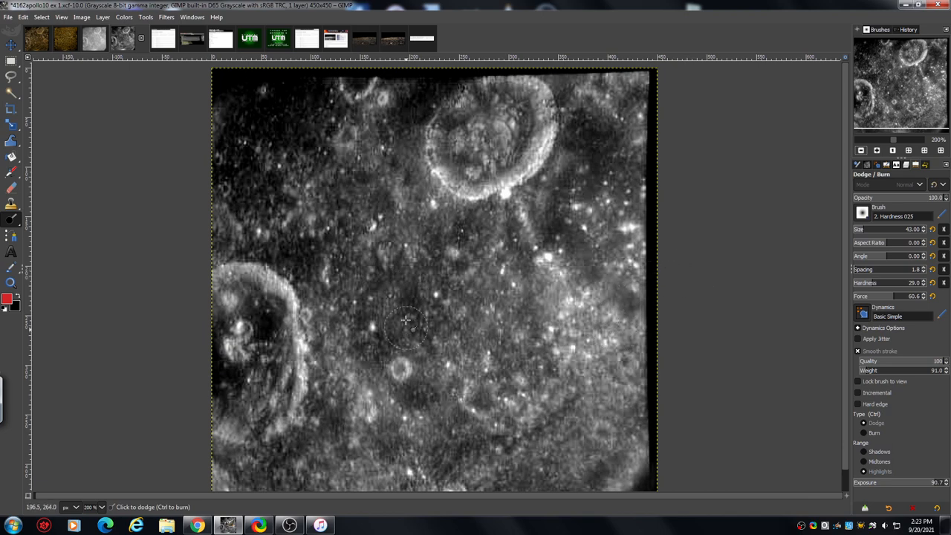
mouse_move(422, 321)
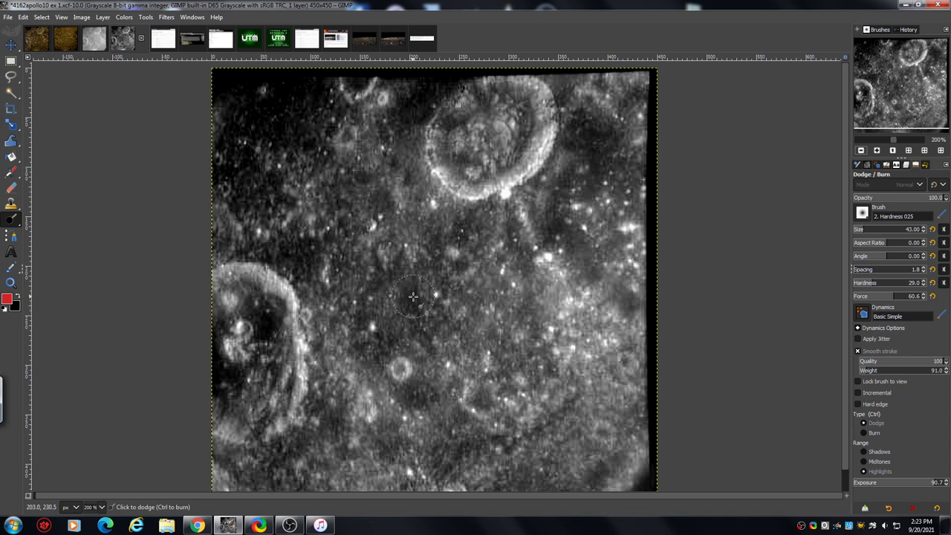
mouse_move(412, 291)
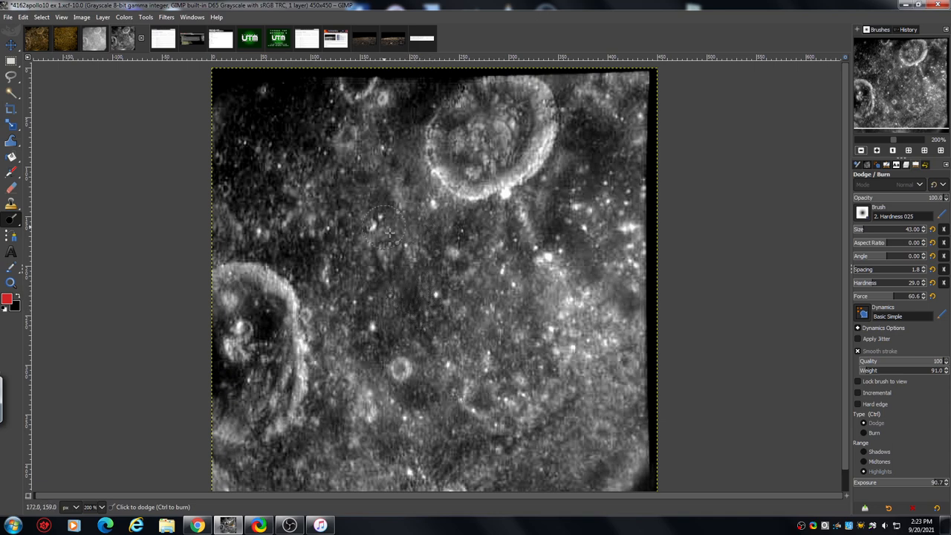
mouse_move(351, 225)
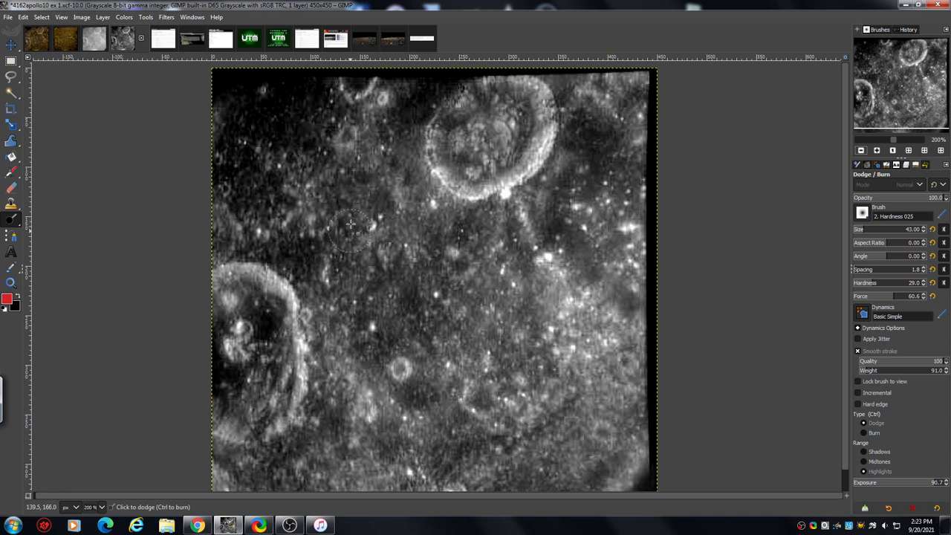
mouse_move(809, 228)
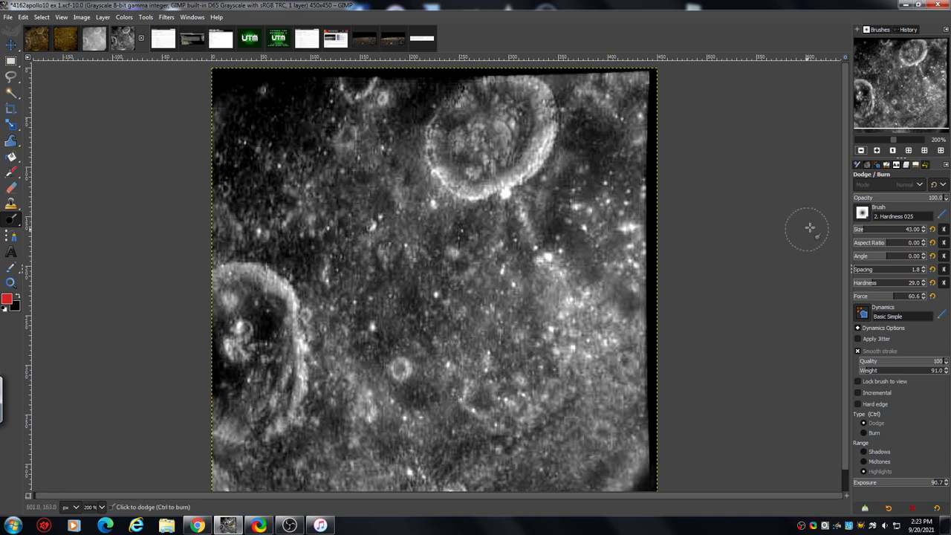
mouse_move(506, 332)
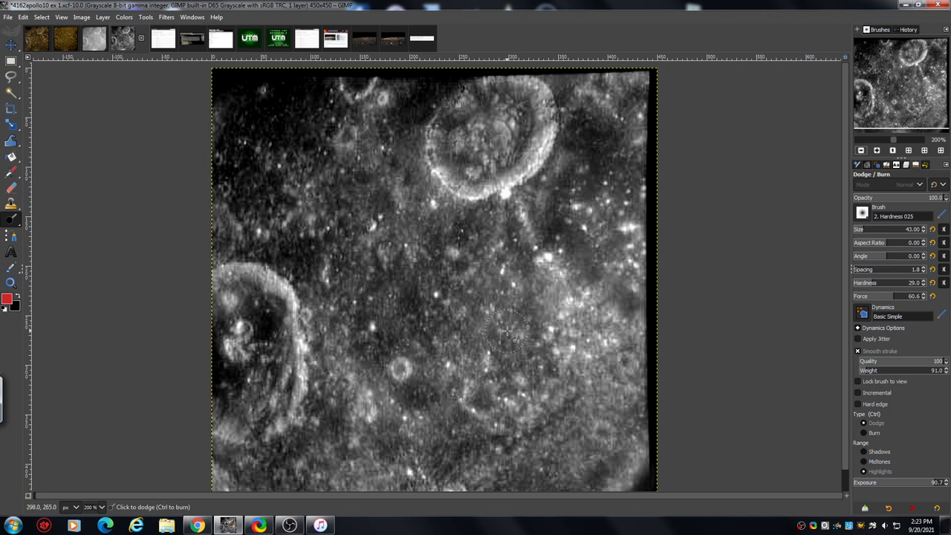
mouse_move(381, 312)
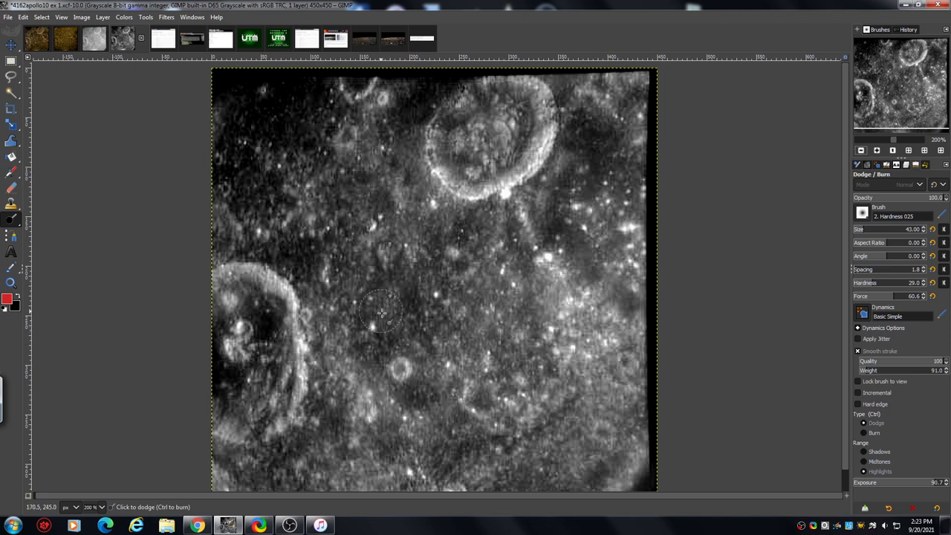
mouse_move(399, 285)
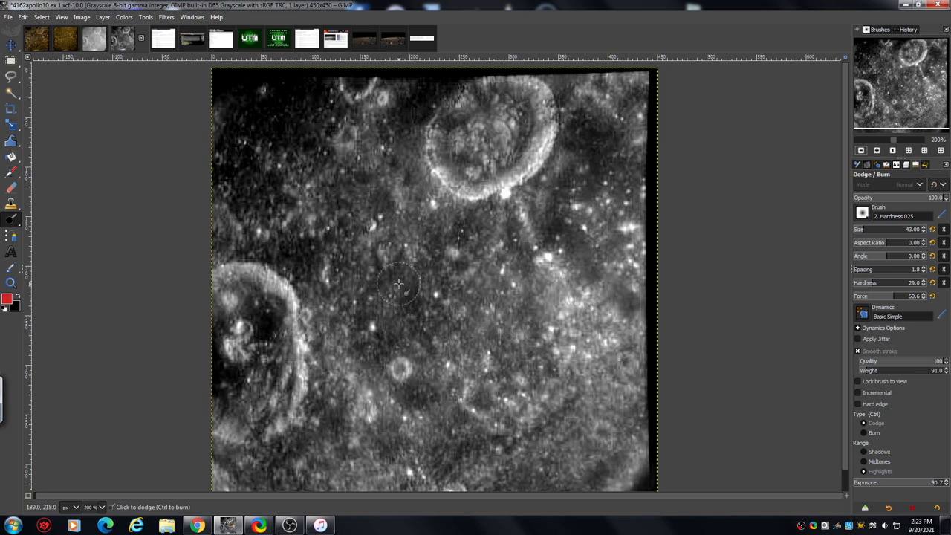
mouse_move(364, 285)
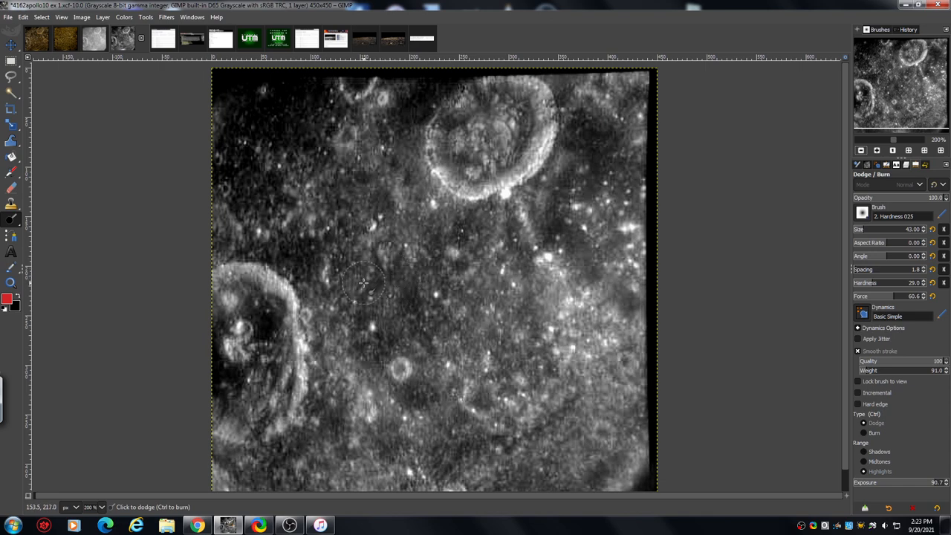
mouse_move(346, 281)
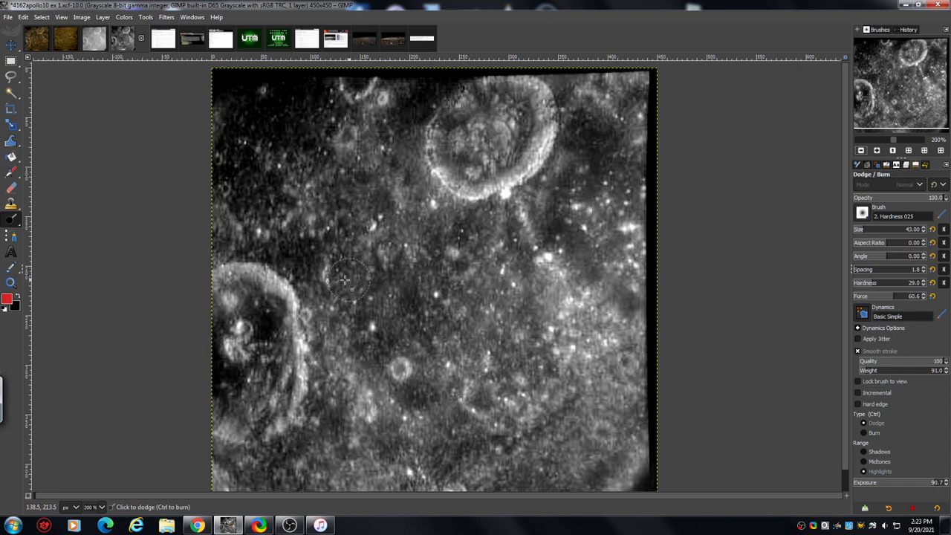
mouse_move(384, 281)
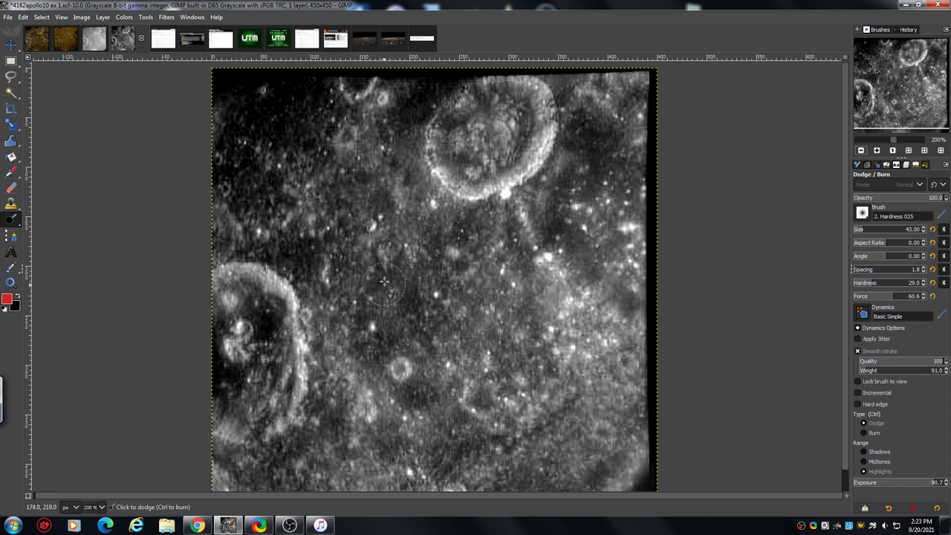
mouse_move(418, 293)
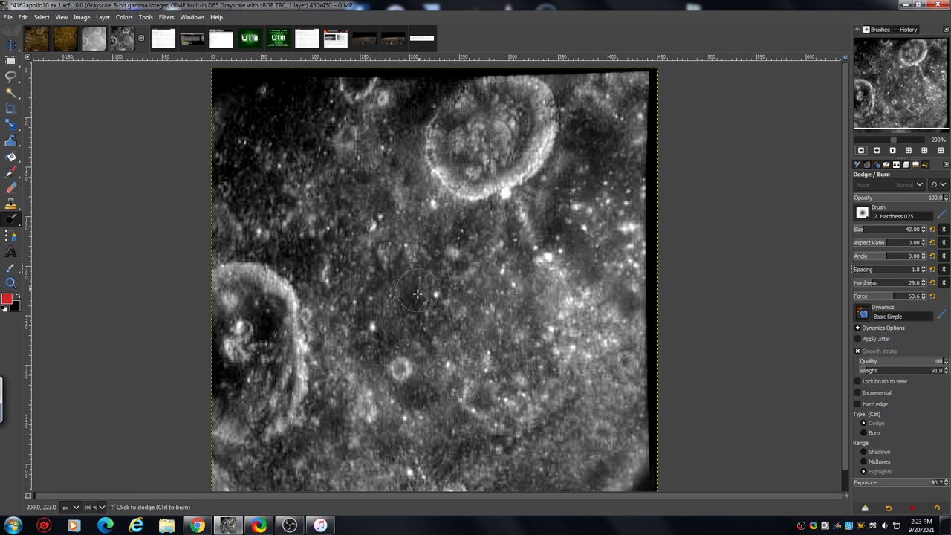
mouse_move(414, 261)
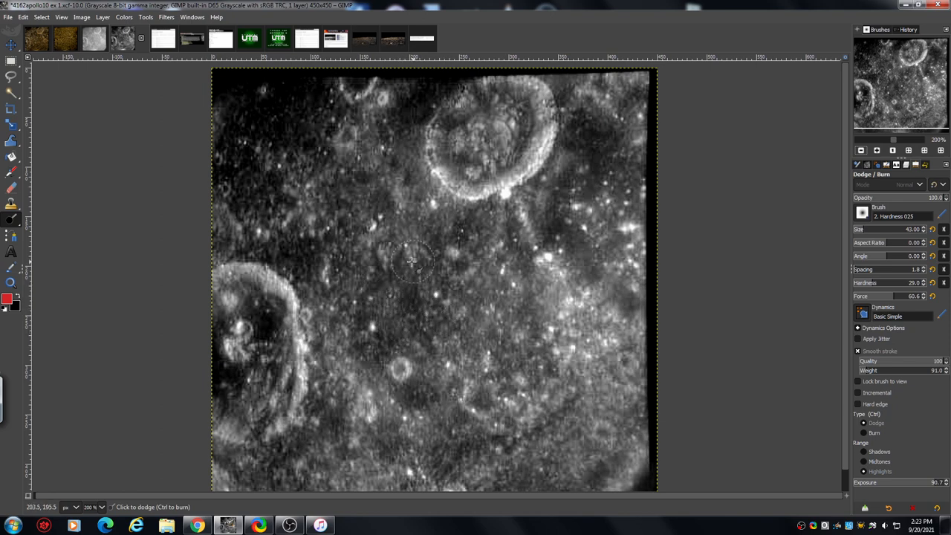
mouse_move(395, 281)
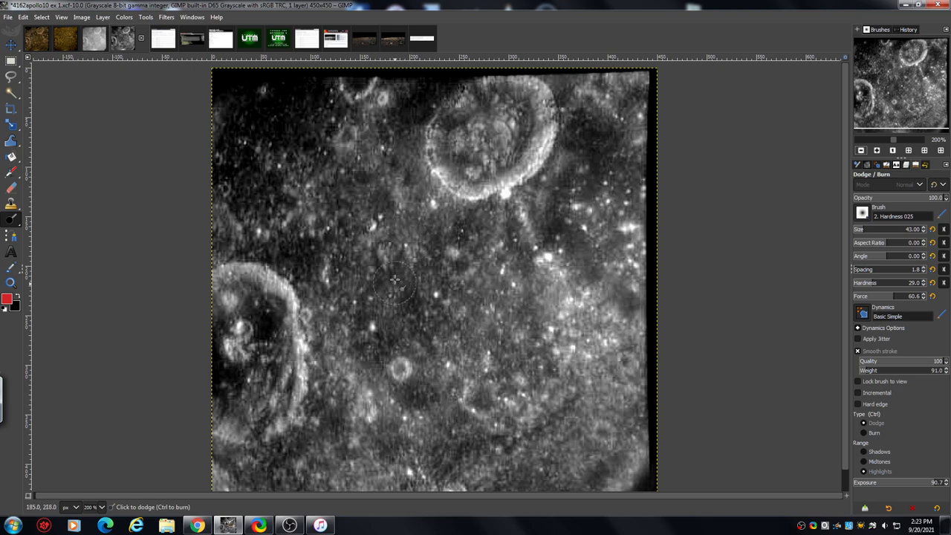
mouse_move(380, 286)
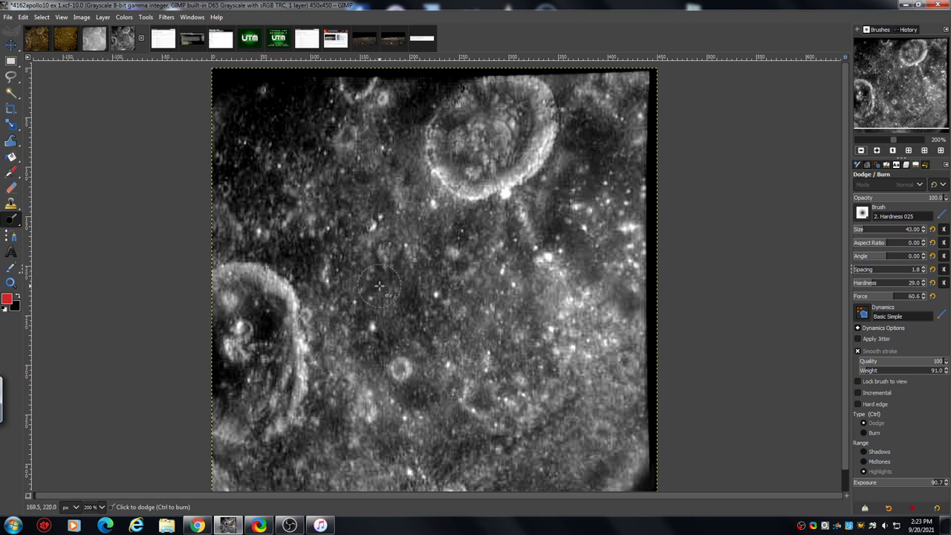
mouse_move(390, 305)
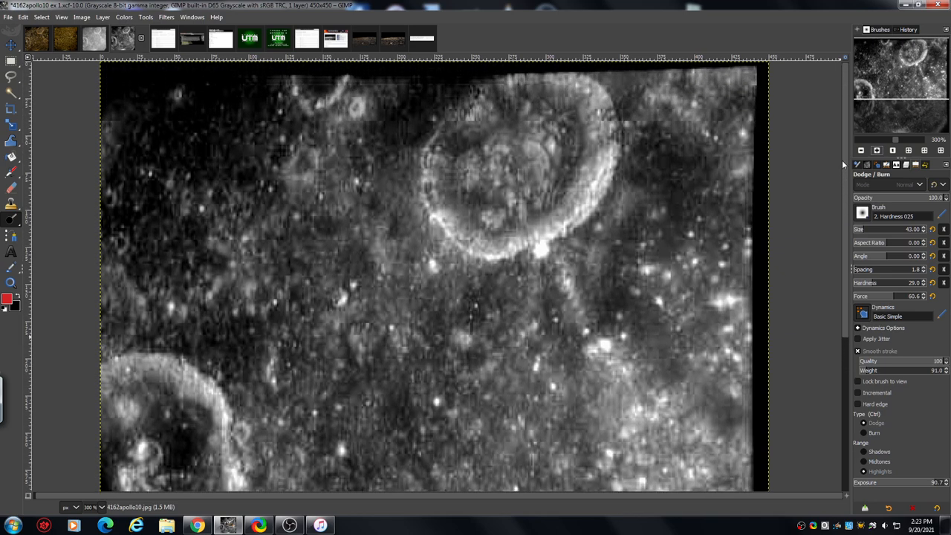
mouse_move(565, 145)
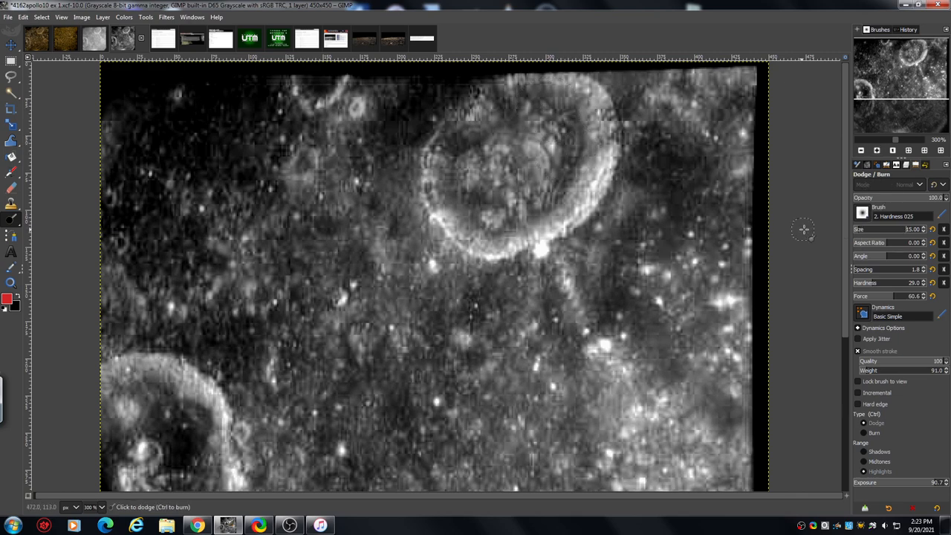
mouse_move(182, 136)
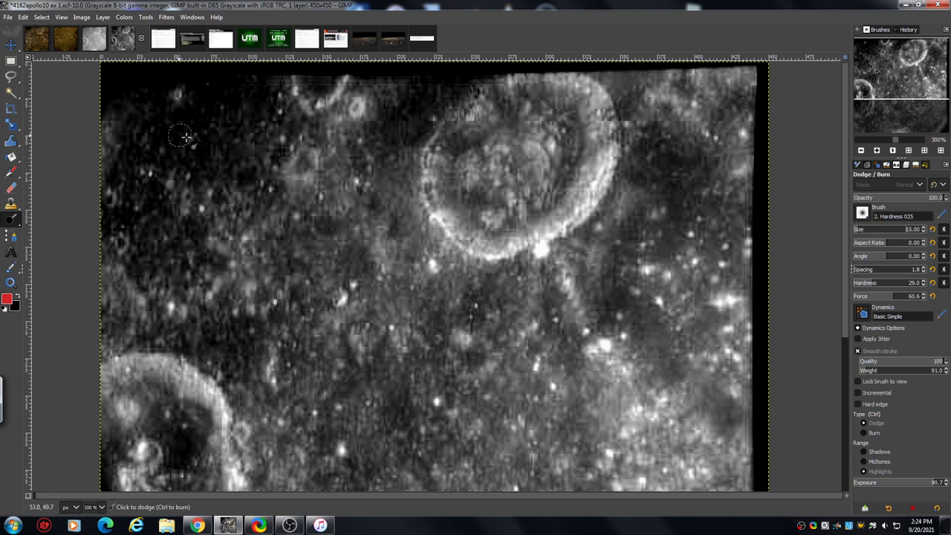
mouse_move(229, 359)
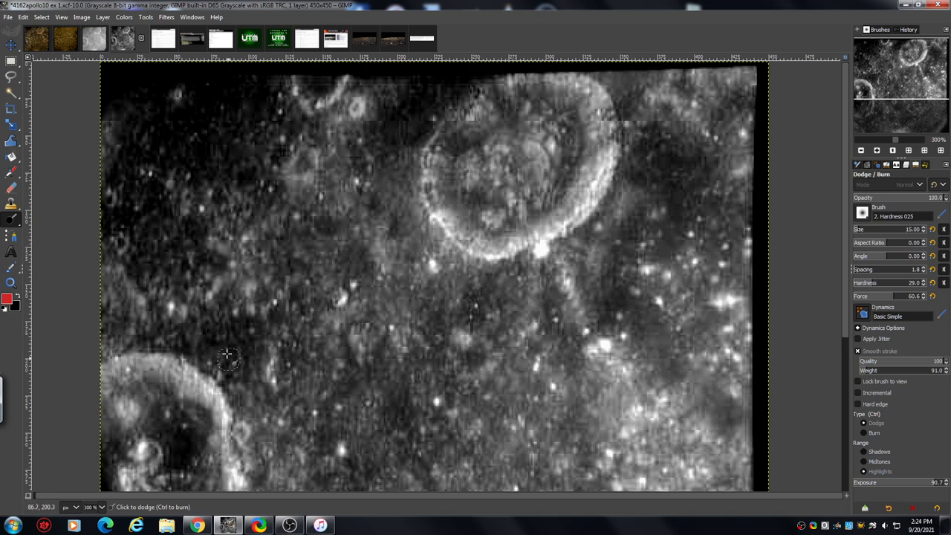
mouse_move(229, 362)
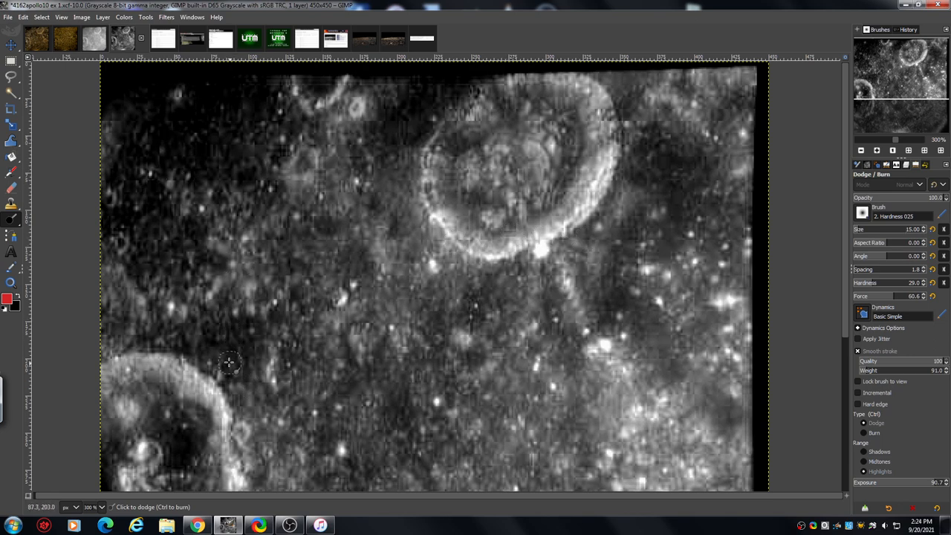
mouse_move(241, 367)
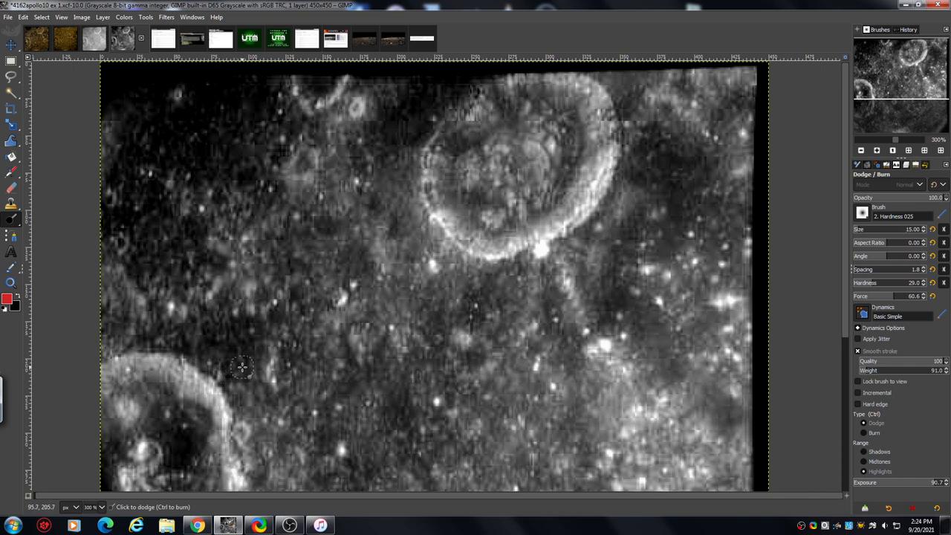
mouse_move(226, 315)
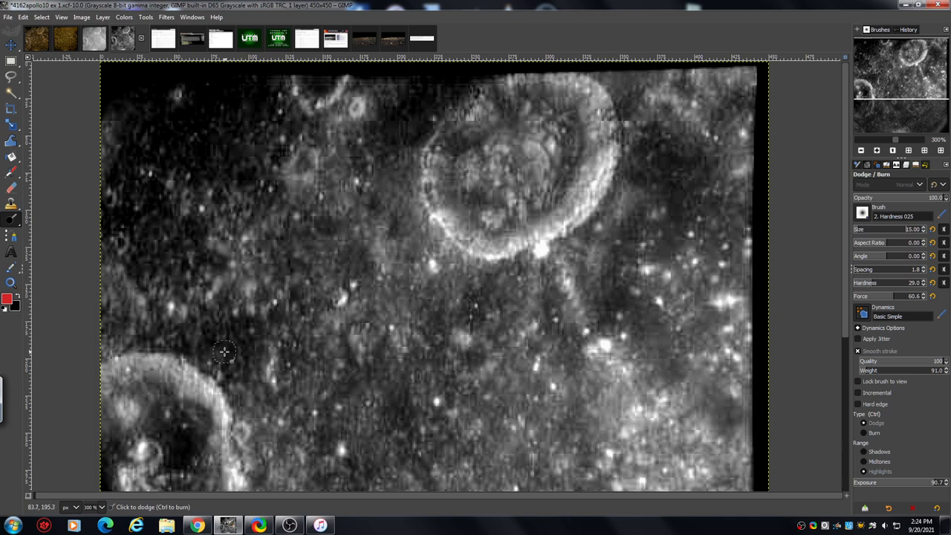
mouse_move(179, 262)
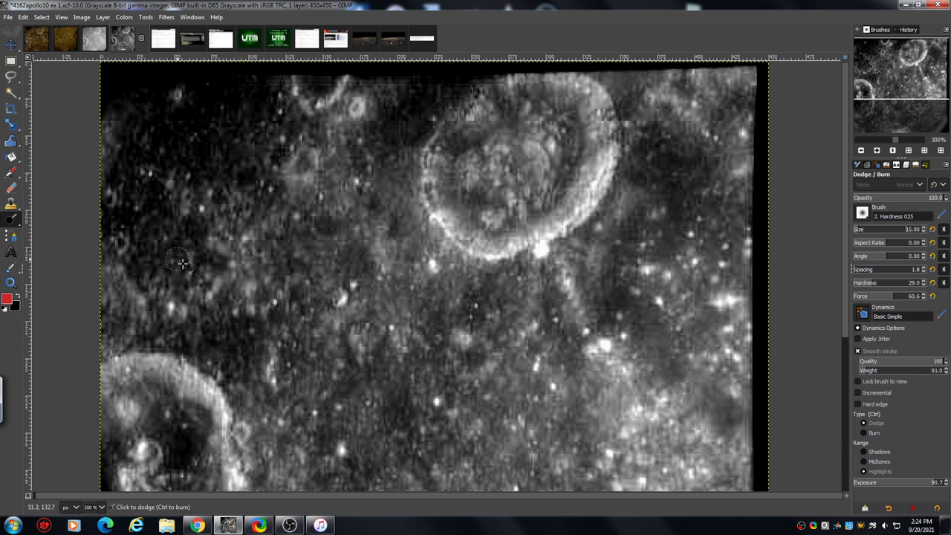
mouse_move(244, 147)
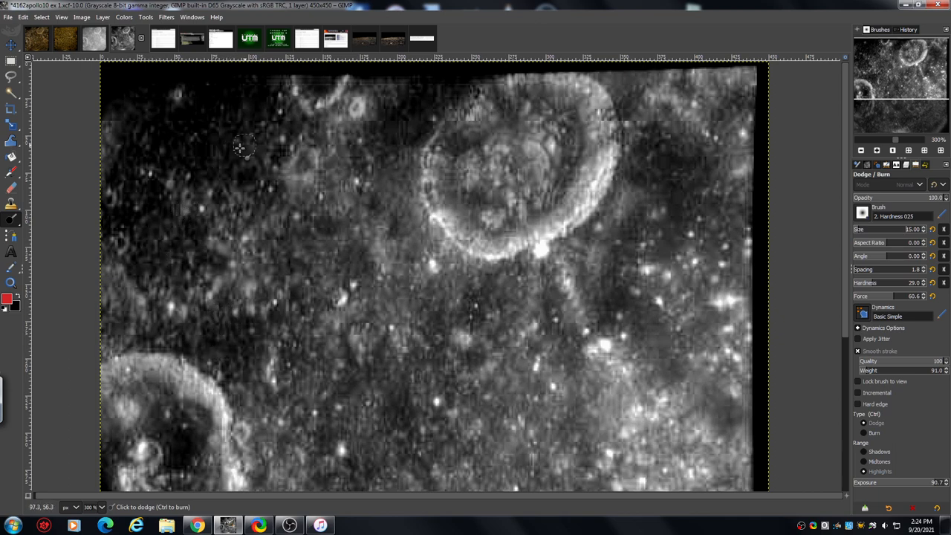
mouse_move(384, 88)
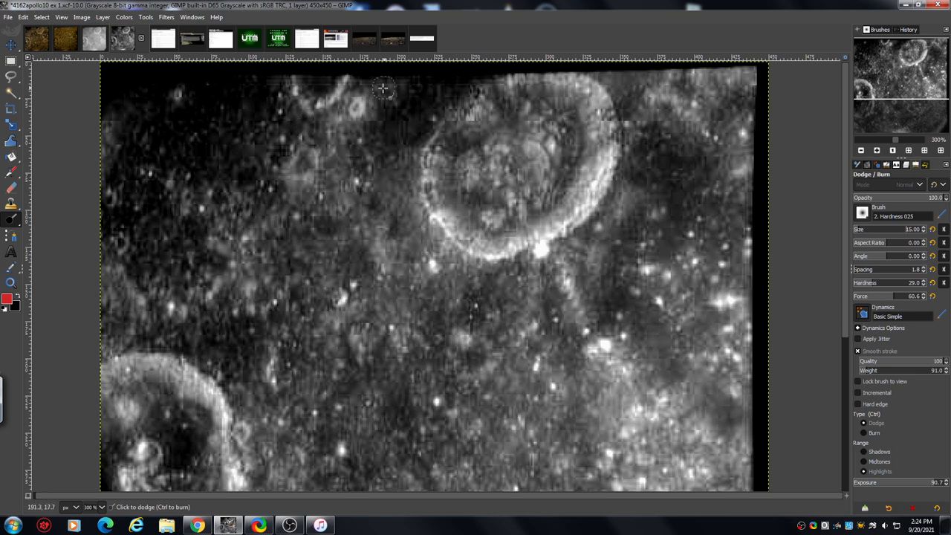
mouse_move(401, 107)
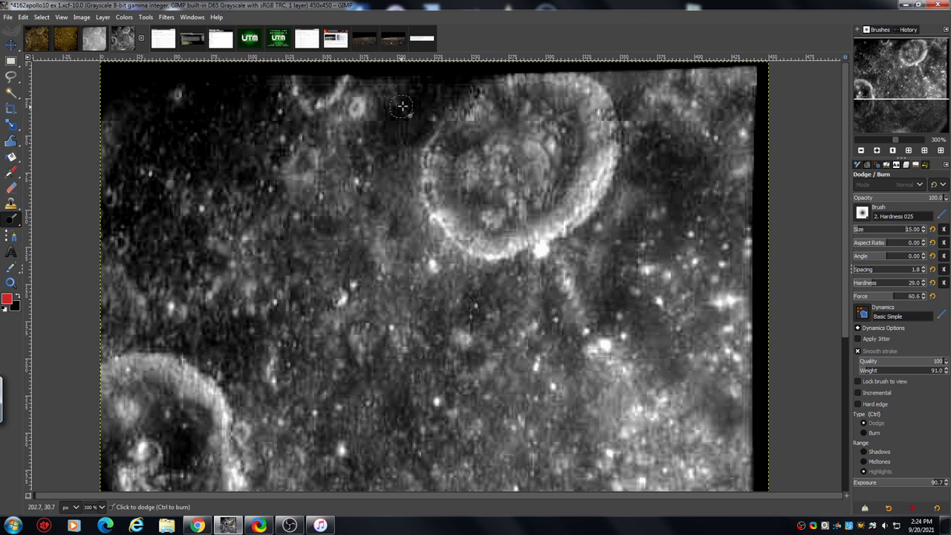
mouse_move(157, 243)
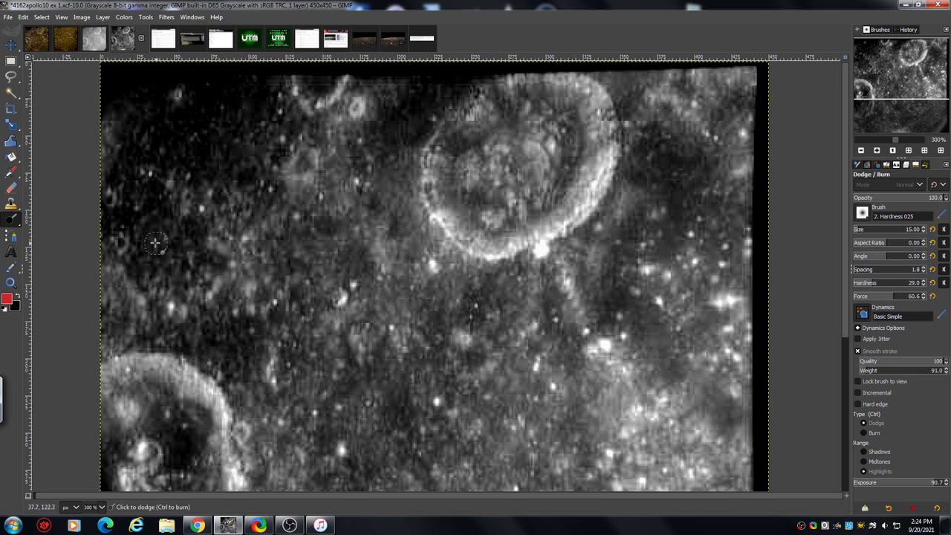
mouse_move(226, 333)
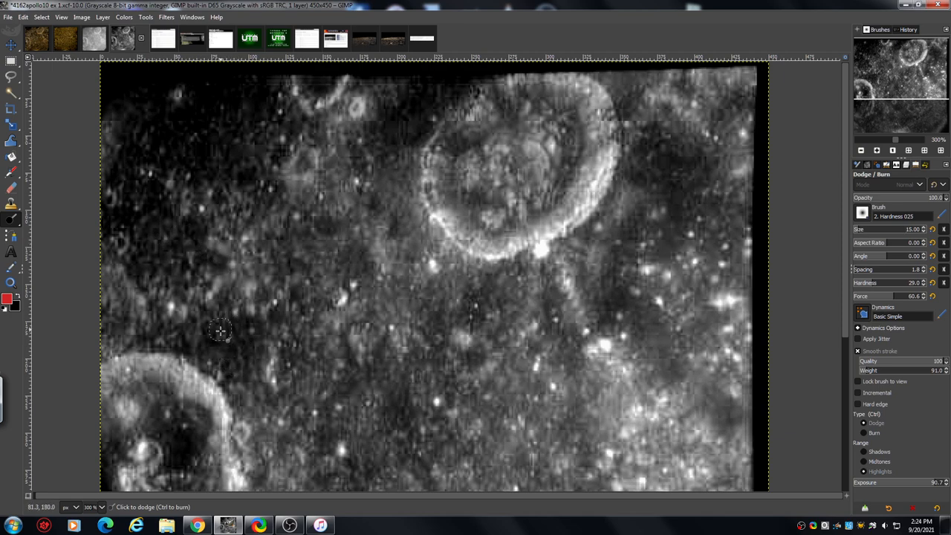
mouse_move(212, 347)
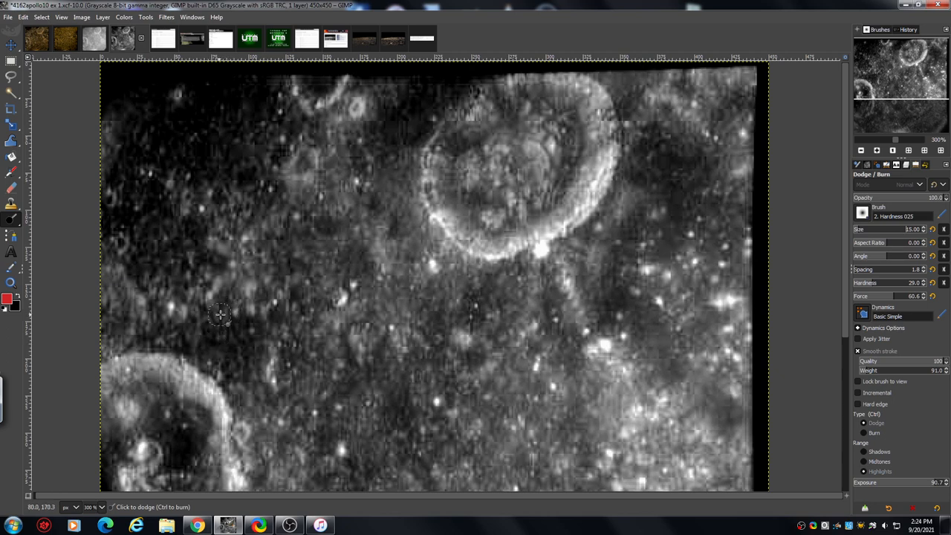
mouse_move(231, 350)
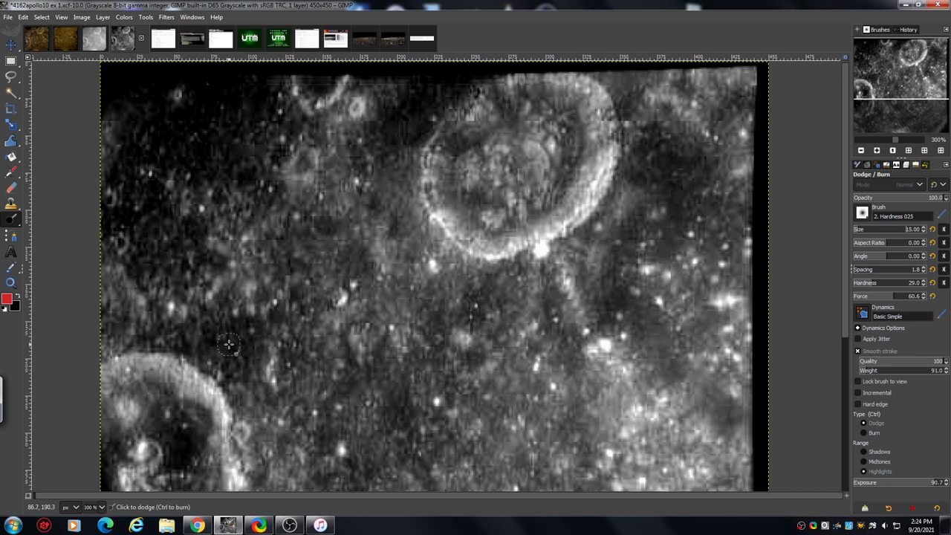
mouse_move(227, 347)
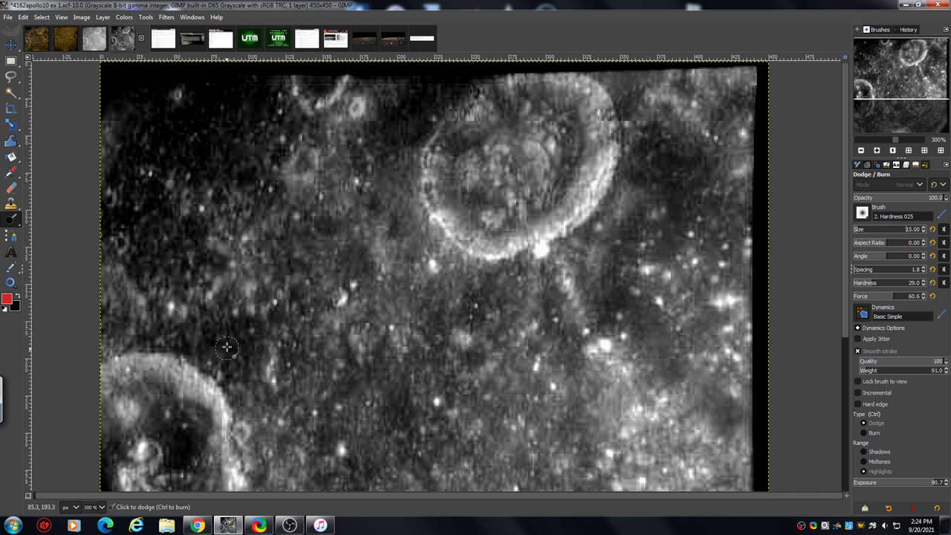
mouse_move(231, 339)
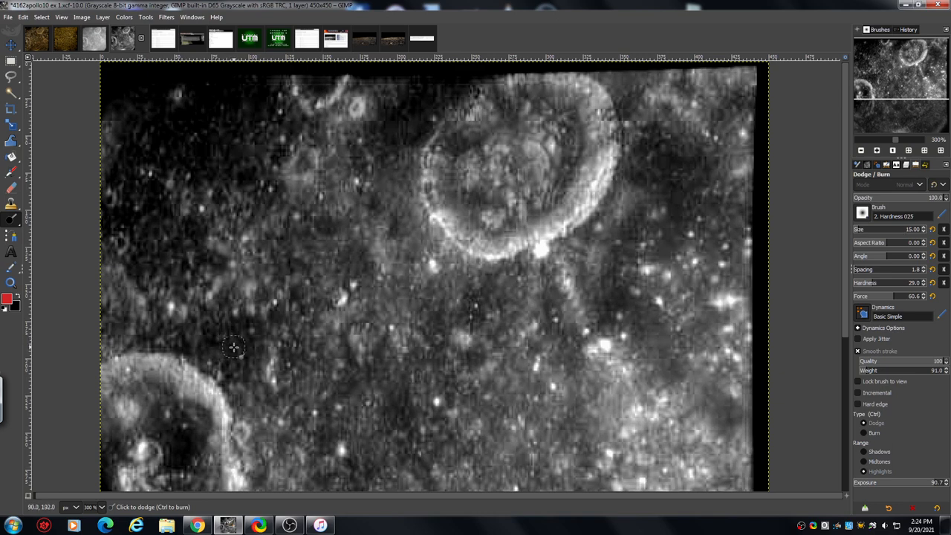
mouse_move(231, 343)
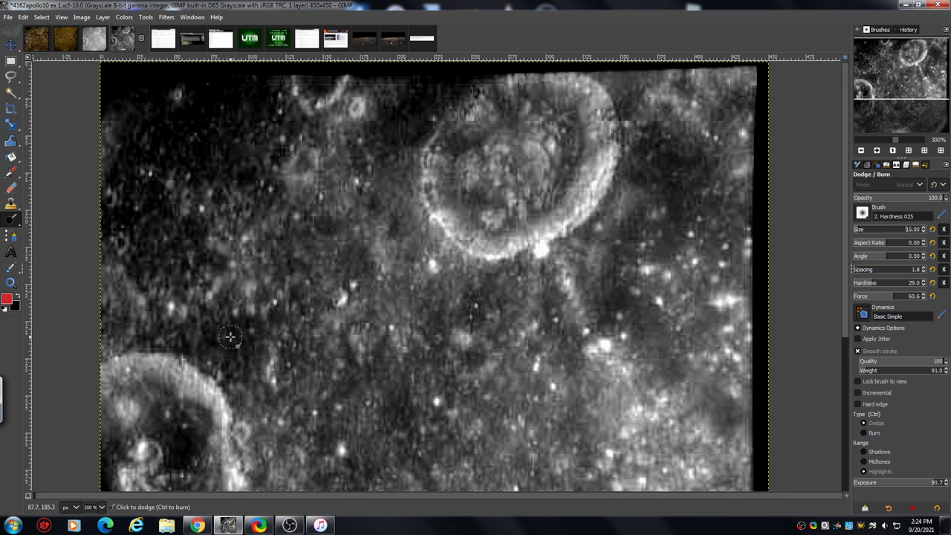
mouse_move(231, 339)
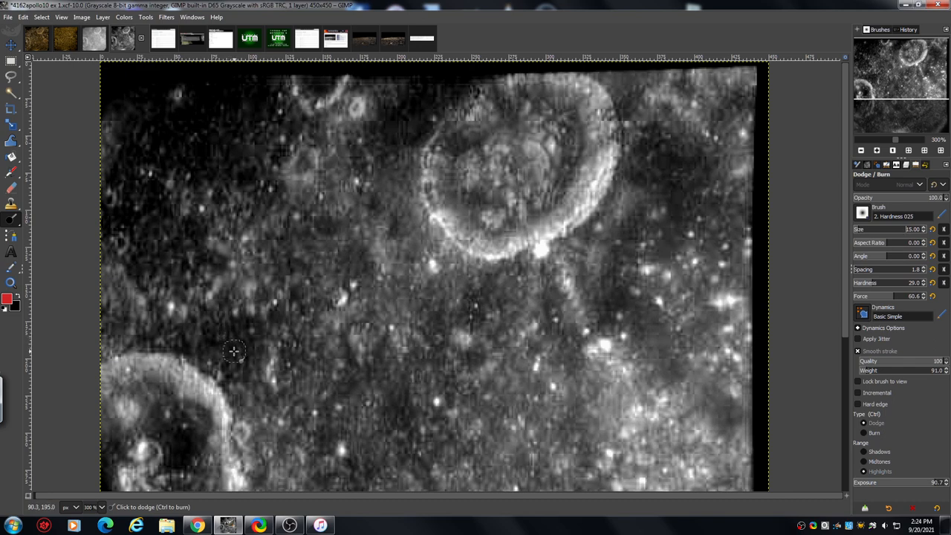
mouse_move(239, 340)
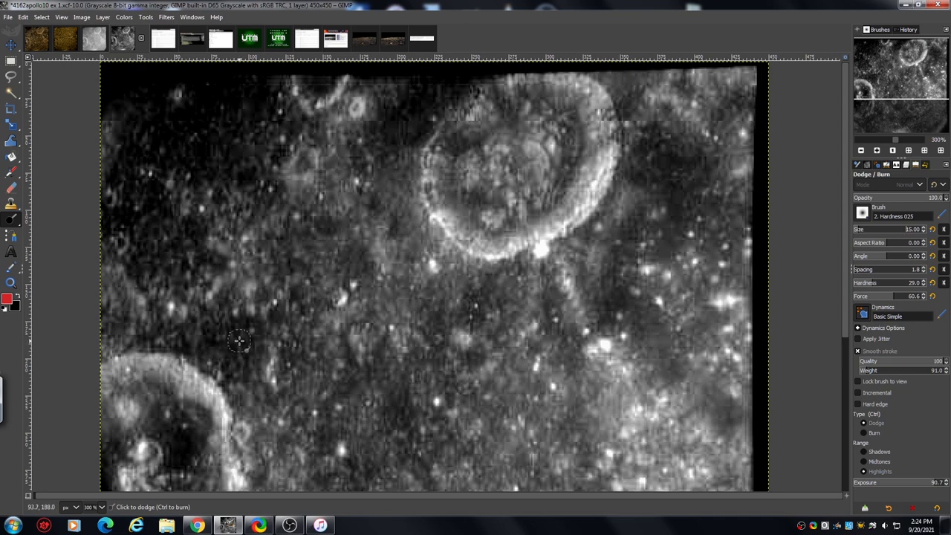
mouse_move(236, 347)
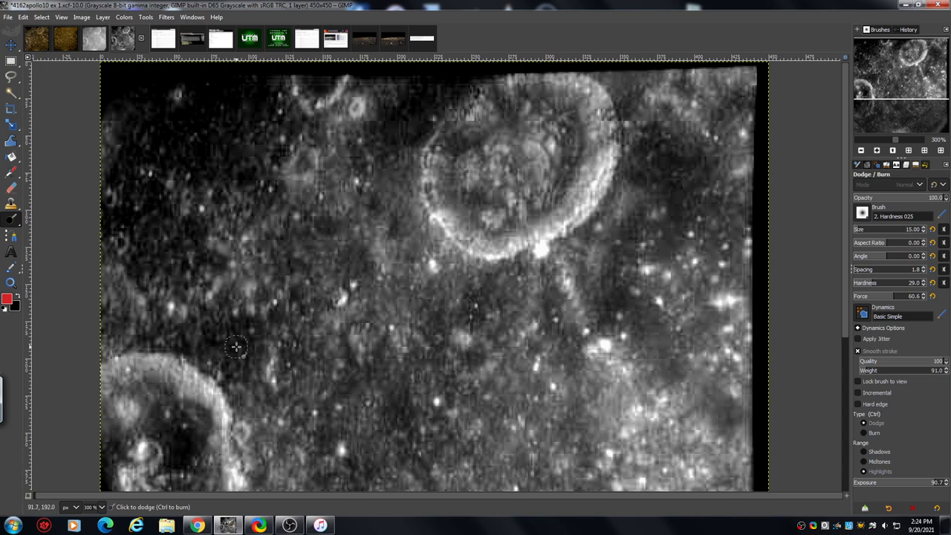
mouse_move(236, 347)
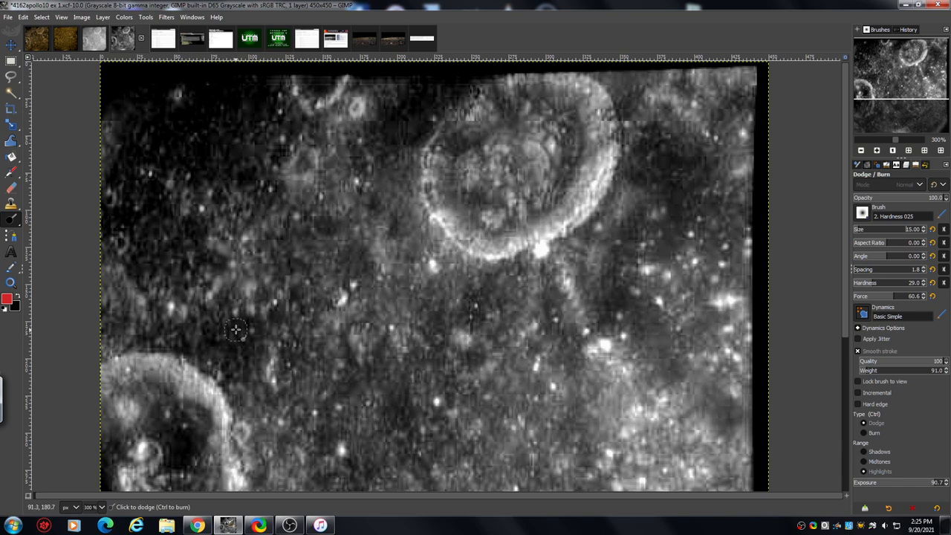
mouse_move(234, 344)
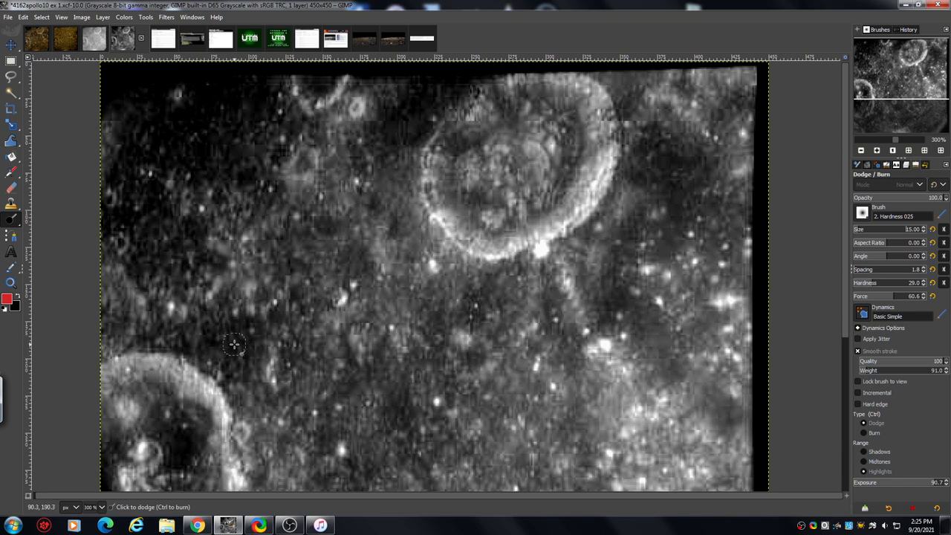
mouse_move(223, 316)
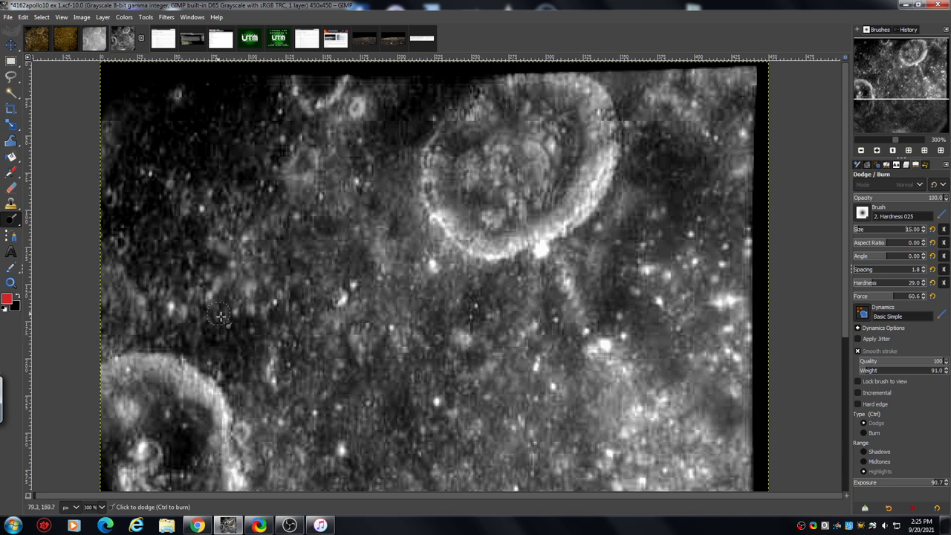
mouse_move(231, 325)
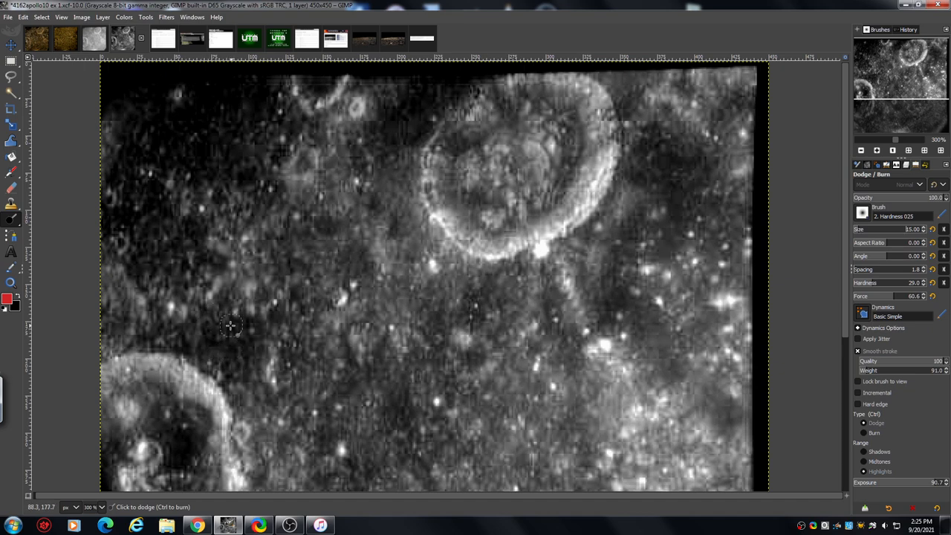
mouse_move(208, 318)
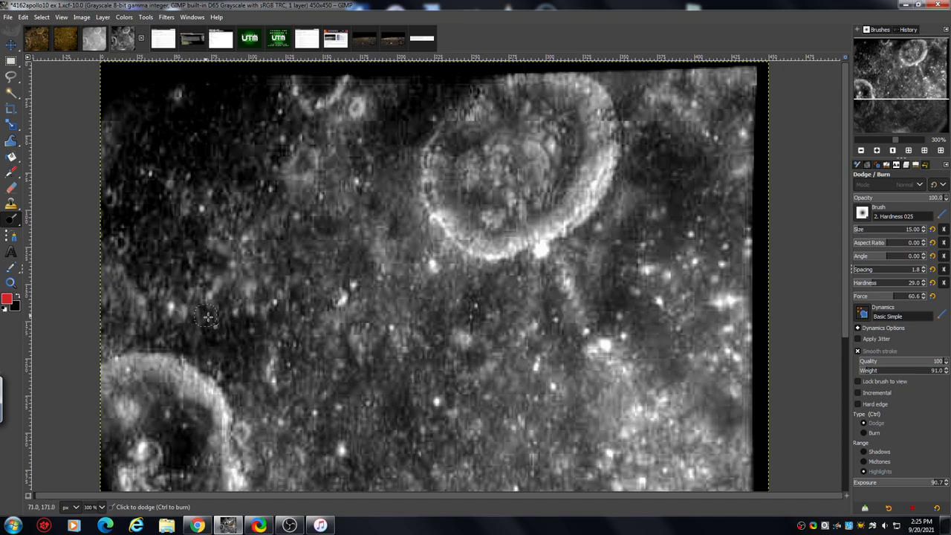
mouse_move(214, 342)
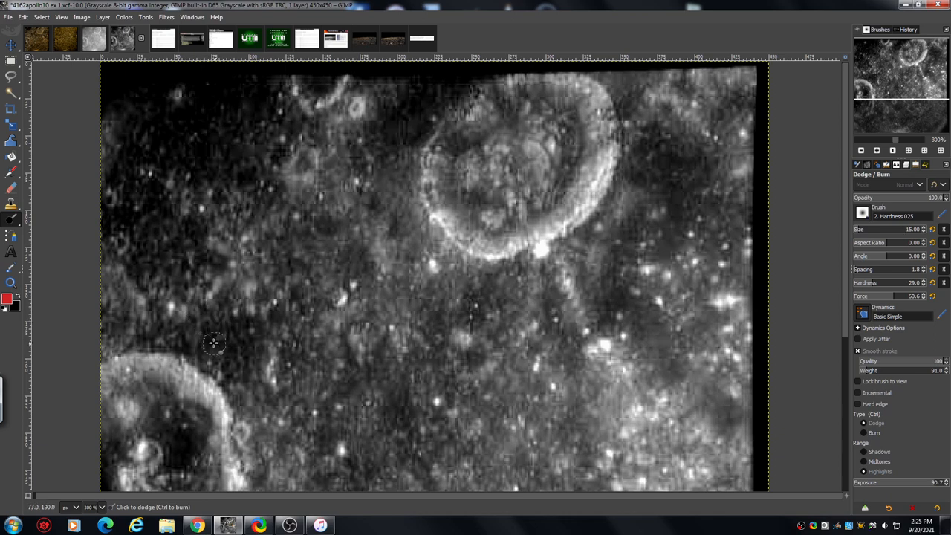
mouse_move(231, 346)
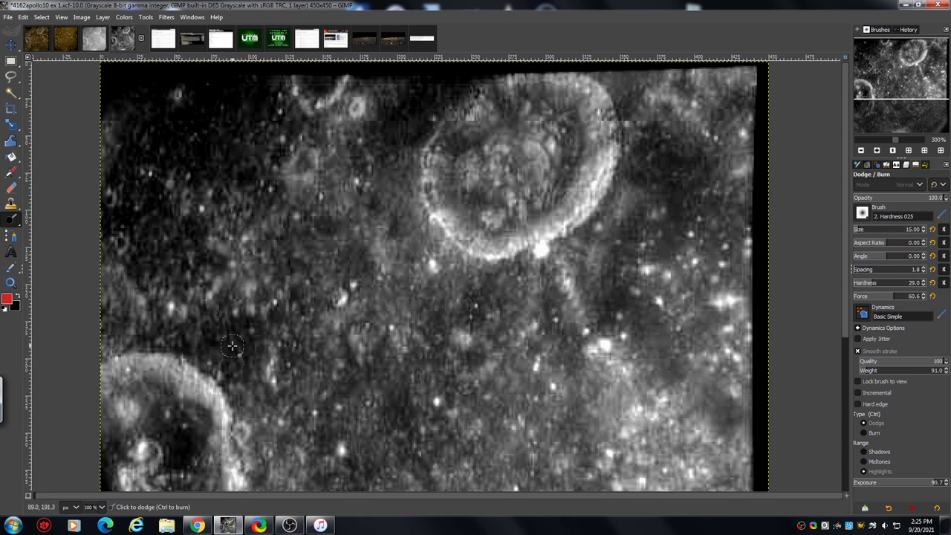
mouse_move(233, 336)
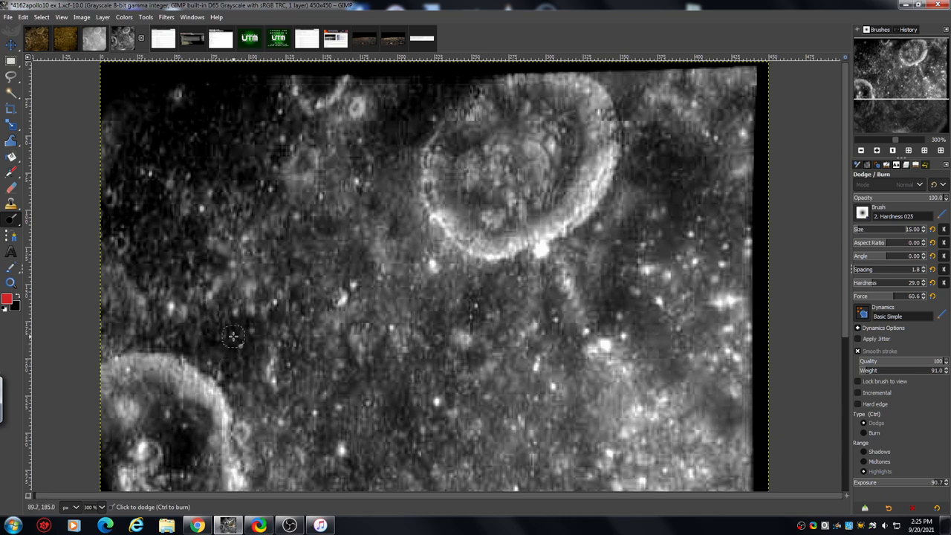
mouse_move(235, 341)
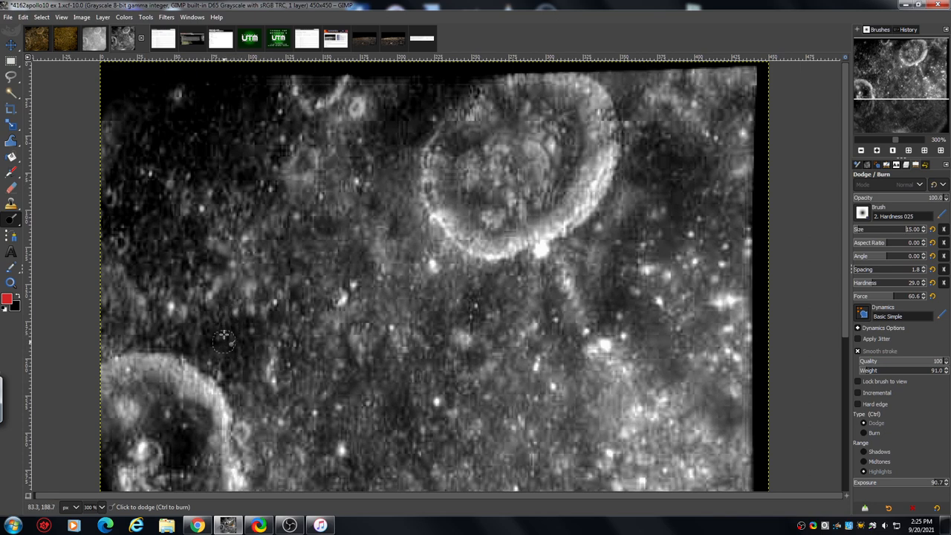
mouse_move(212, 331)
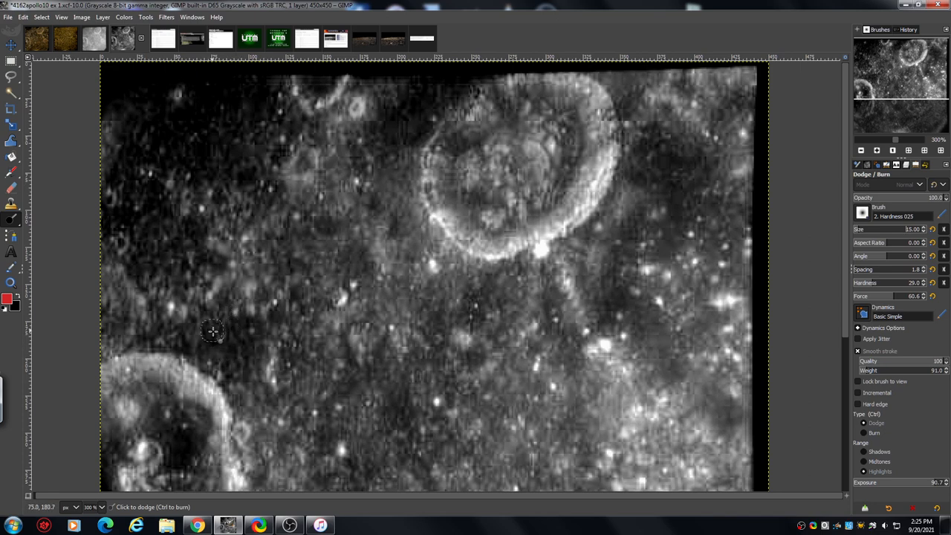
mouse_move(223, 331)
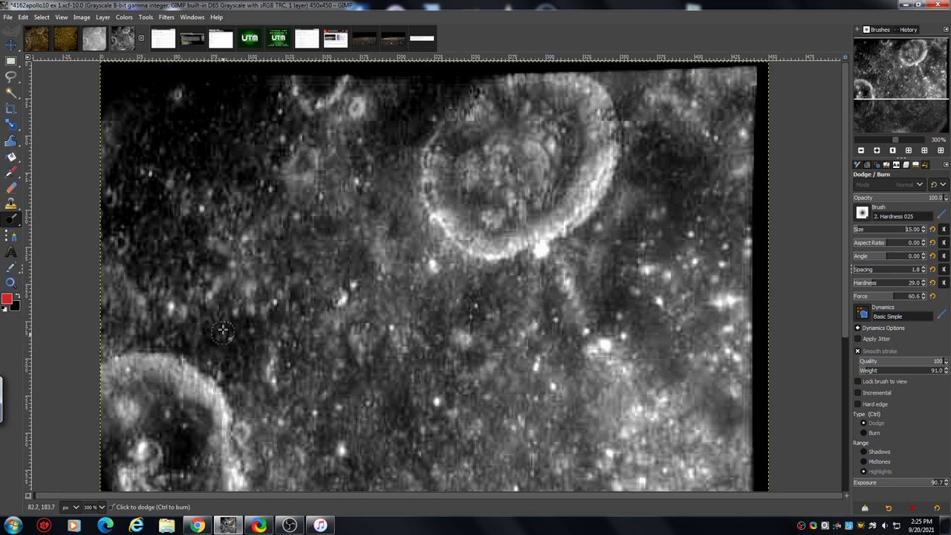
mouse_move(224, 338)
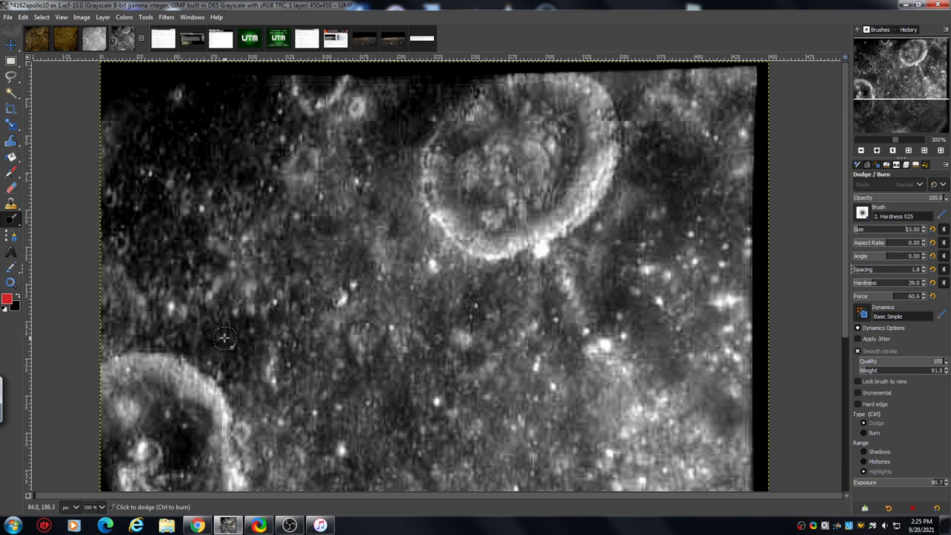
mouse_move(227, 333)
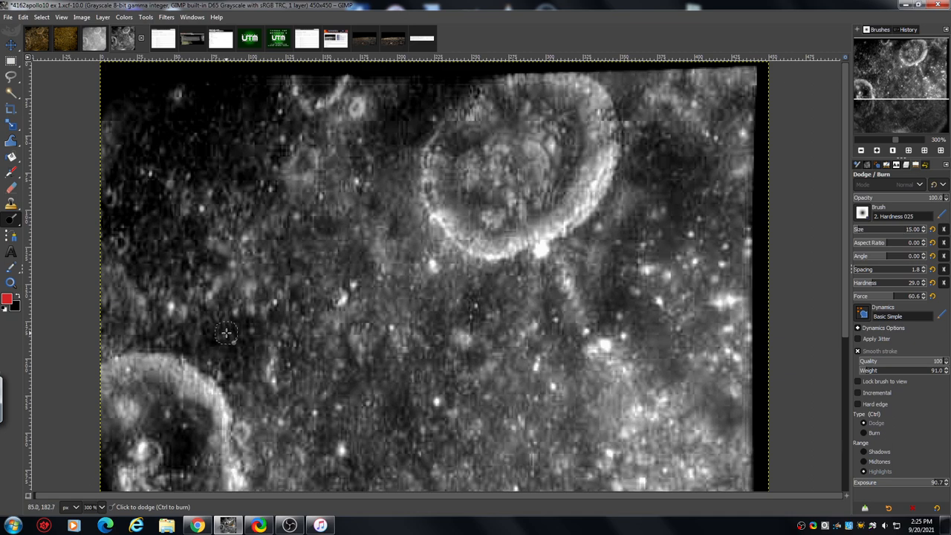
mouse_move(228, 328)
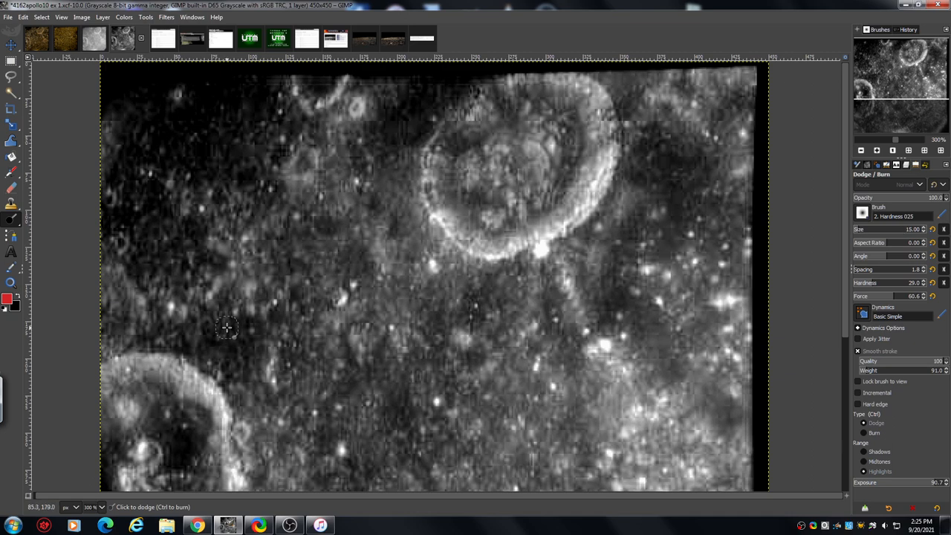
mouse_move(227, 337)
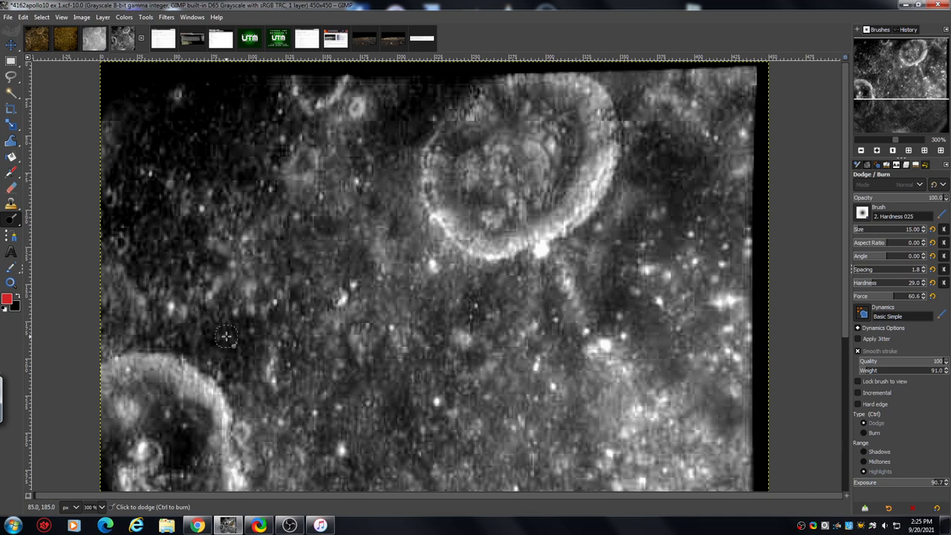
mouse_move(229, 341)
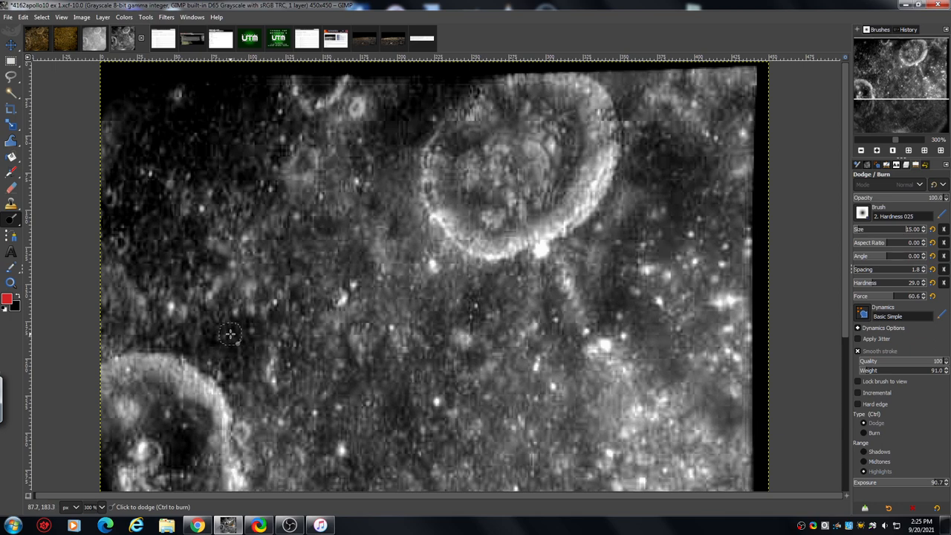
mouse_move(230, 329)
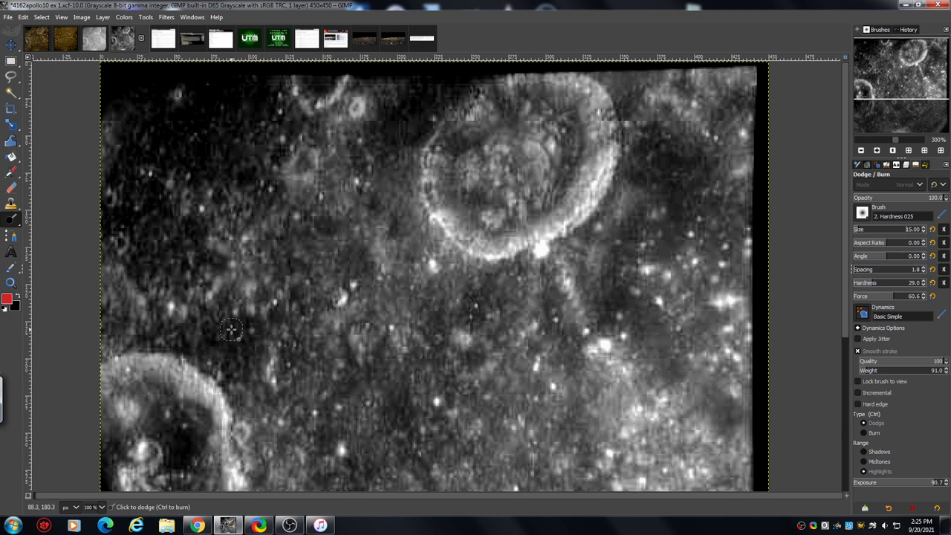
mouse_move(230, 333)
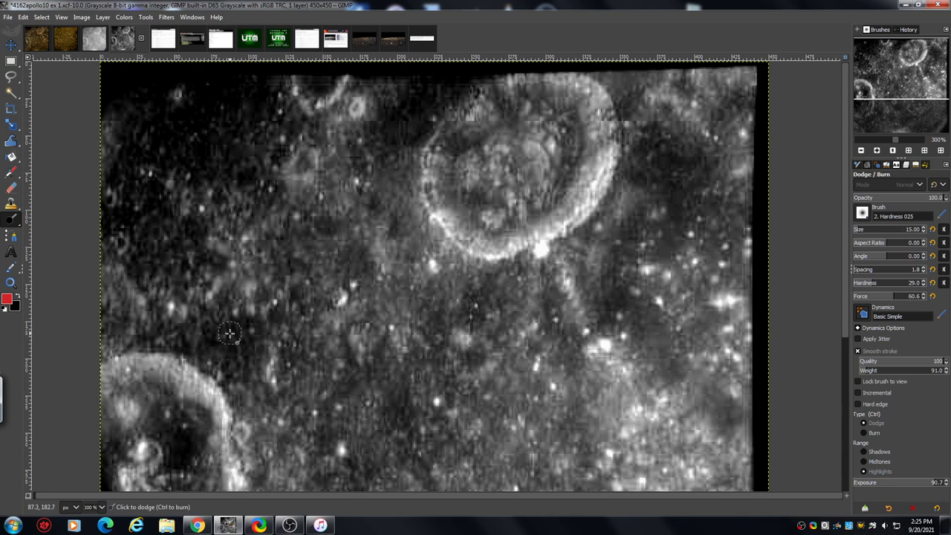
mouse_move(229, 335)
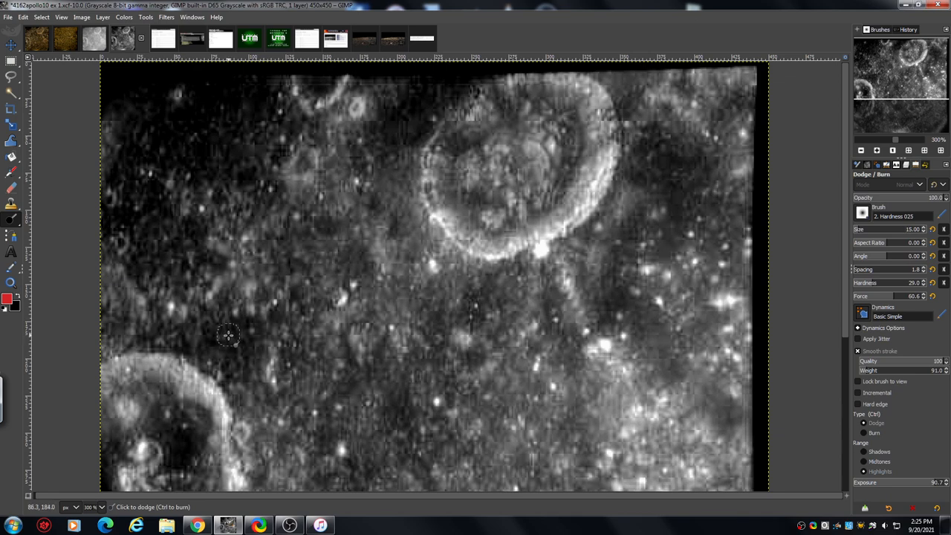
mouse_move(239, 253)
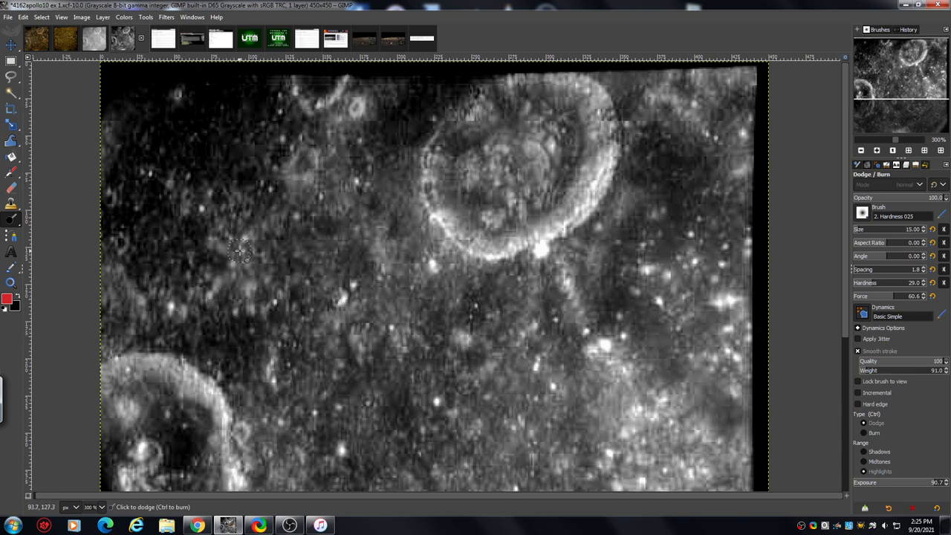
mouse_move(232, 343)
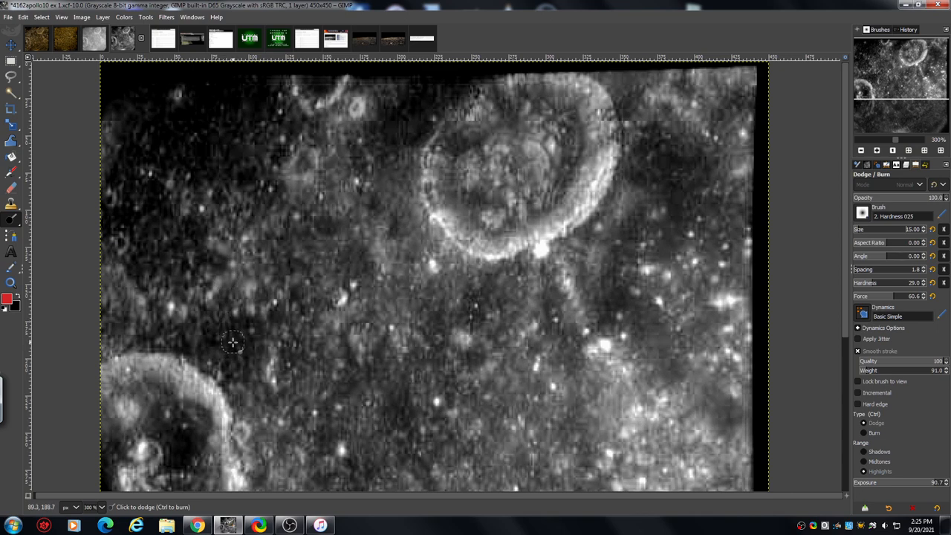
mouse_move(233, 339)
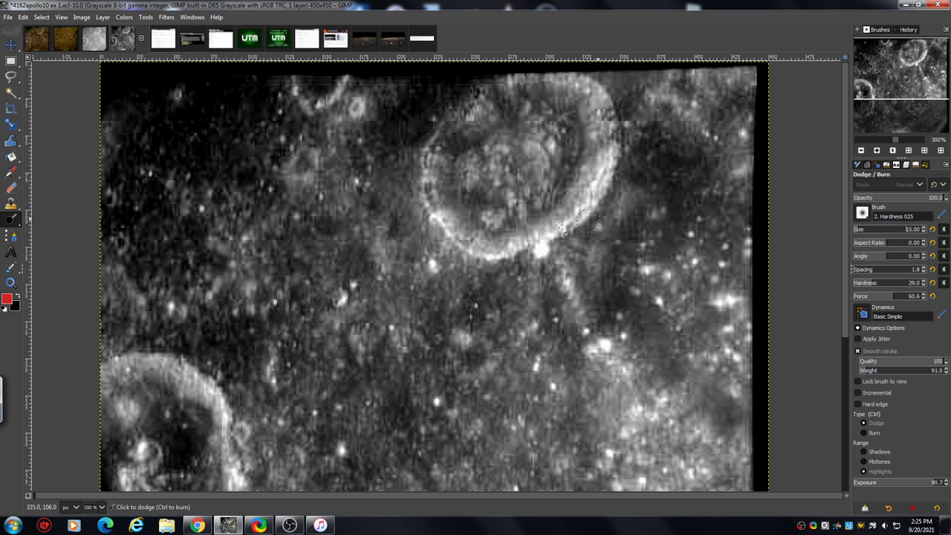
mouse_move(805, 231)
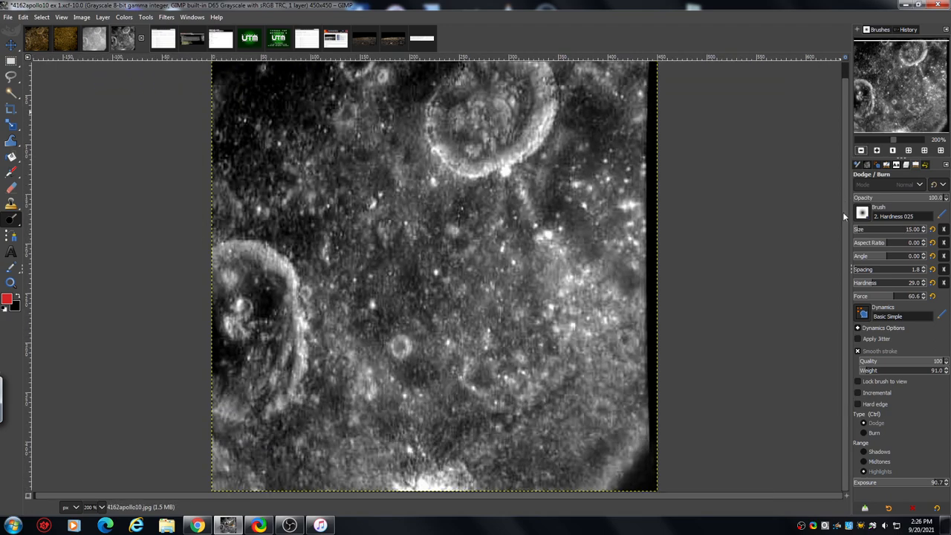
mouse_move(259, 288)
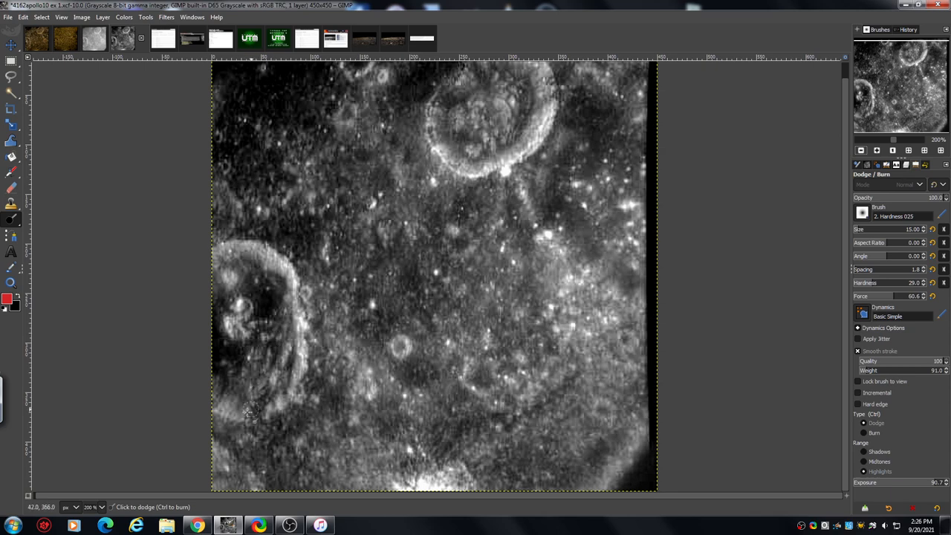
mouse_move(405, 271)
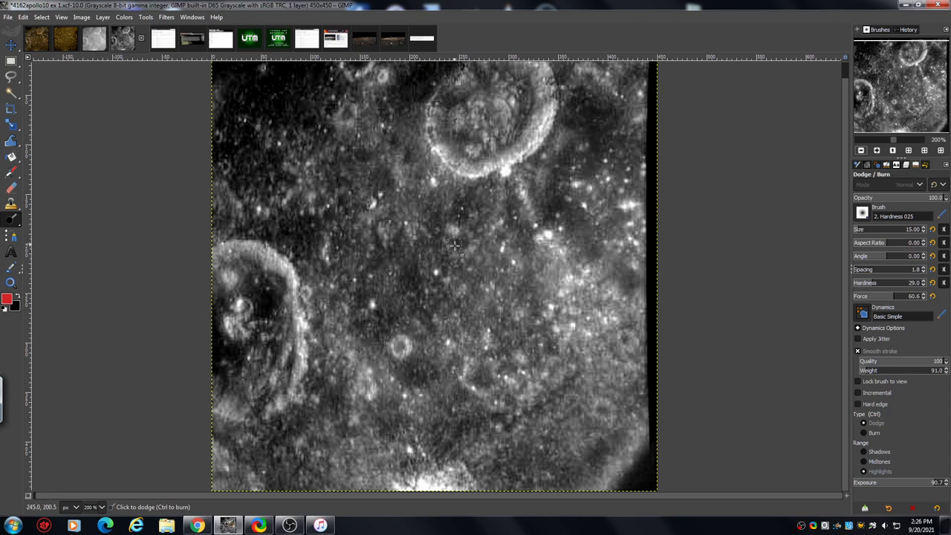
mouse_move(390, 286)
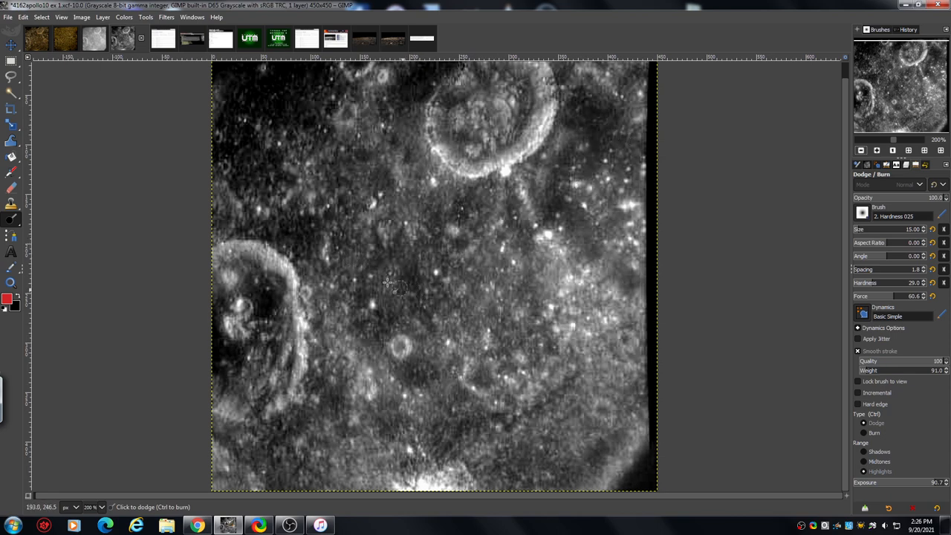
mouse_move(437, 290)
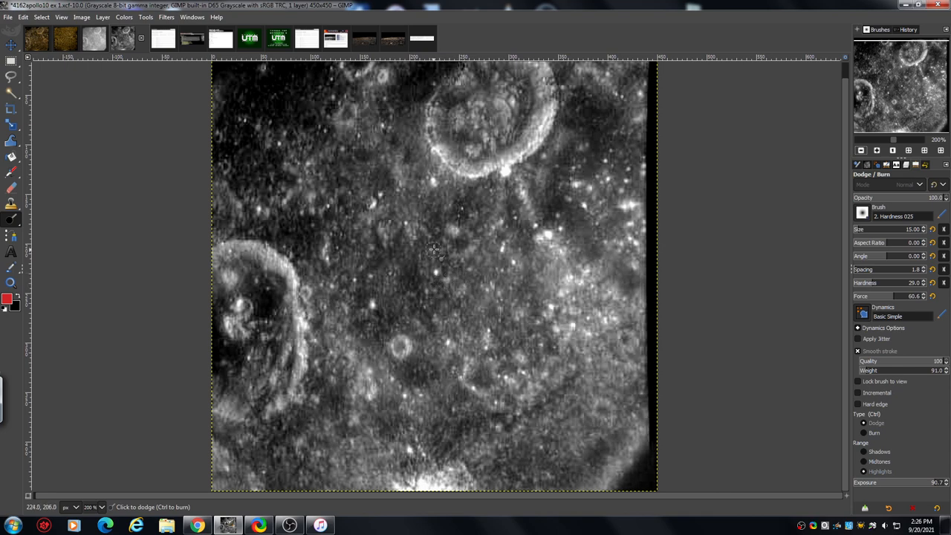
mouse_move(466, 270)
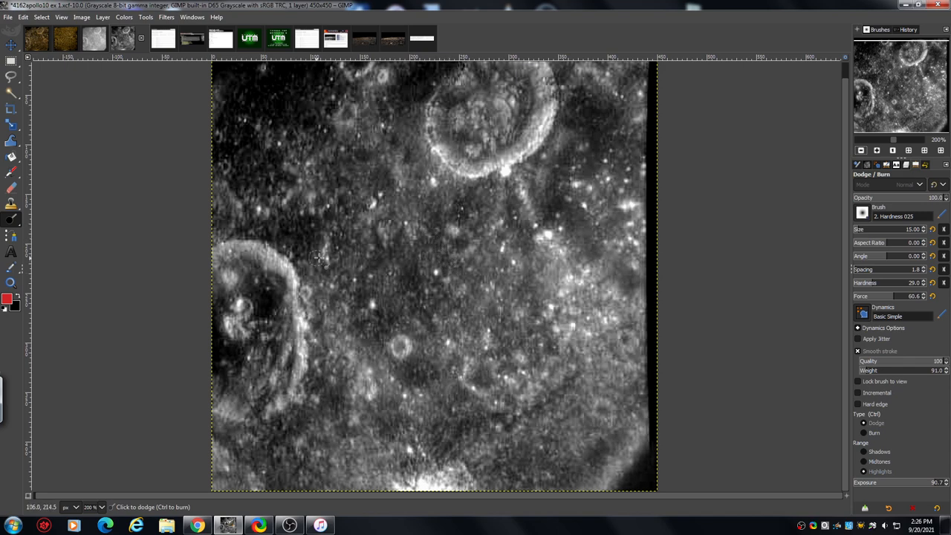
mouse_move(557, 284)
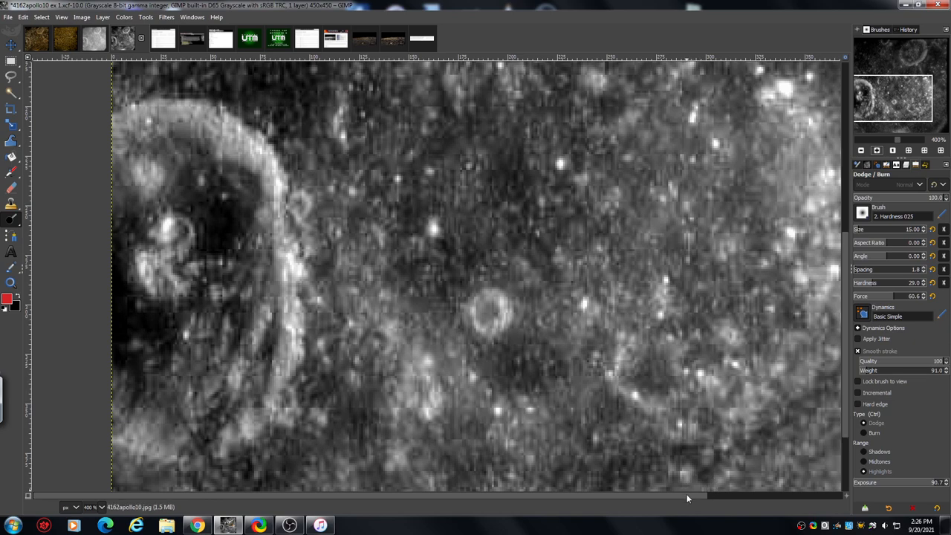
mouse_move(591, 430)
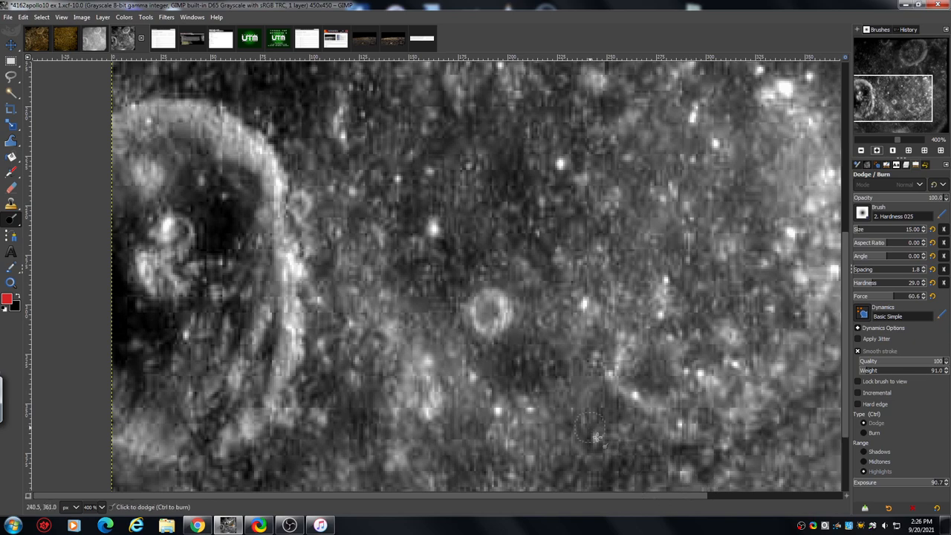
mouse_move(510, 216)
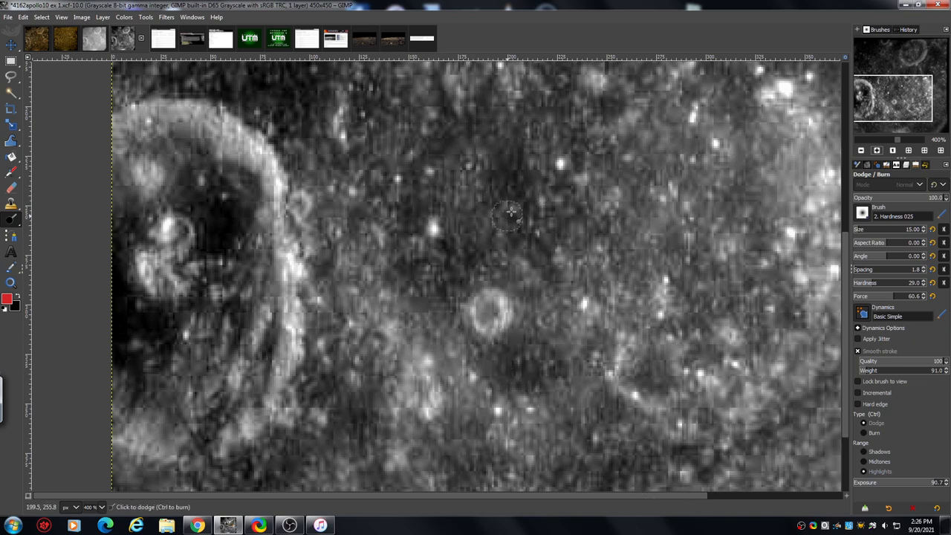
mouse_move(491, 185)
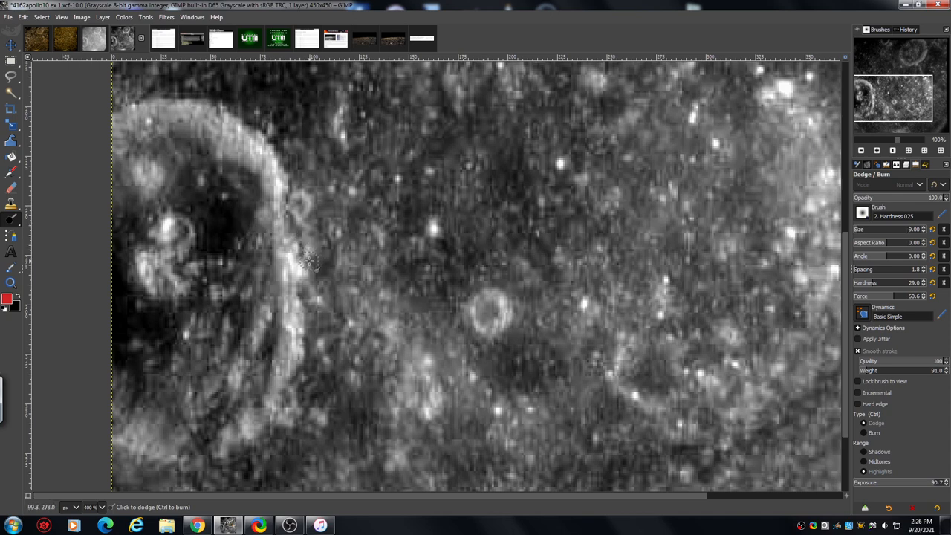
mouse_move(394, 186)
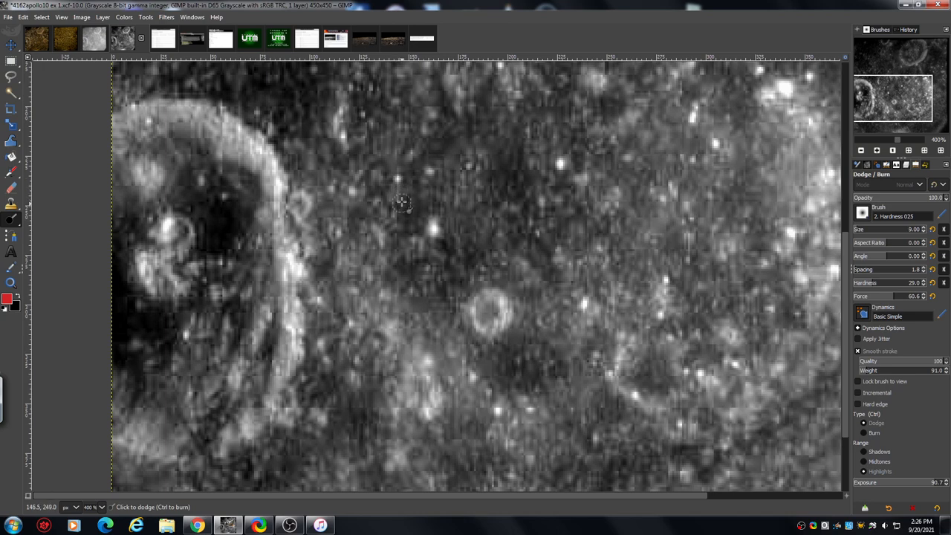
mouse_move(379, 215)
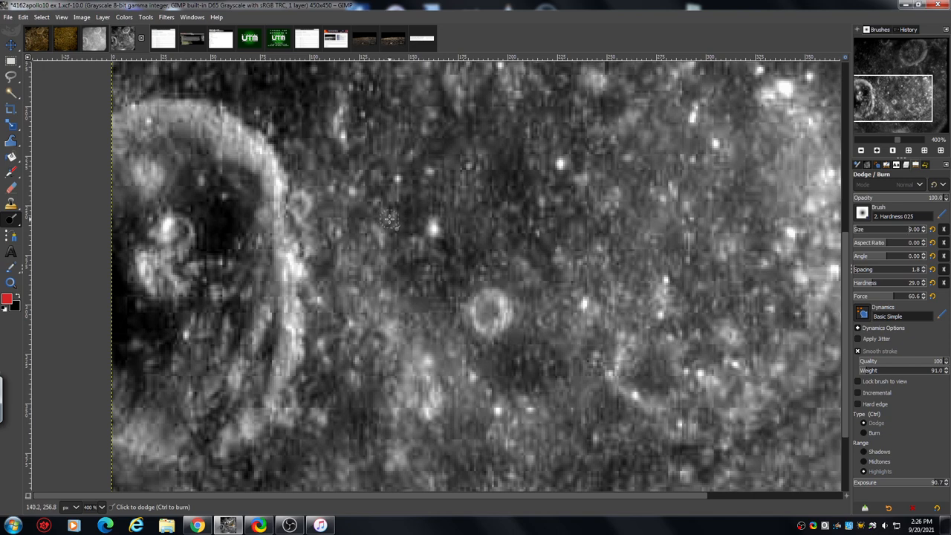
mouse_move(387, 218)
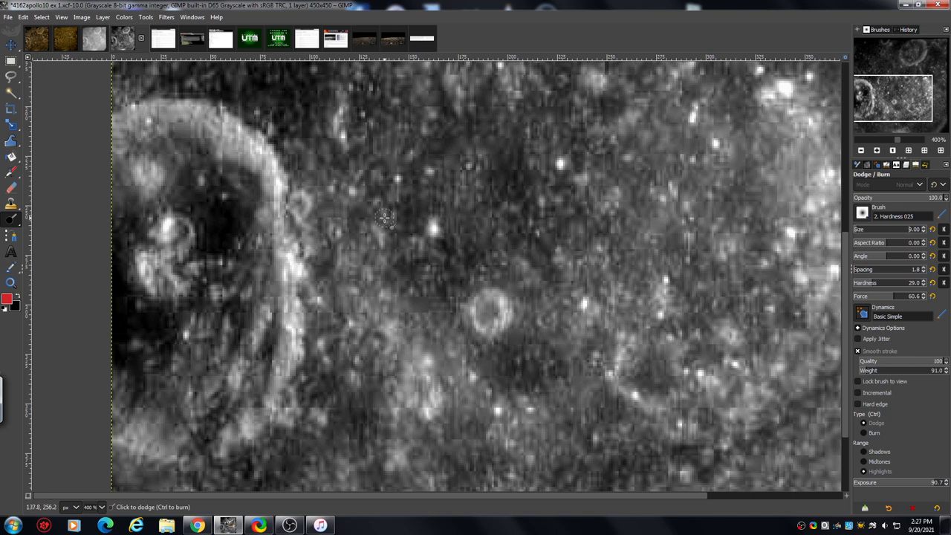
mouse_move(411, 195)
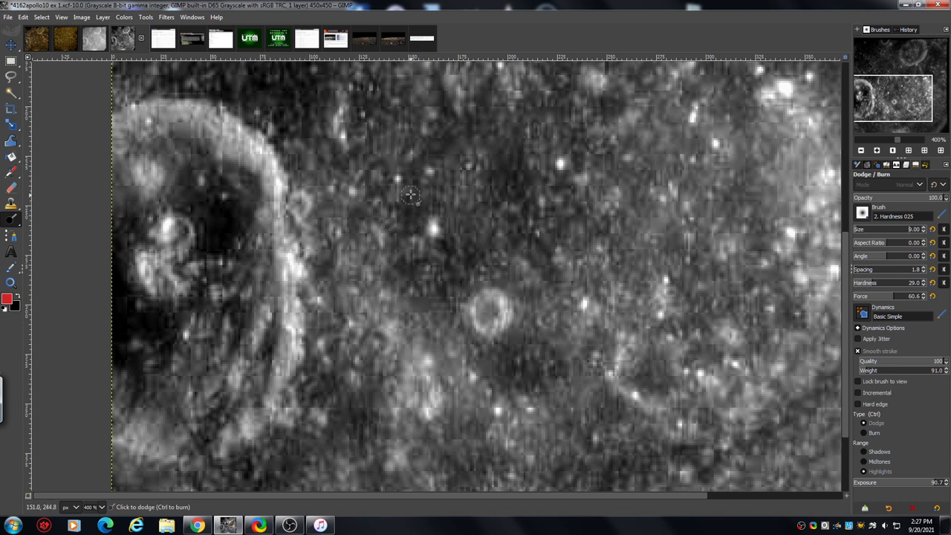
mouse_move(410, 215)
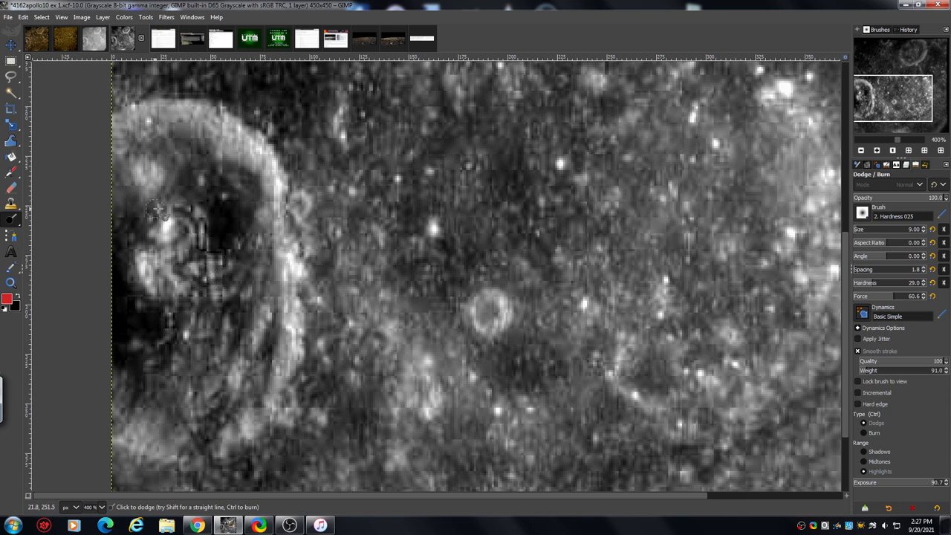
Dodge highlights on the large crater's floor and the dark ground above the small crater
click(182, 201)
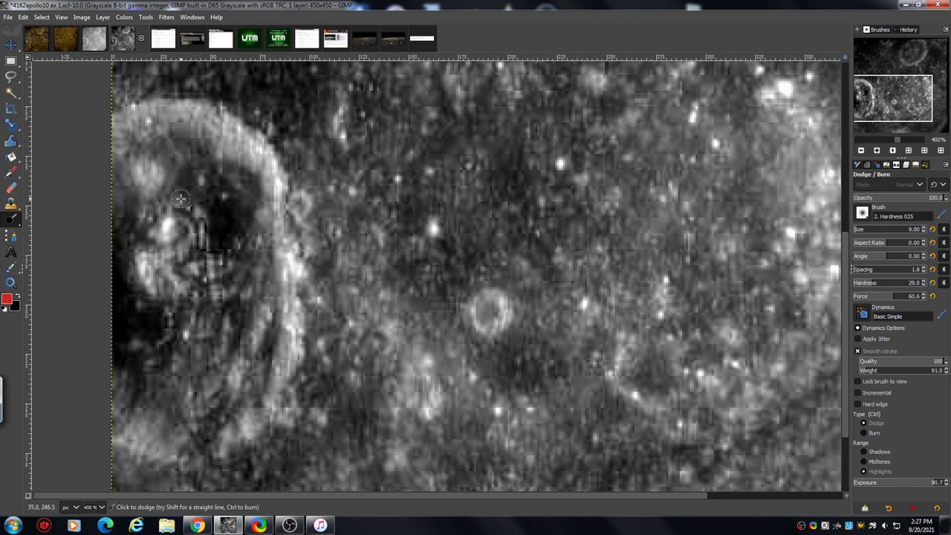
mouse_move(212, 180)
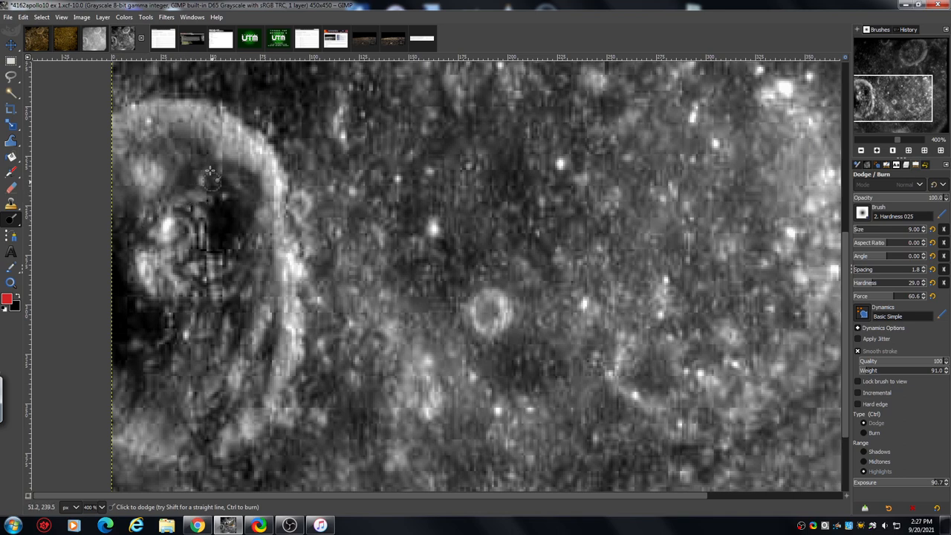
mouse_move(223, 212)
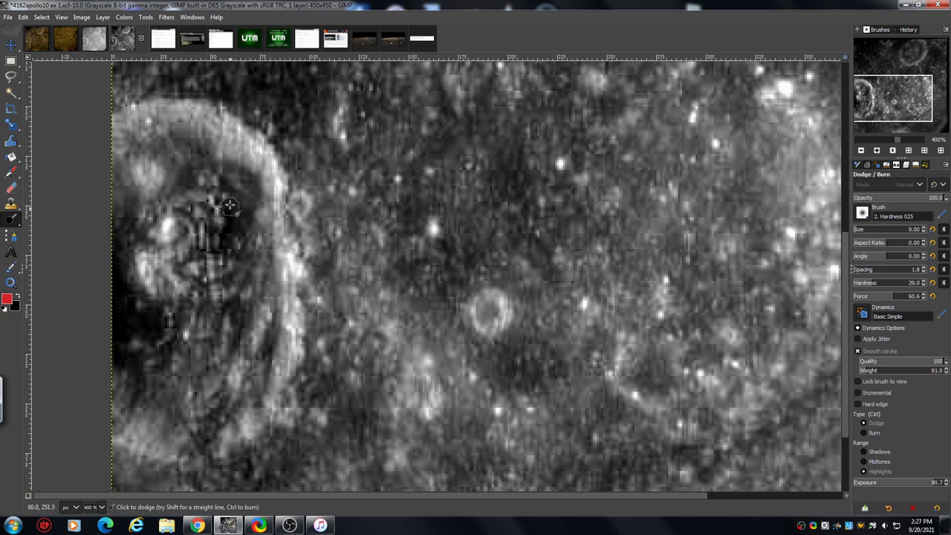
click(237, 211)
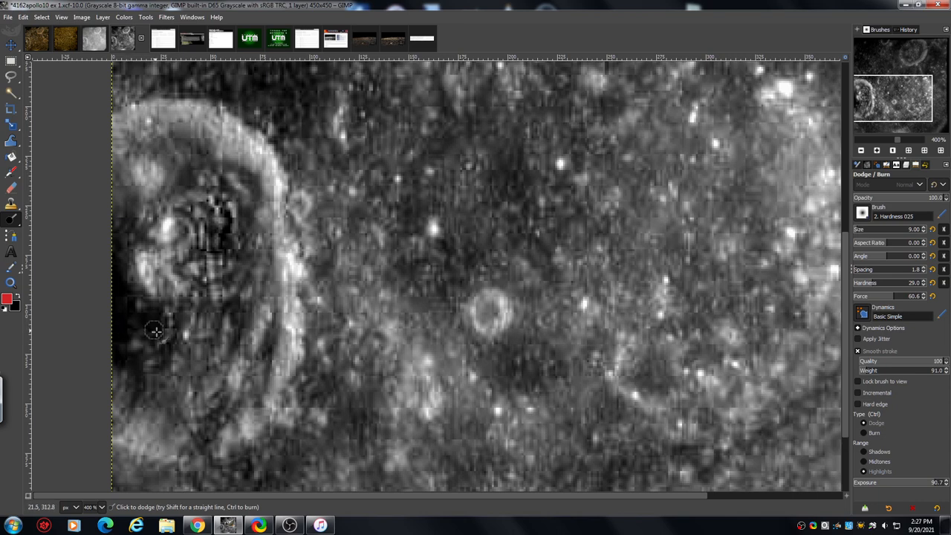
mouse_move(128, 323)
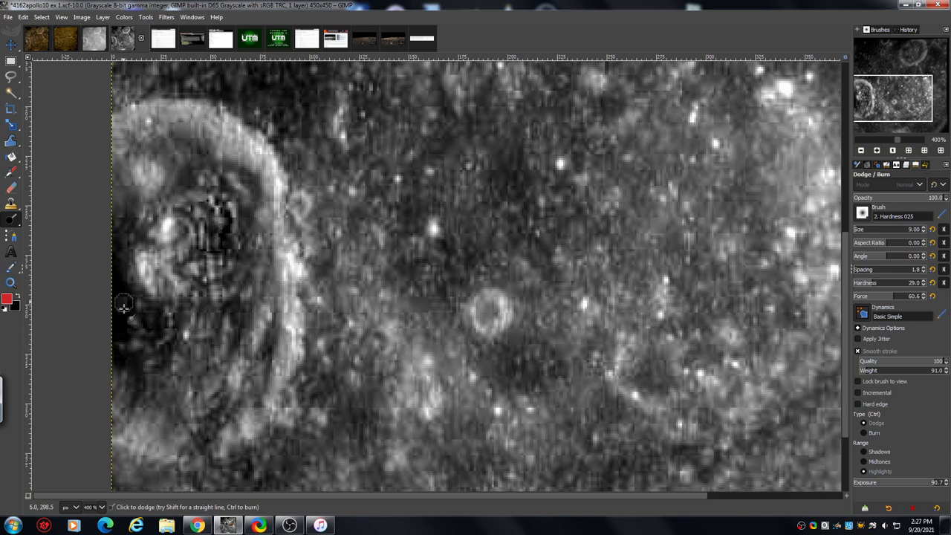
mouse_move(122, 305)
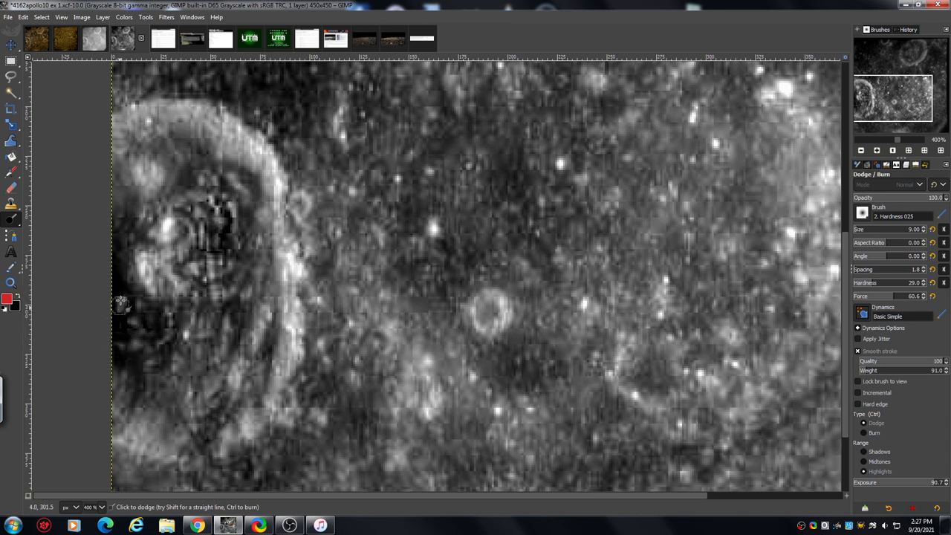
mouse_move(305, 200)
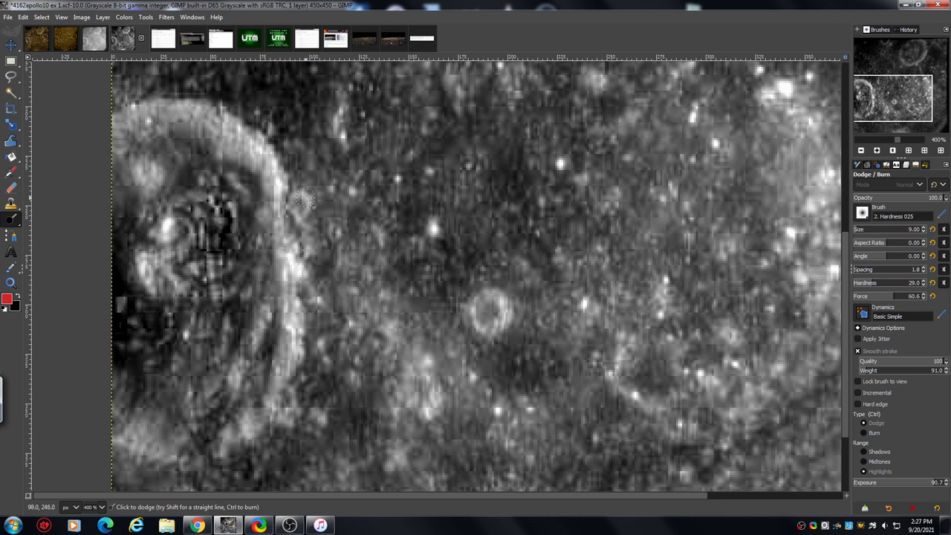
mouse_move(264, 175)
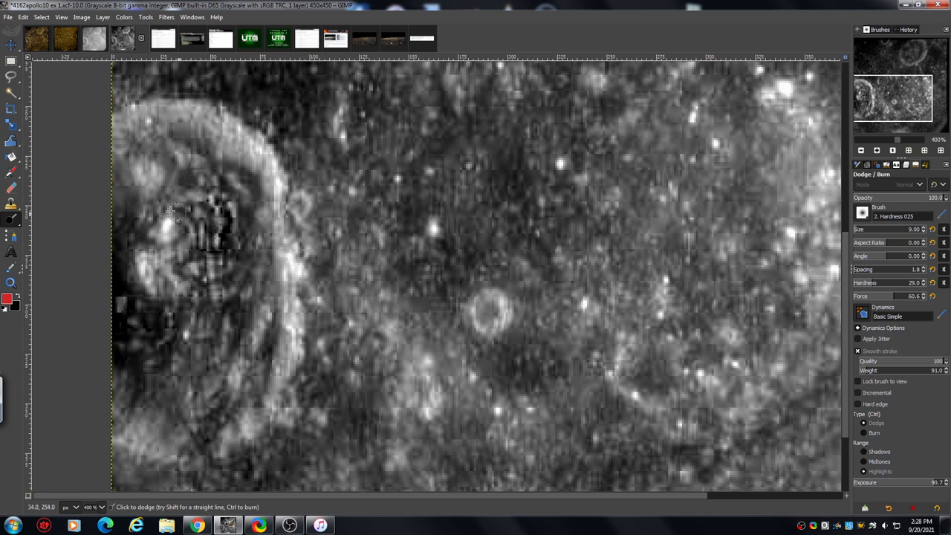
mouse_move(201, 289)
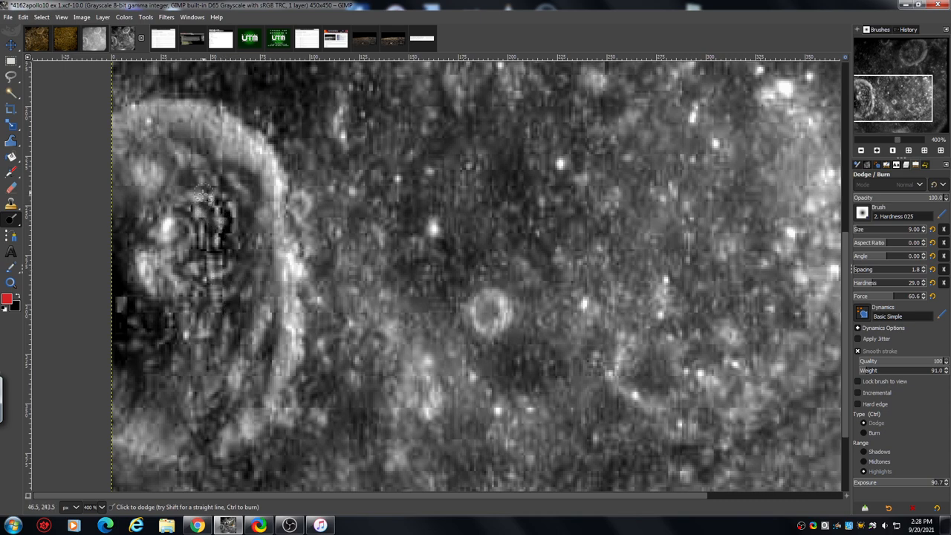
drag(208, 192, 125, 241)
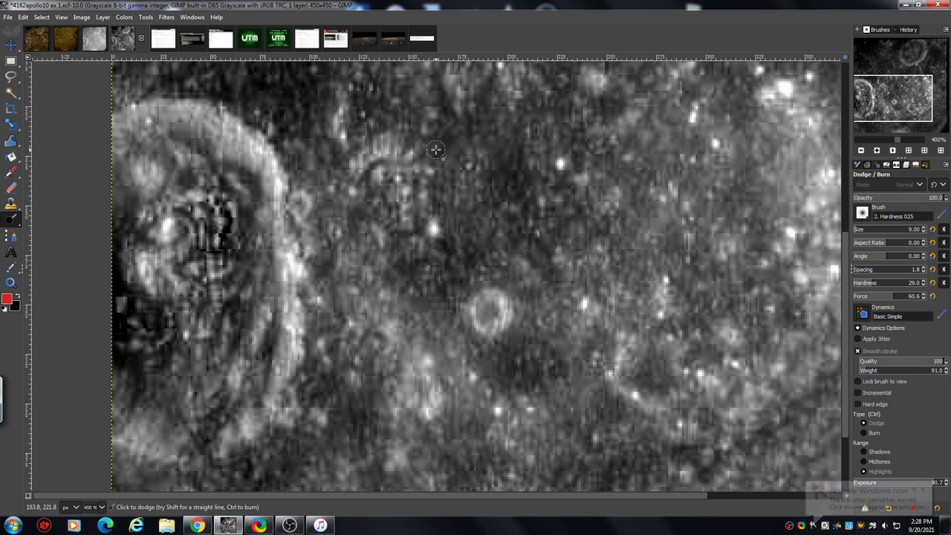
click(431, 149)
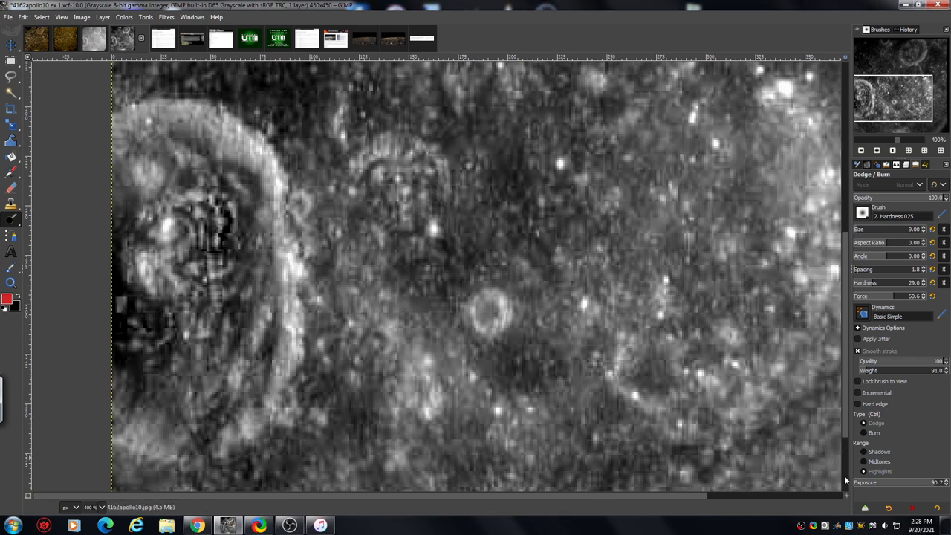
mouse_move(857, 452)
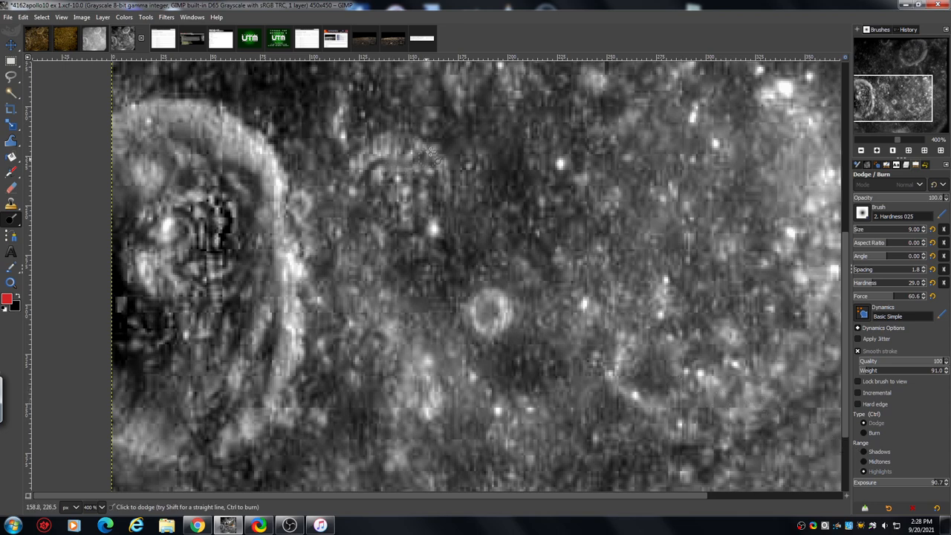
drag(431, 156, 397, 219)
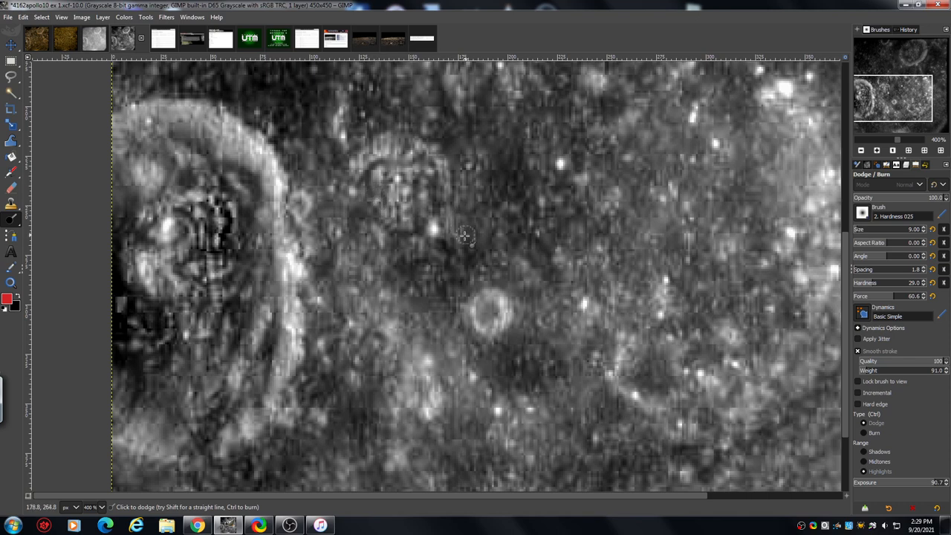
mouse_move(464, 207)
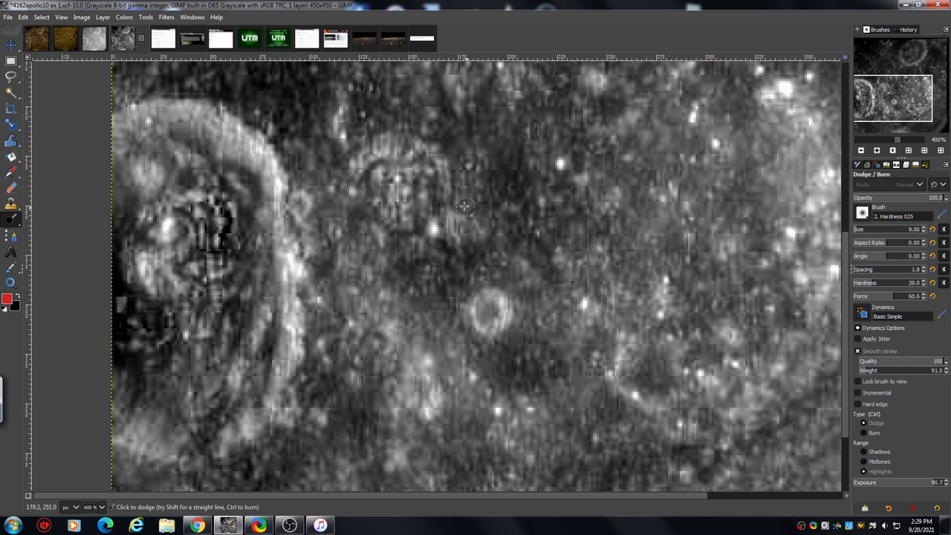
drag(465, 209, 461, 182)
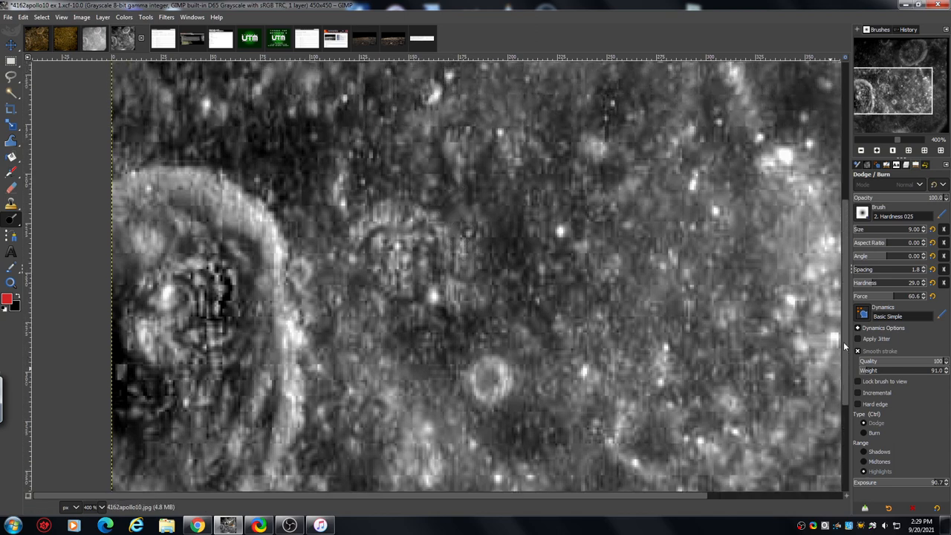
Zoom in from the Navigation panel on the small crater's detail
click(877, 150)
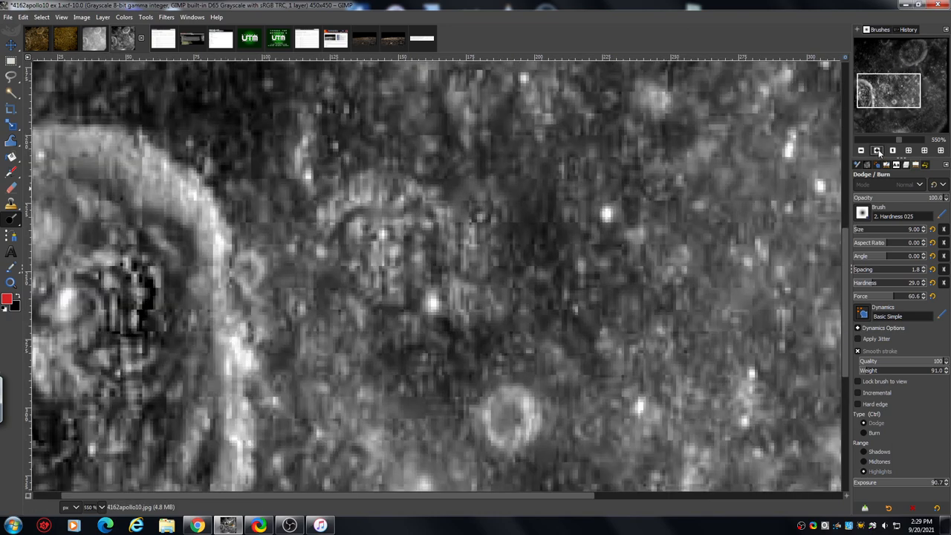
mouse_move(472, 207)
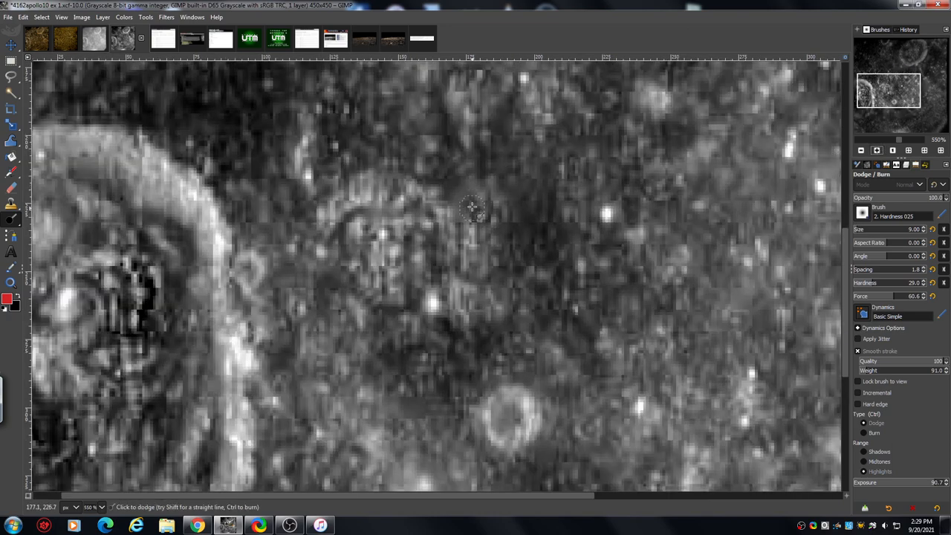
mouse_move(494, 221)
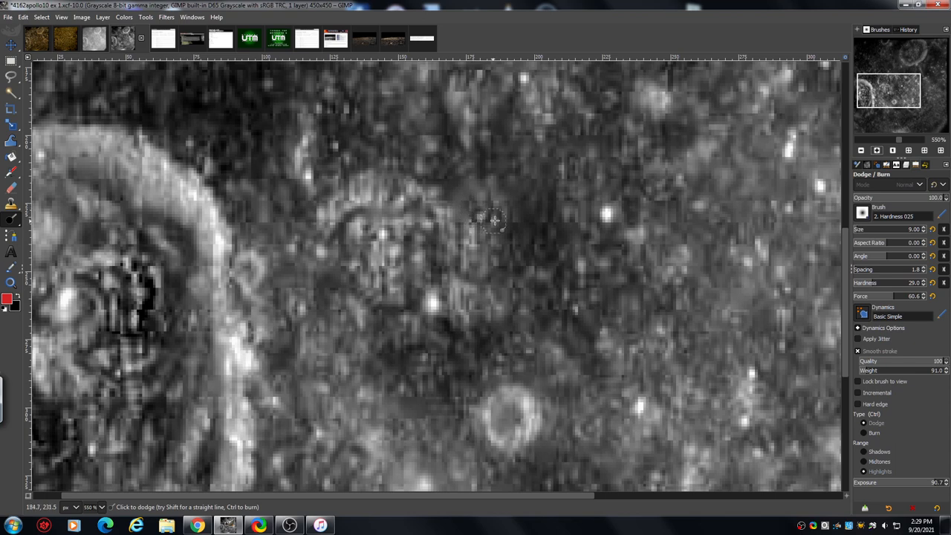
mouse_move(462, 197)
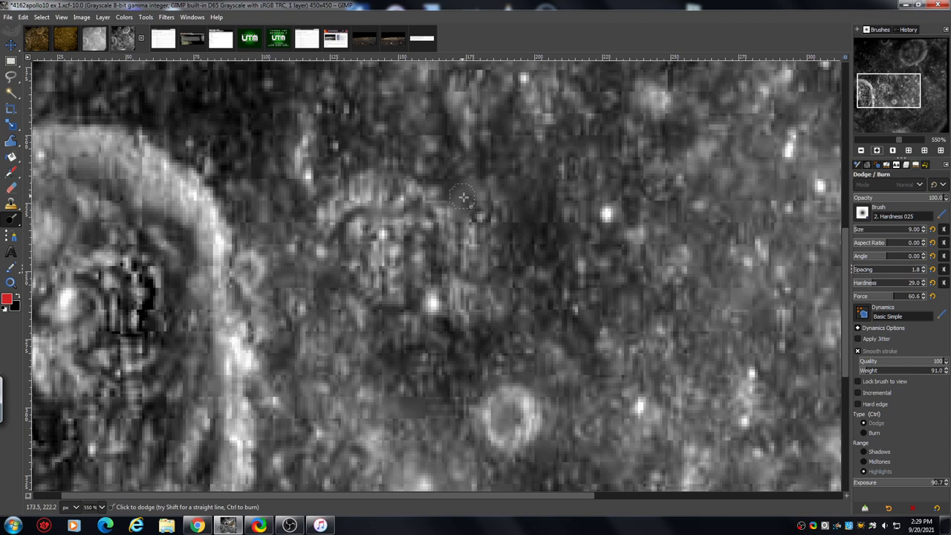
mouse_move(491, 192)
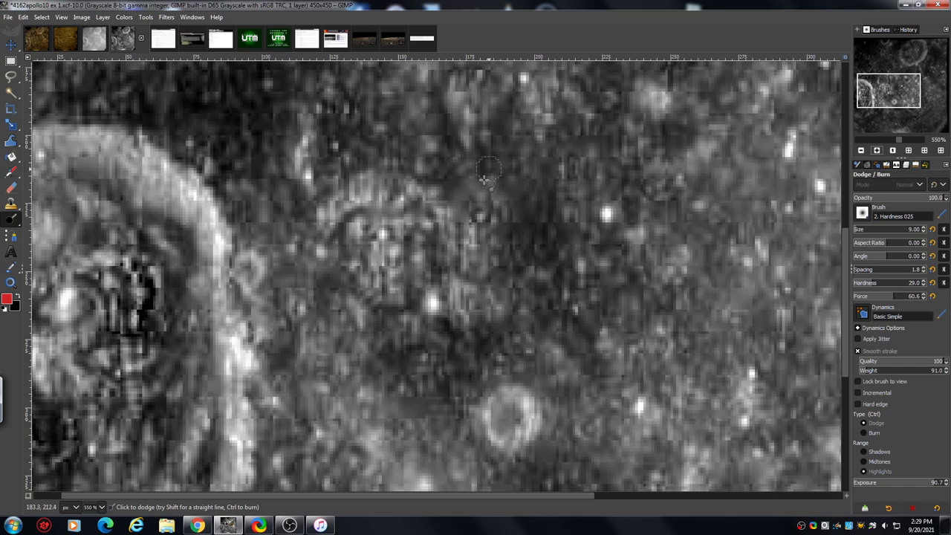
mouse_move(517, 267)
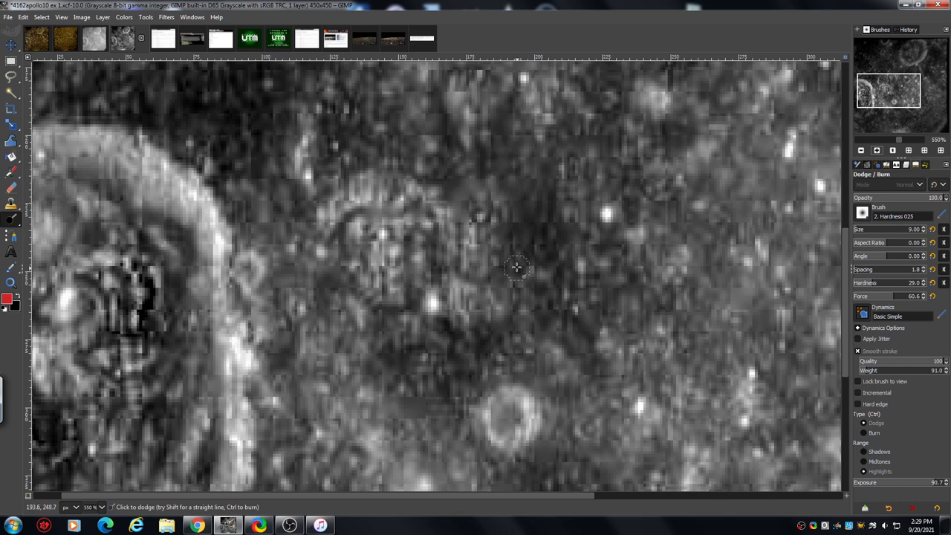
mouse_move(513, 289)
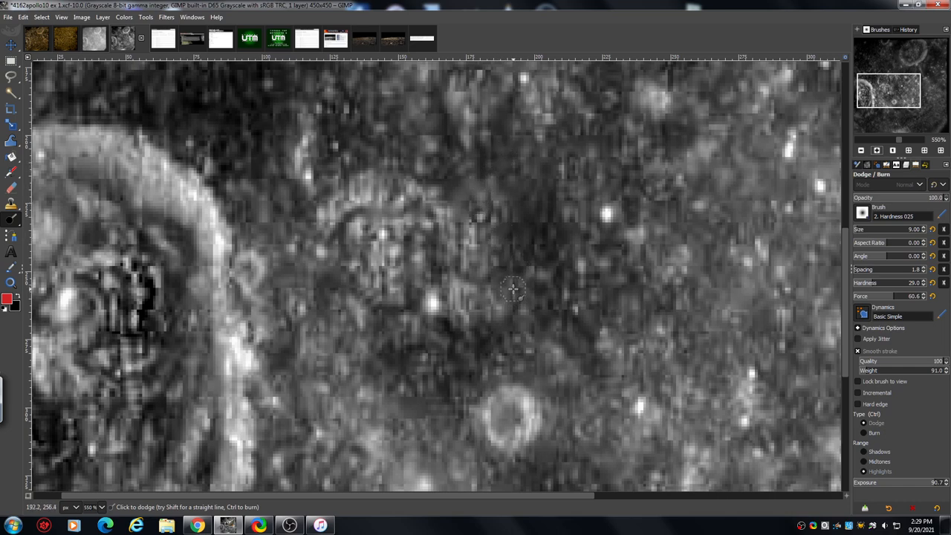
mouse_move(523, 209)
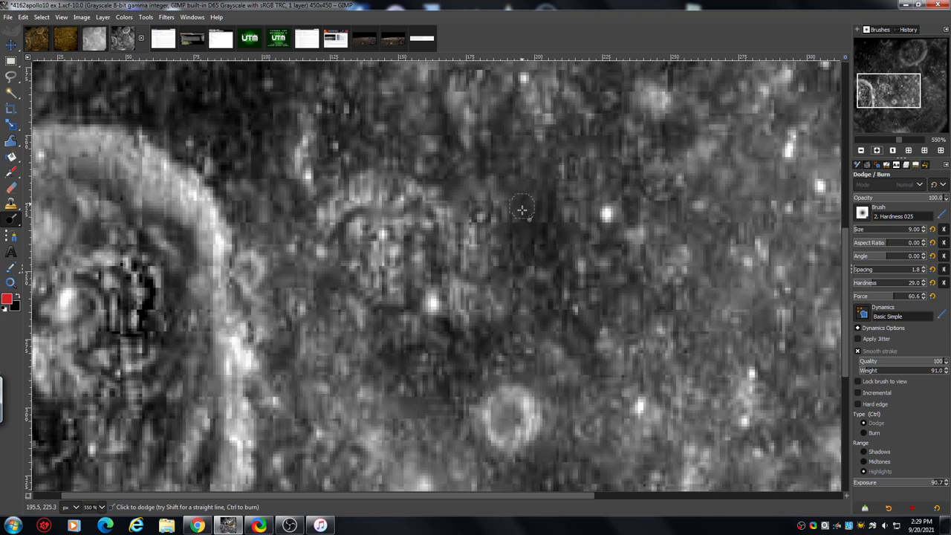
mouse_move(476, 206)
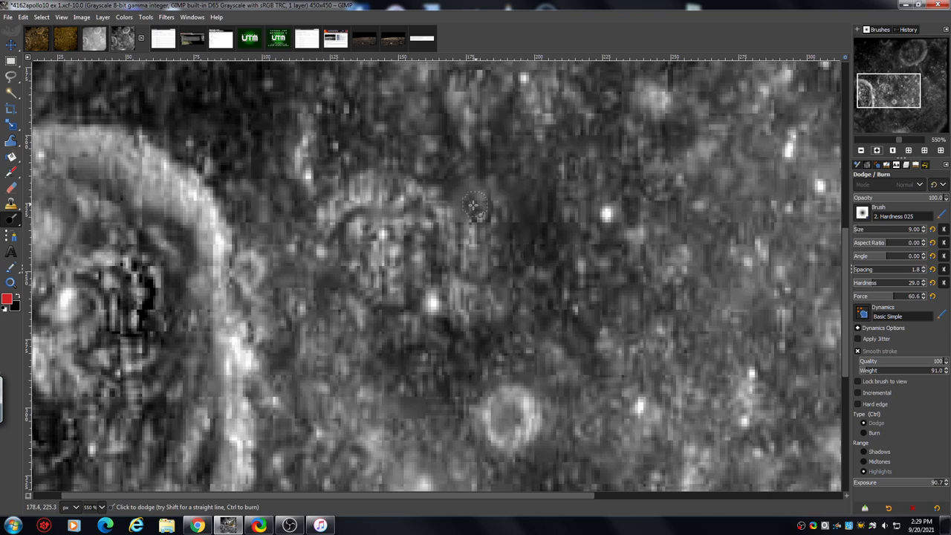
mouse_move(489, 218)
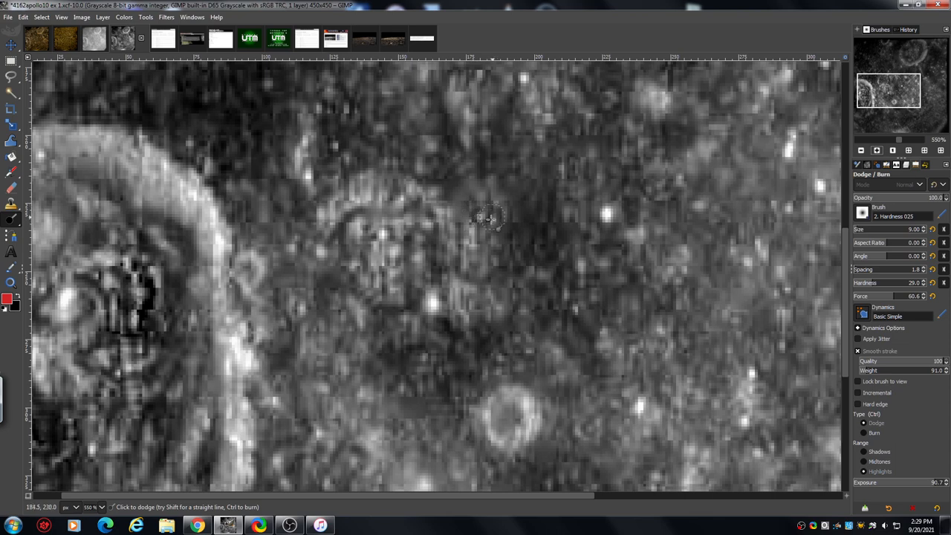
mouse_move(476, 178)
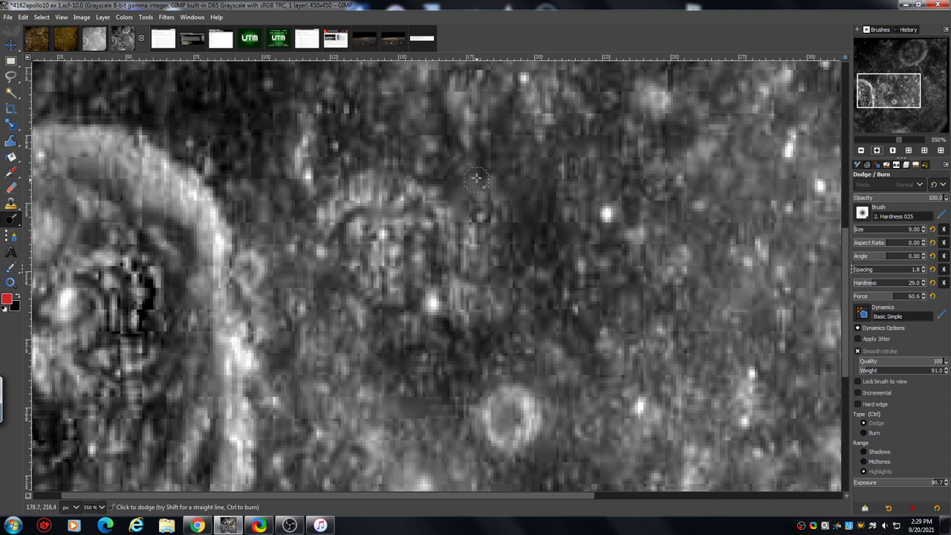
mouse_move(487, 297)
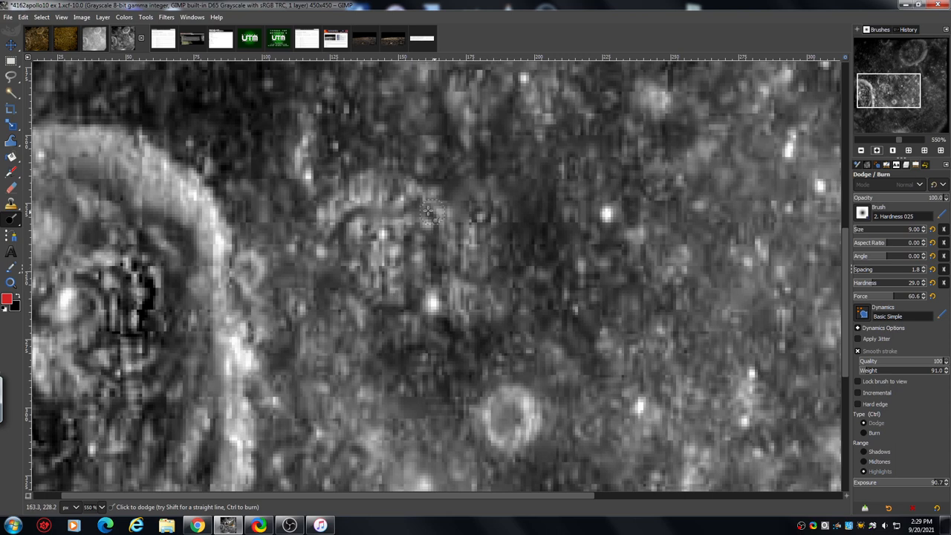
mouse_move(375, 325)
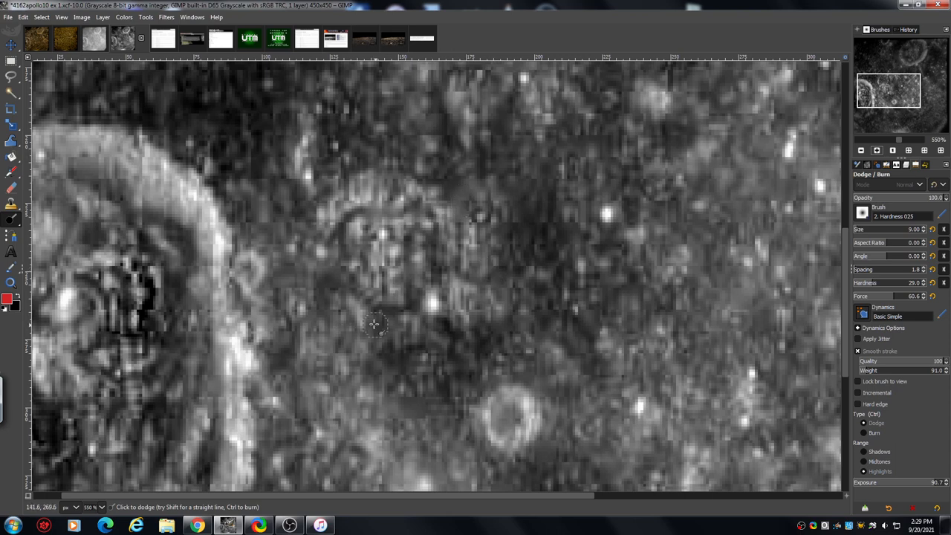
mouse_move(411, 321)
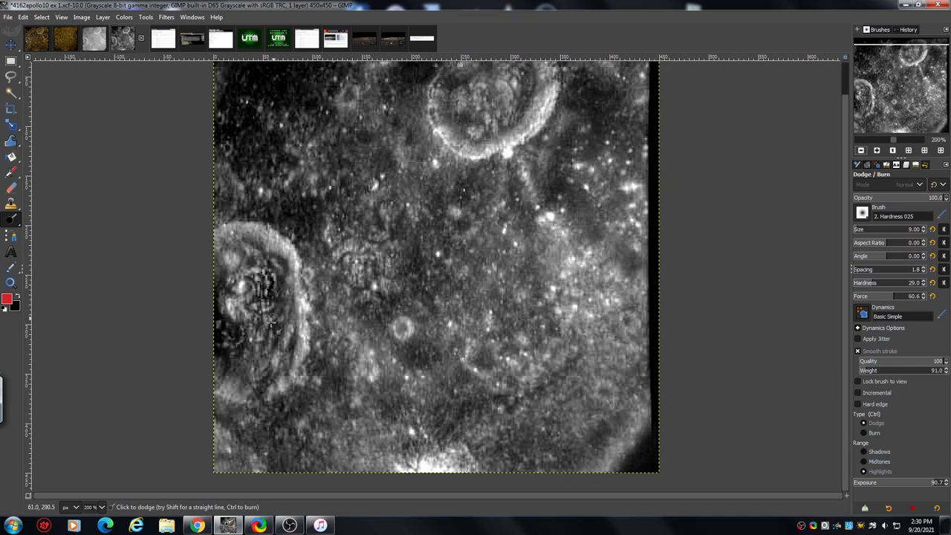
mouse_move(234, 327)
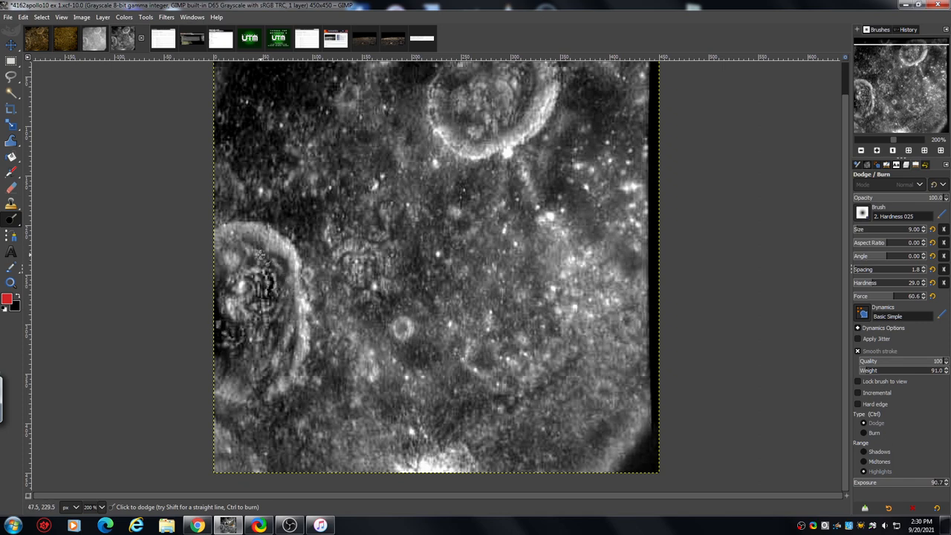
Paint a dodge stroke over highlights near the large left crater
drag(260, 257, 272, 342)
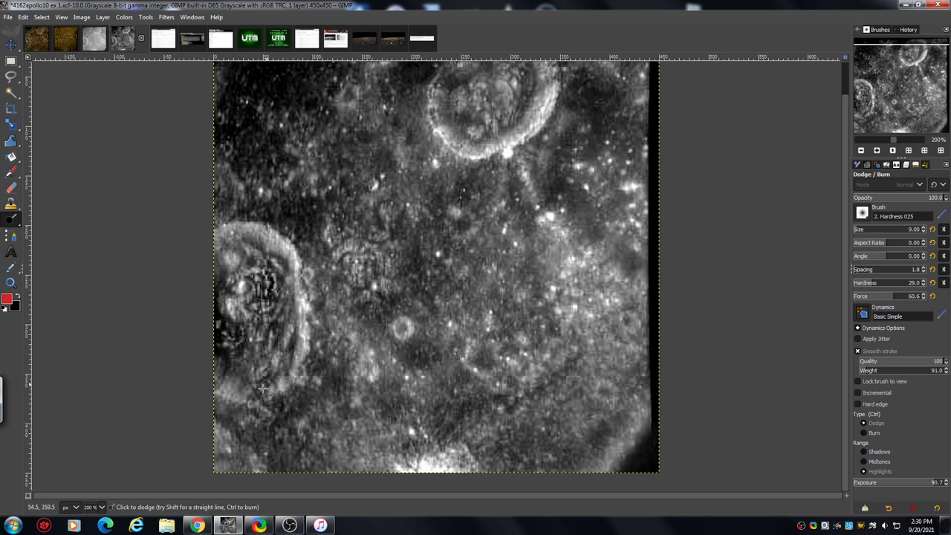
mouse_move(285, 209)
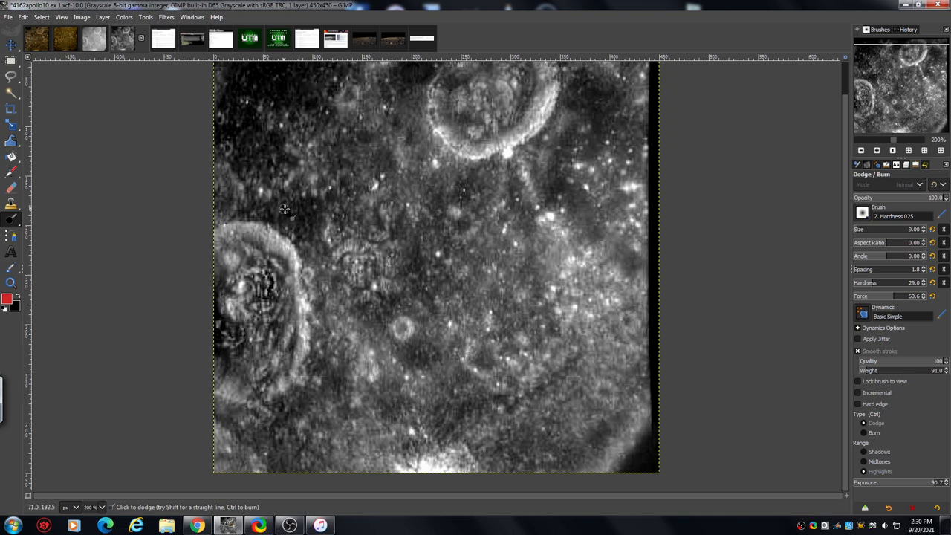
mouse_move(281, 197)
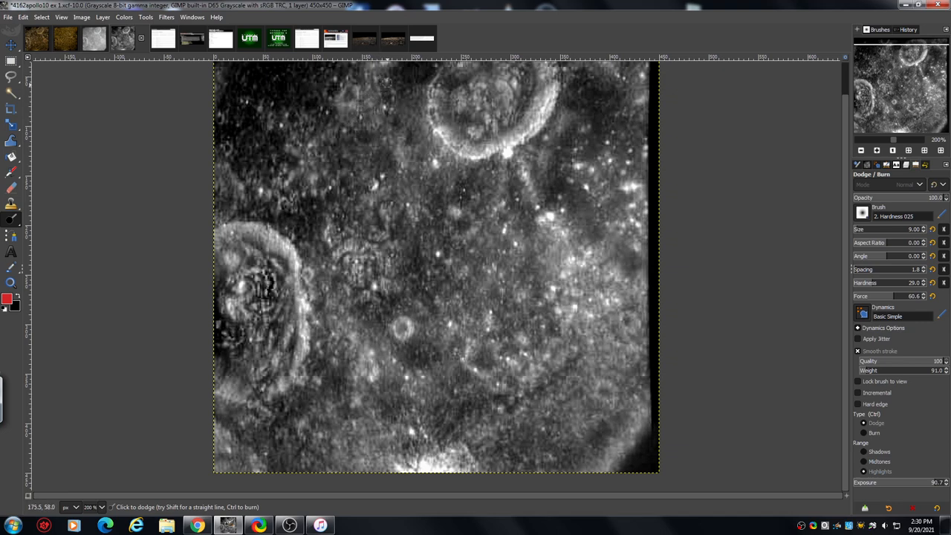
mouse_move(650, 132)
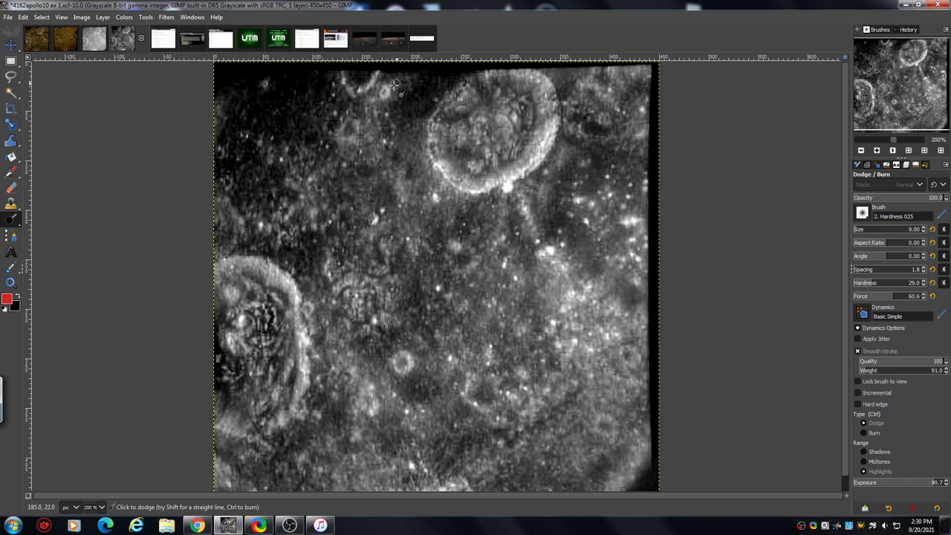
mouse_move(396, 231)
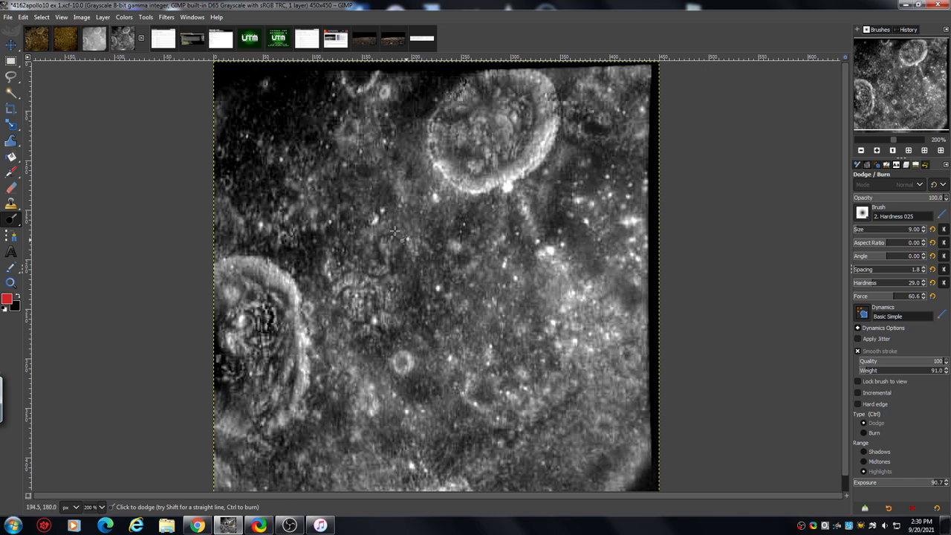
mouse_move(797, 165)
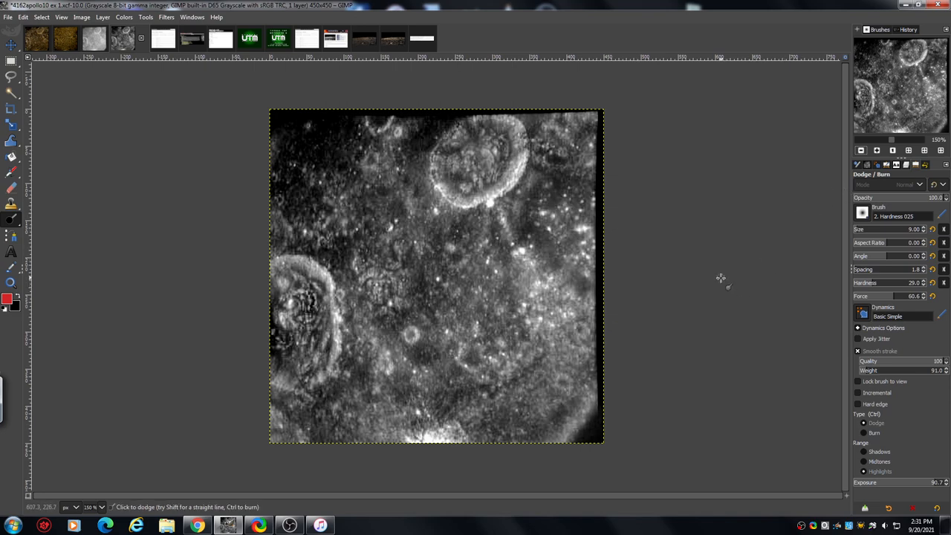
mouse_move(307, 246)
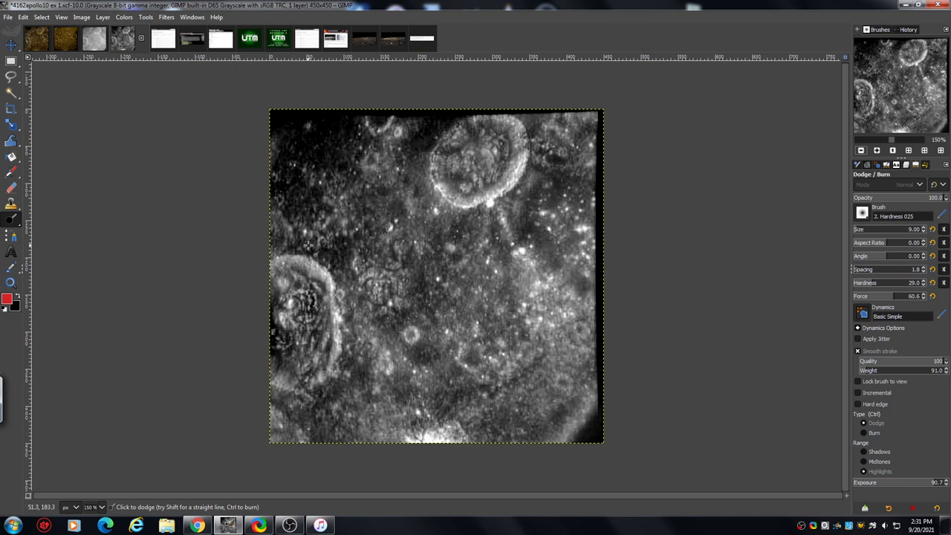
mouse_move(299, 226)
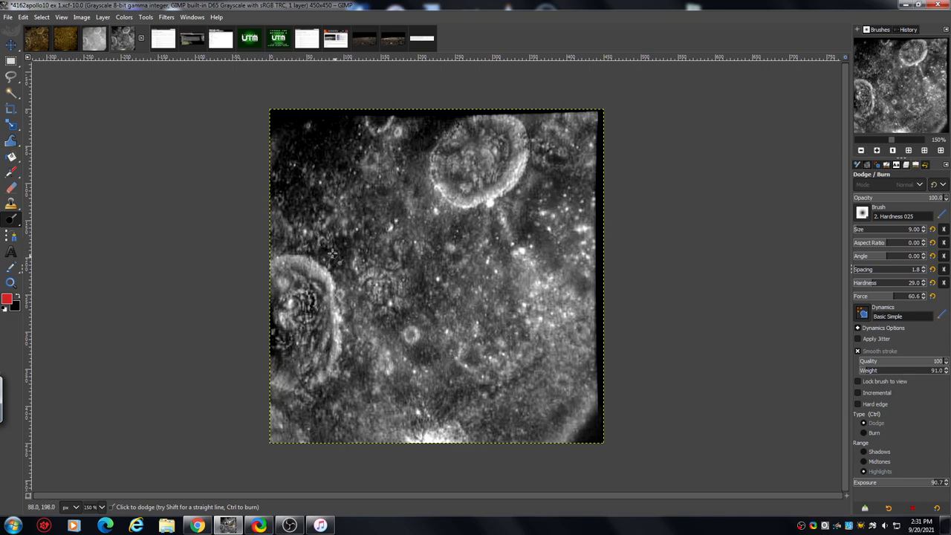
mouse_move(795, 197)
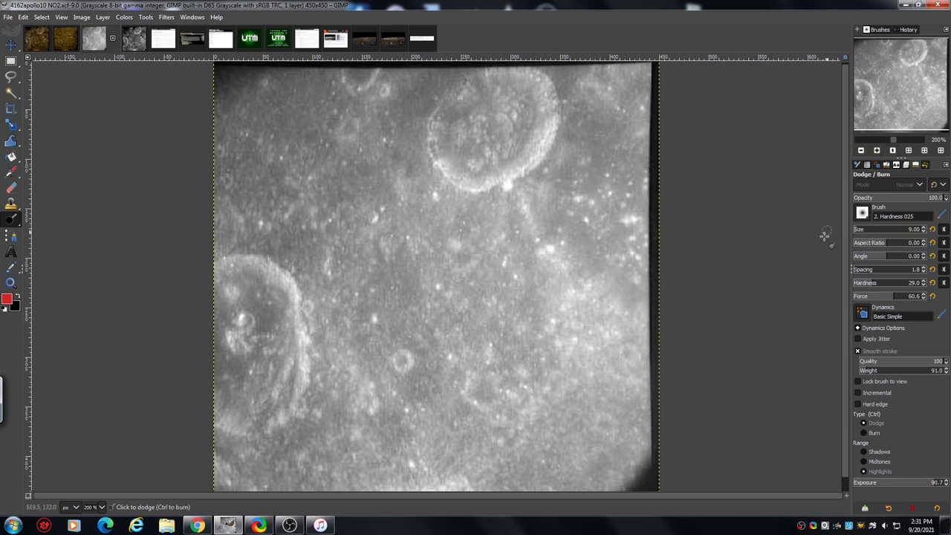
mouse_move(606, 290)
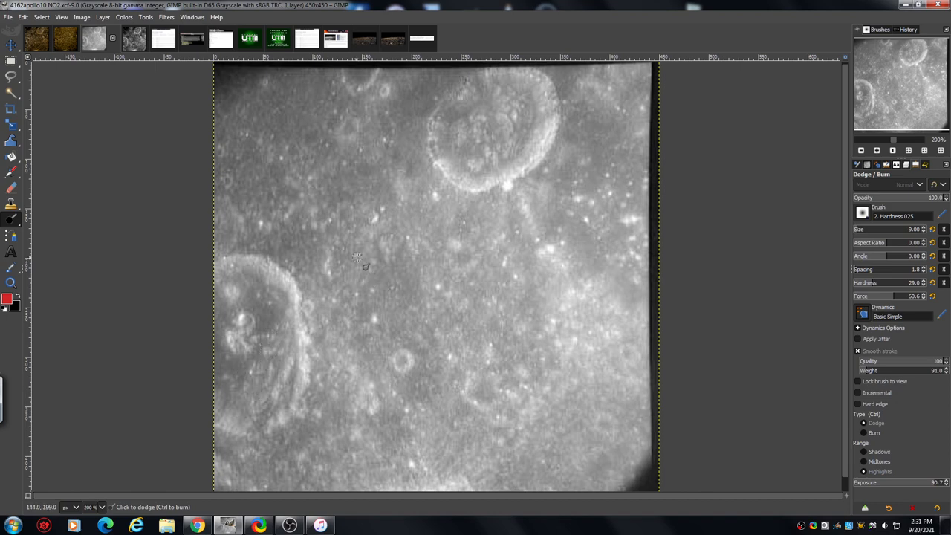
mouse_move(355, 262)
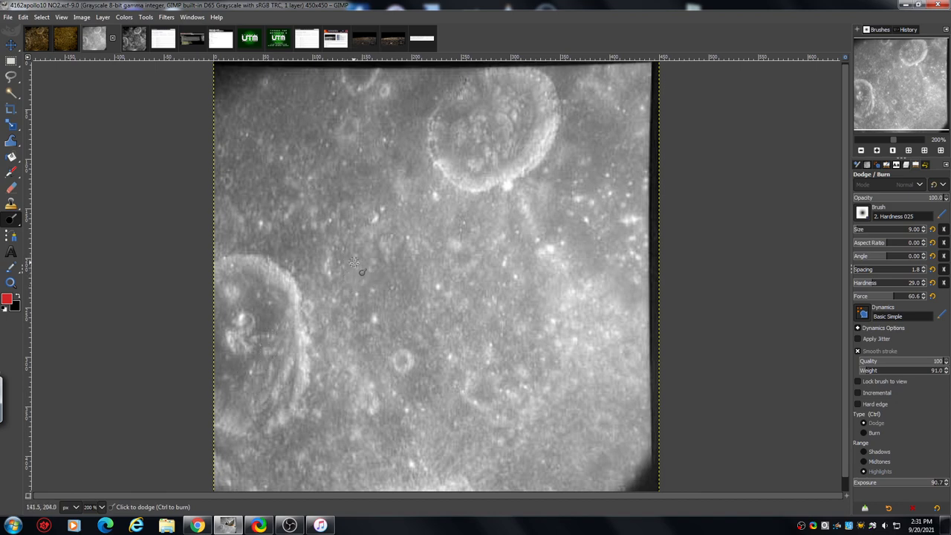
mouse_move(340, 287)
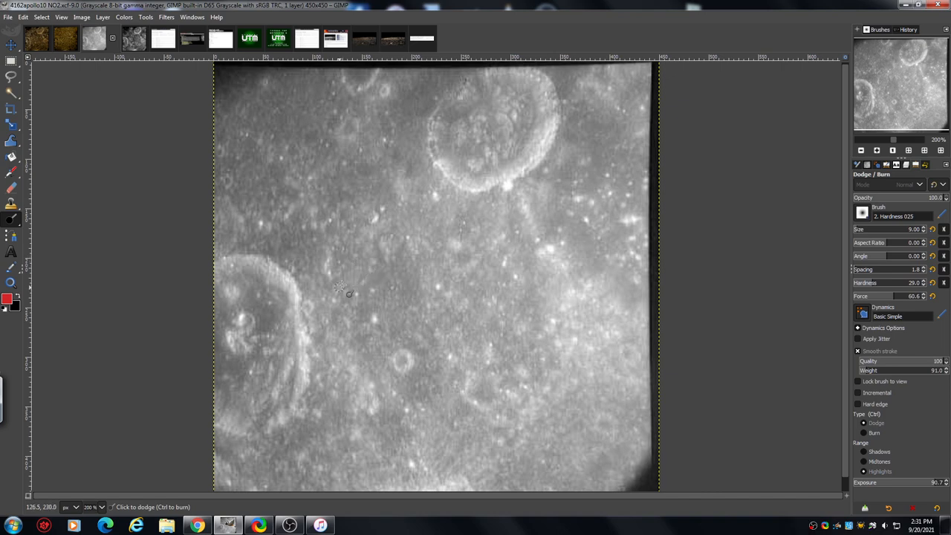
mouse_move(290, 238)
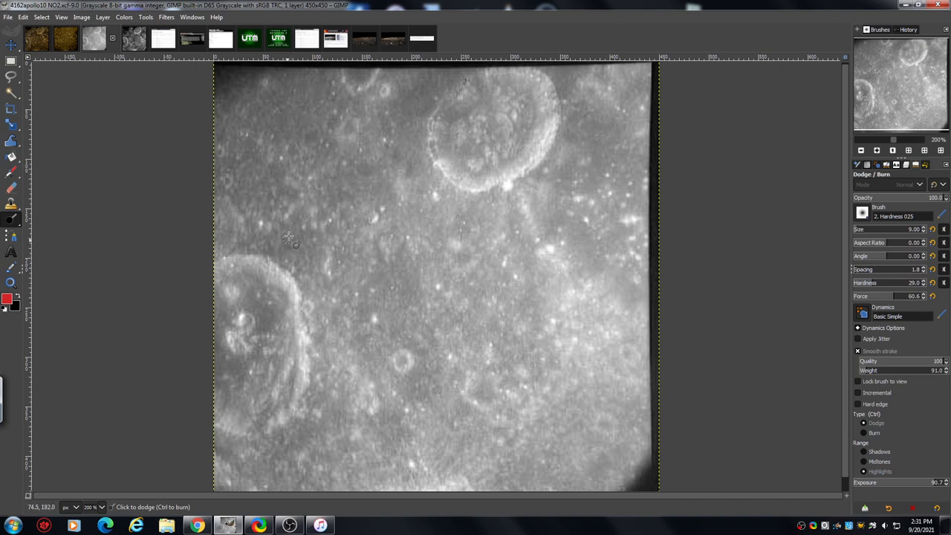
mouse_move(286, 233)
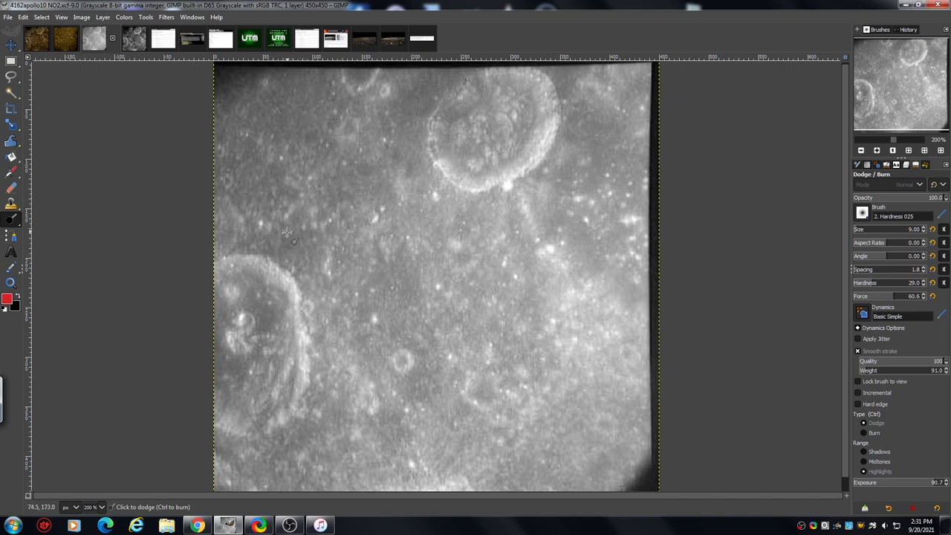
mouse_move(417, 139)
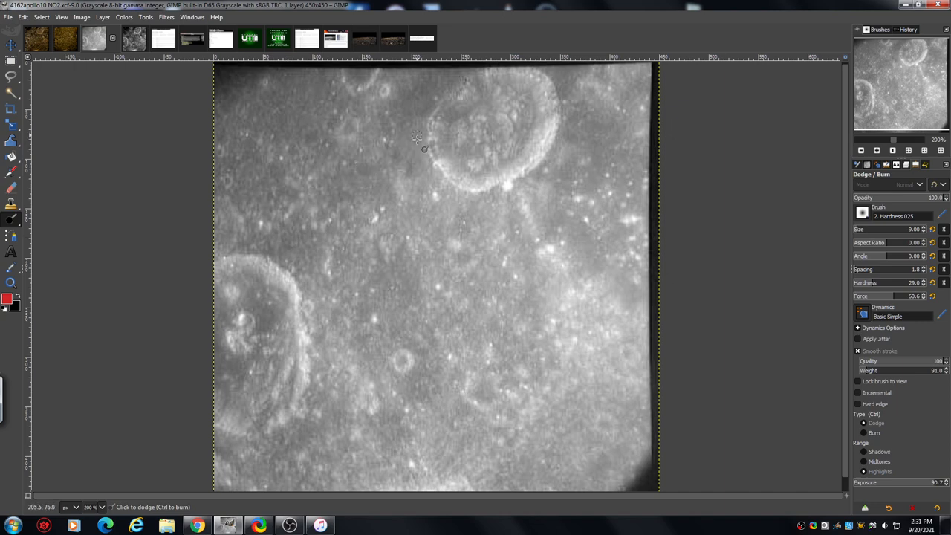
mouse_move(451, 141)
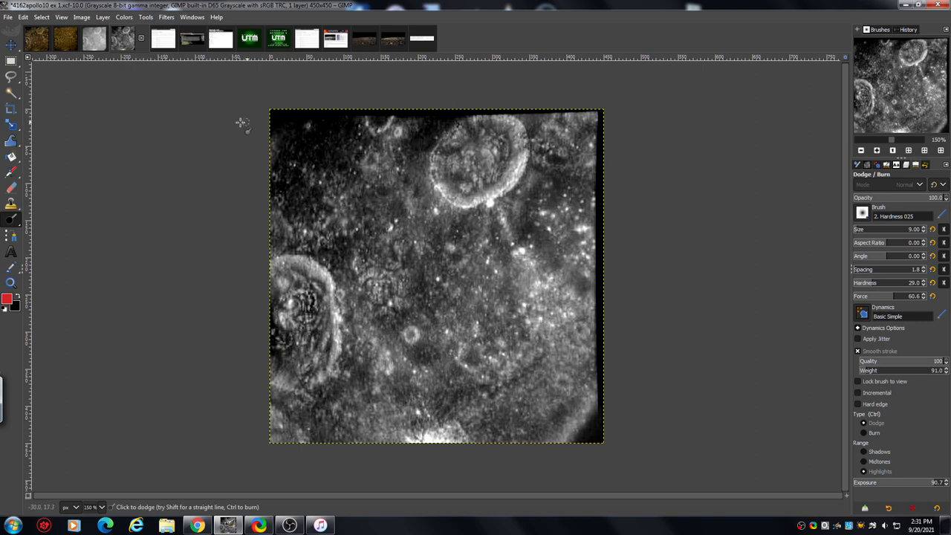
mouse_move(137, 104)
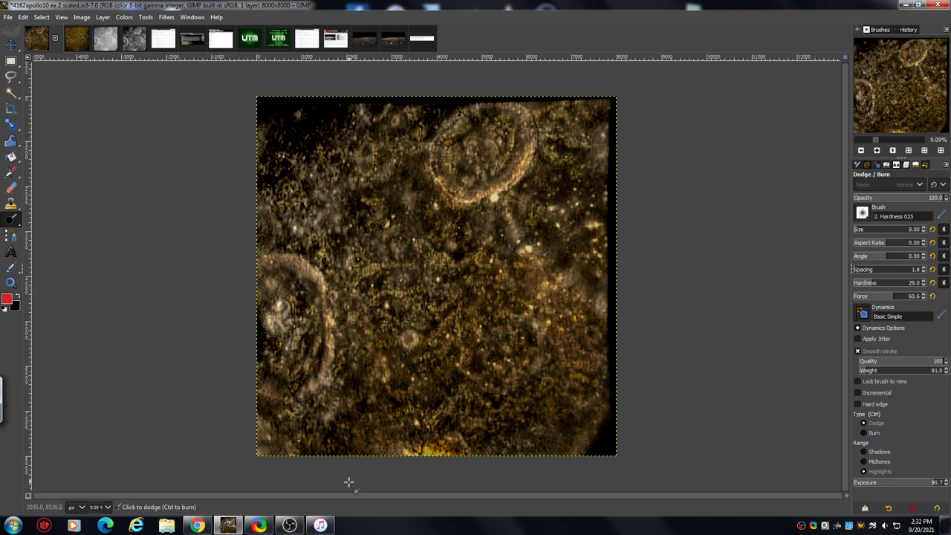
mouse_move(336, 455)
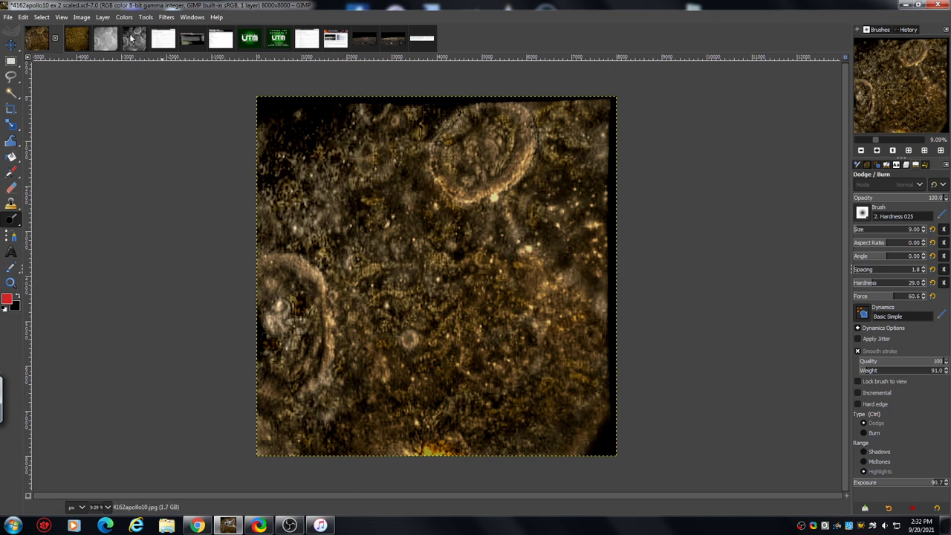
click(124, 17)
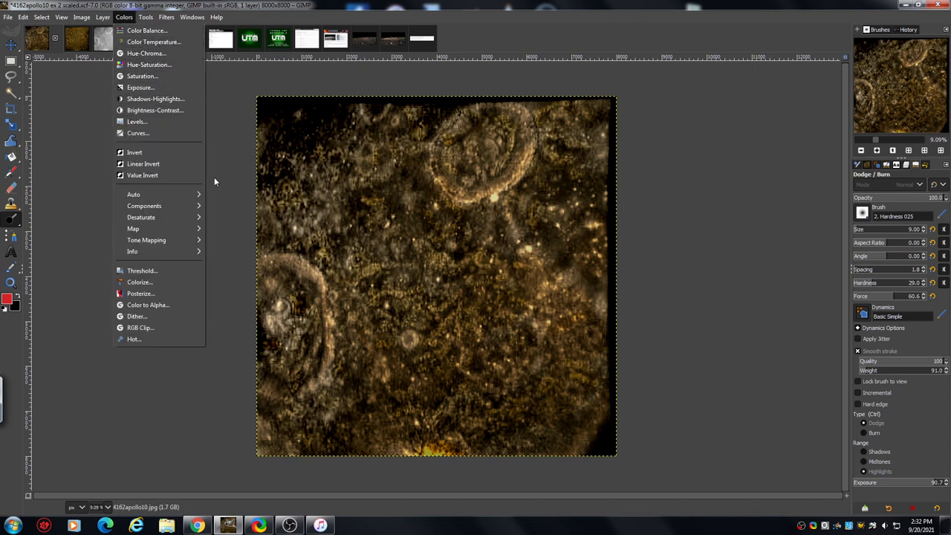
mouse_move(242, 245)
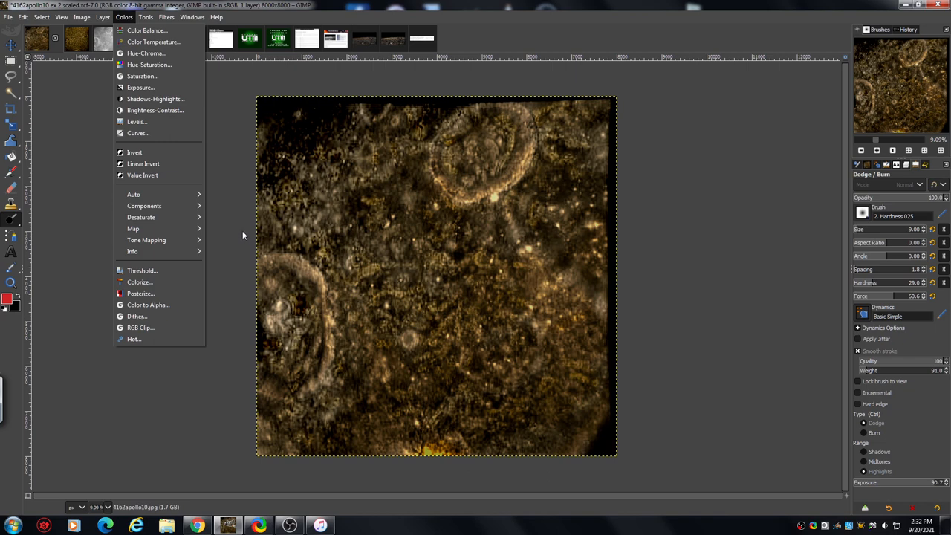
mouse_move(244, 234)
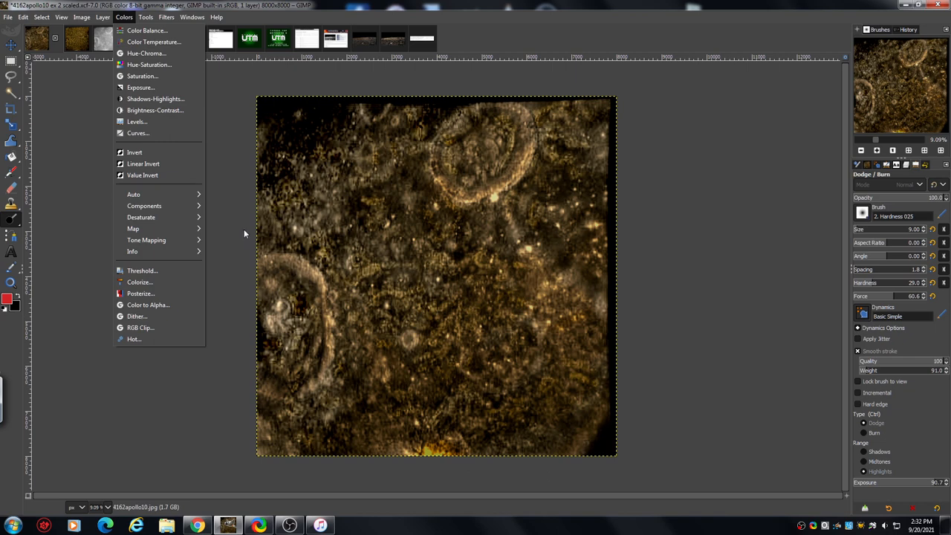
mouse_move(147, 30)
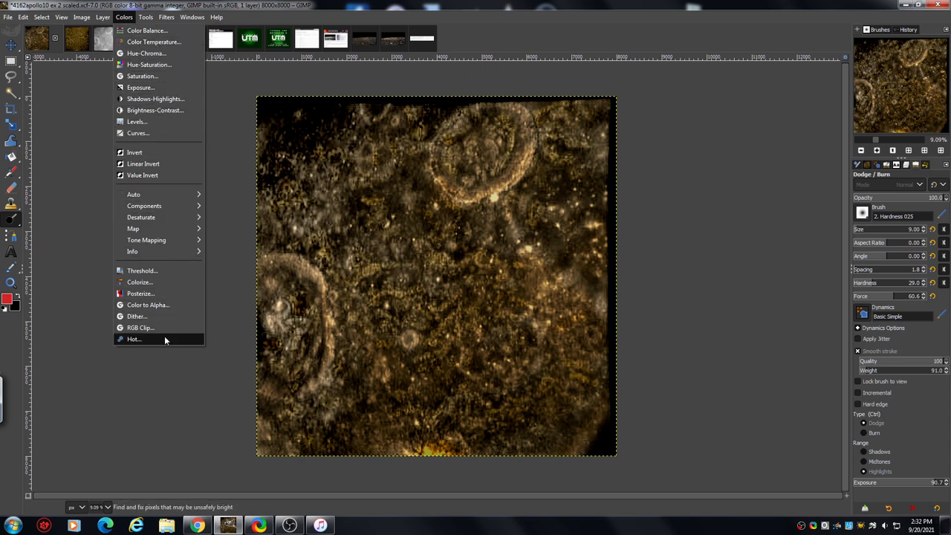
mouse_move(146, 240)
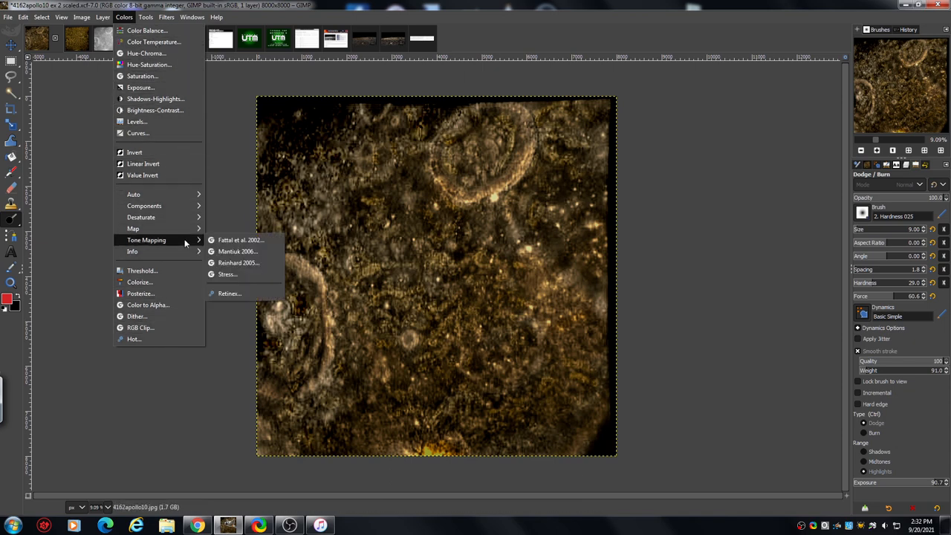
mouse_move(239, 262)
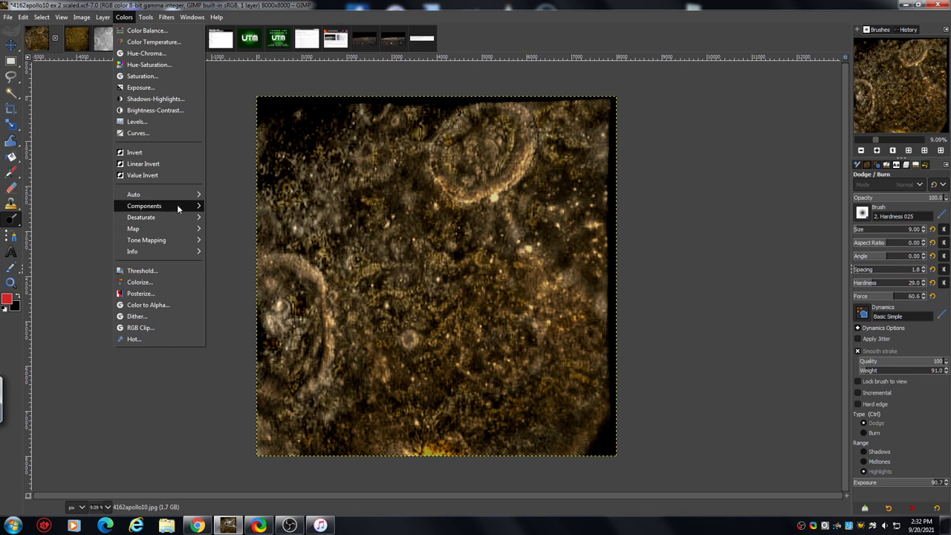
mouse_move(143, 163)
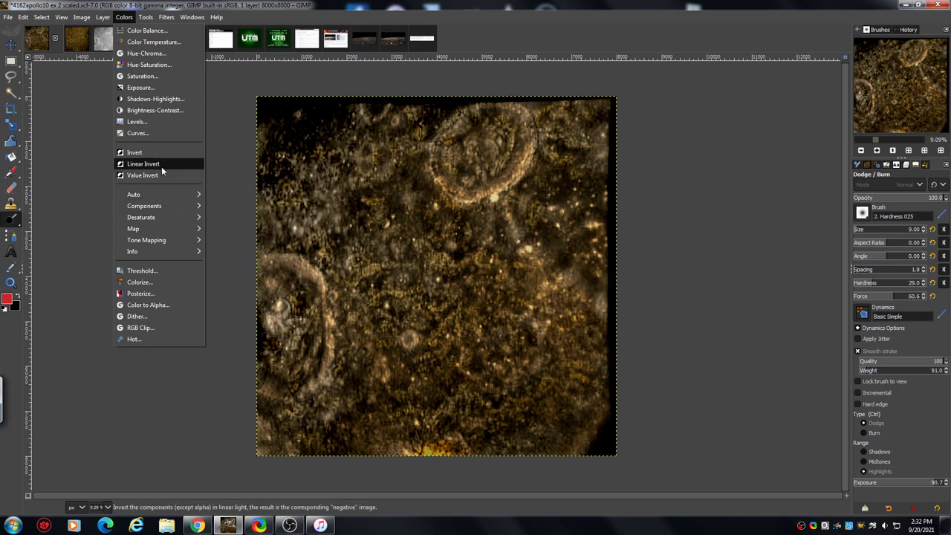
mouse_move(156, 99)
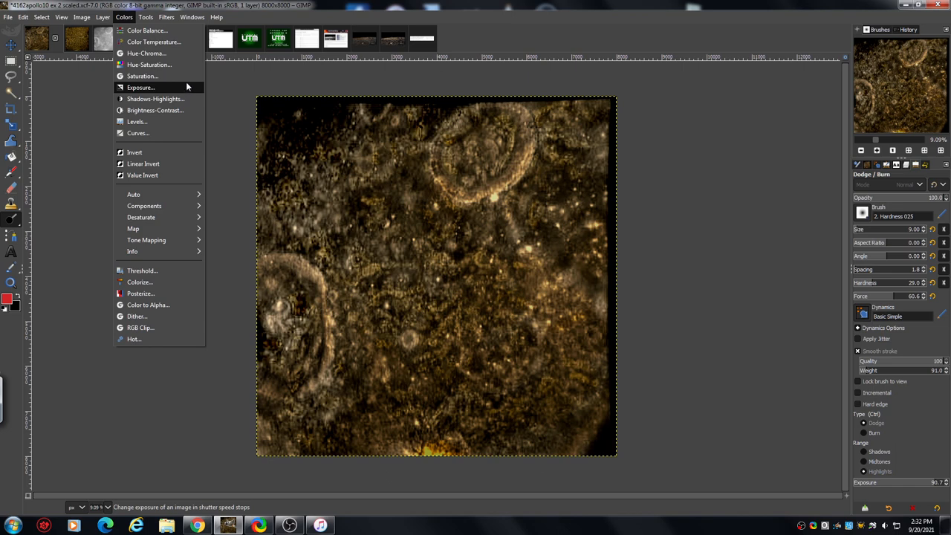
mouse_move(142, 76)
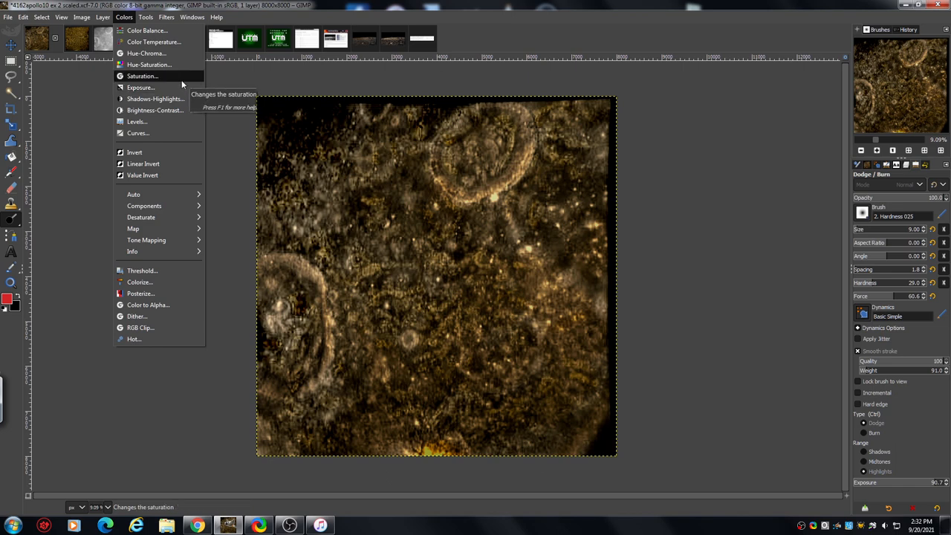
mouse_move(153, 42)
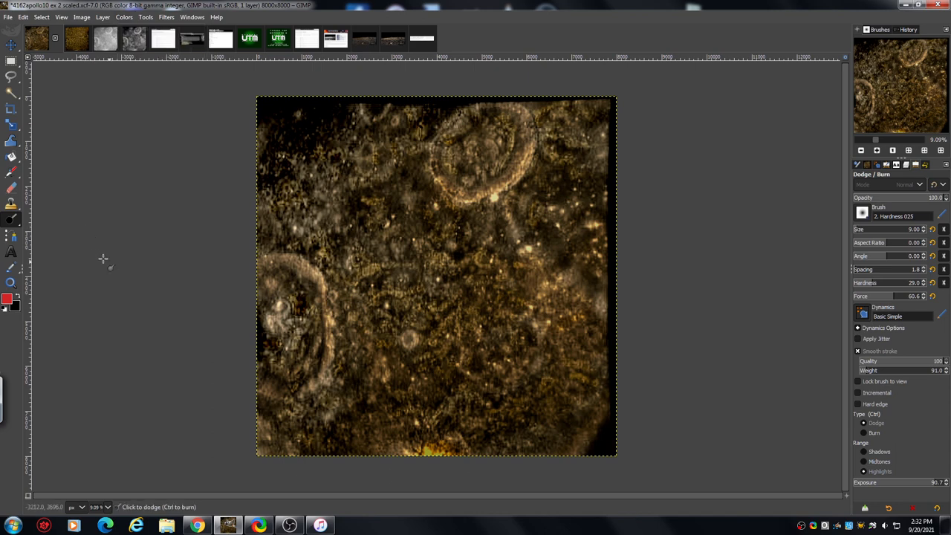
mouse_move(373, 268)
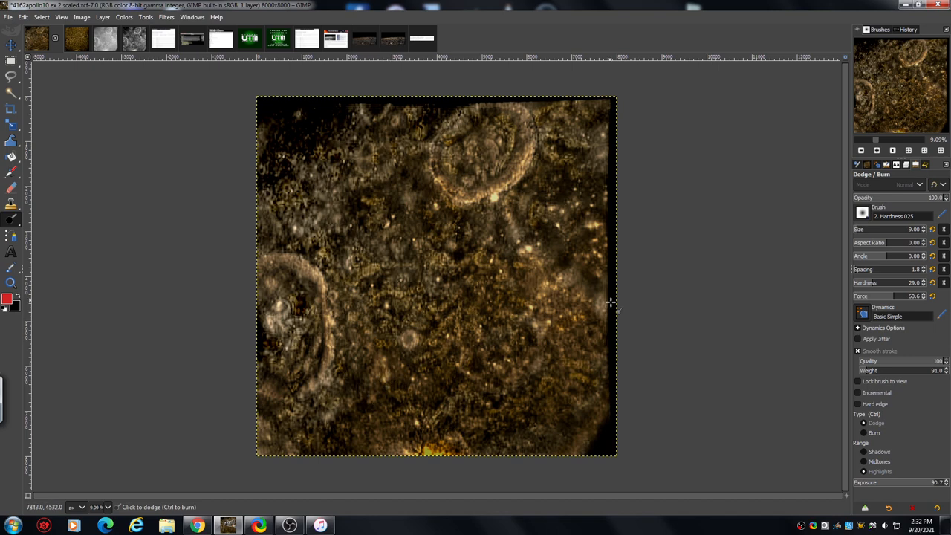
mouse_move(721, 195)
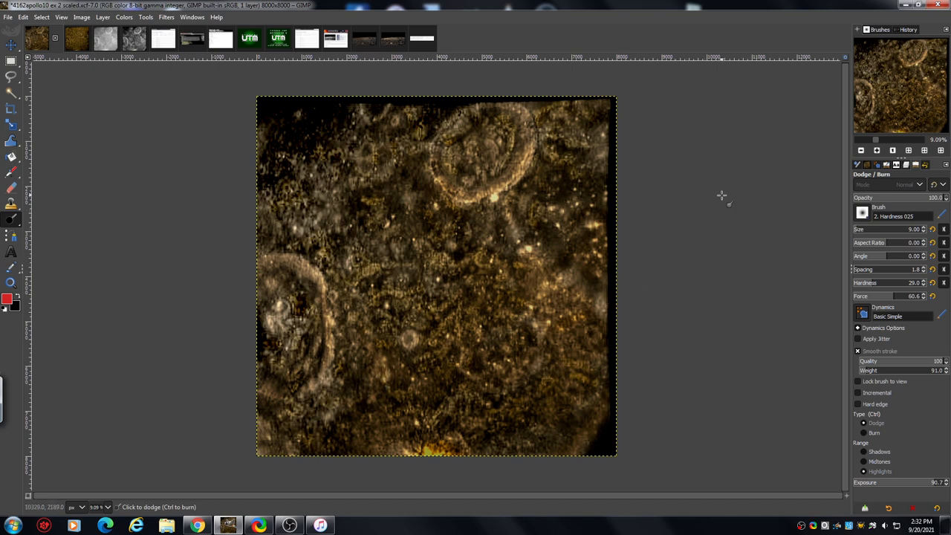
mouse_move(701, 224)
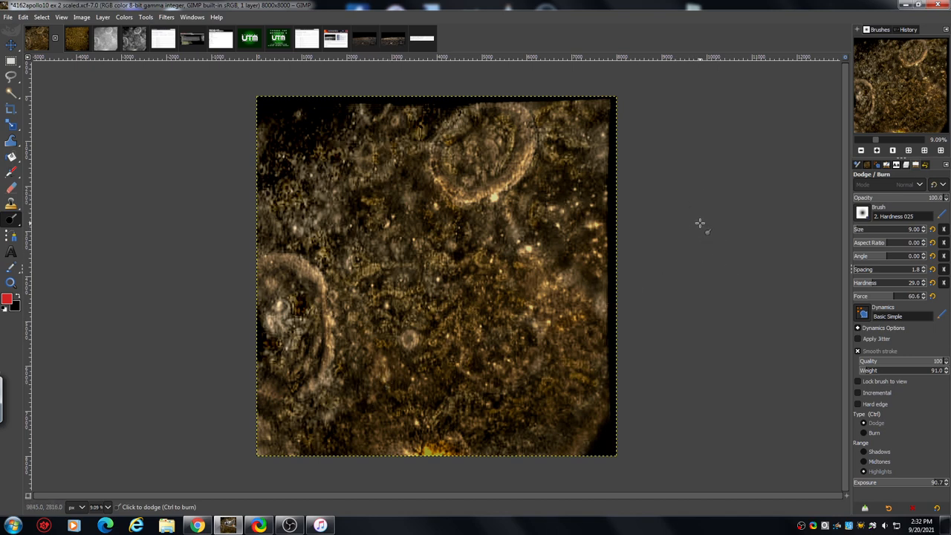
mouse_move(691, 223)
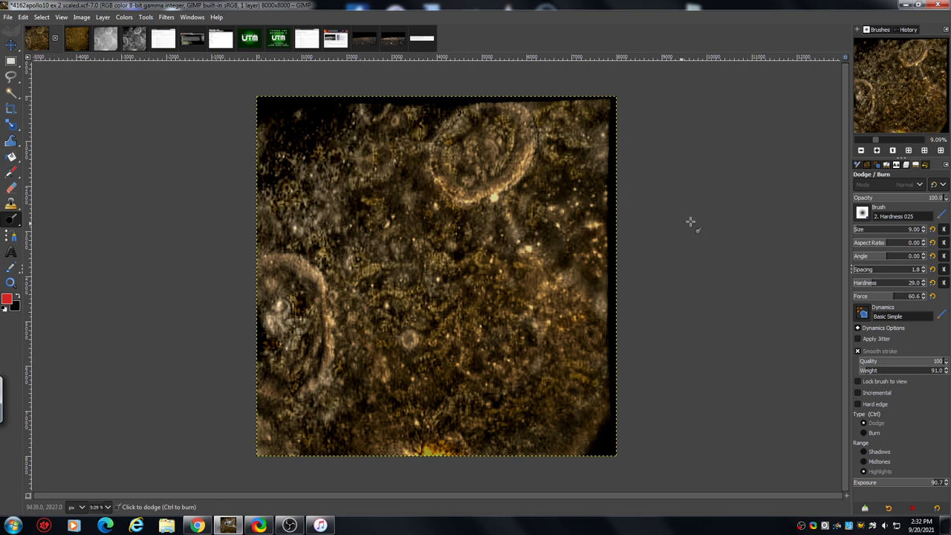
click(320, 526)
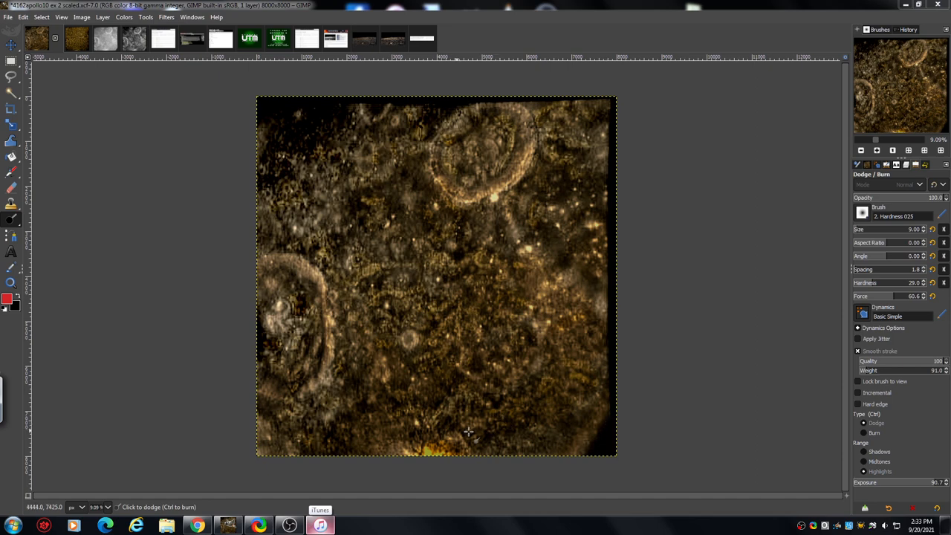
mouse_move(776, 298)
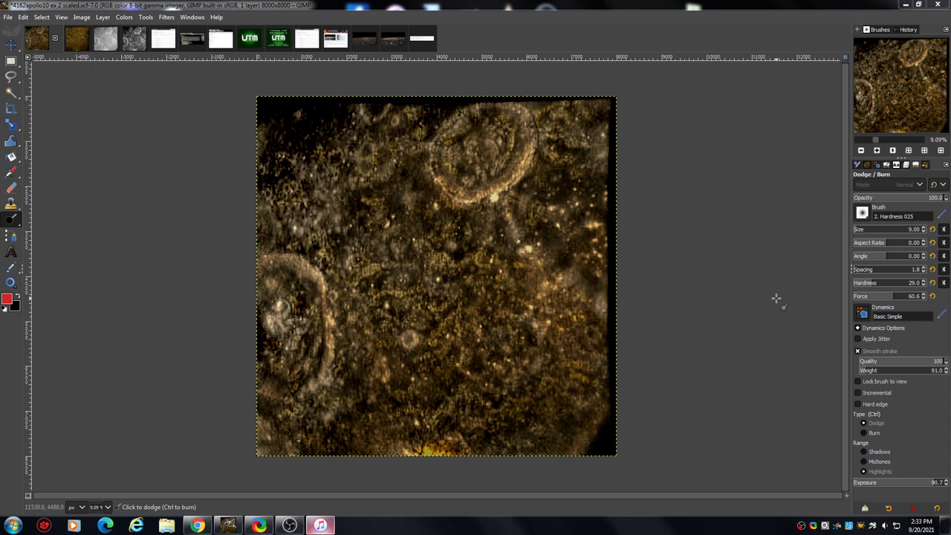
mouse_move(608, 348)
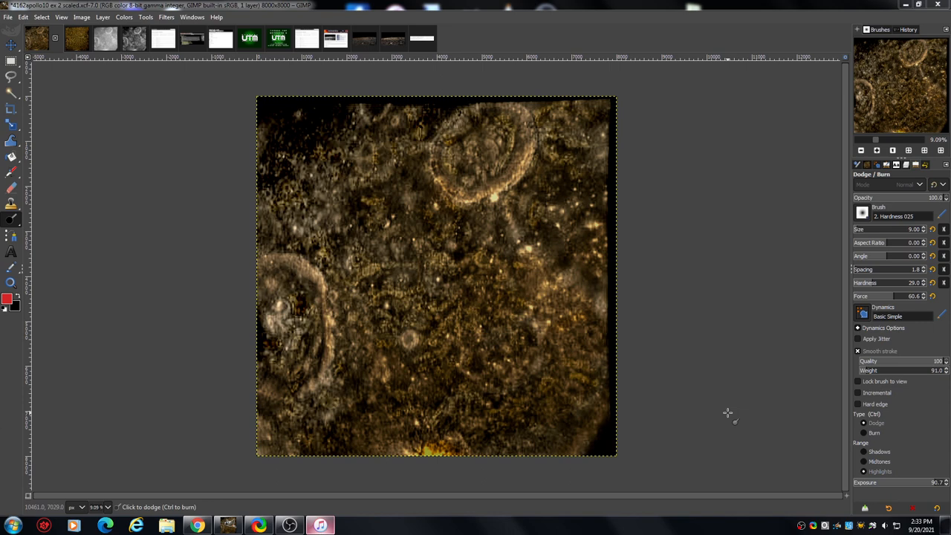
mouse_move(260, 370)
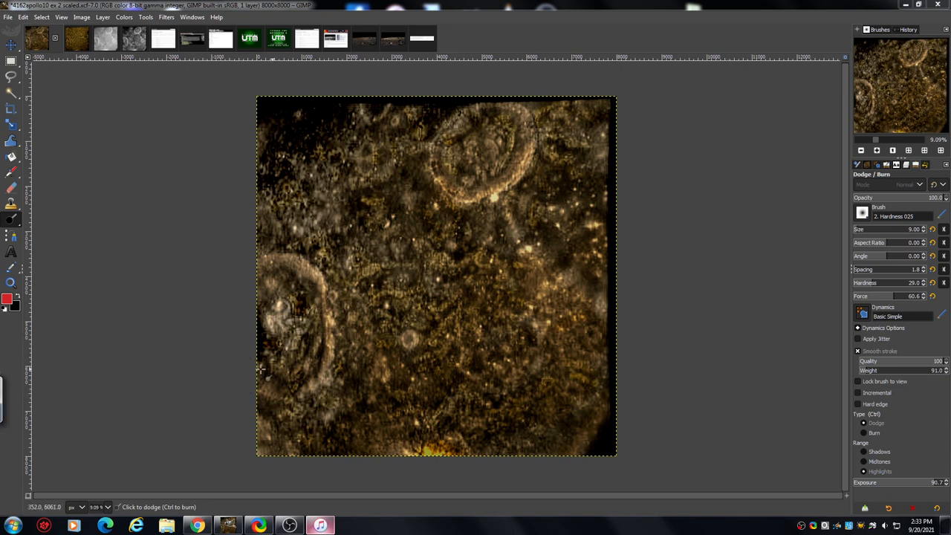
mouse_move(657, 134)
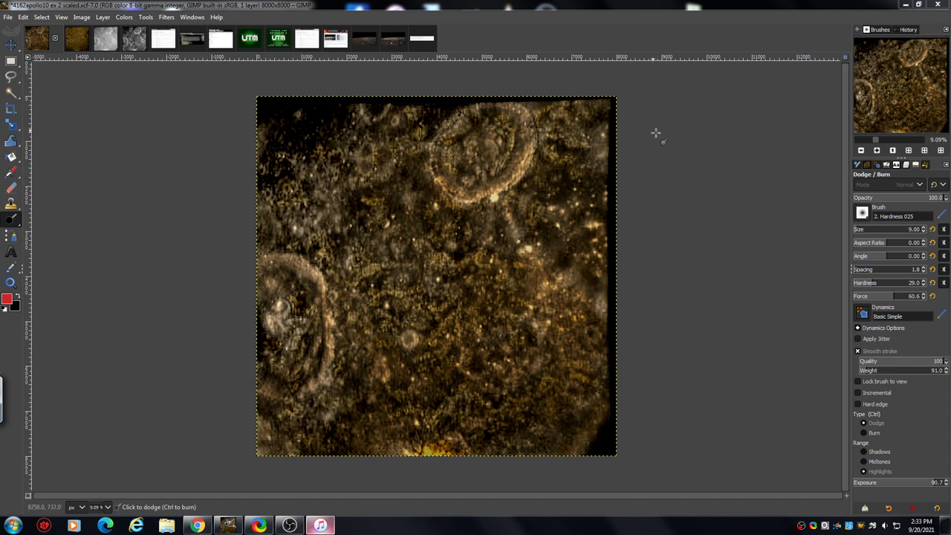
mouse_move(438, 292)
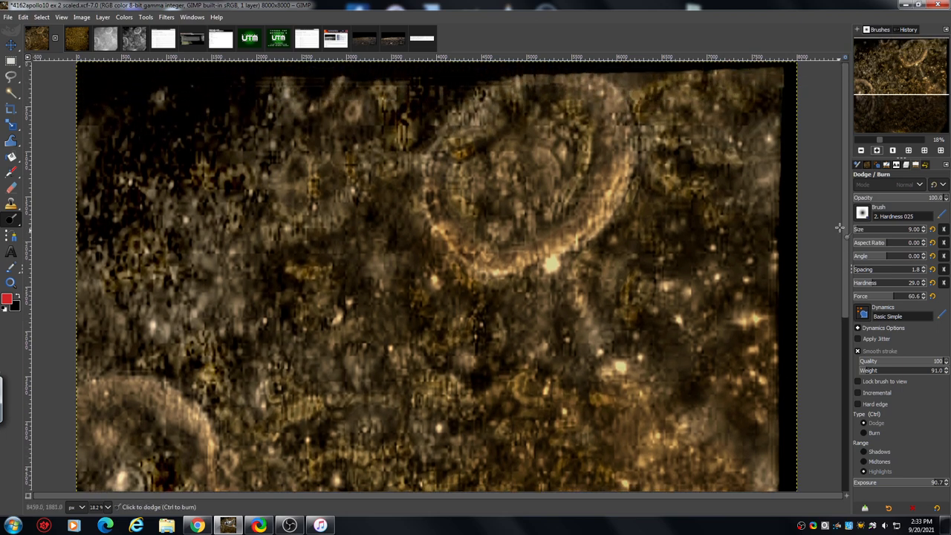
mouse_move(305, 319)
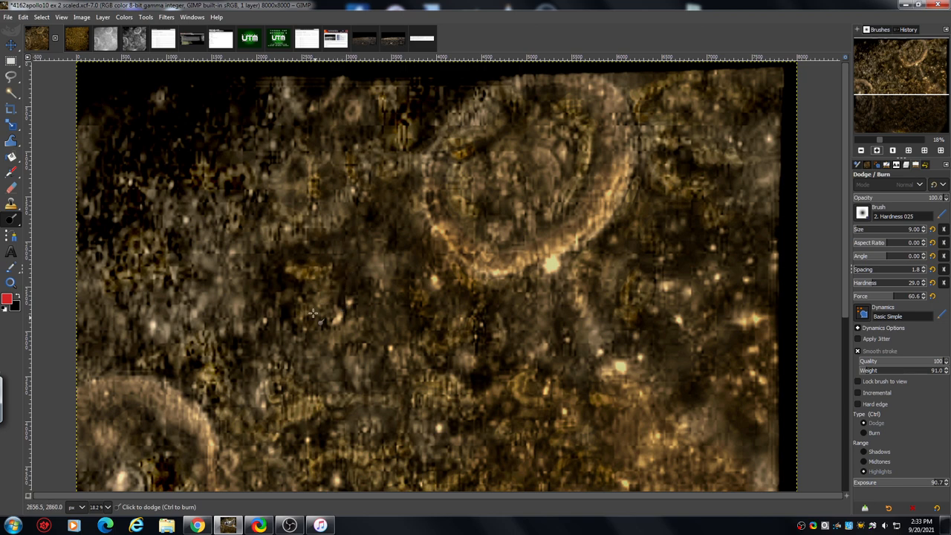
mouse_move(334, 356)
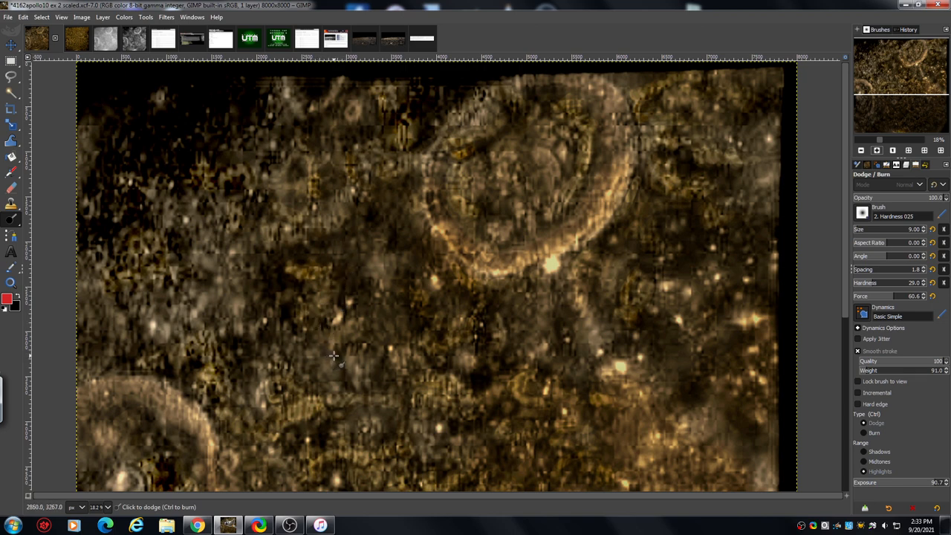
mouse_move(334, 356)
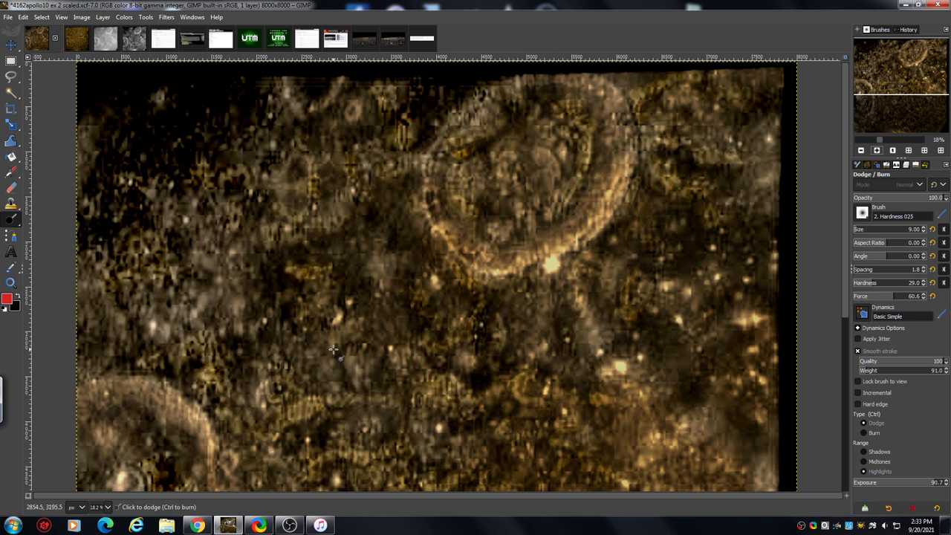
mouse_move(336, 340)
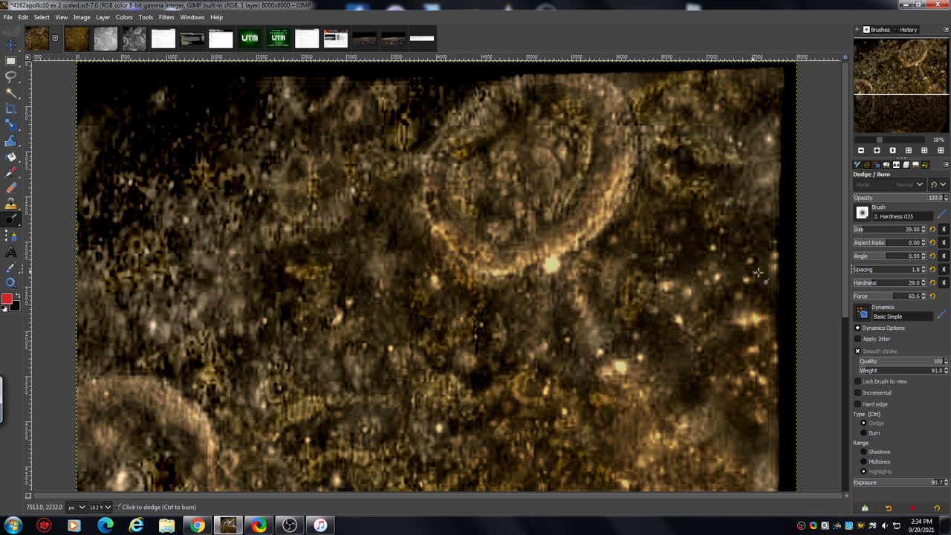
mouse_move(356, 327)
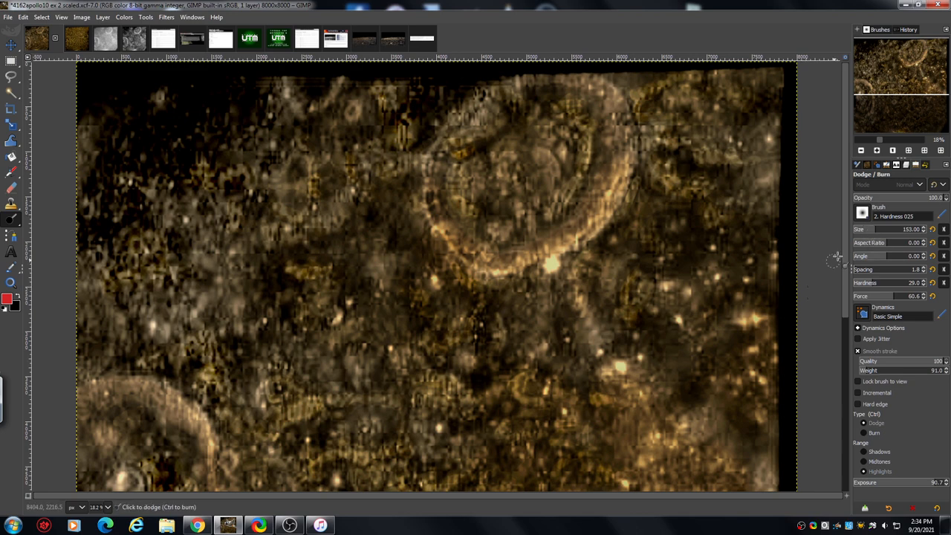
mouse_move(322, 355)
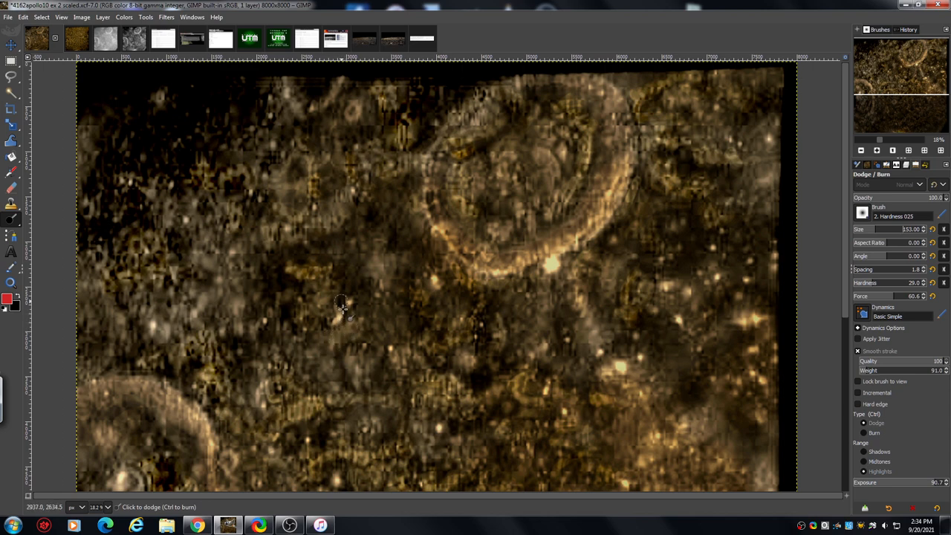
mouse_move(360, 260)
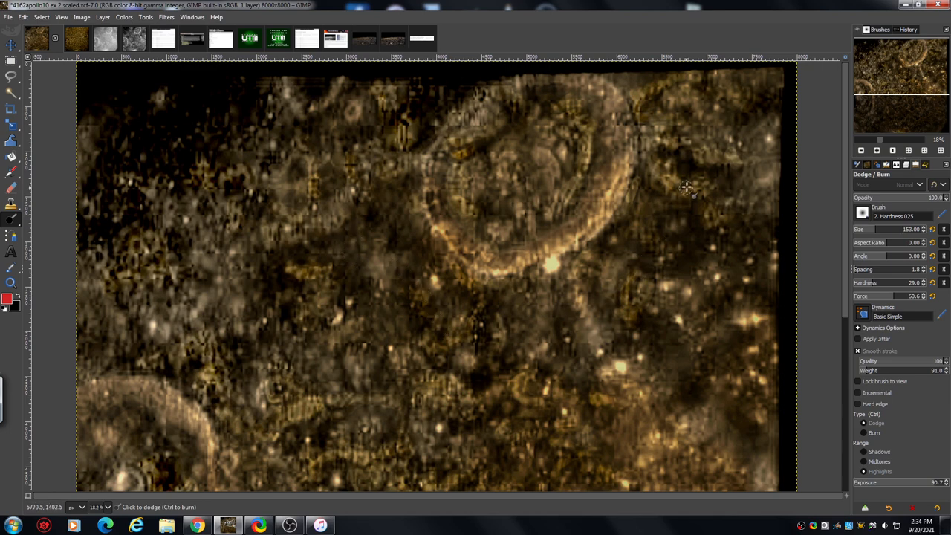
mouse_move(579, 156)
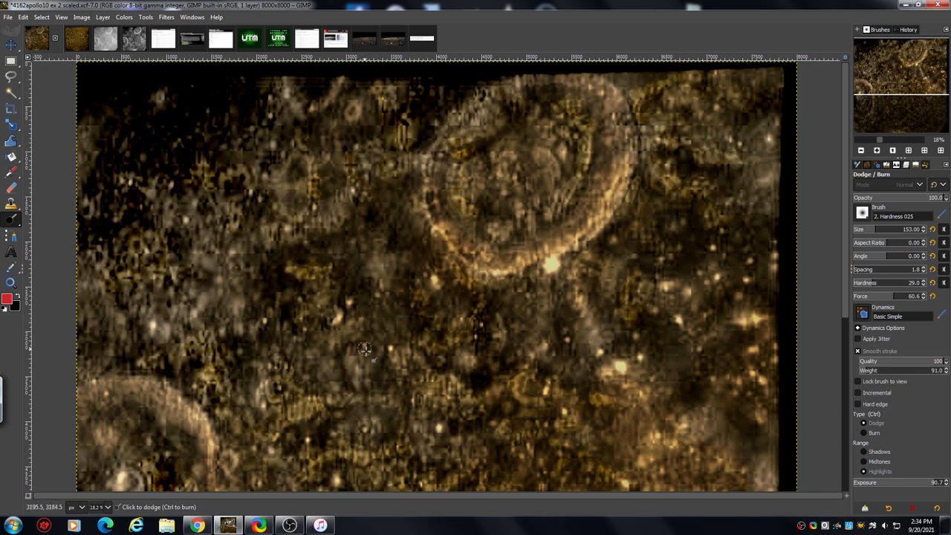
mouse_move(610, 344)
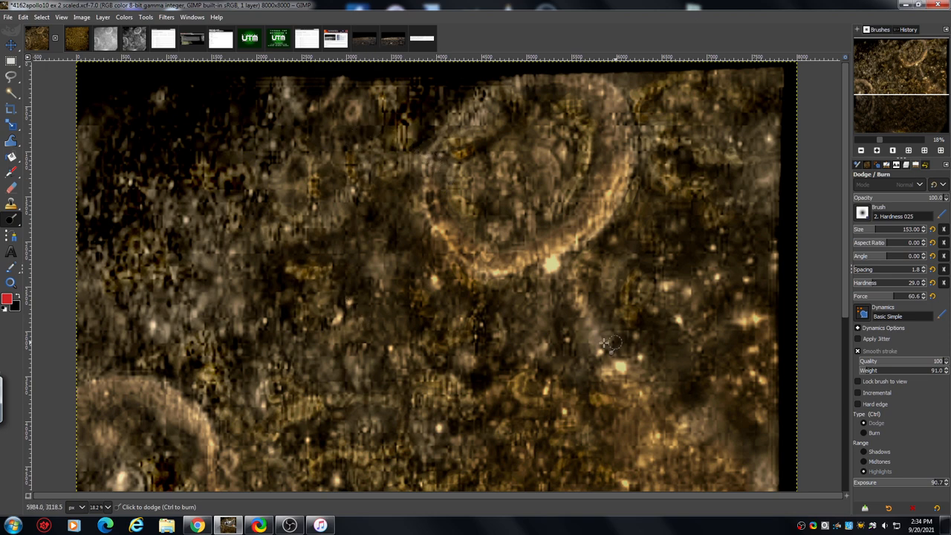
mouse_move(838, 267)
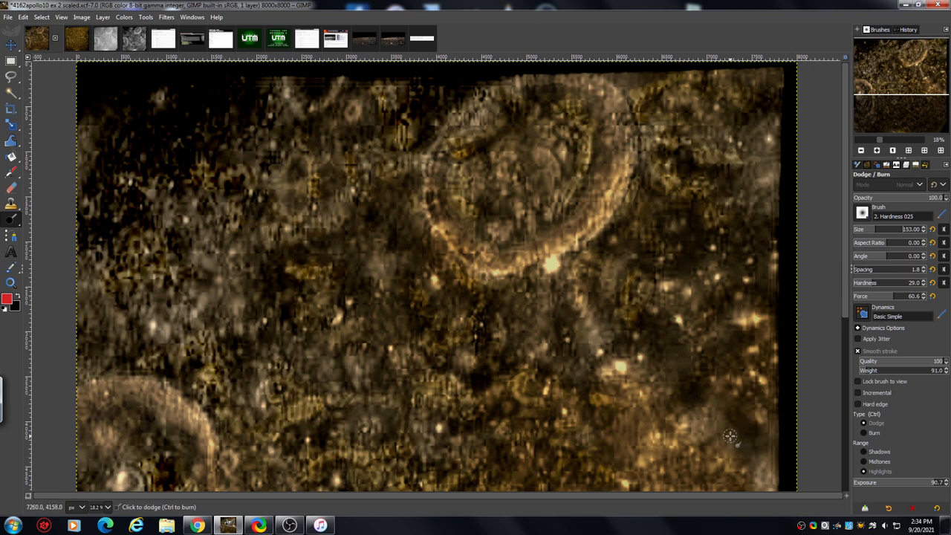
mouse_move(702, 208)
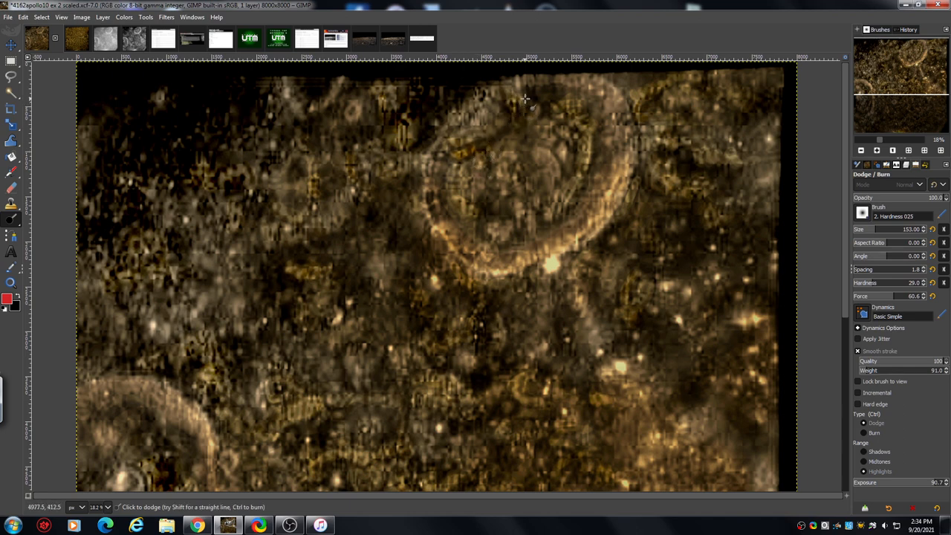
Dodge the highlights near the top of the large crater
drag(527, 101, 494, 140)
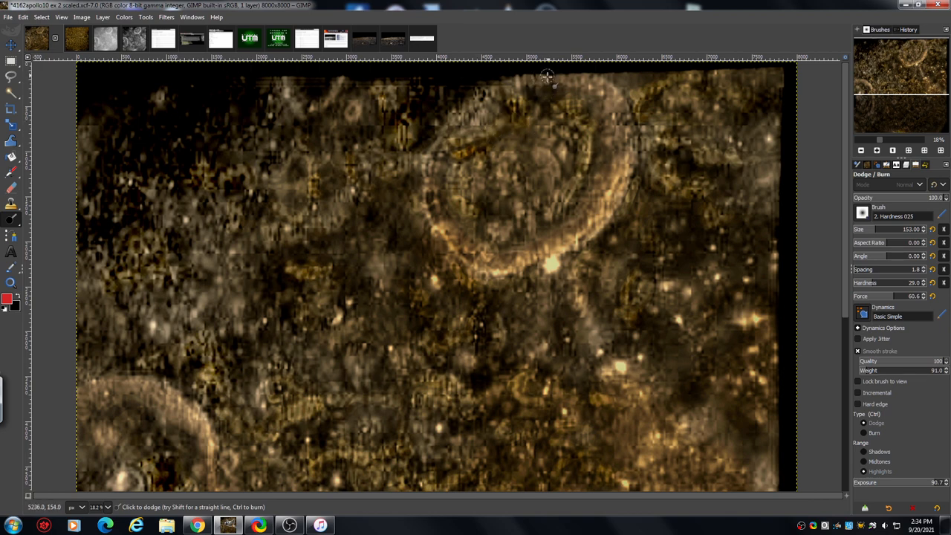
mouse_move(554, 92)
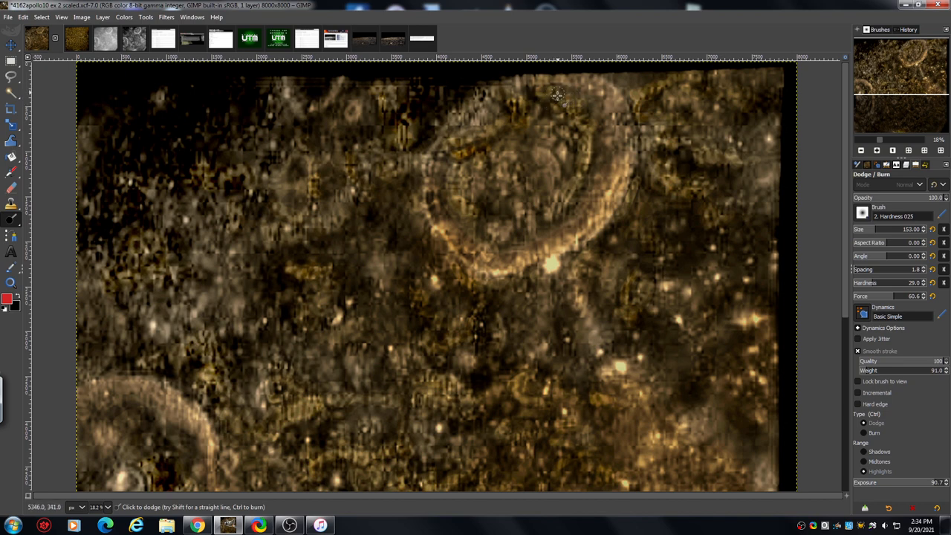
mouse_move(505, 241)
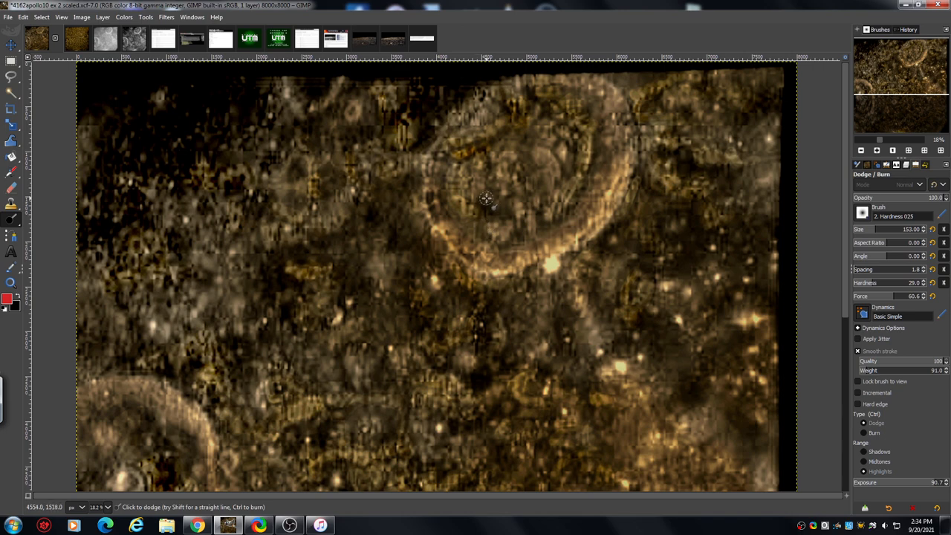
mouse_move(508, 217)
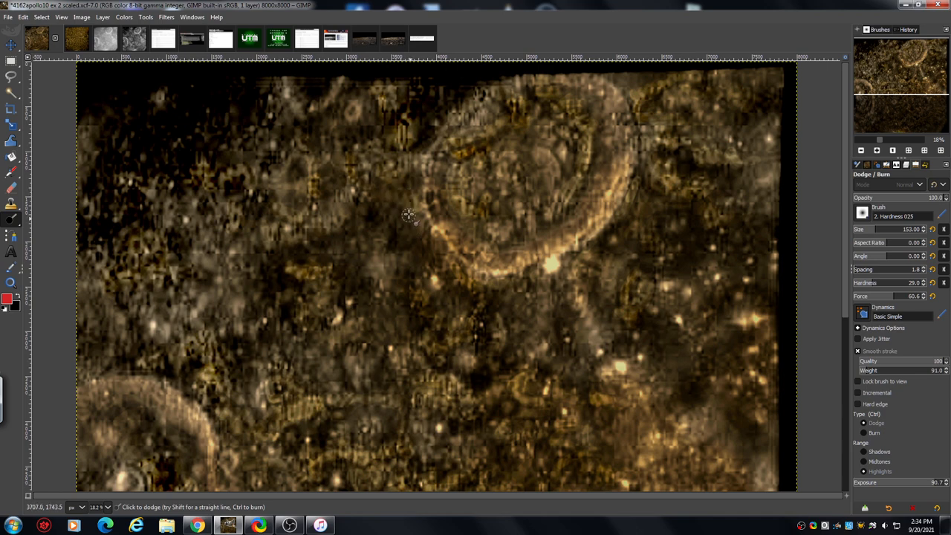
mouse_move(475, 303)
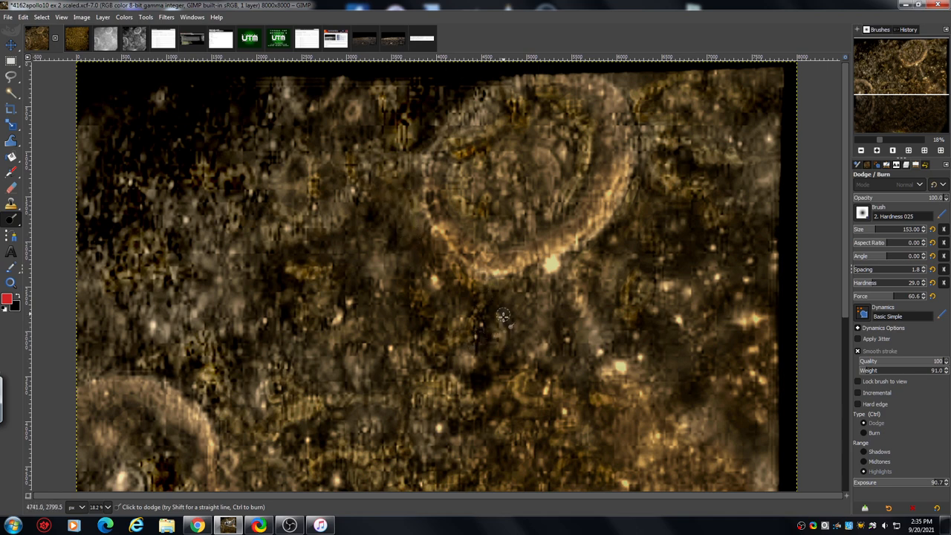
mouse_move(619, 228)
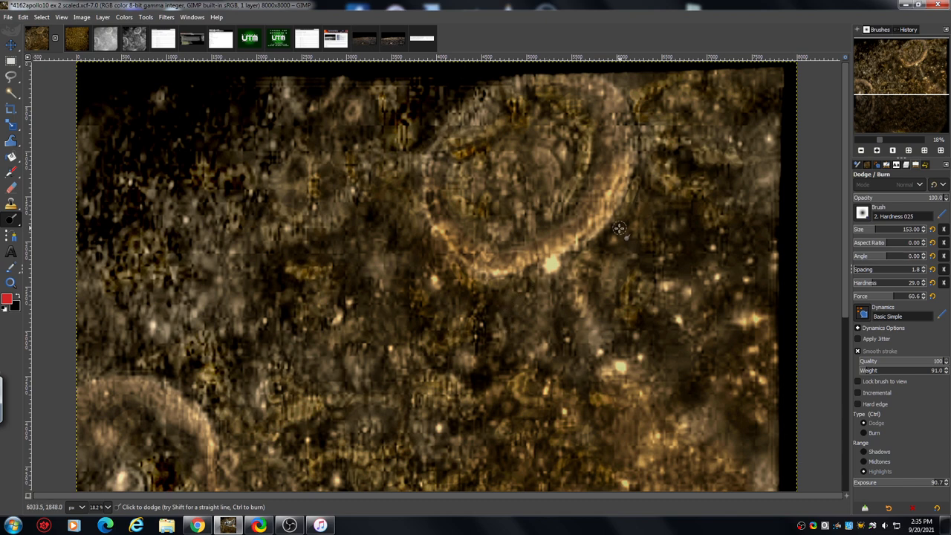
mouse_move(652, 236)
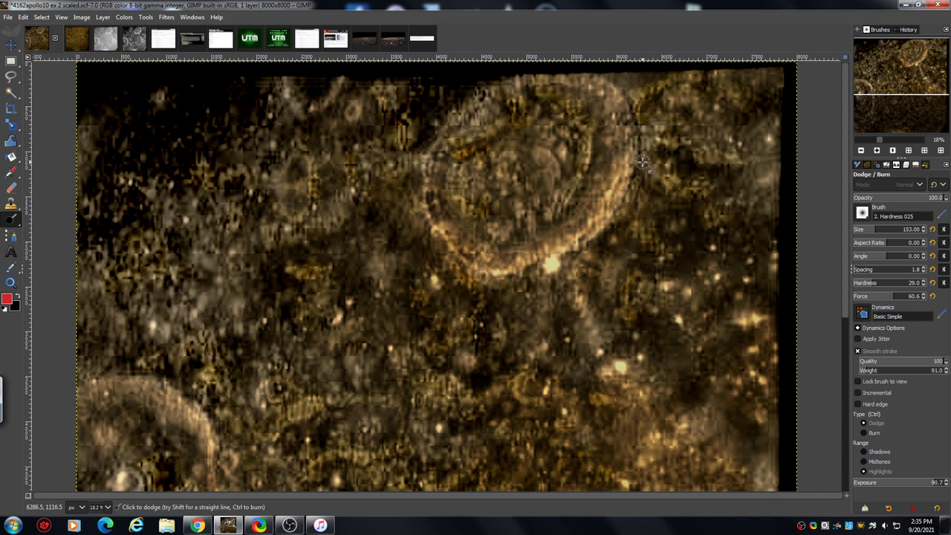
mouse_move(656, 196)
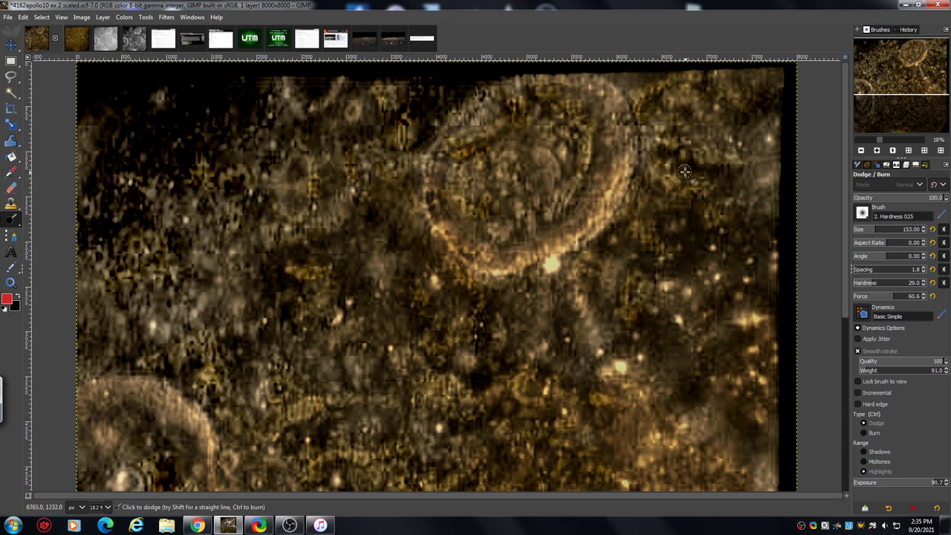
mouse_move(623, 76)
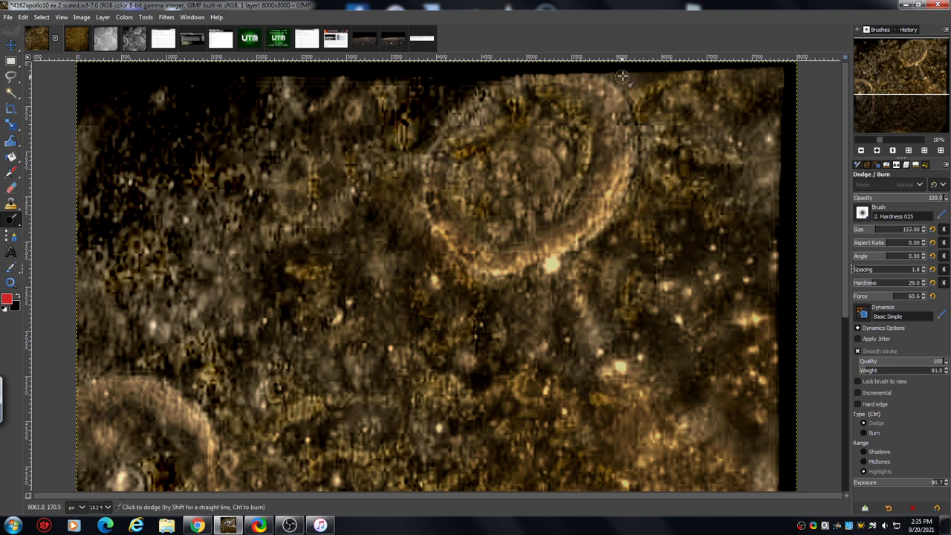
mouse_move(427, 93)
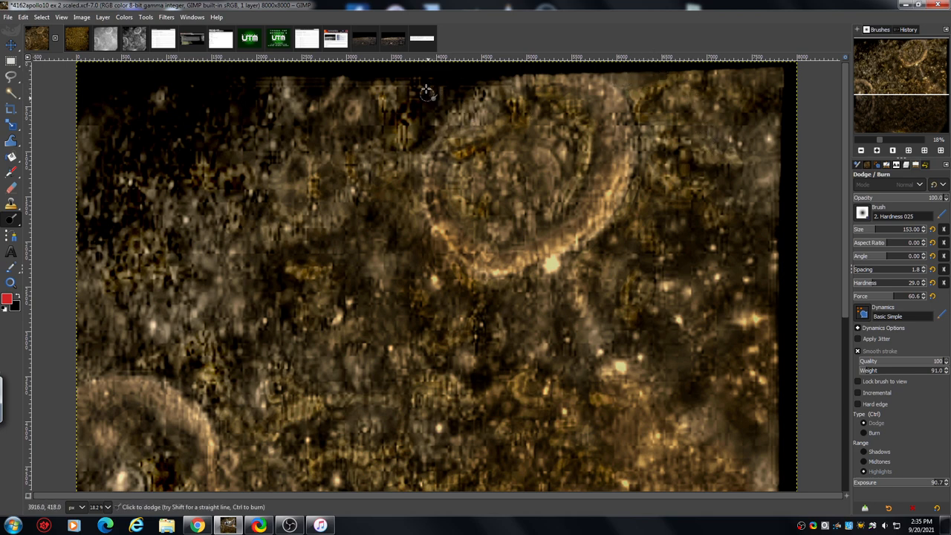
mouse_move(758, 286)
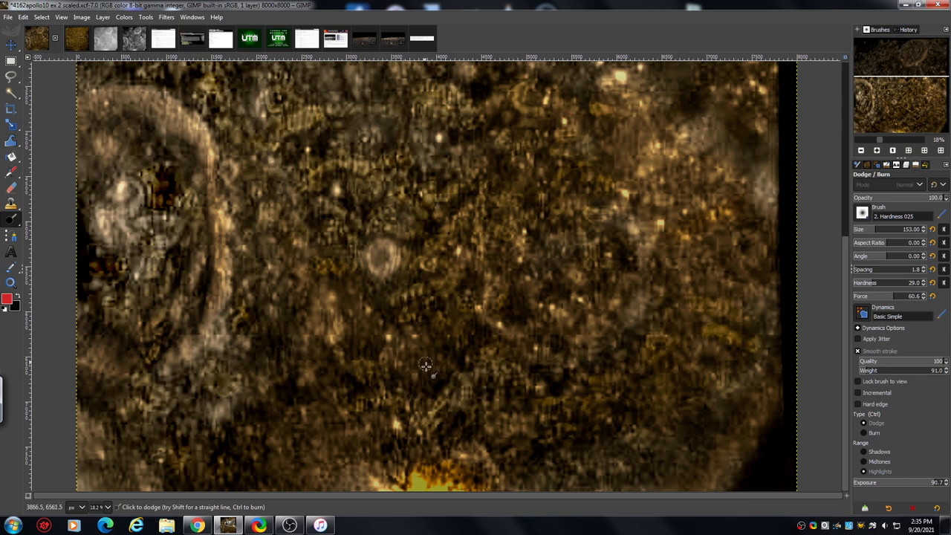
mouse_move(427, 348)
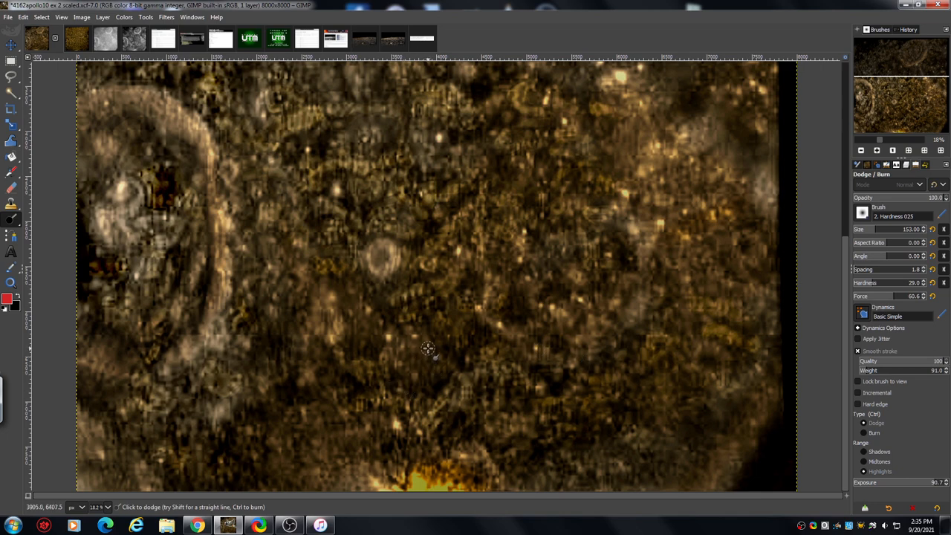
mouse_move(494, 301)
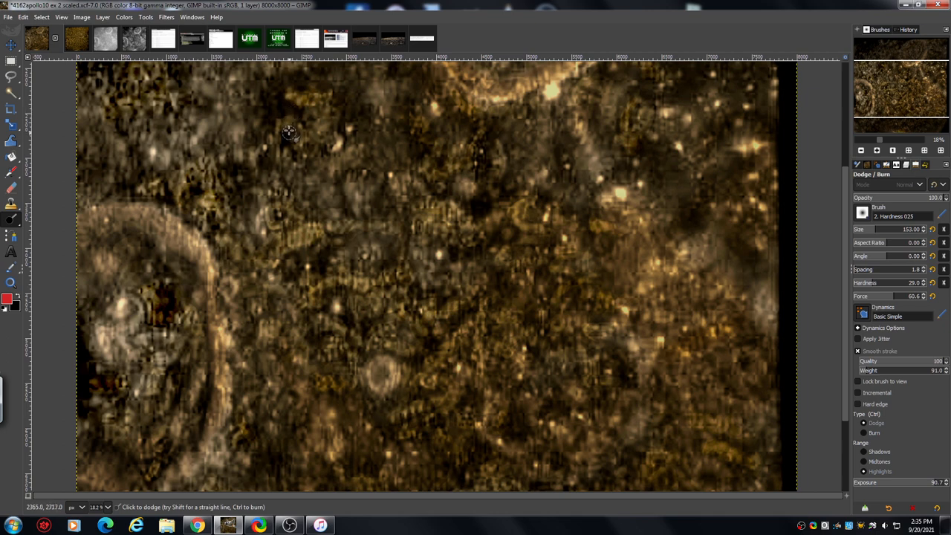
mouse_move(336, 110)
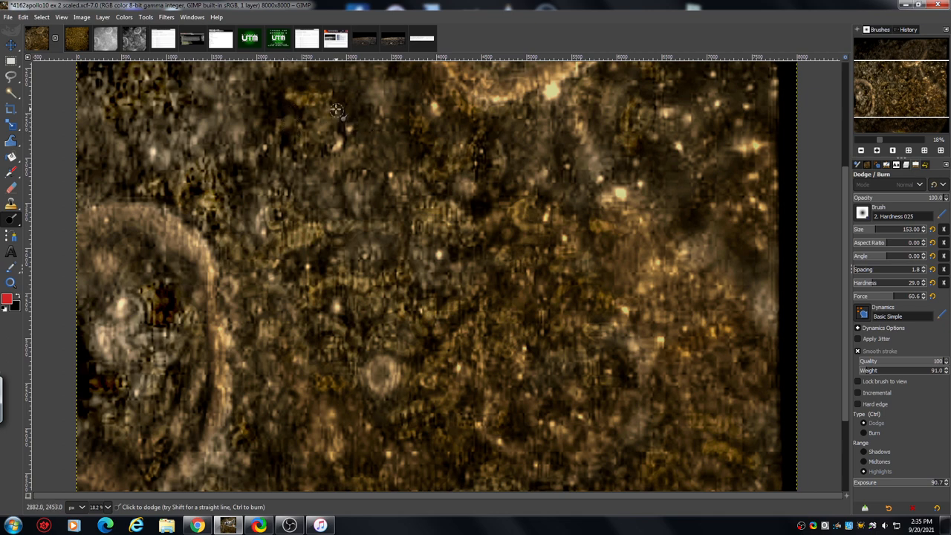
mouse_move(385, 170)
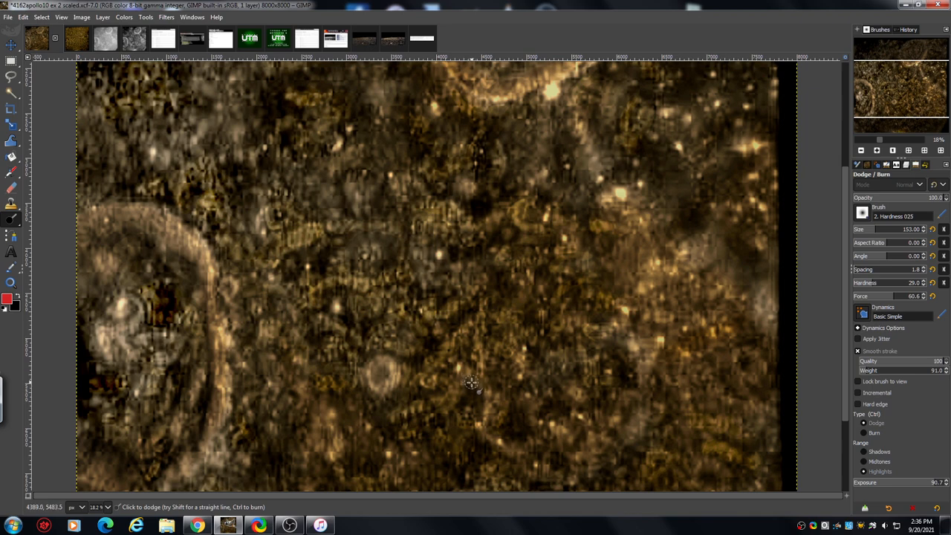
mouse_move(480, 350)
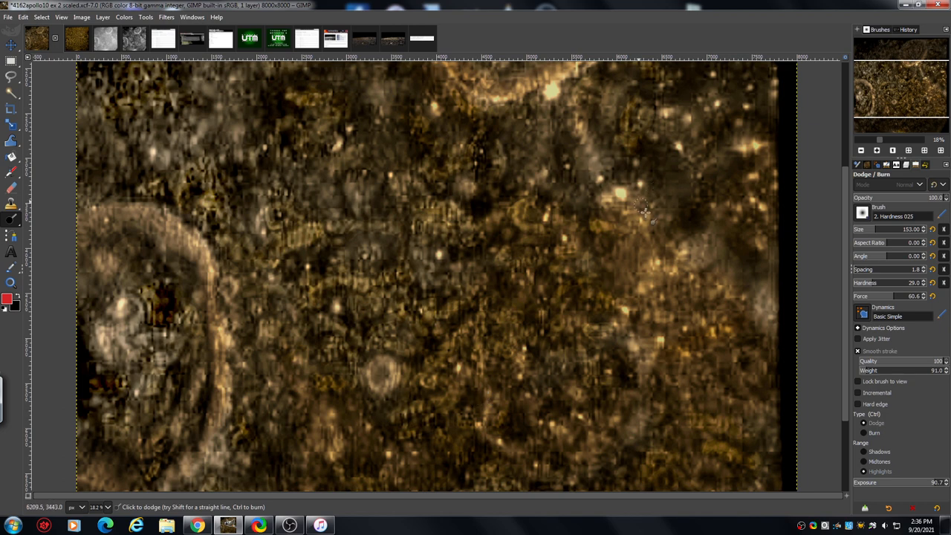
mouse_move(509, 238)
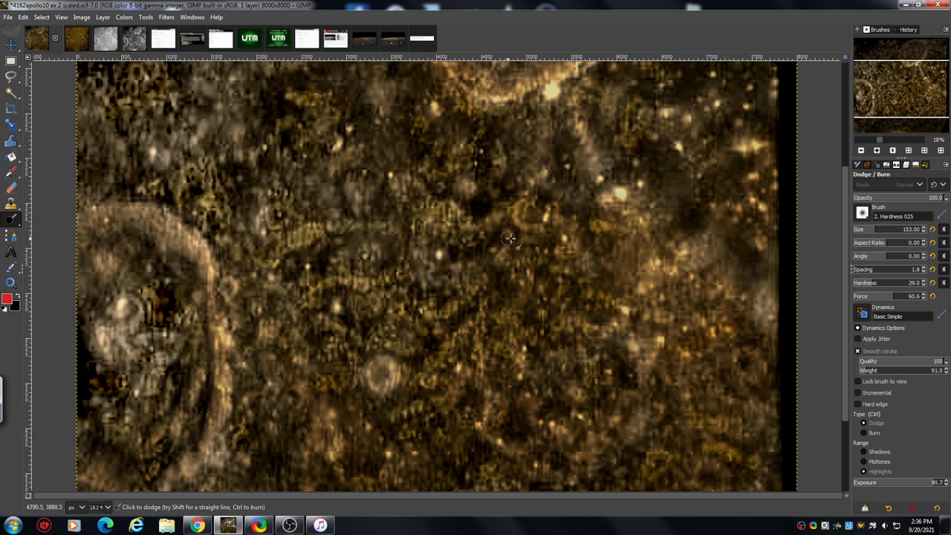
mouse_move(359, 269)
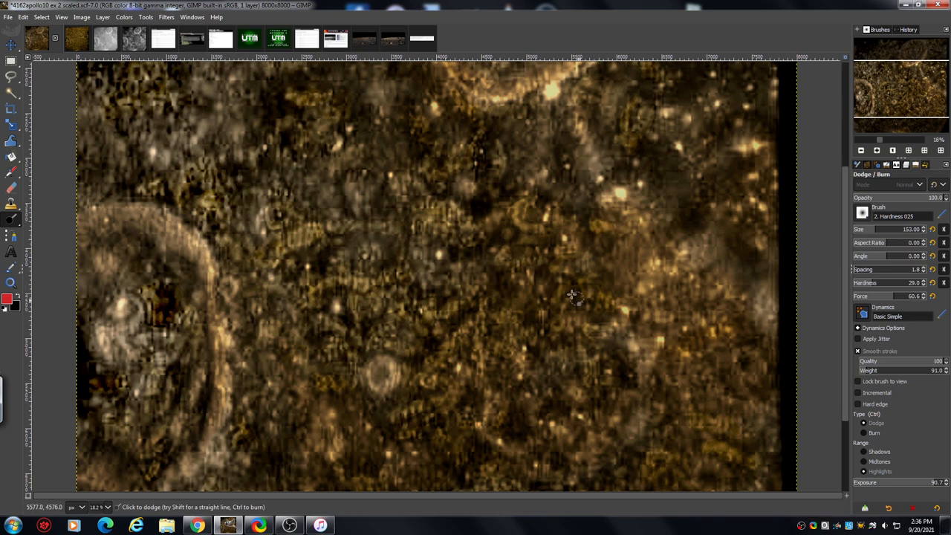
mouse_move(342, 227)
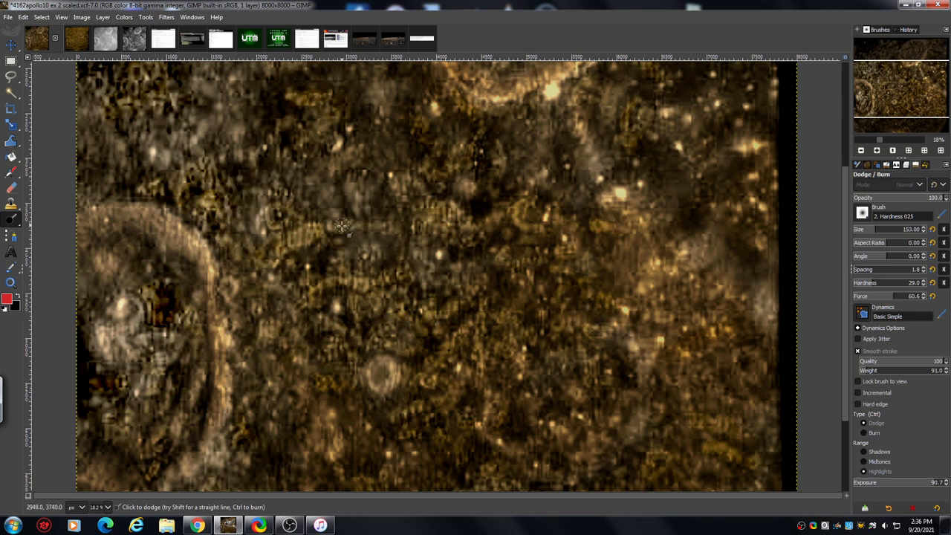
mouse_move(454, 267)
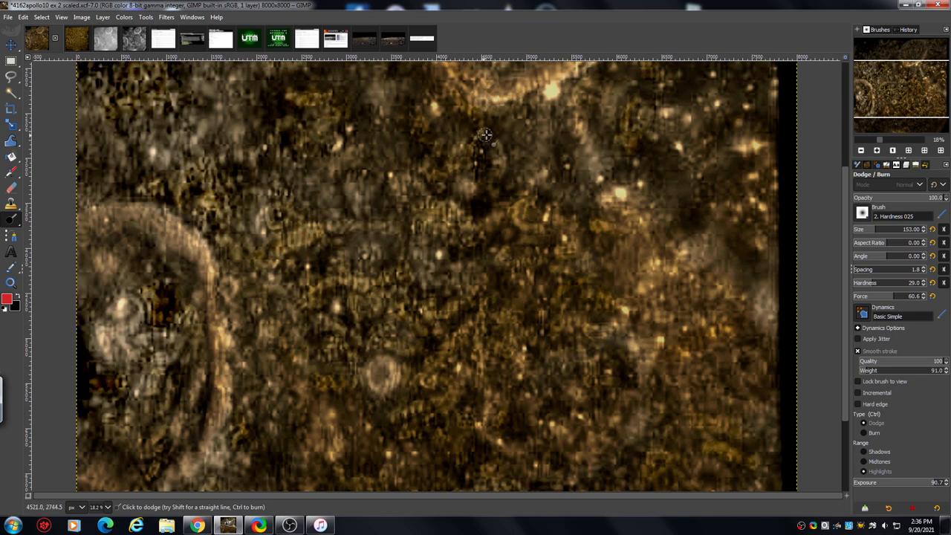
mouse_move(552, 121)
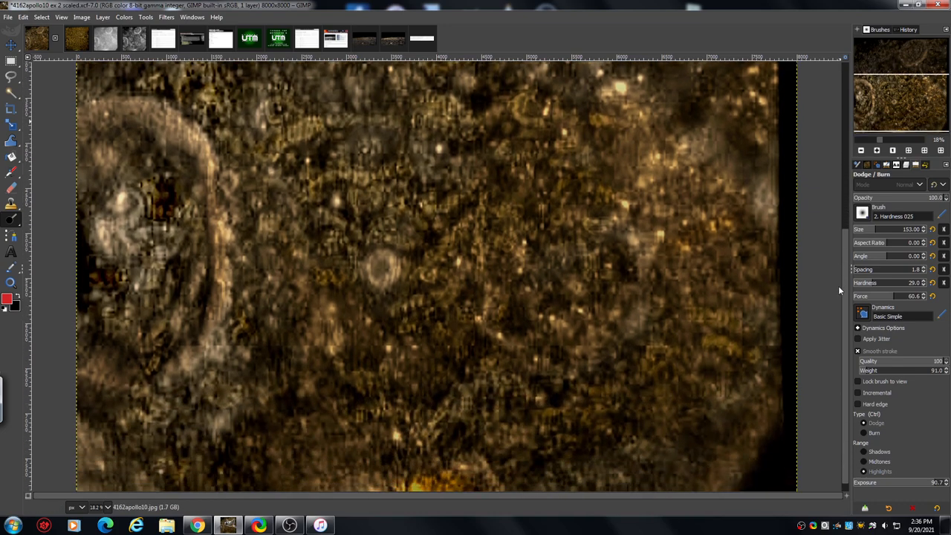
Dab the Dodge tool on a bright spot on the image's right side
click(463, 303)
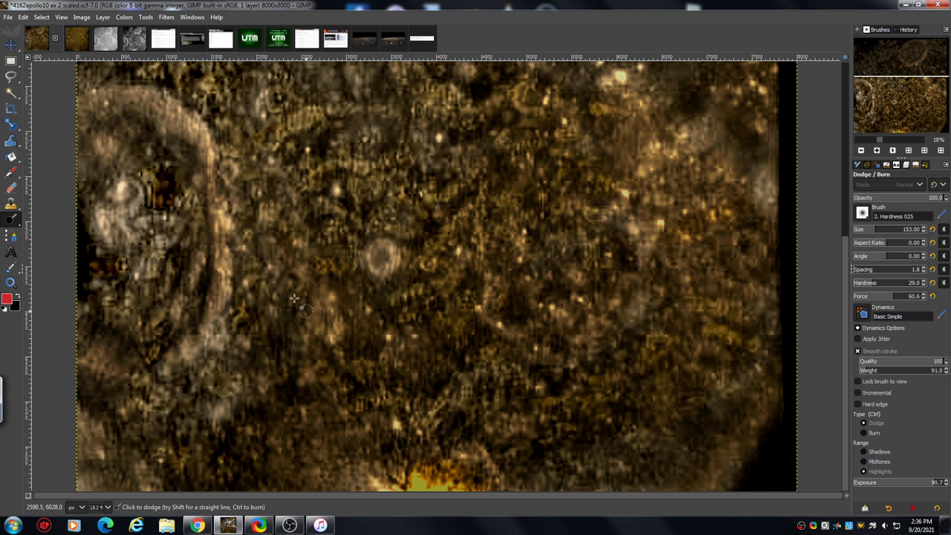
mouse_move(668, 225)
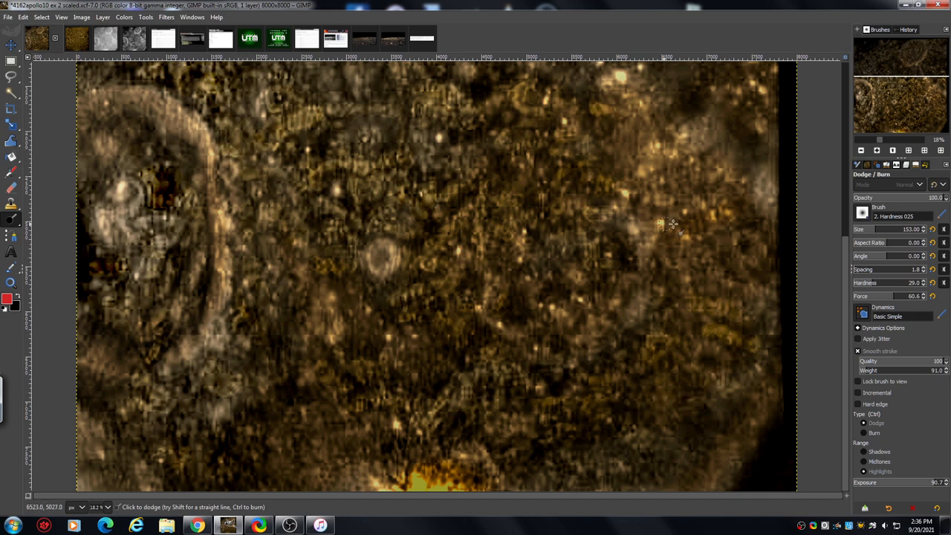
mouse_move(484, 335)
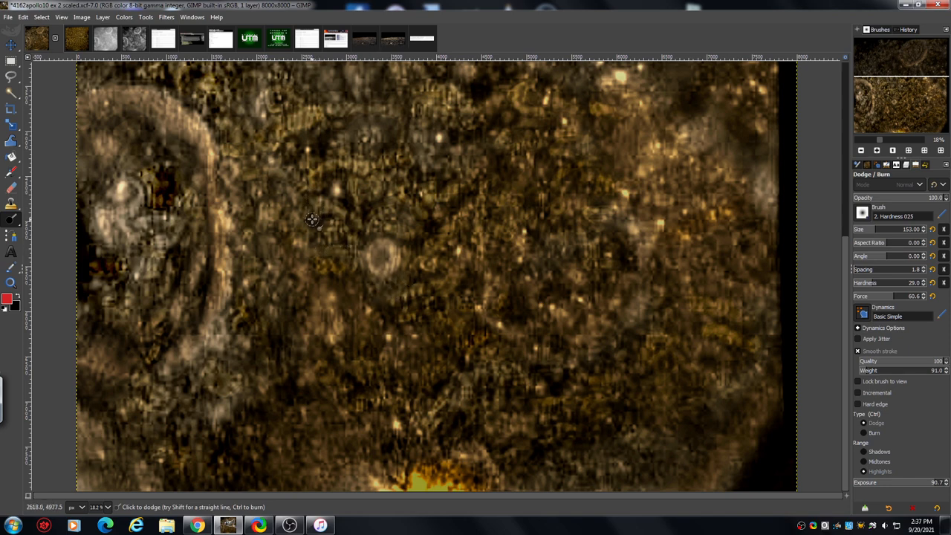
mouse_move(496, 158)
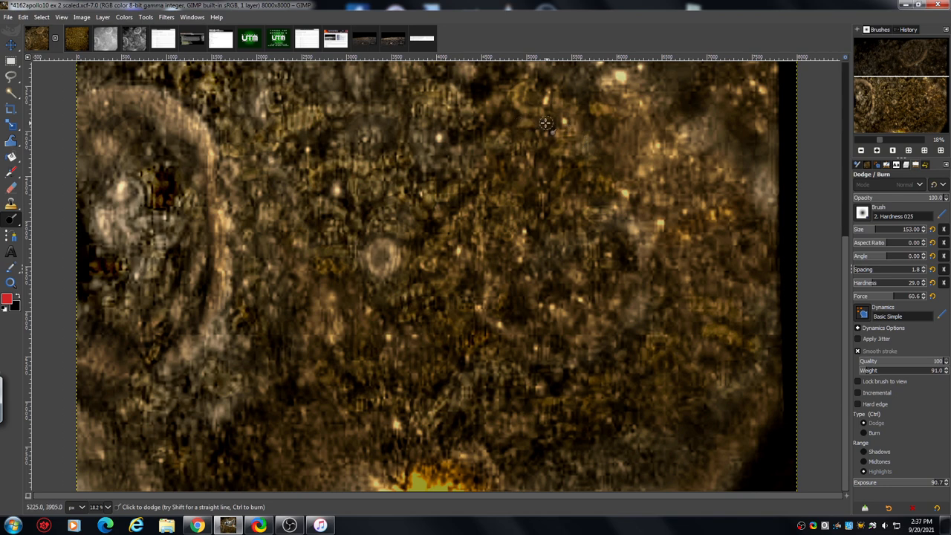
mouse_move(578, 85)
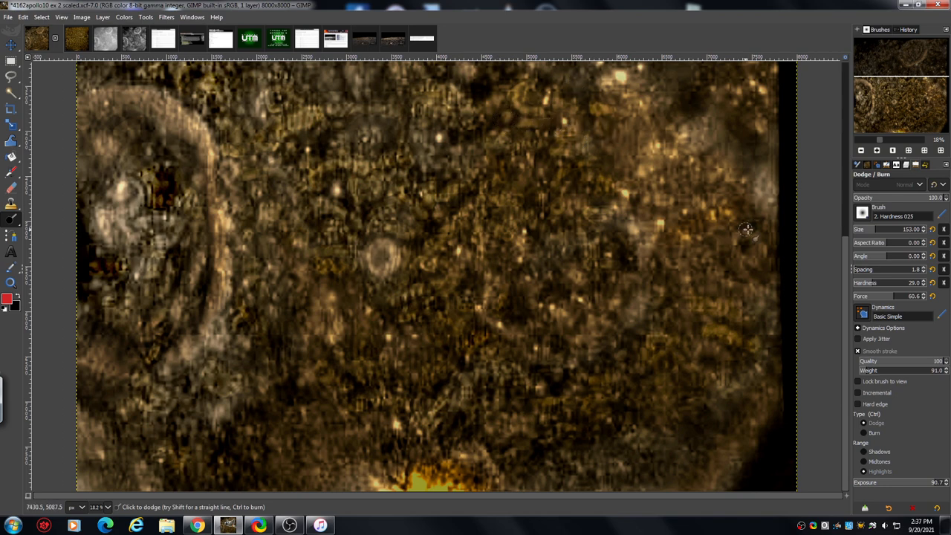
mouse_move(631, 398)
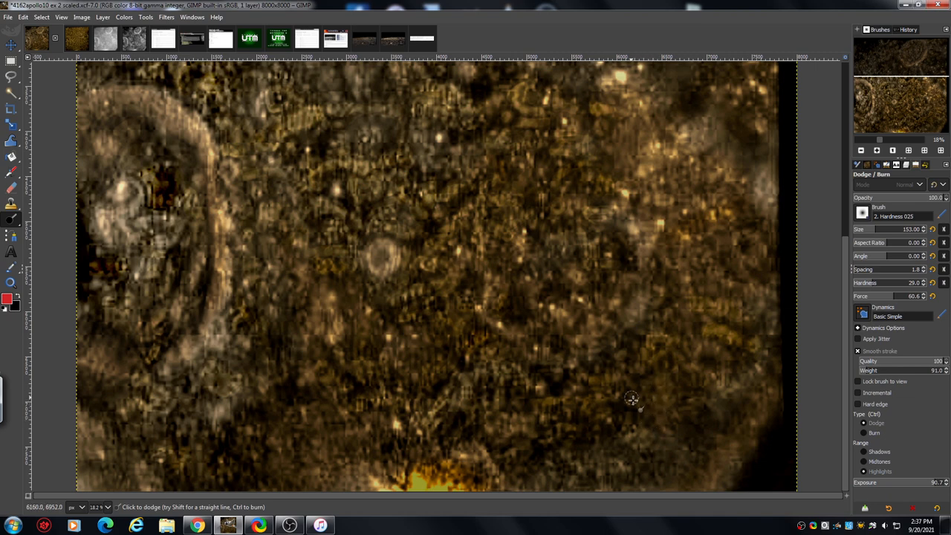
mouse_move(524, 392)
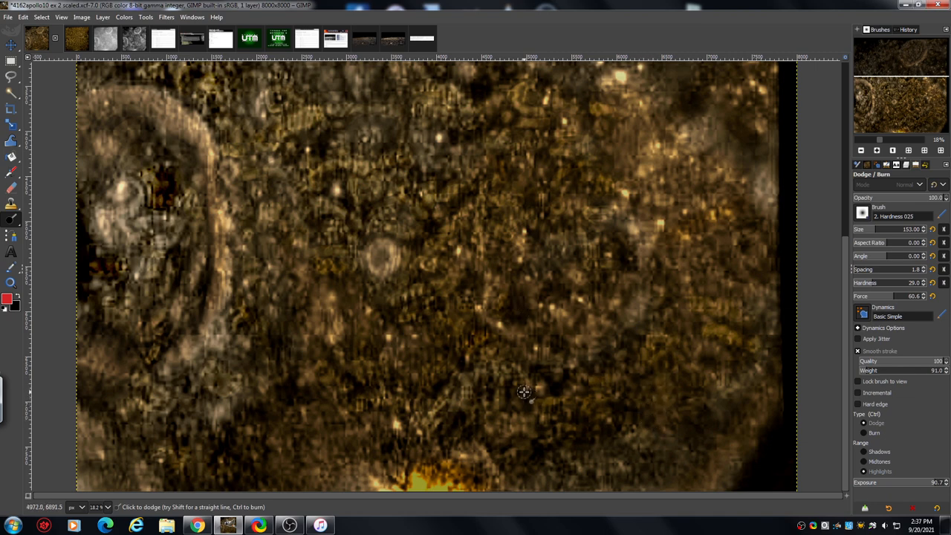
mouse_move(523, 389)
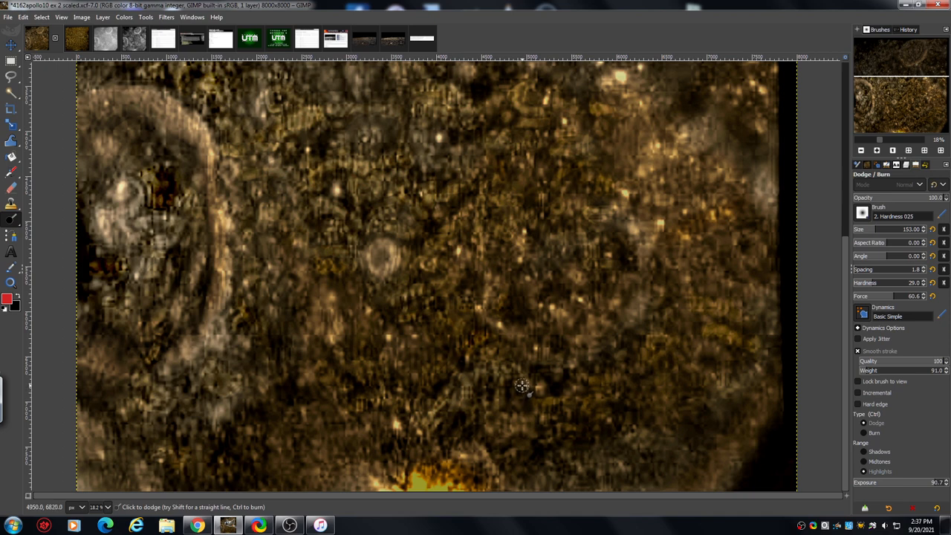
mouse_move(527, 377)
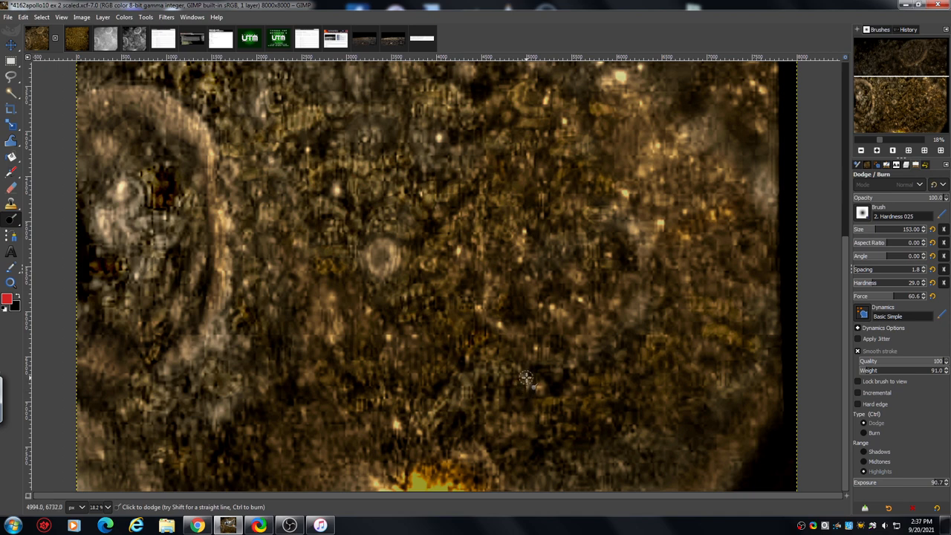
mouse_move(528, 370)
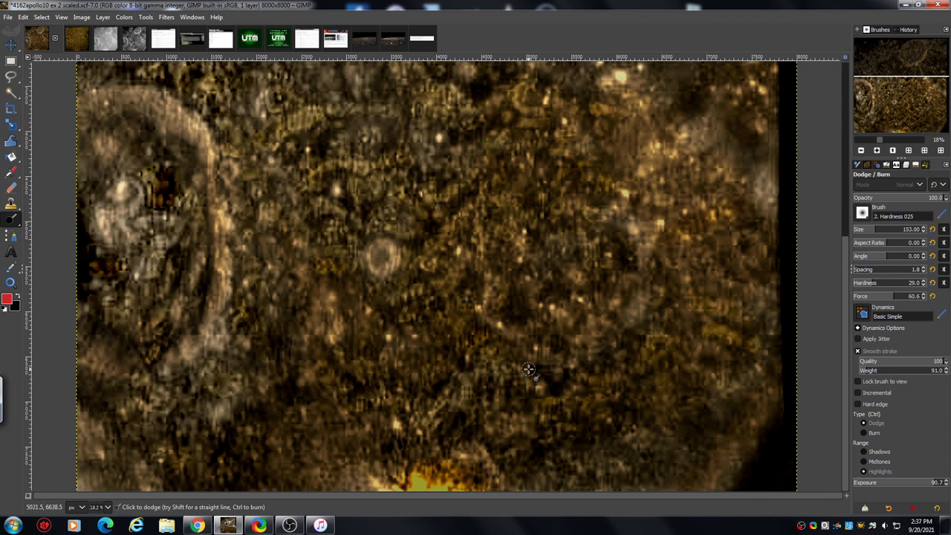
mouse_move(828, 191)
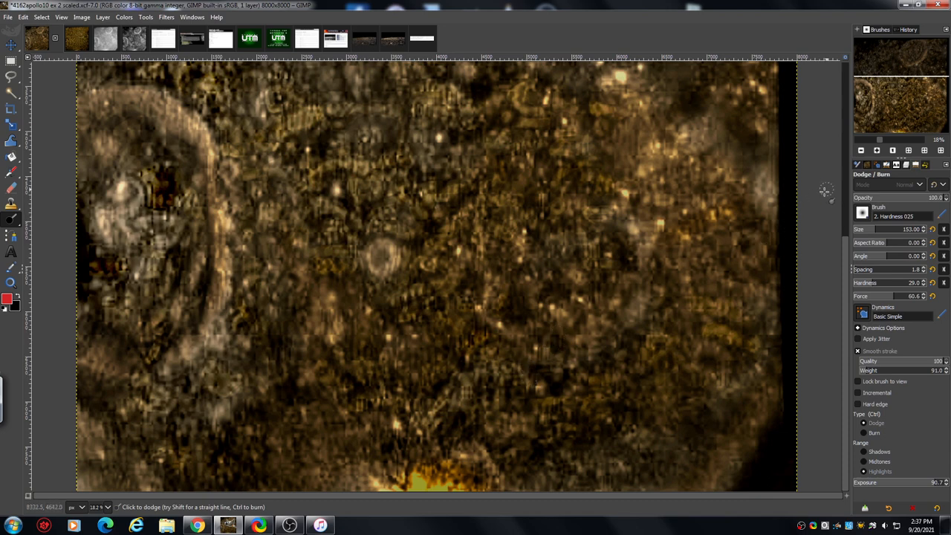
mouse_move(822, 200)
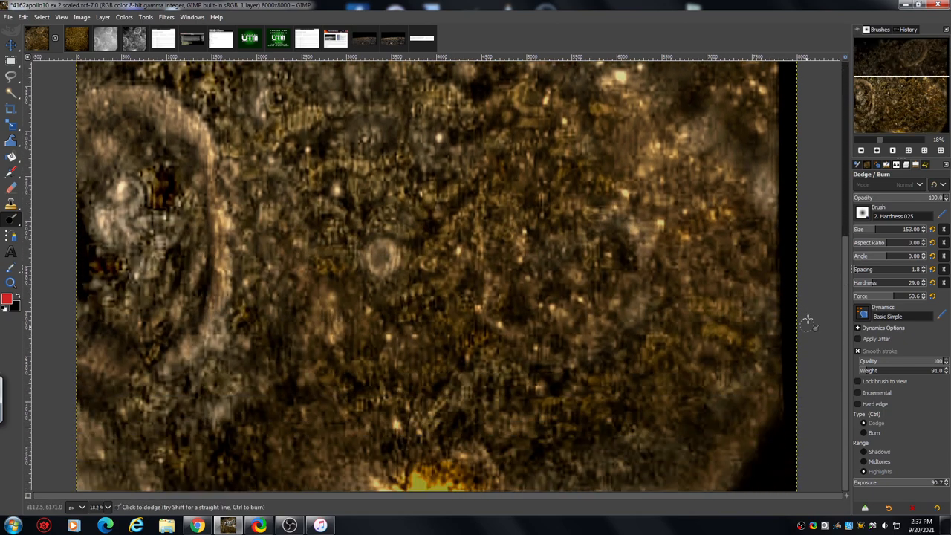
mouse_move(730, 322)
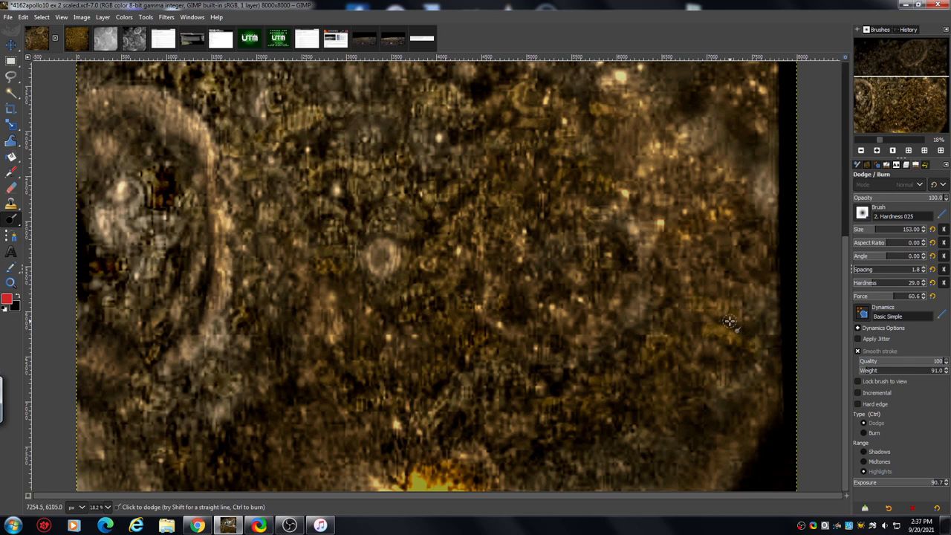
mouse_move(356, 284)
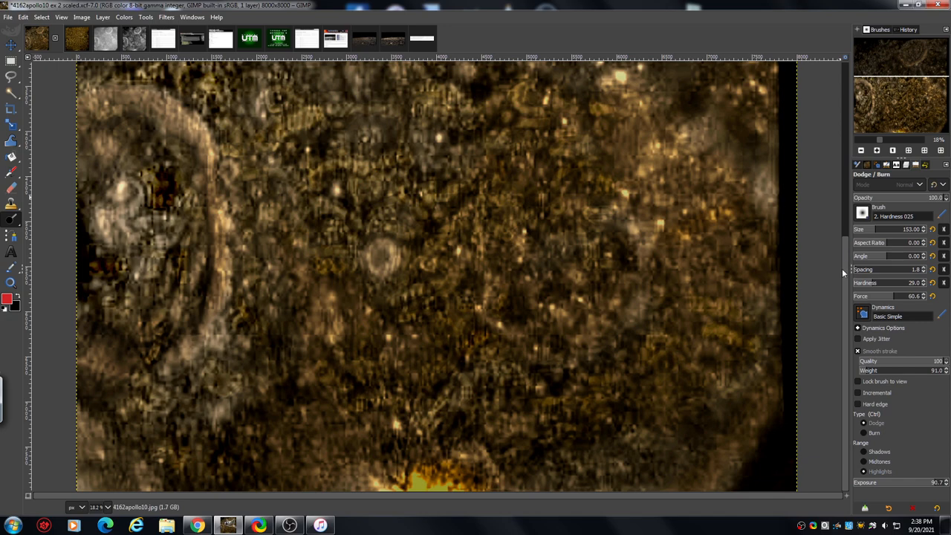
mouse_move(809, 370)
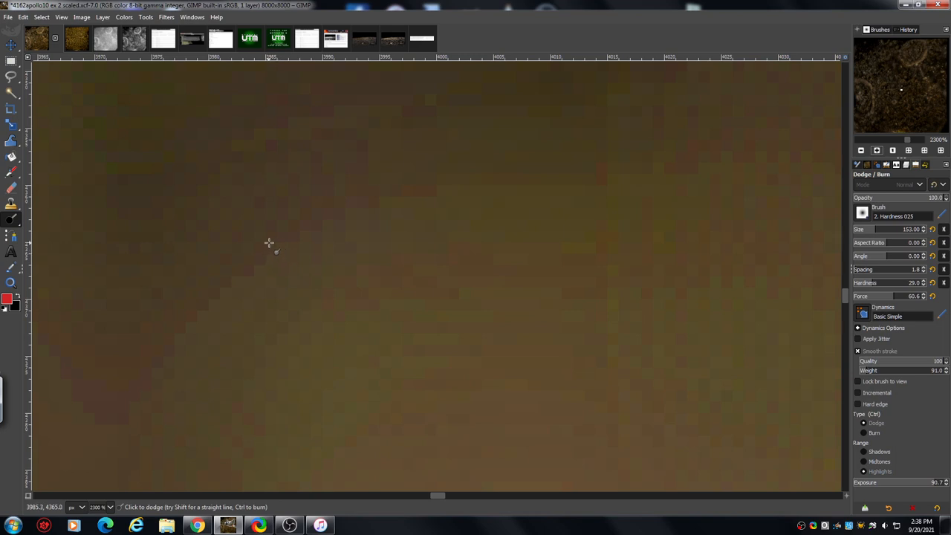
mouse_move(281, 250)
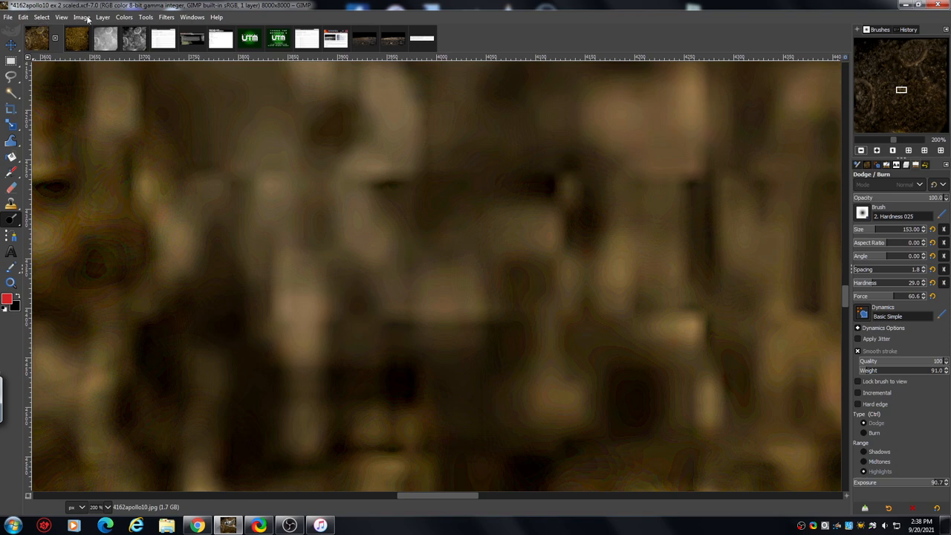
click(81, 17)
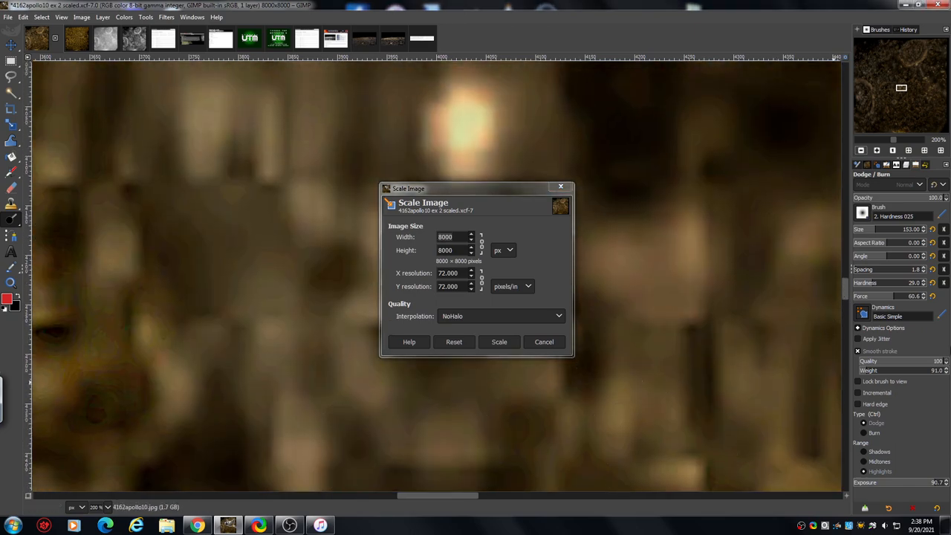
mouse_move(529, 286)
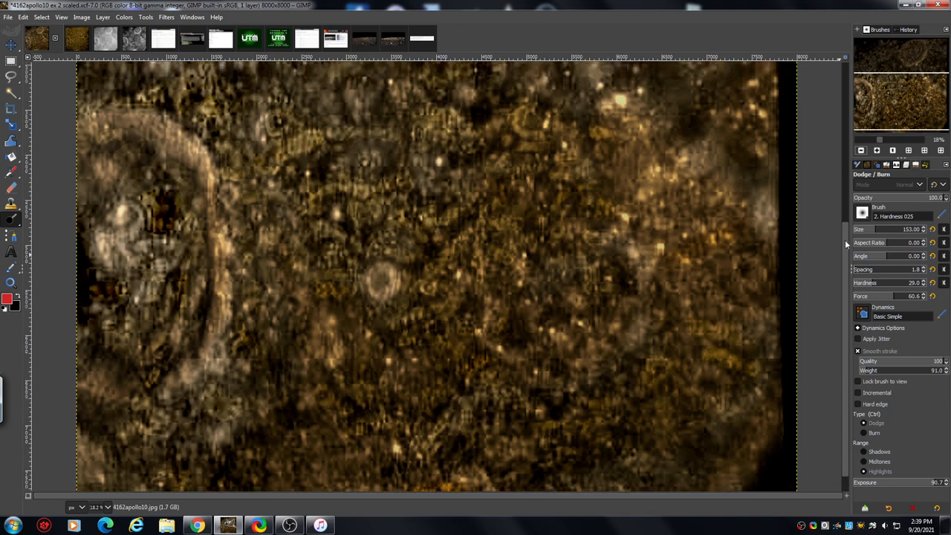
Zoom out from the Navigation panel and scroll the golden crater image view
click(862, 150)
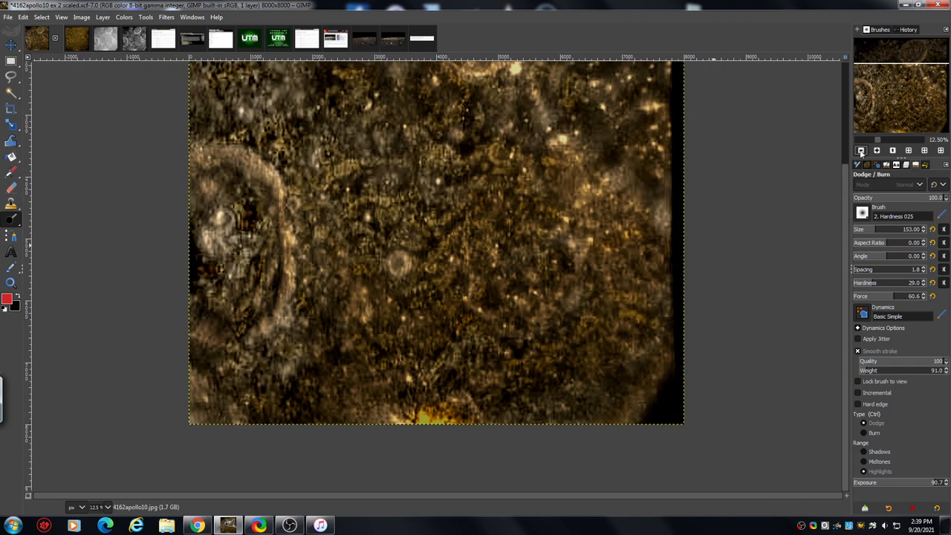
scroll(down, 3)
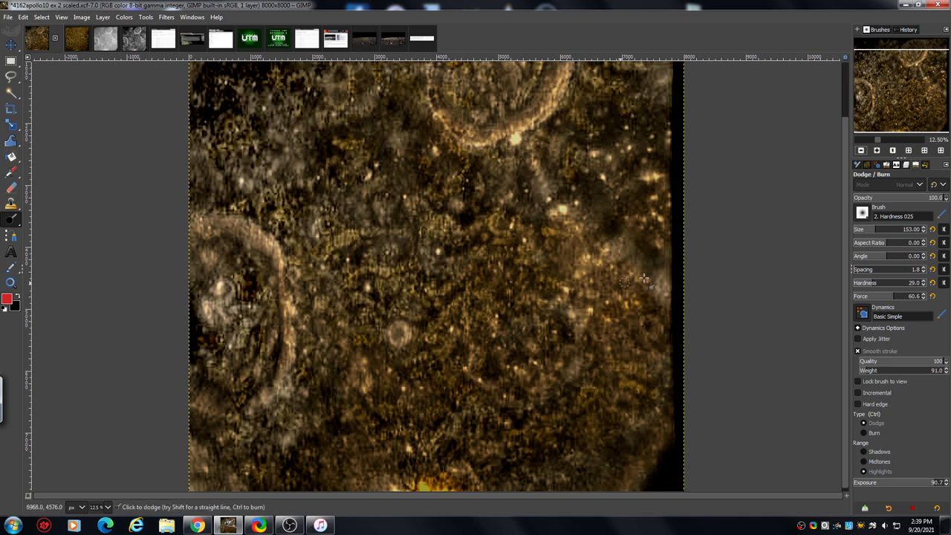
mouse_move(409, 186)
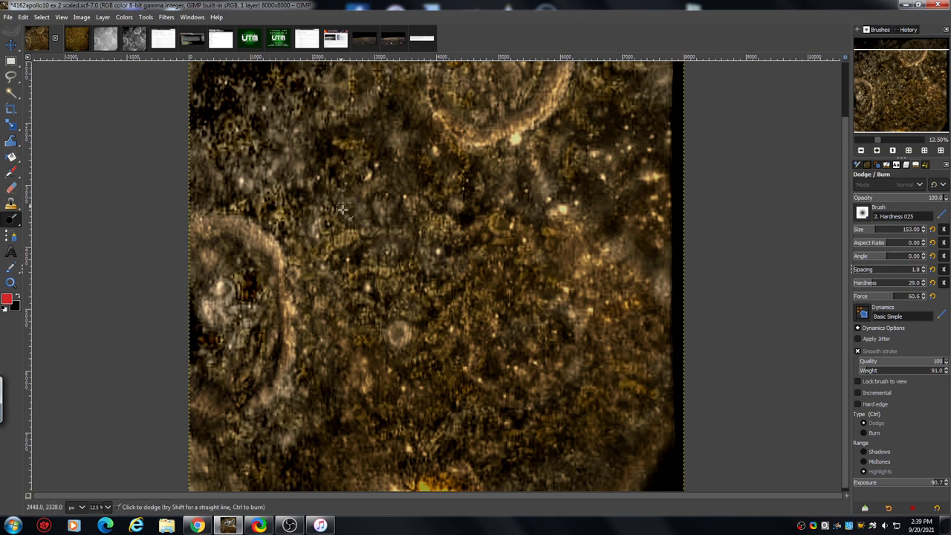
mouse_move(308, 145)
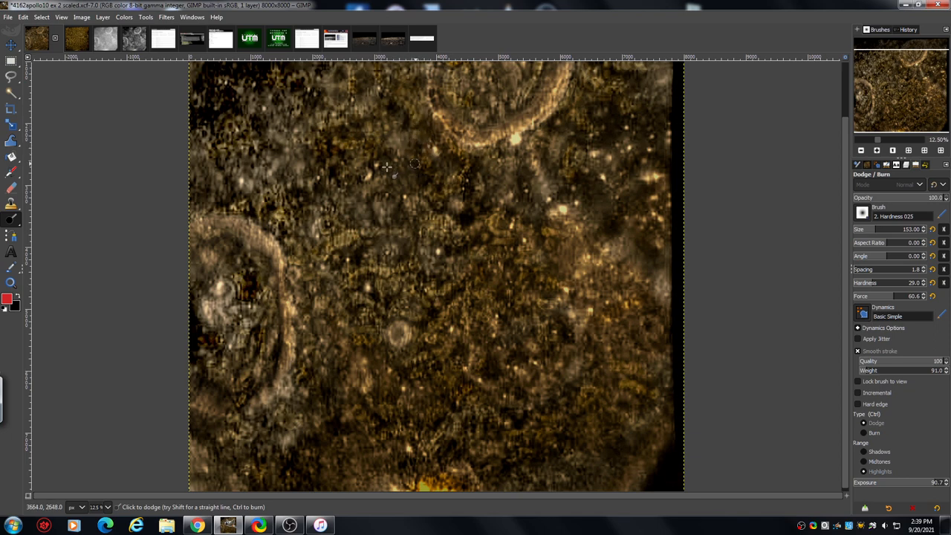
mouse_move(349, 162)
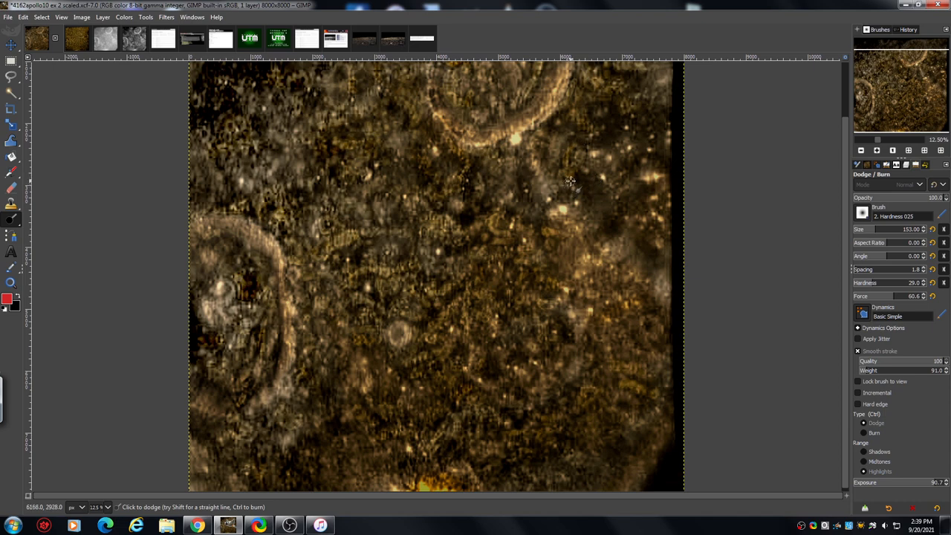
mouse_move(493, 180)
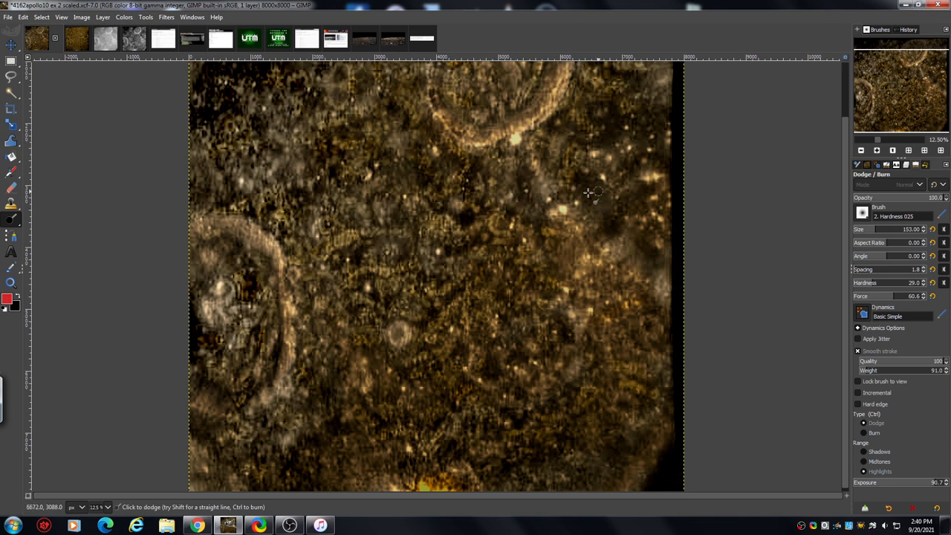
mouse_move(712, 171)
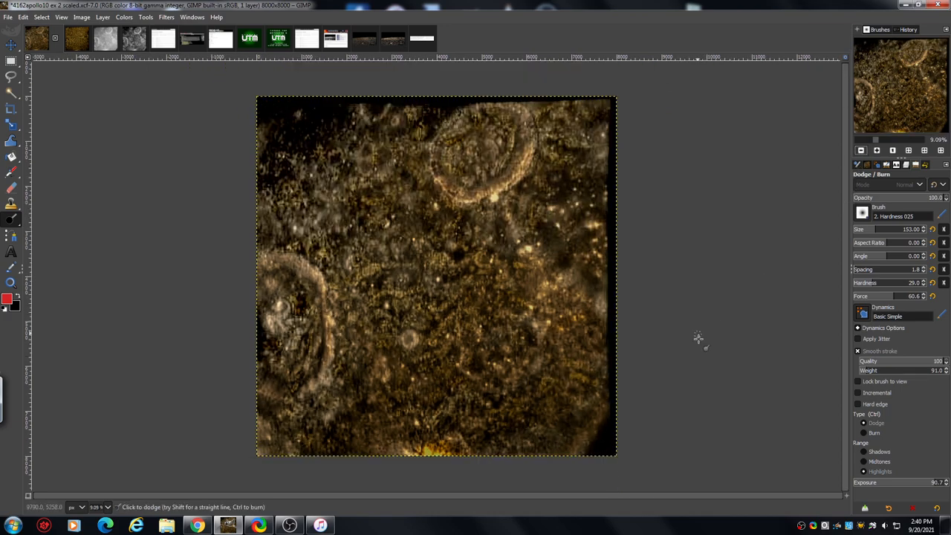
mouse_move(687, 266)
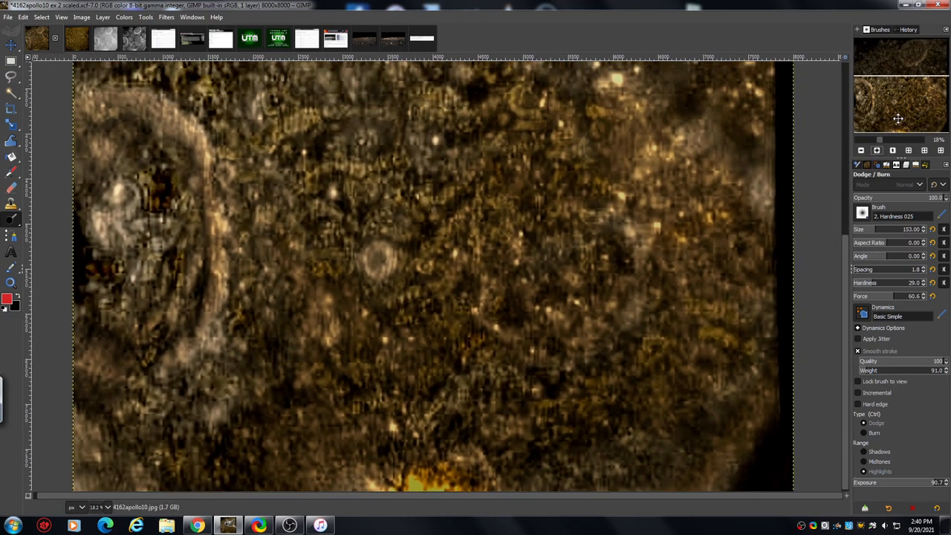
mouse_move(591, 370)
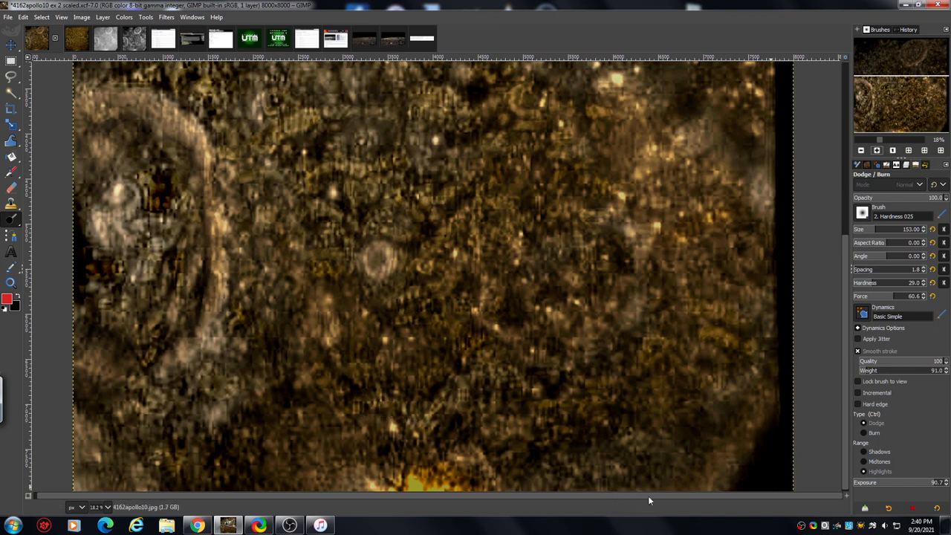
mouse_move(828, 246)
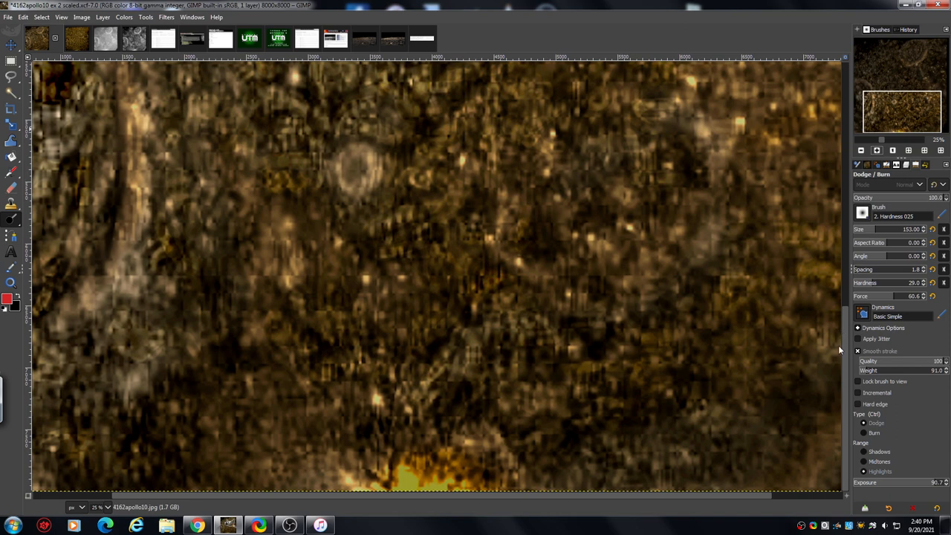
mouse_move(229, 356)
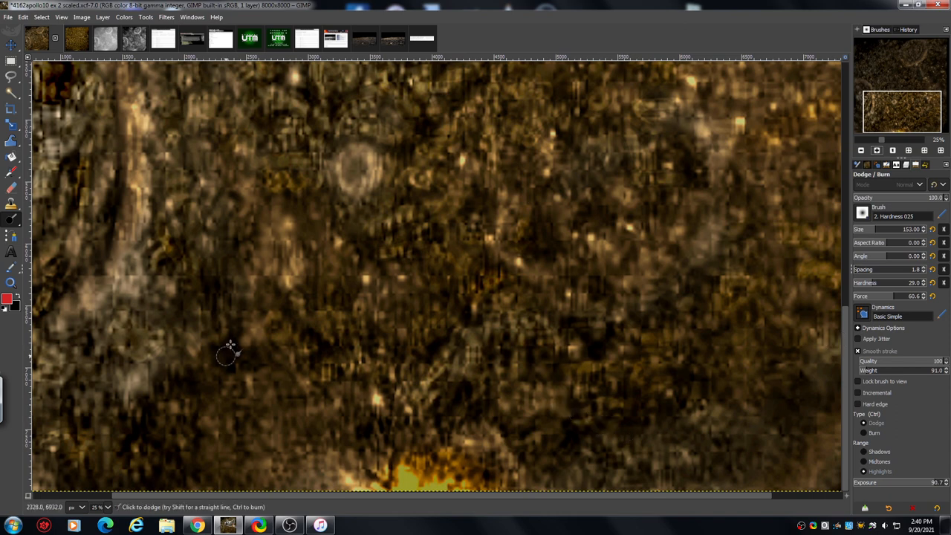
mouse_move(680, 126)
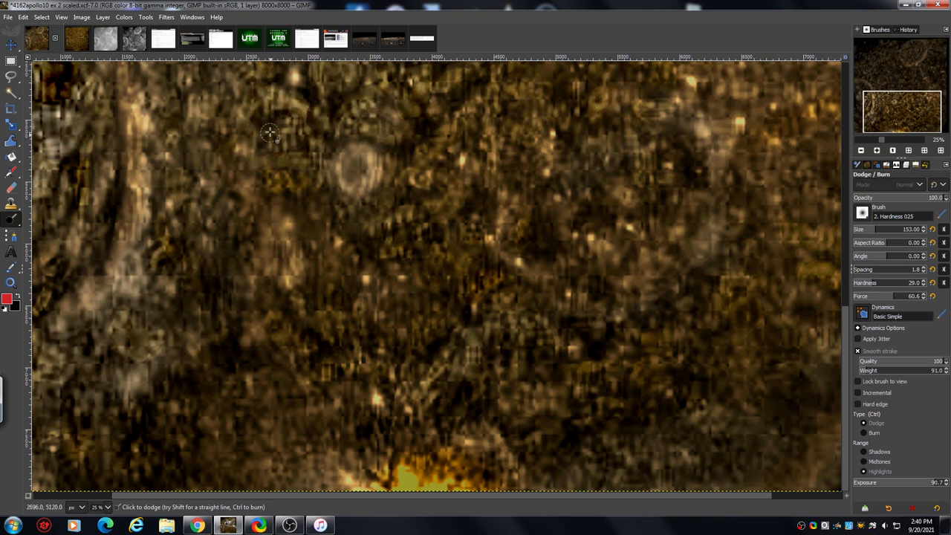
Dodge spots around the small crater and a streak across the lower middle ground
click(270, 132)
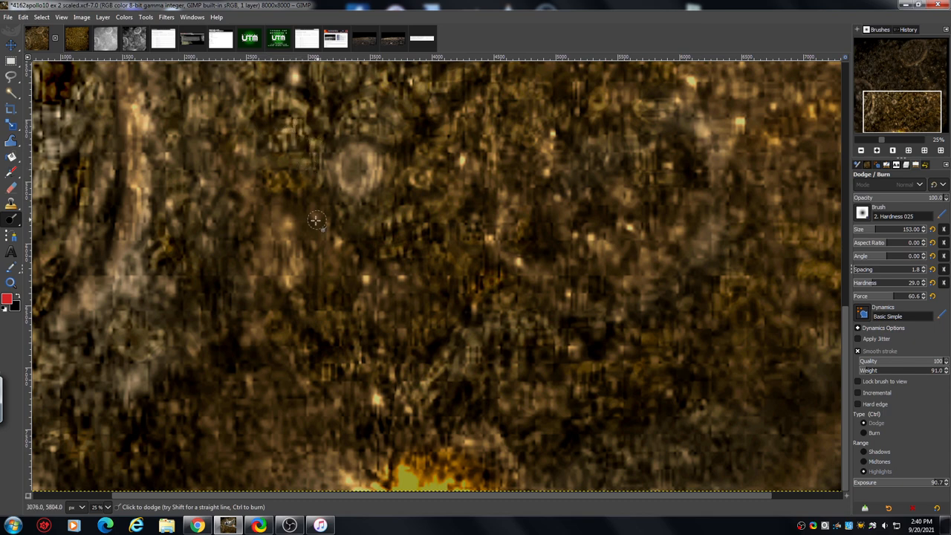
click(298, 311)
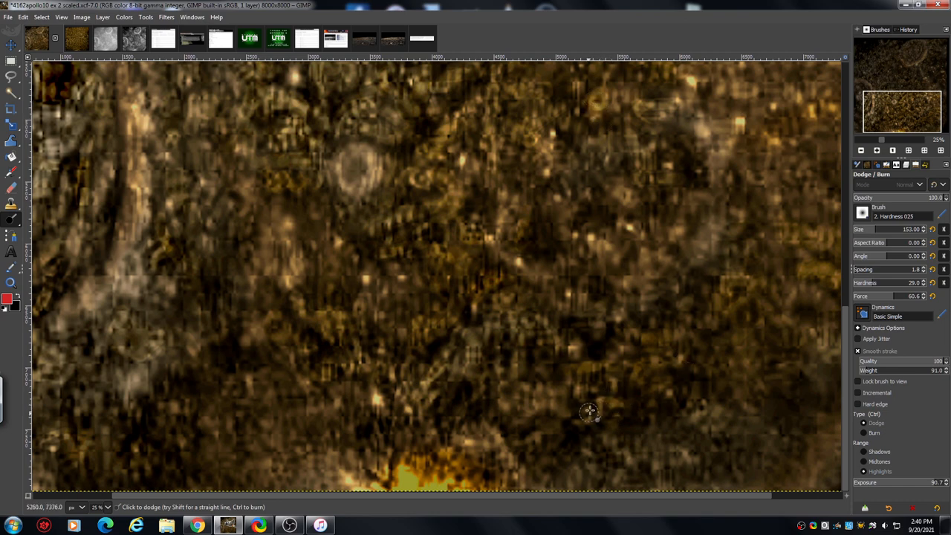
mouse_move(556, 343)
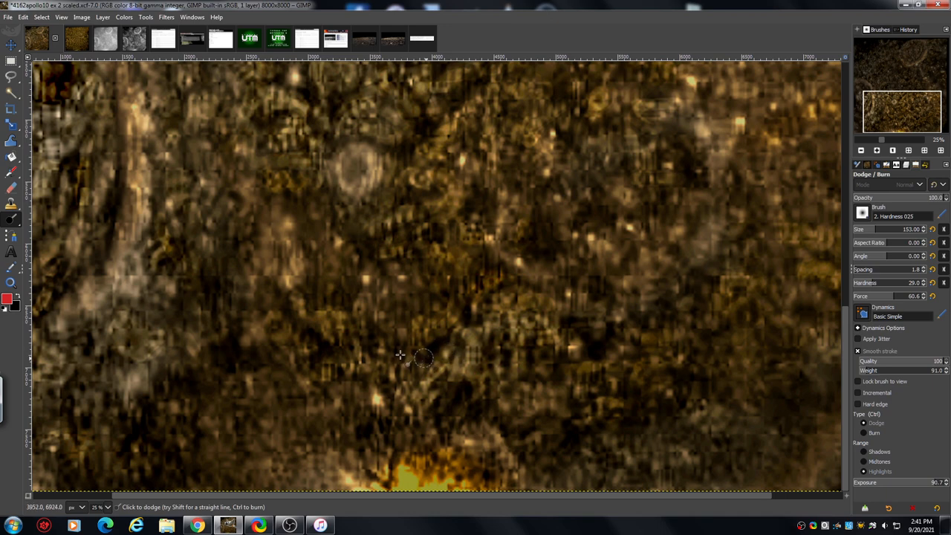
drag(423, 357, 569, 308)
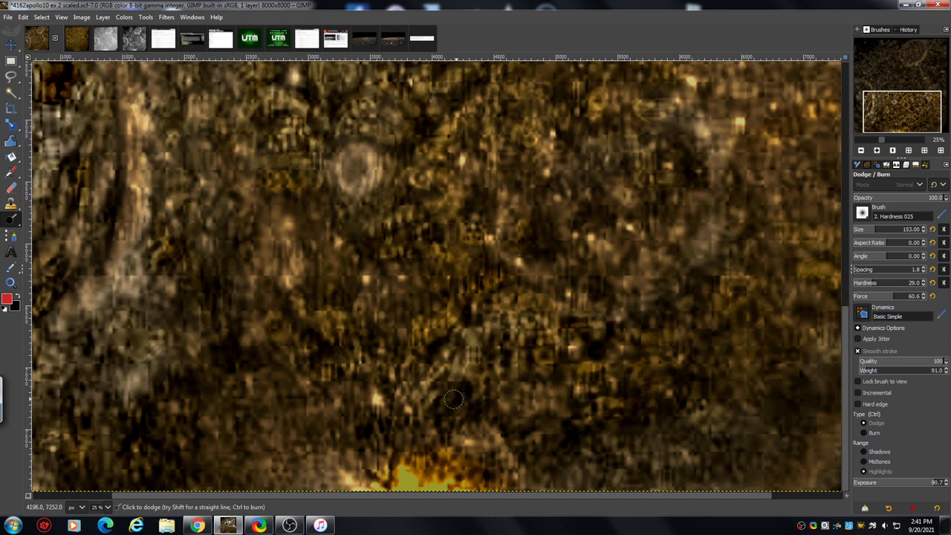
mouse_move(669, 334)
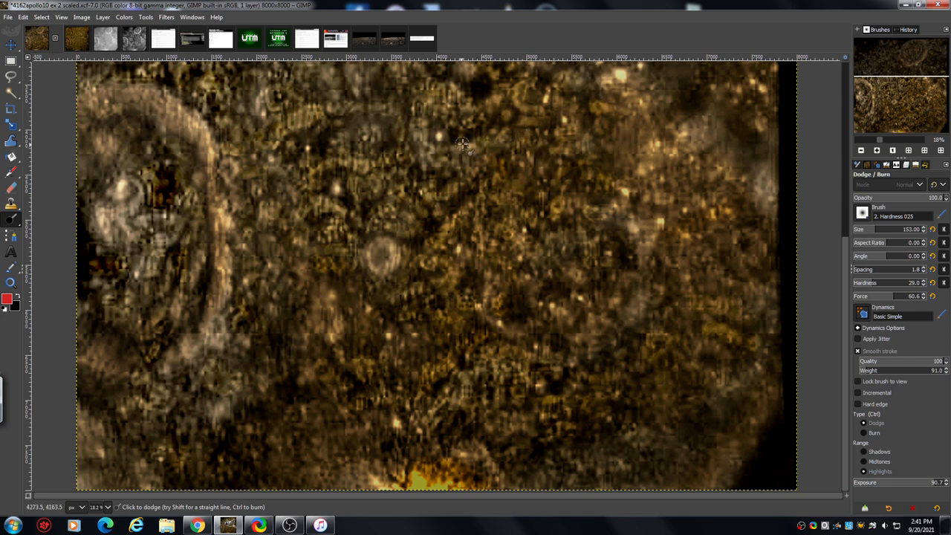
mouse_move(491, 357)
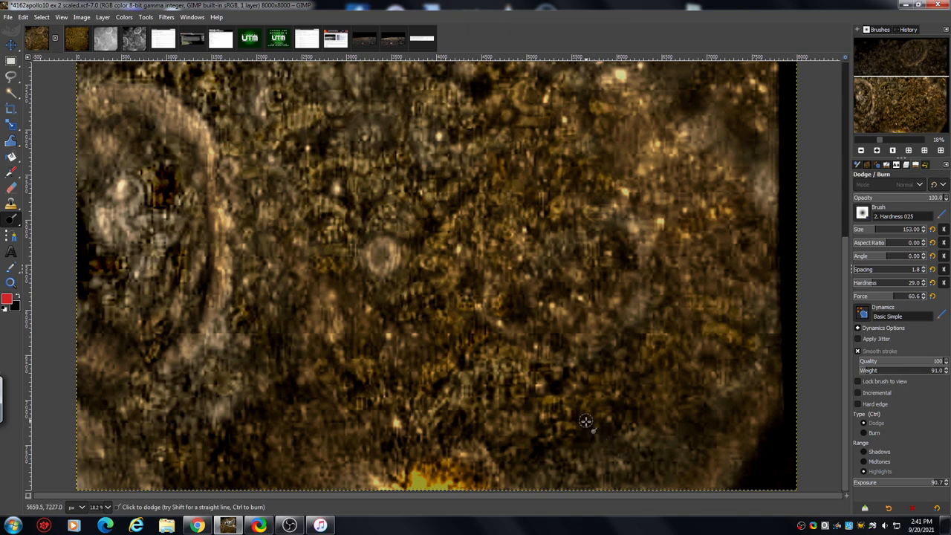
mouse_move(770, 243)
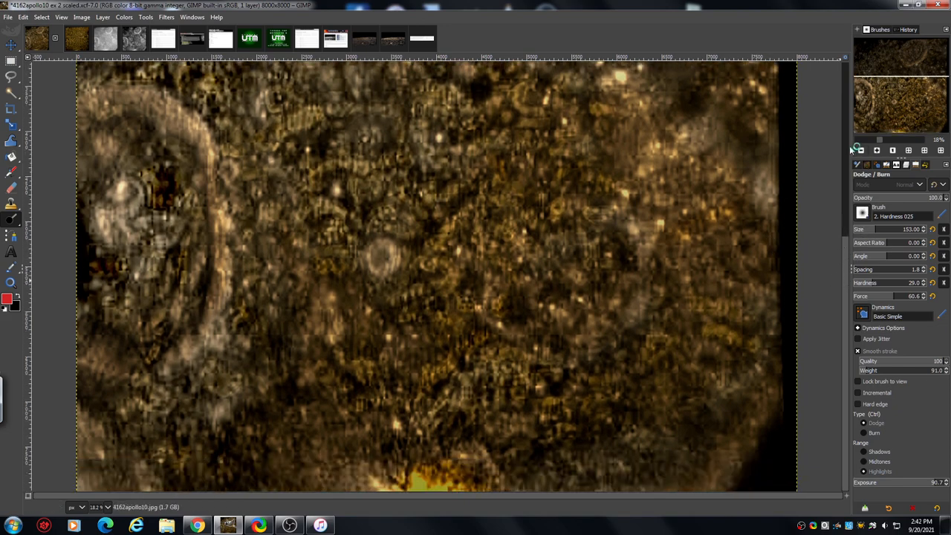
mouse_move(815, 224)
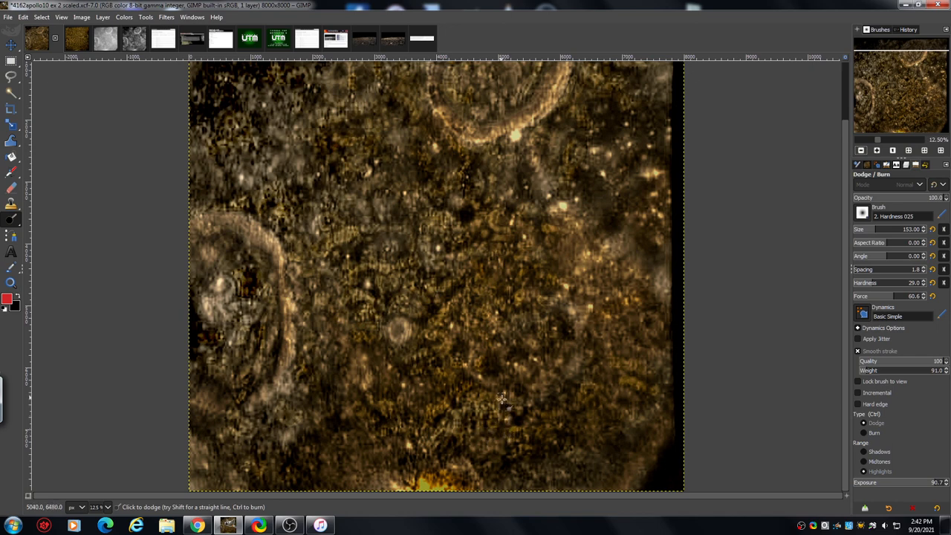
mouse_move(446, 419)
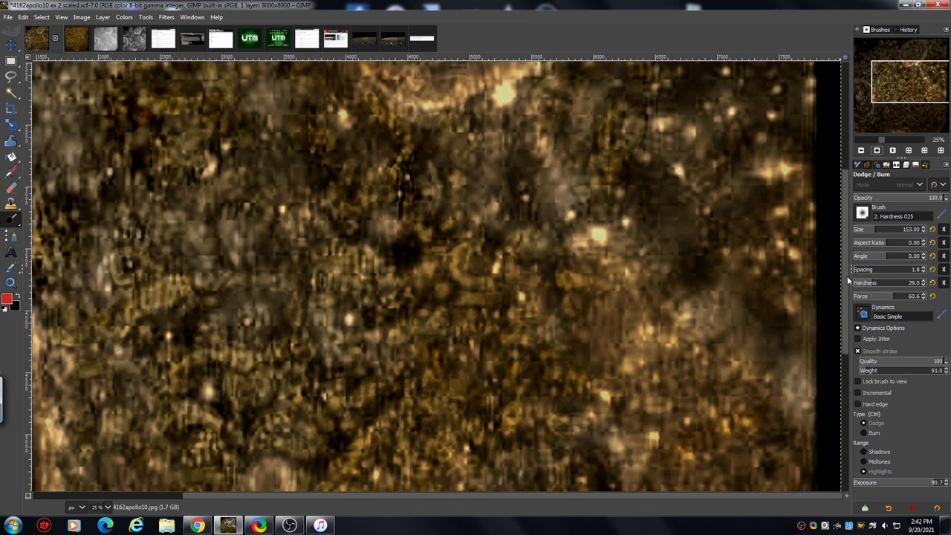
Dodge a small spot low in the golden image with the reduced brush
click(469, 423)
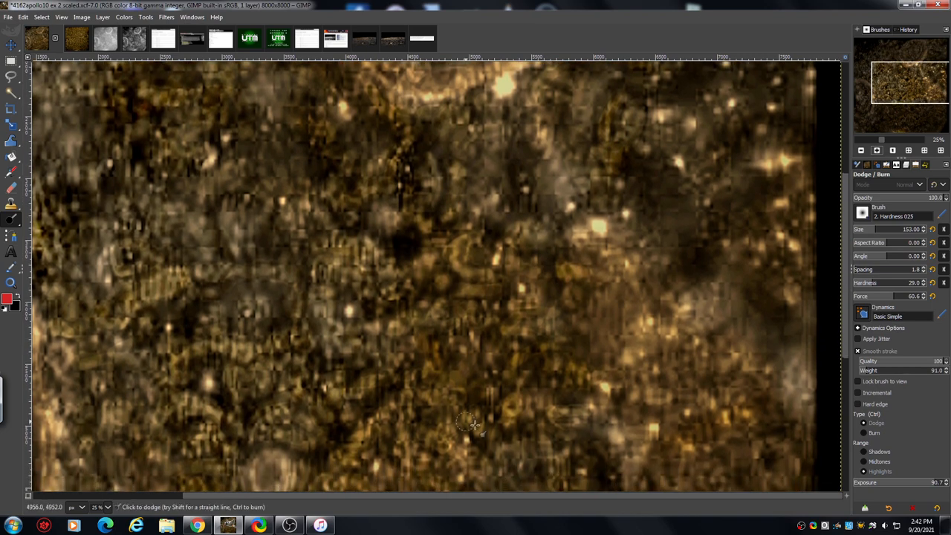
mouse_move(288, 334)
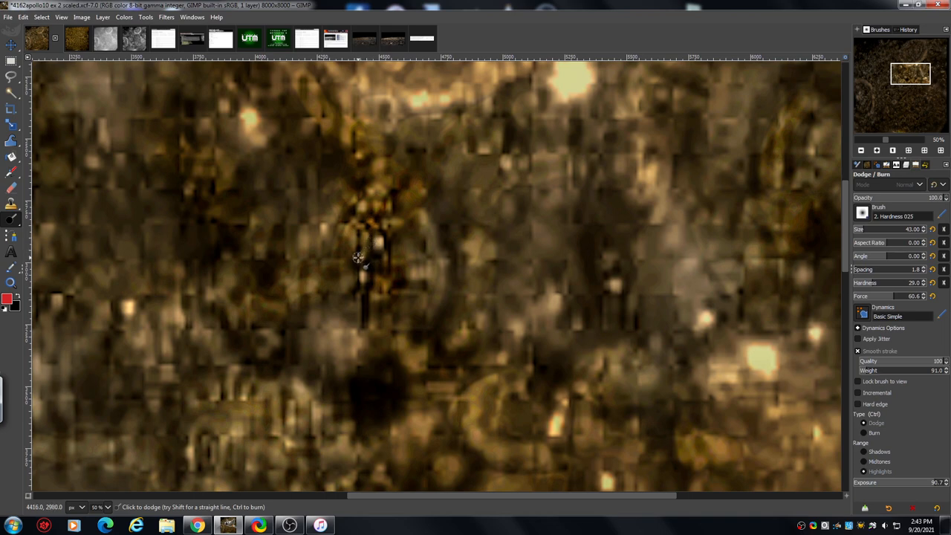
mouse_move(371, 268)
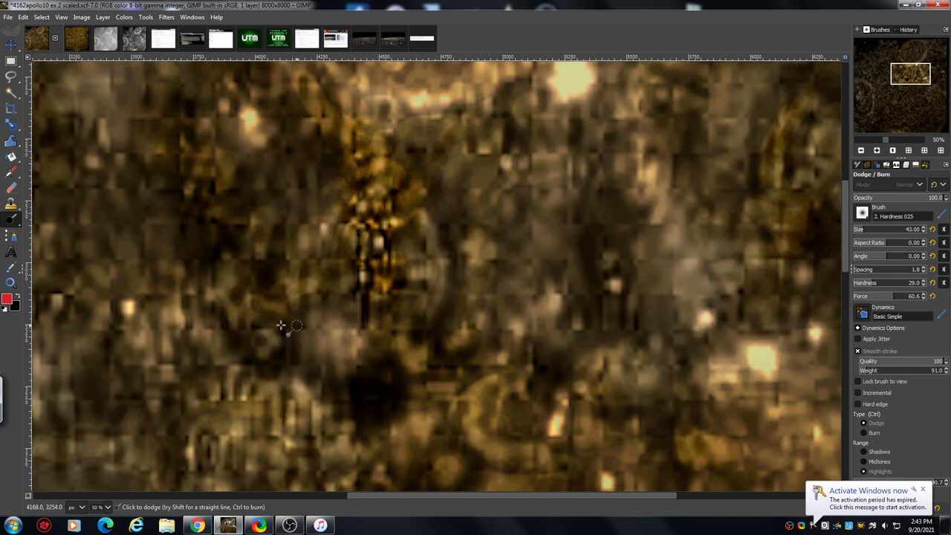
mouse_move(214, 240)
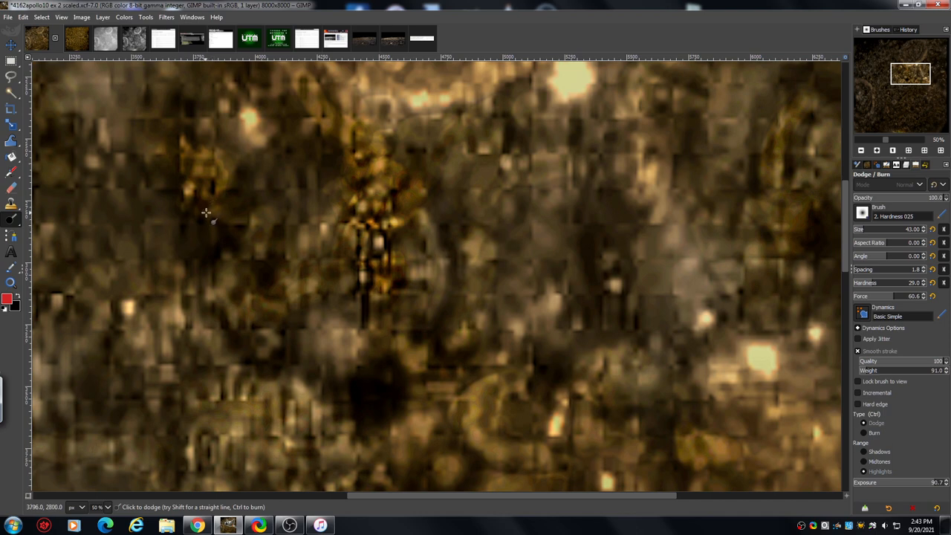
Dodge the gold patch left of the dark vertical streak with the size-43 brush
drag(212, 216, 234, 175)
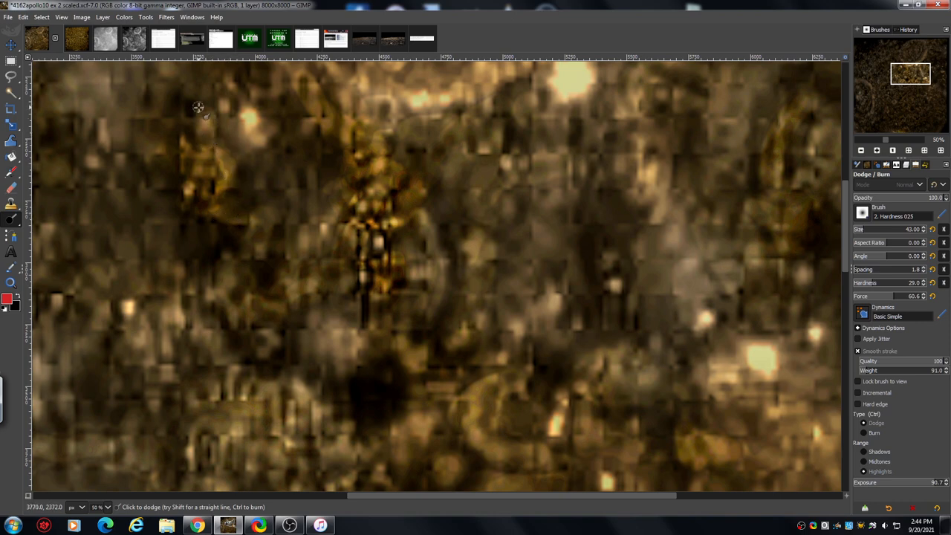
mouse_move(197, 112)
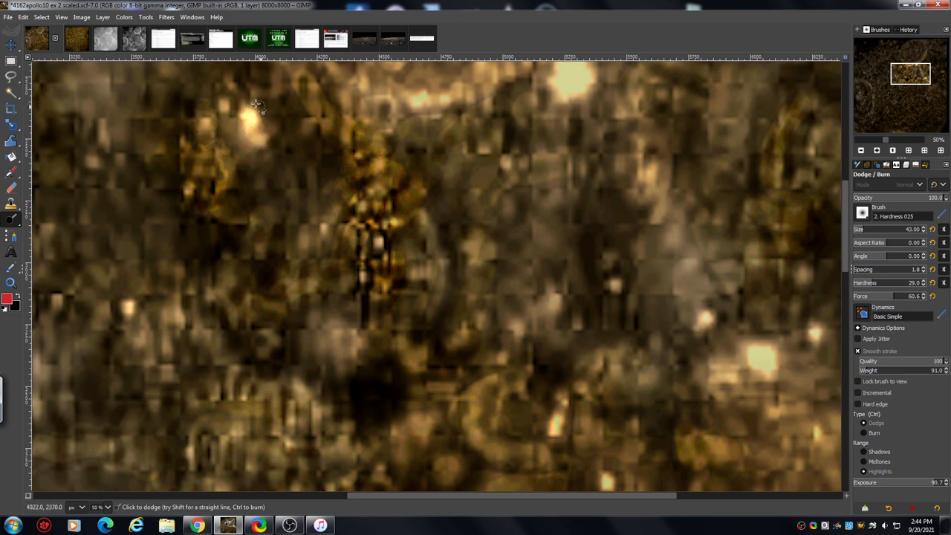
mouse_move(266, 227)
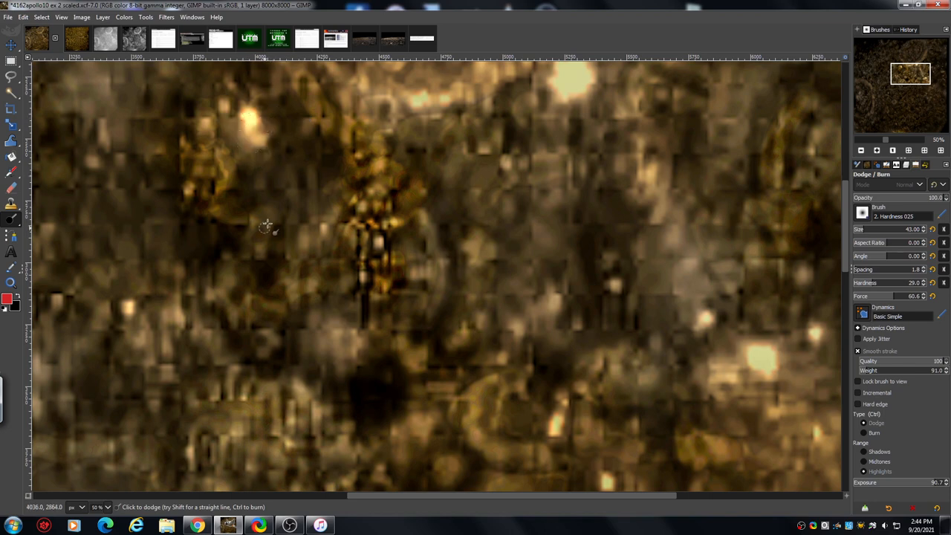
mouse_move(265, 305)
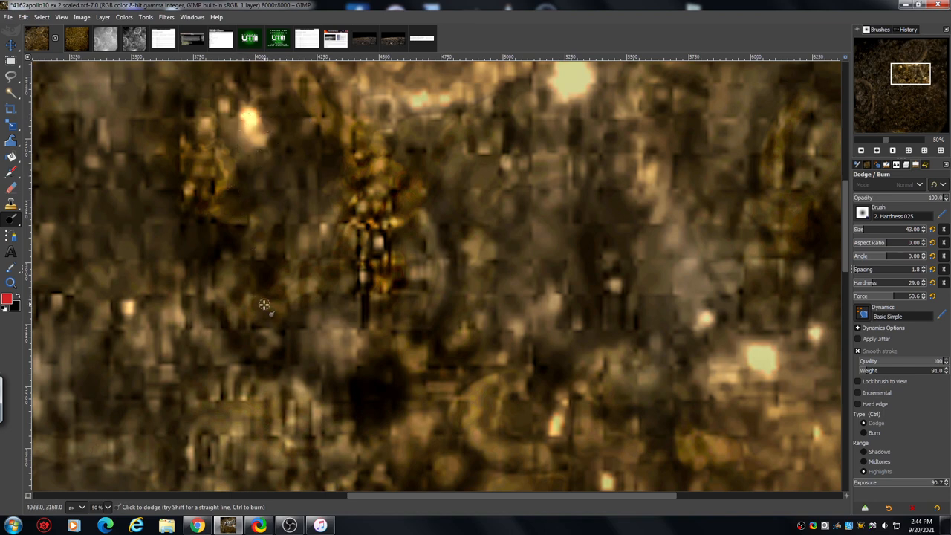
mouse_move(456, 258)
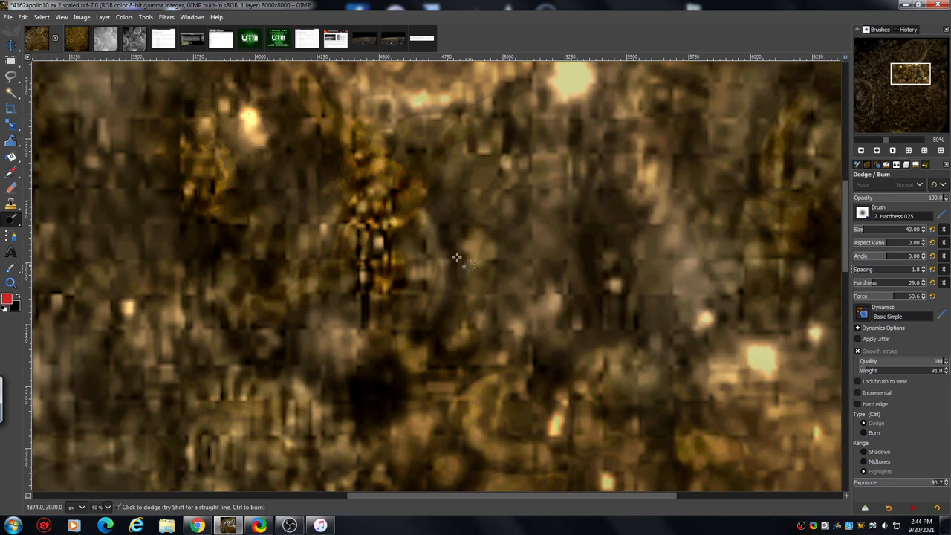
mouse_move(799, 183)
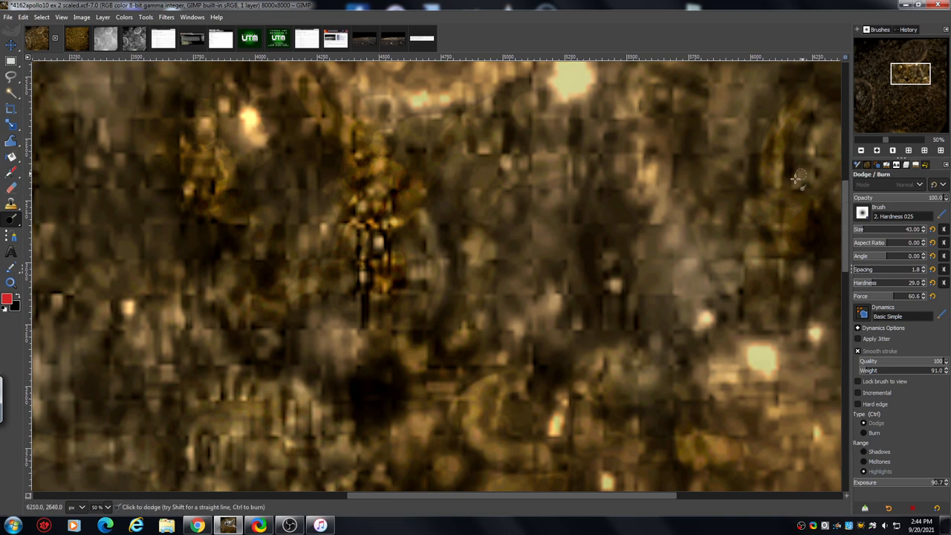
mouse_move(799, 215)
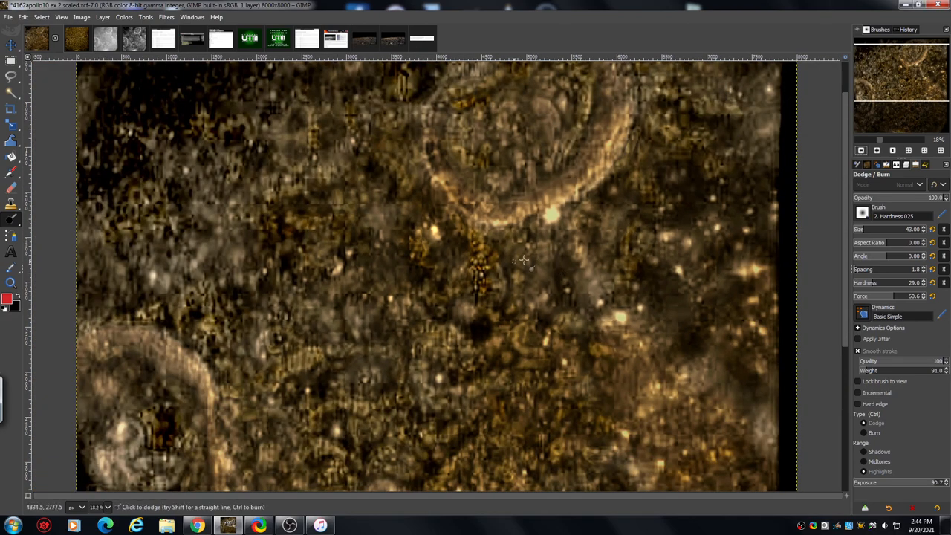
mouse_move(437, 268)
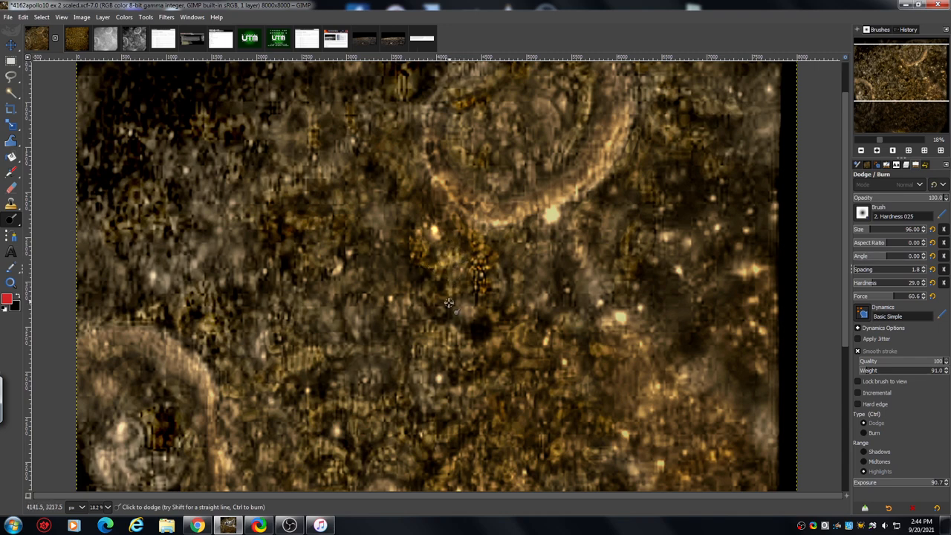
Dodge the ground beside and left of the central gold cluster with the size-96 brush
drag(448, 302, 408, 264)
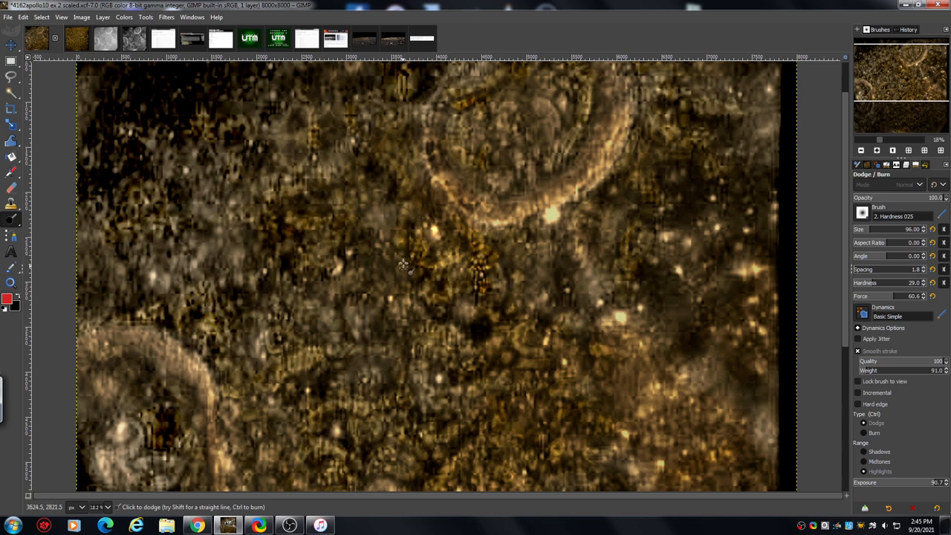
click(426, 277)
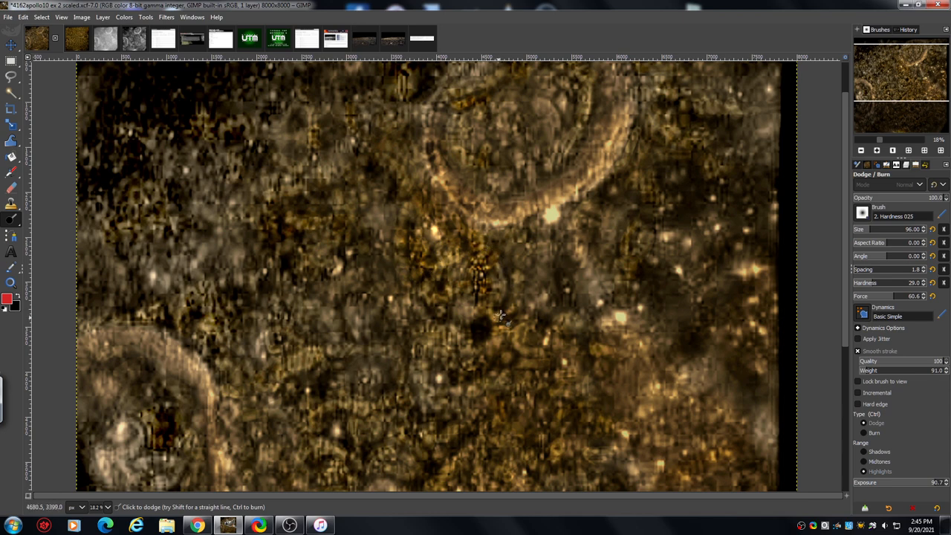
mouse_move(459, 321)
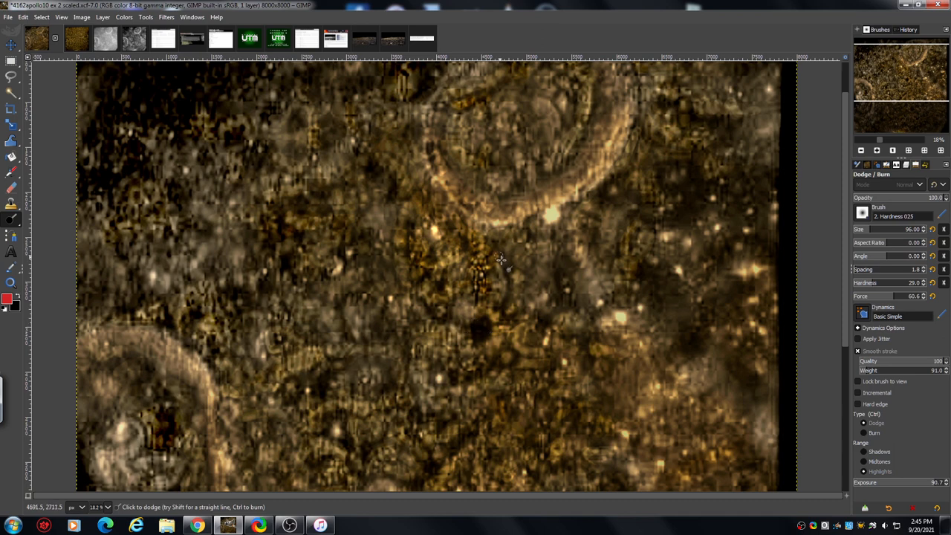
mouse_move(502, 256)
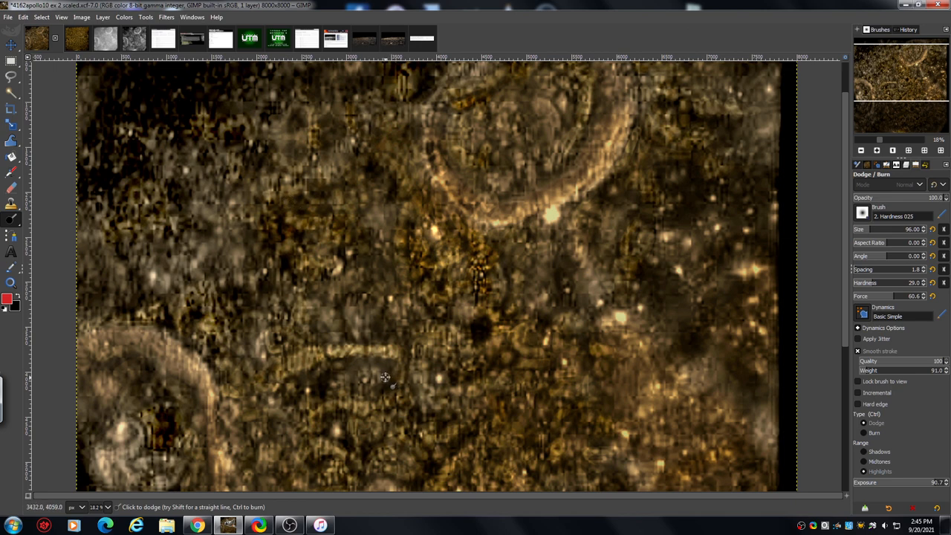
mouse_move(658, 144)
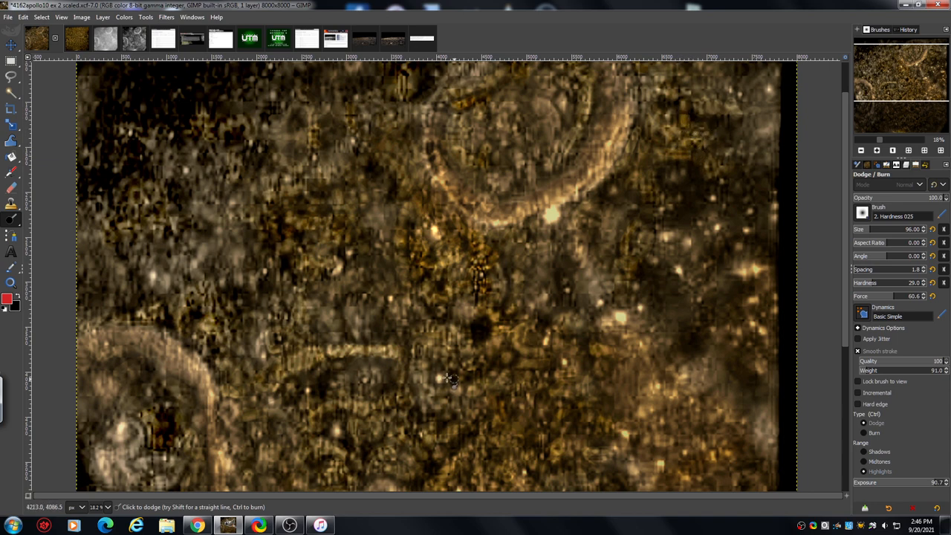
mouse_move(349, 85)
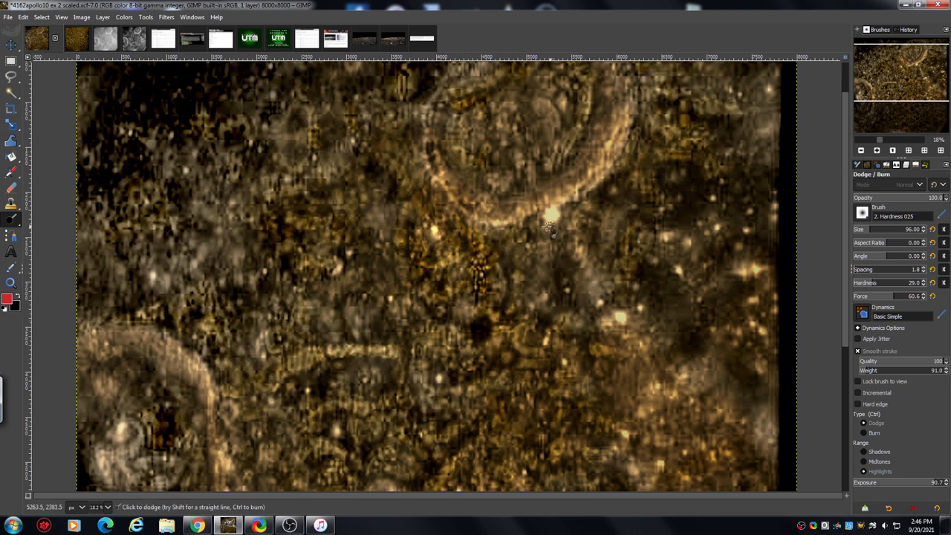
mouse_move(608, 240)
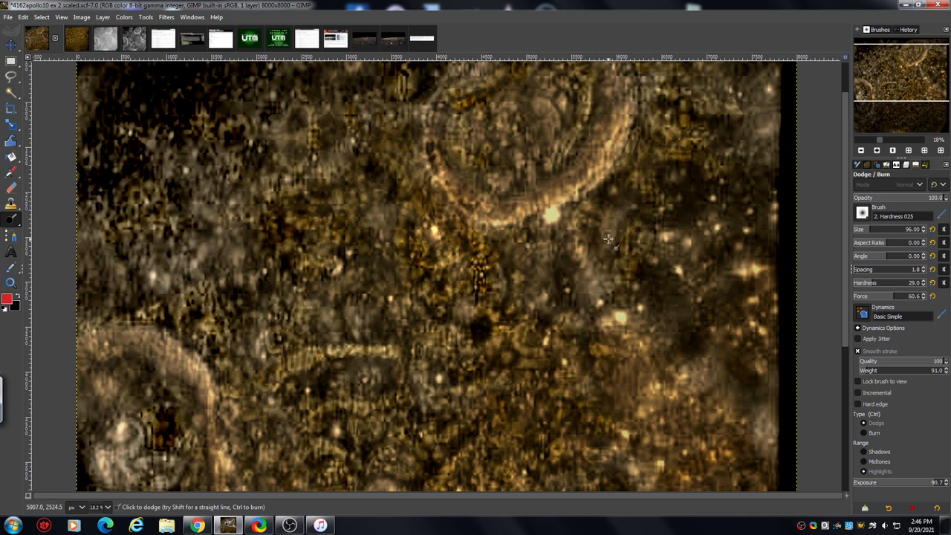
mouse_move(615, 231)
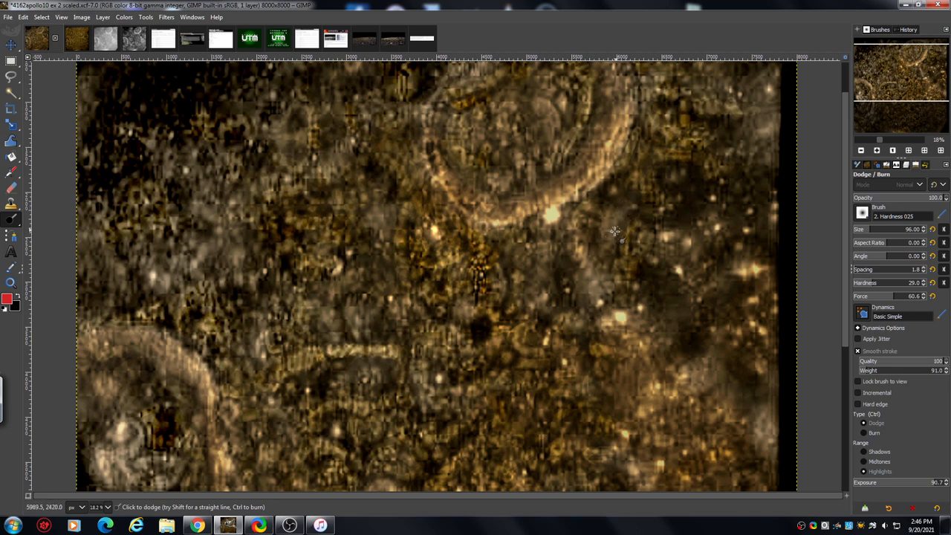
mouse_move(611, 214)
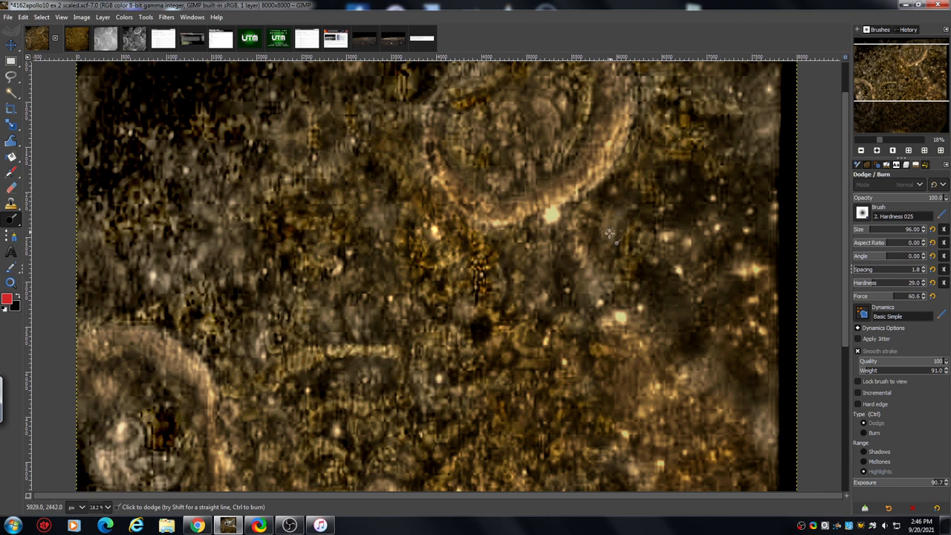
mouse_move(602, 260)
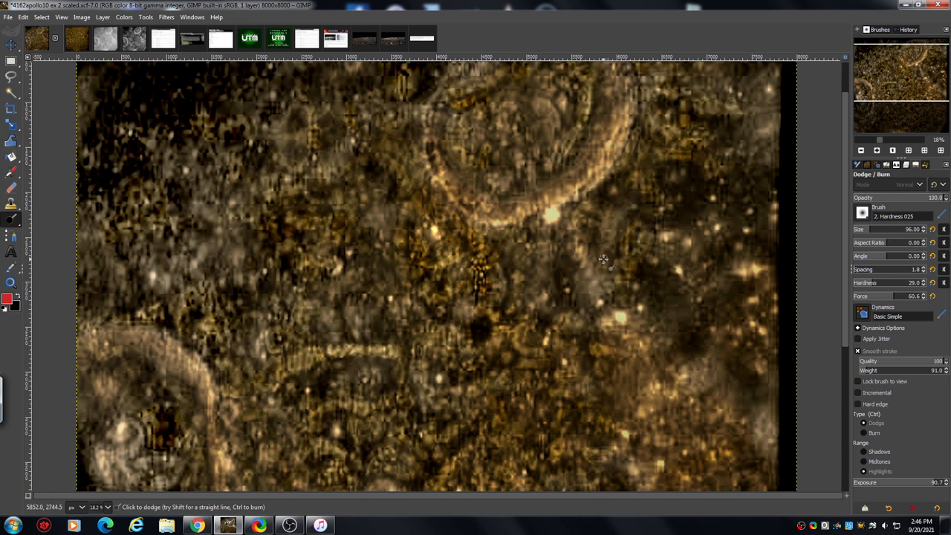
mouse_move(610, 243)
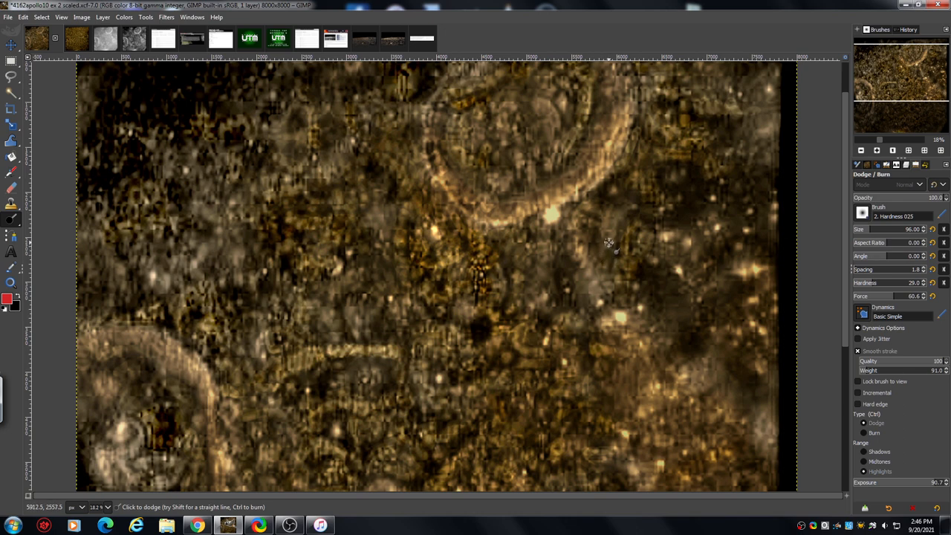
mouse_move(438, 111)
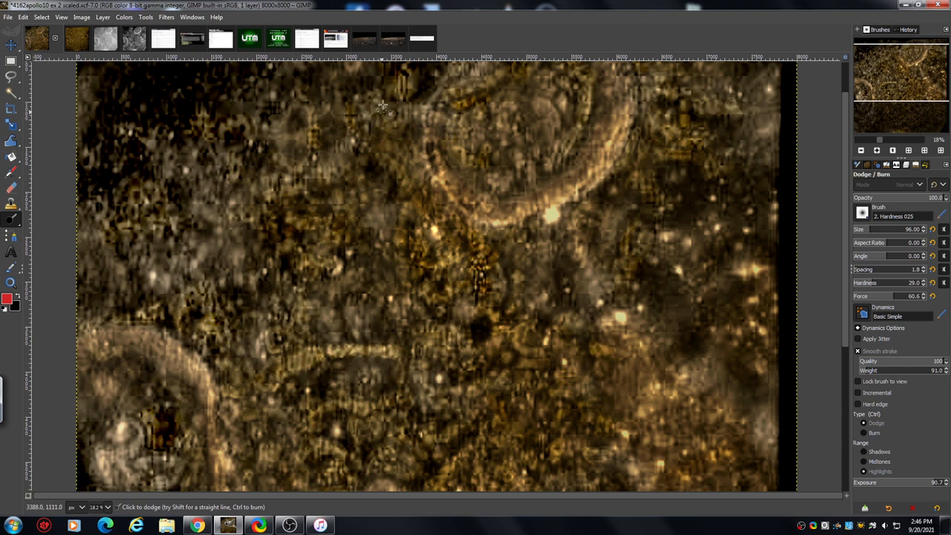
Dodge a spot near the image's top edge toward the upper crater rim
click(401, 112)
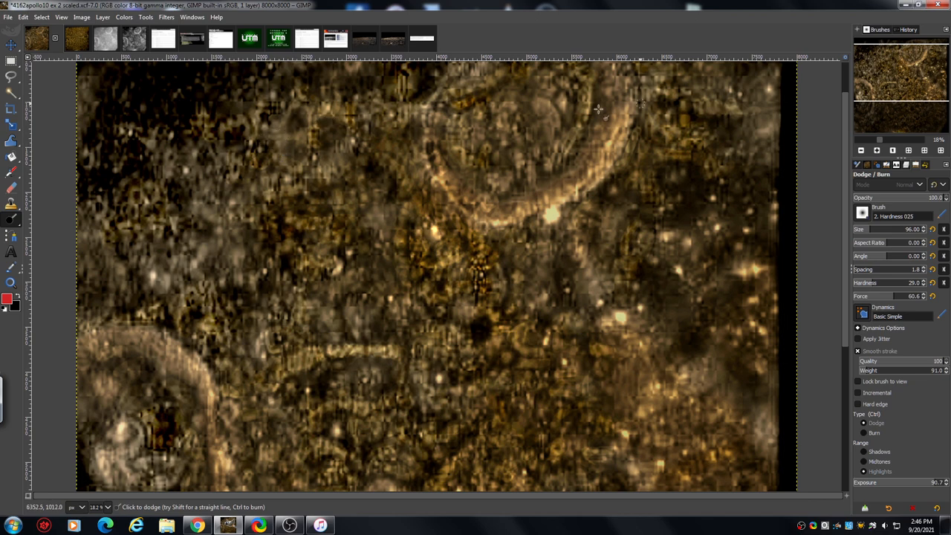
mouse_move(697, 149)
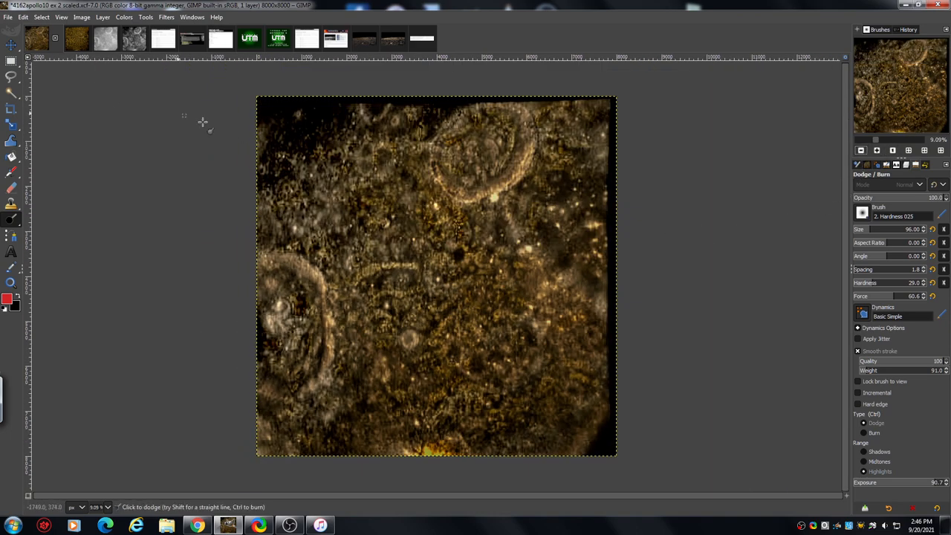
Switch to the second golden 4000-pixel version and dodge a spot near its centre
click(65, 39)
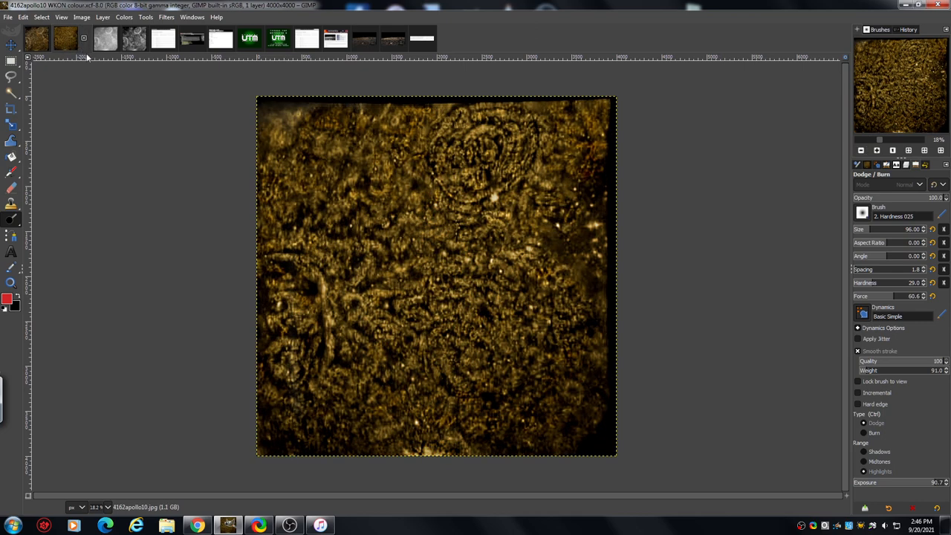
mouse_move(359, 268)
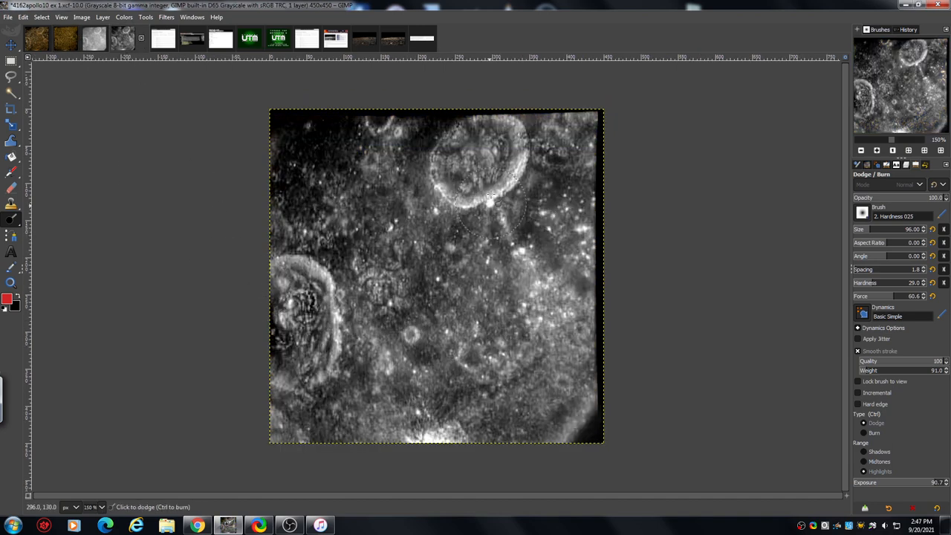
mouse_move(285, 154)
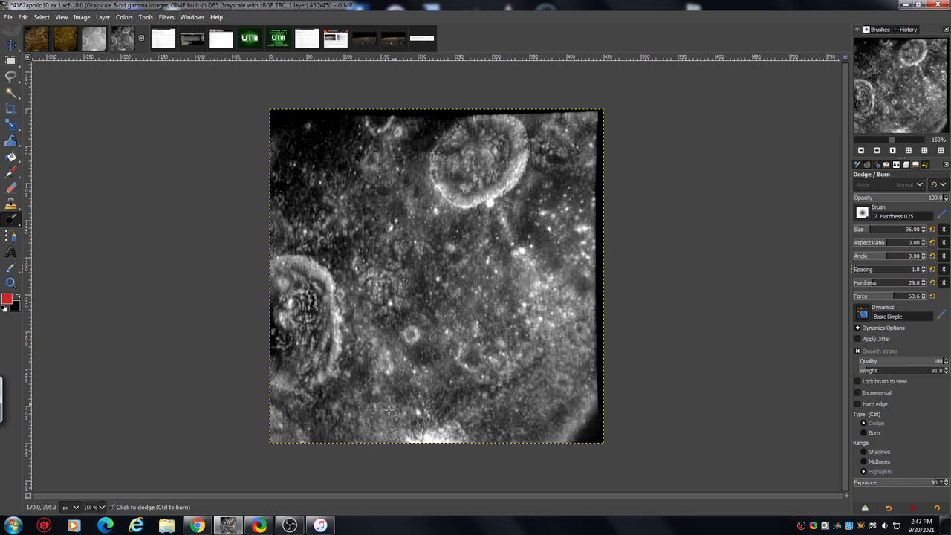
mouse_move(556, 132)
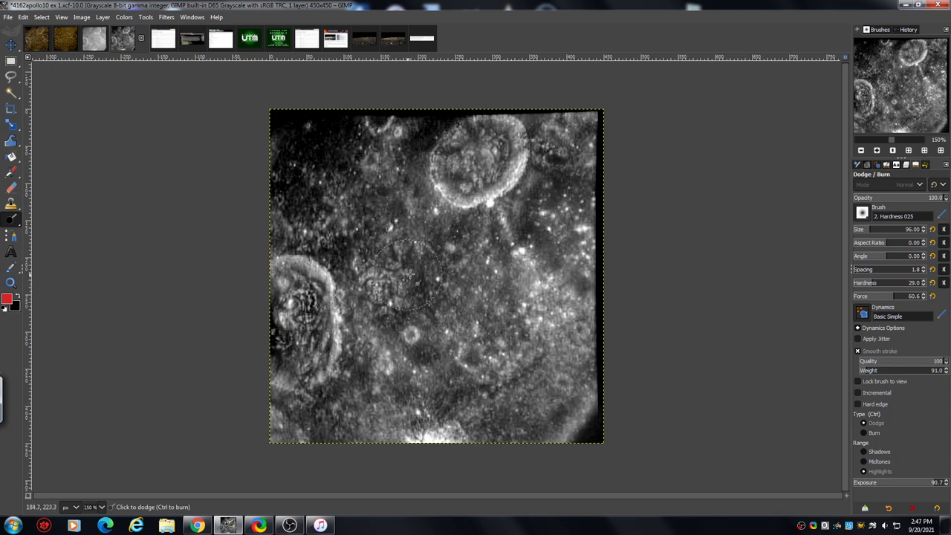
click(413, 275)
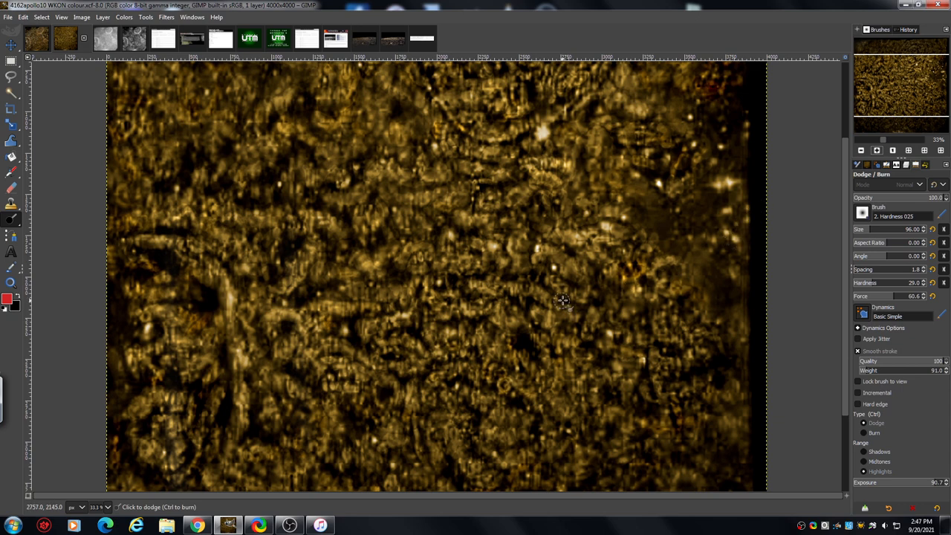
mouse_move(634, 305)
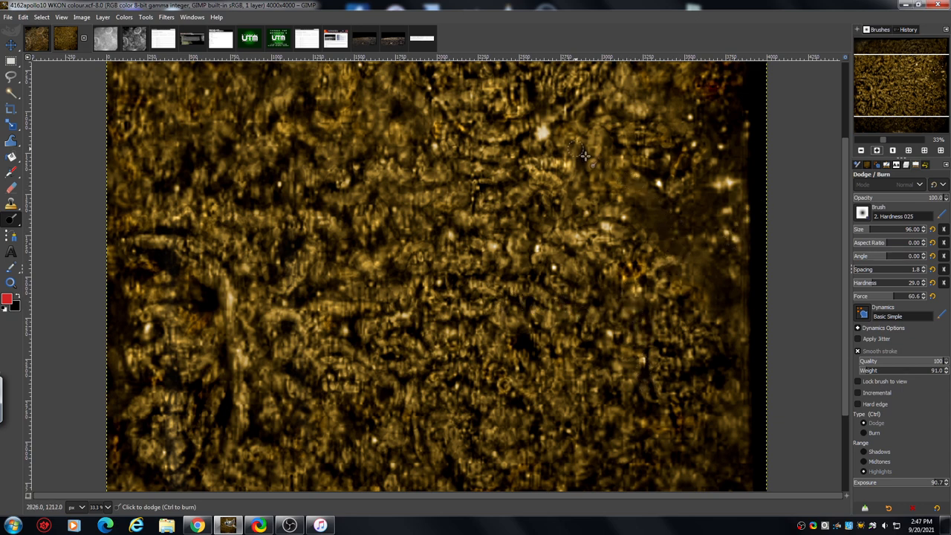
mouse_move(489, 182)
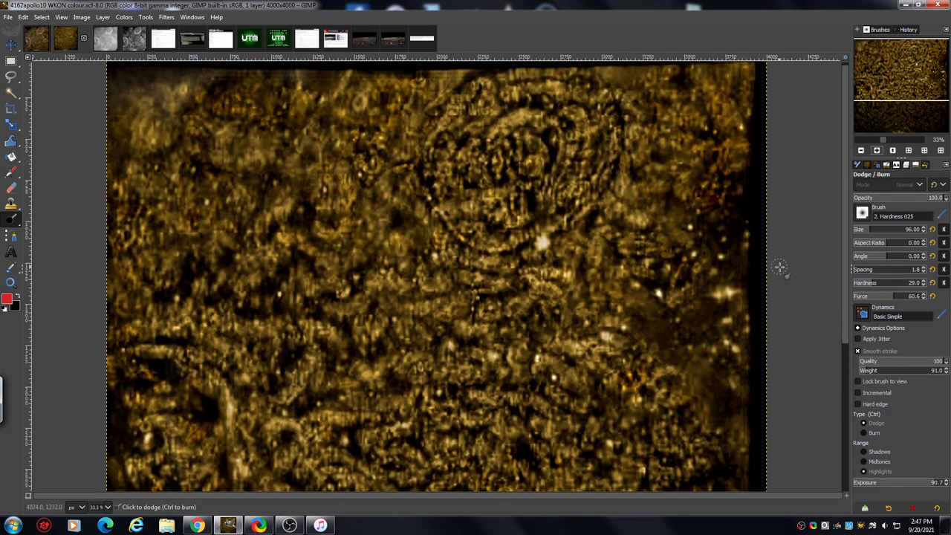
mouse_move(775, 251)
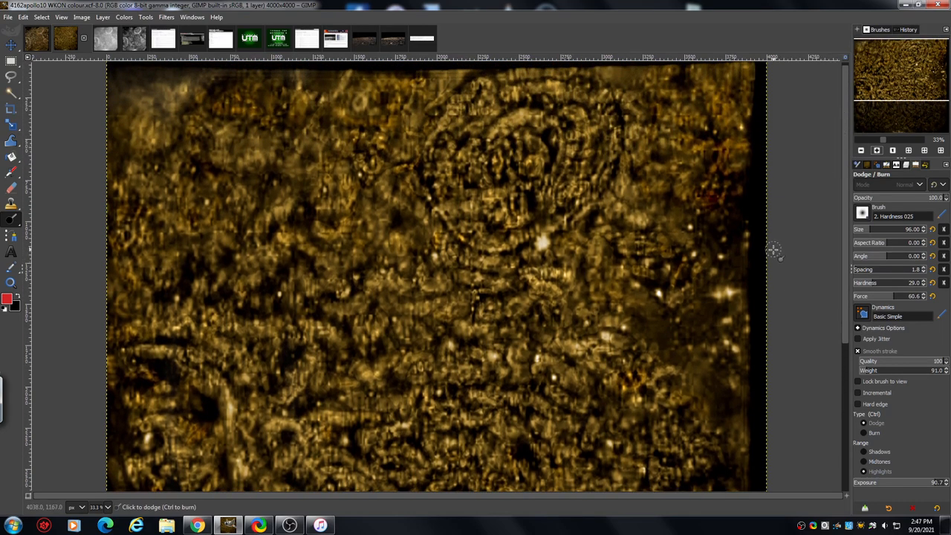
mouse_move(807, 186)
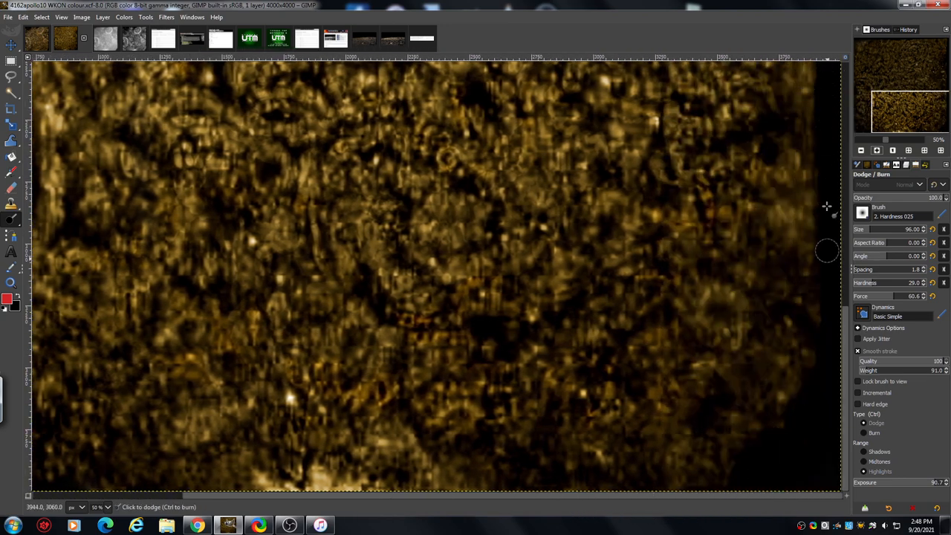
mouse_move(735, 248)
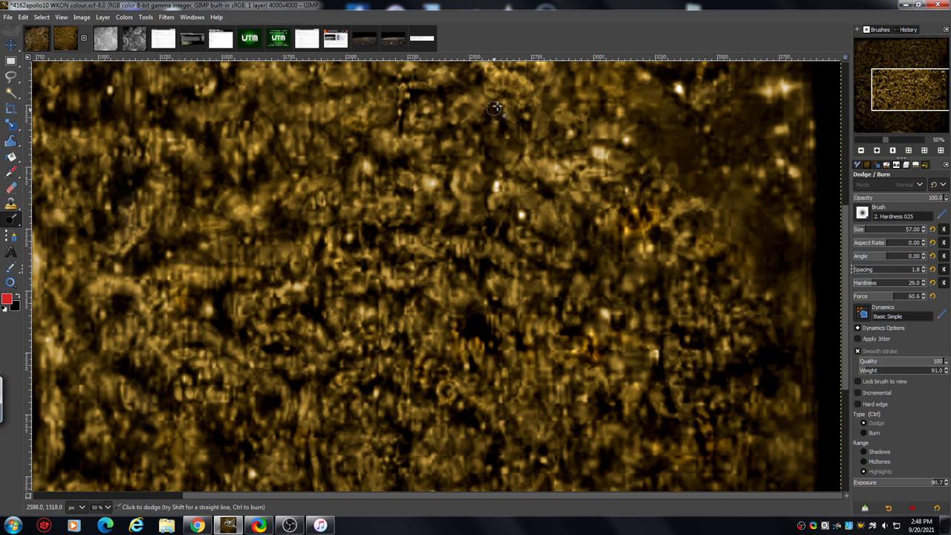
Dodge highlights near the top of the 4000-pixel golden image with the size-57 brush
drag(496, 109, 513, 153)
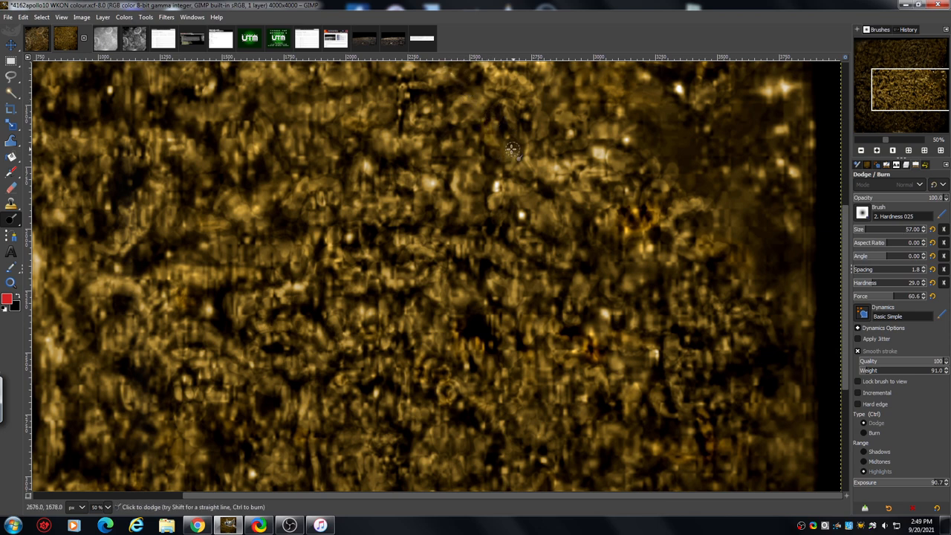
mouse_move(344, 127)
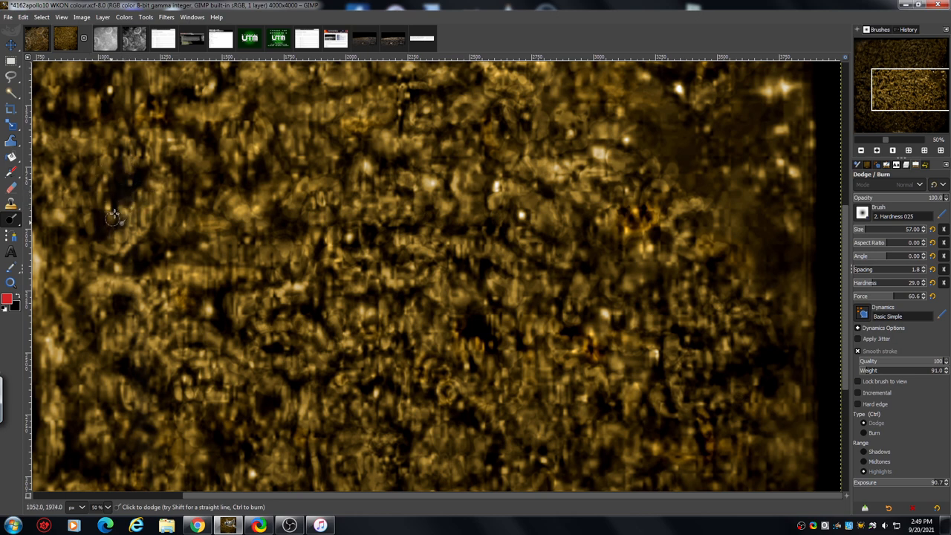
mouse_move(154, 248)
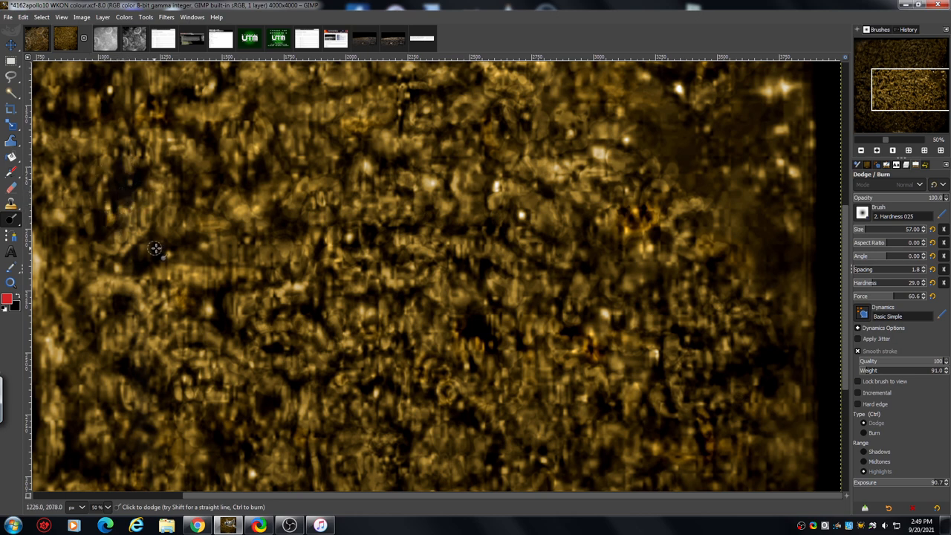
mouse_move(753, 248)
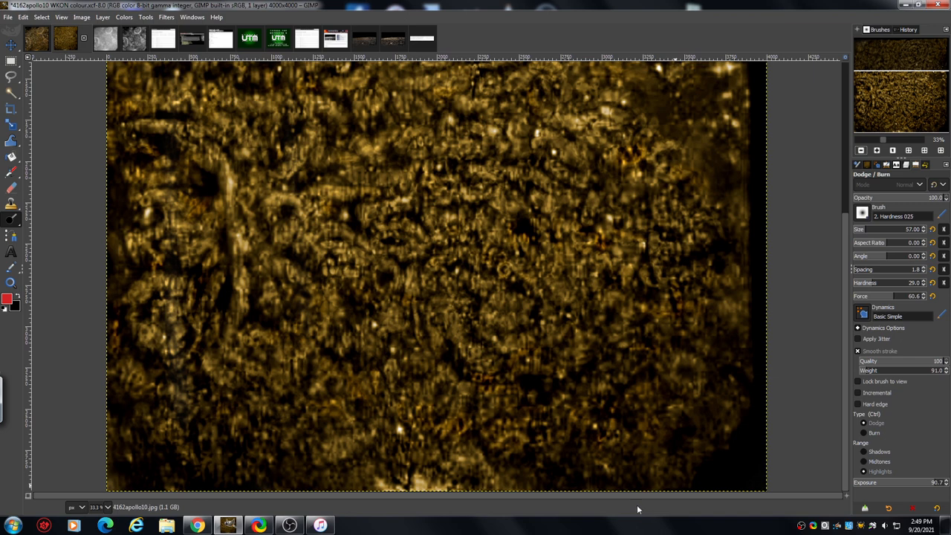
mouse_move(632, 498)
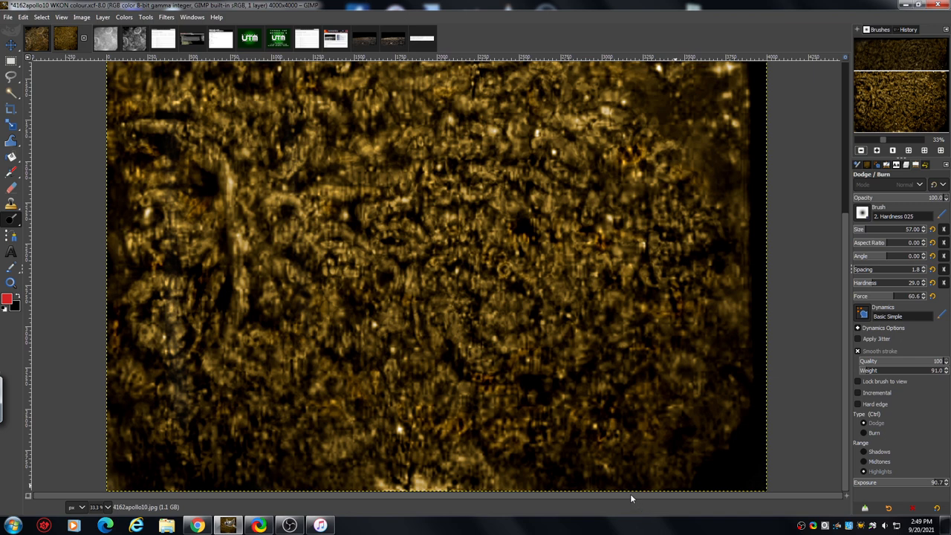
mouse_move(753, 328)
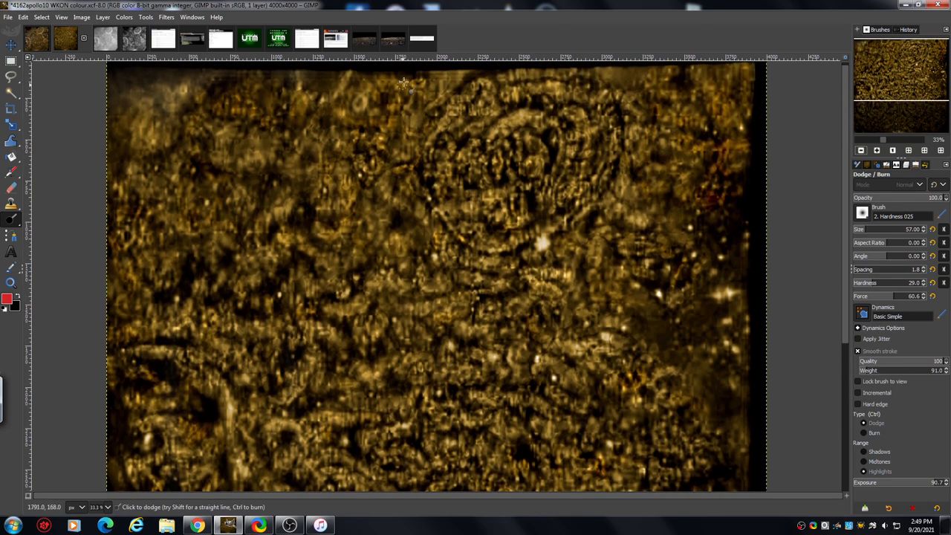
mouse_move(353, 145)
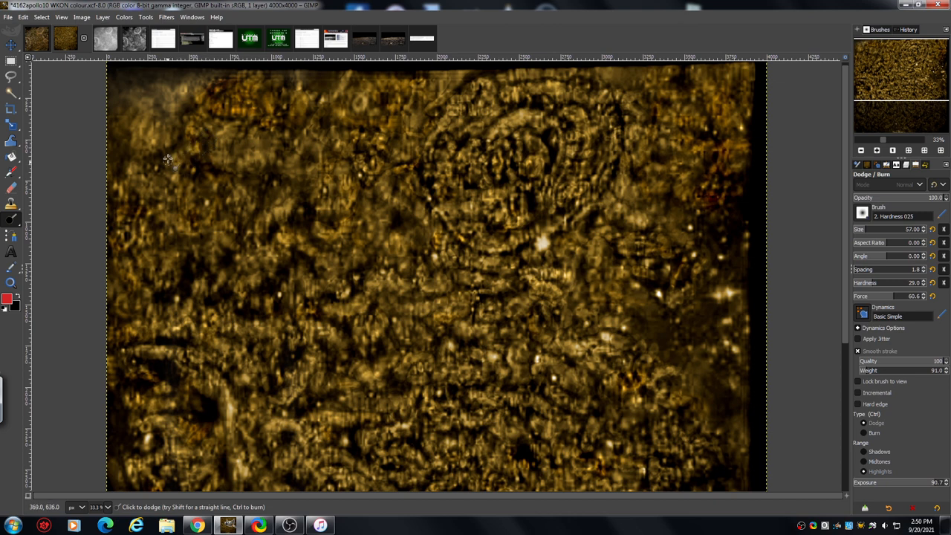
mouse_move(176, 154)
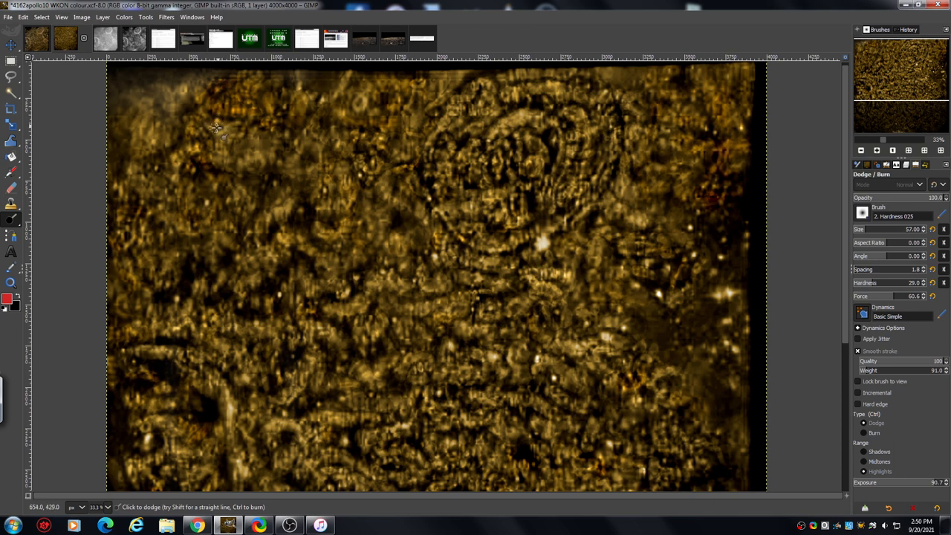
mouse_move(127, 159)
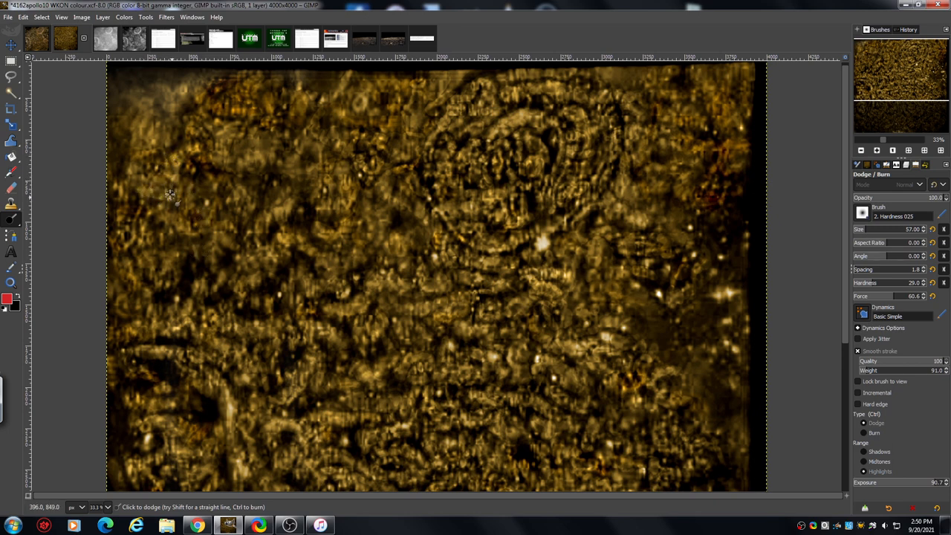
Dodge a highlight on the left side of the golden crater image
click(190, 193)
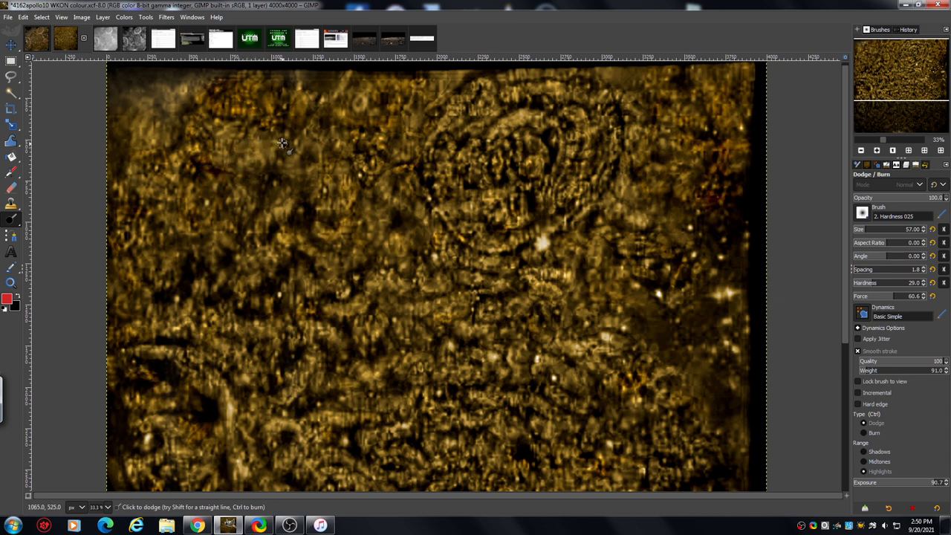
mouse_move(275, 93)
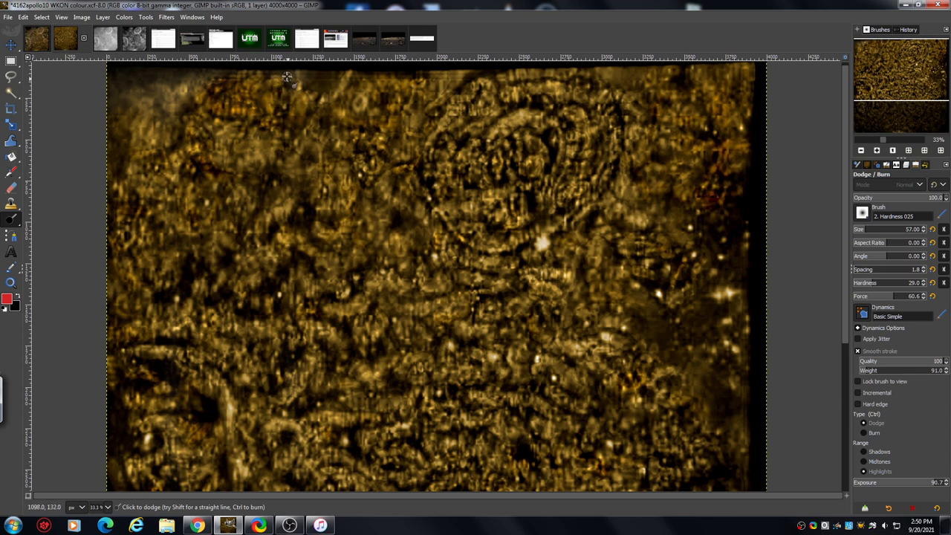
mouse_move(315, 115)
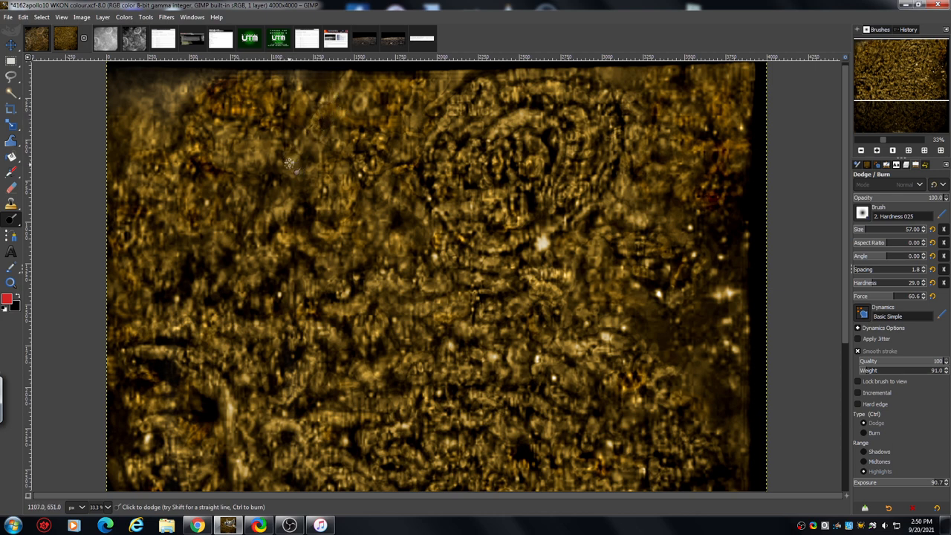
mouse_move(269, 177)
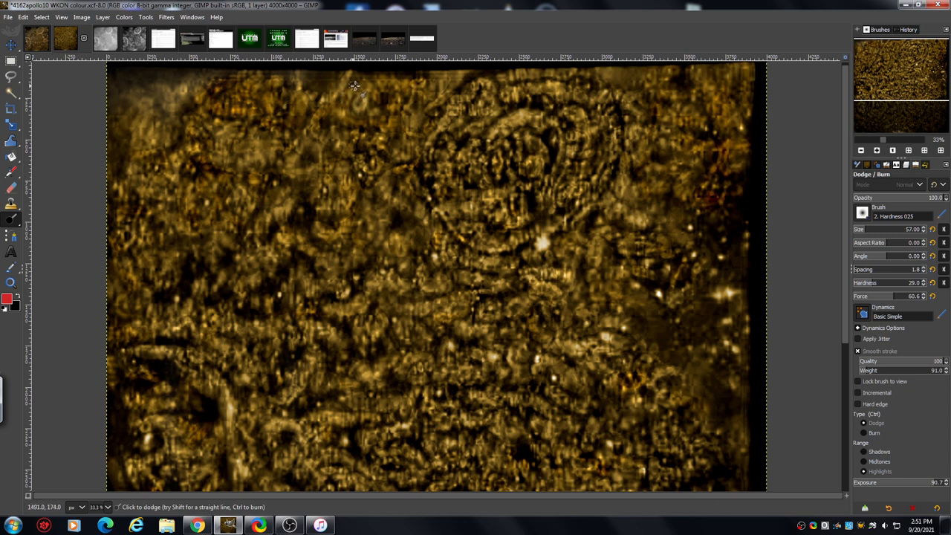
mouse_move(355, 82)
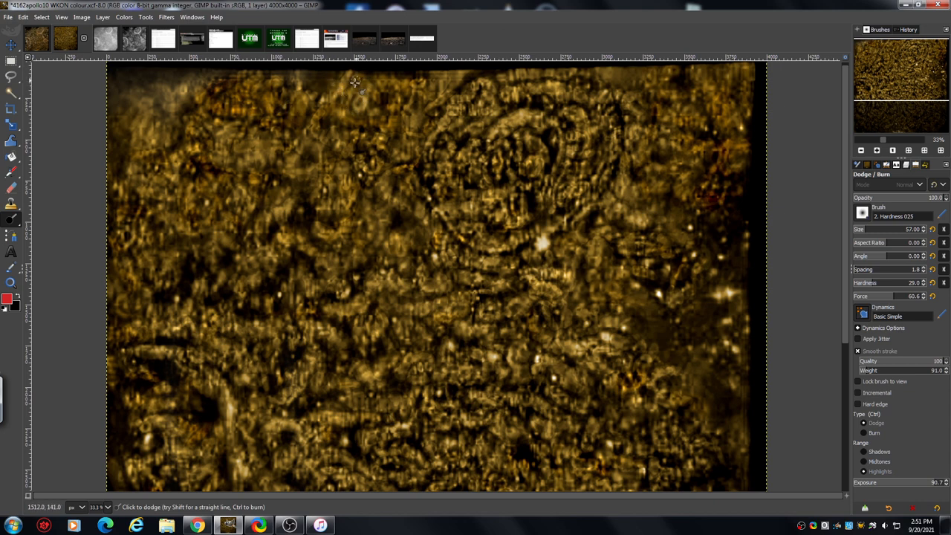
mouse_move(307, 218)
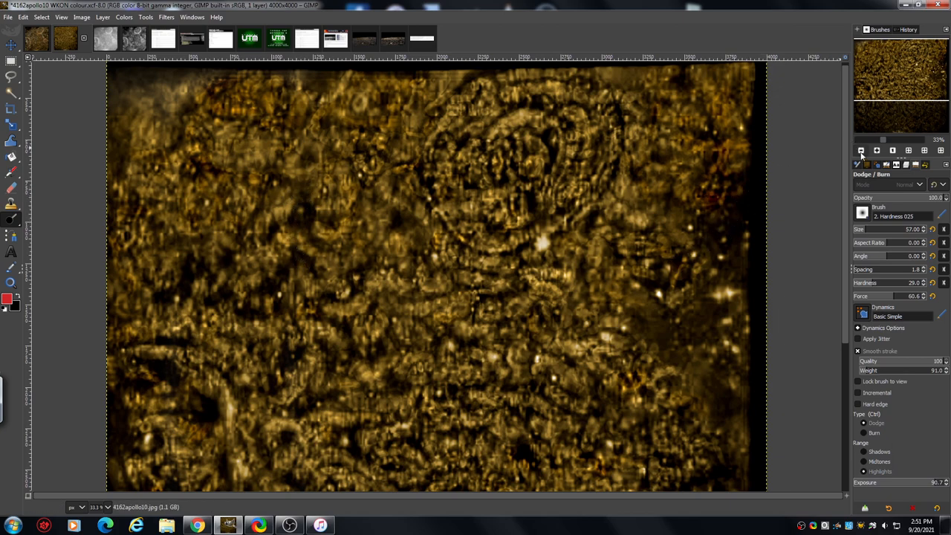
Zoom out by scrolling to see the whole golden 4000-pixel image
scroll(down, 3)
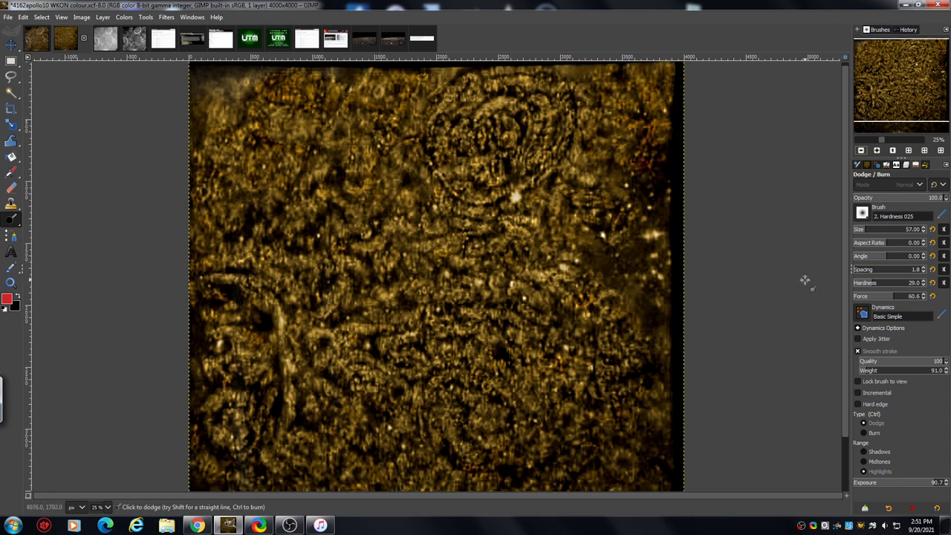
mouse_move(785, 262)
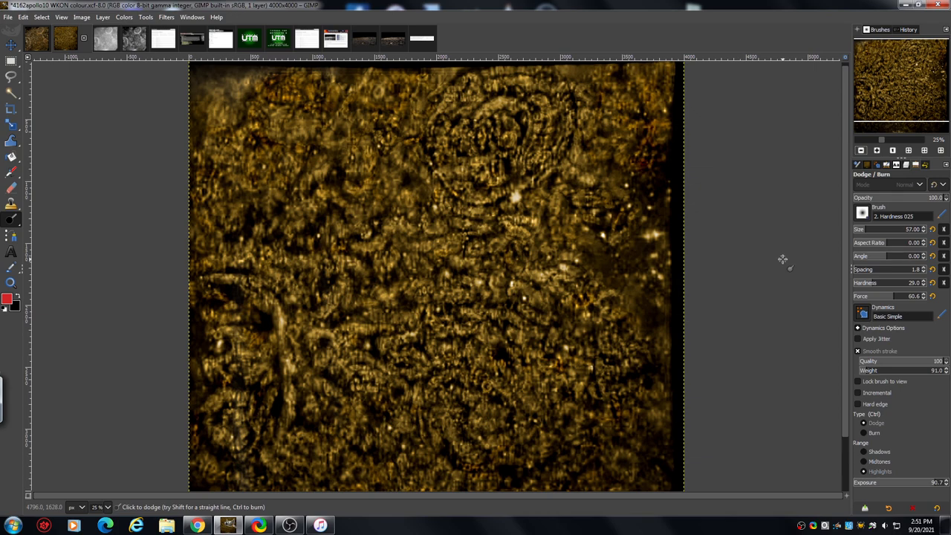
mouse_move(811, 202)
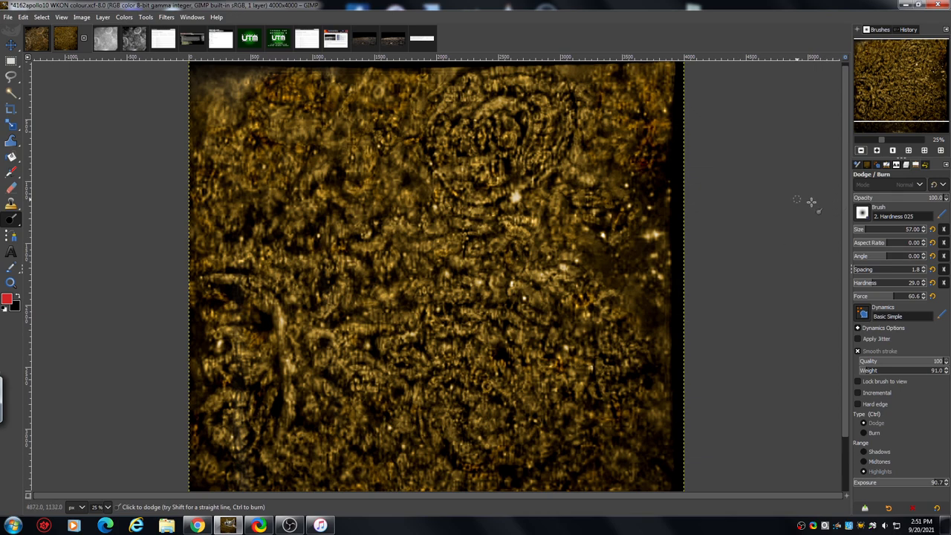
Switch back to the 450-pixel grayscale high-contrast crater copy
click(94, 38)
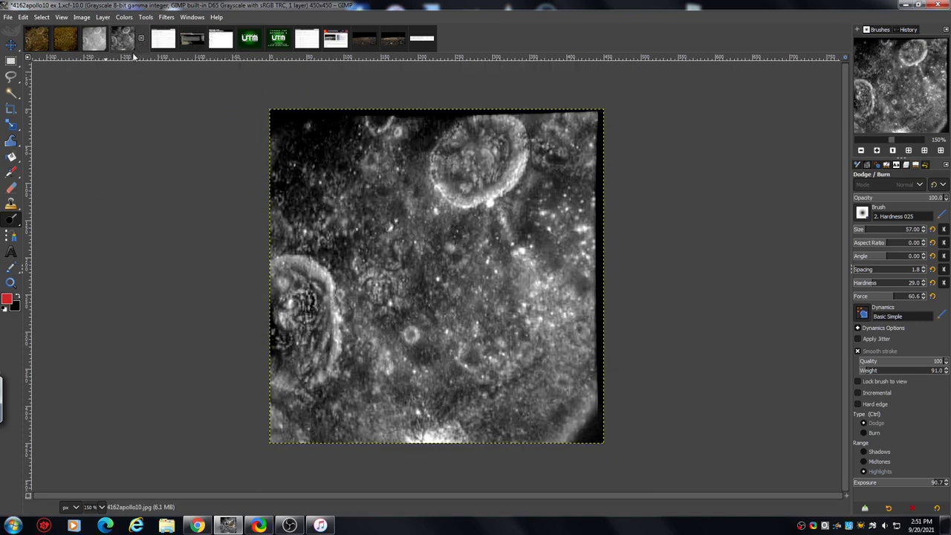
mouse_move(136, 218)
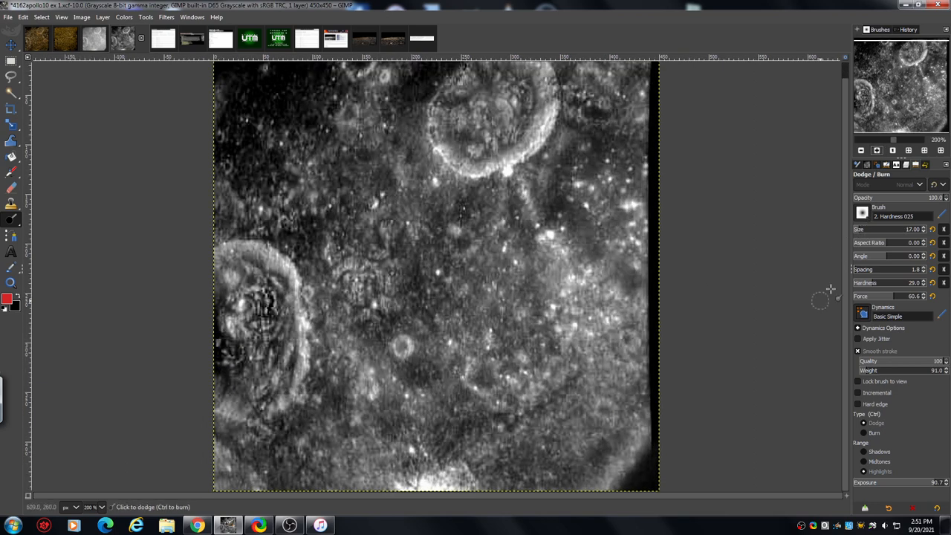
mouse_move(437, 448)
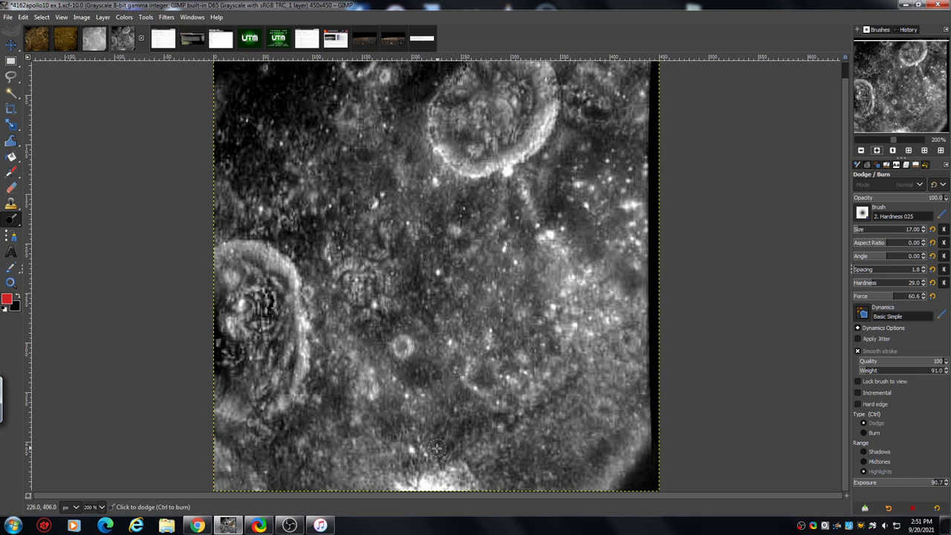
Brighten a spot near the bottom of the grayscale crater image with the dodge brush
click(446, 438)
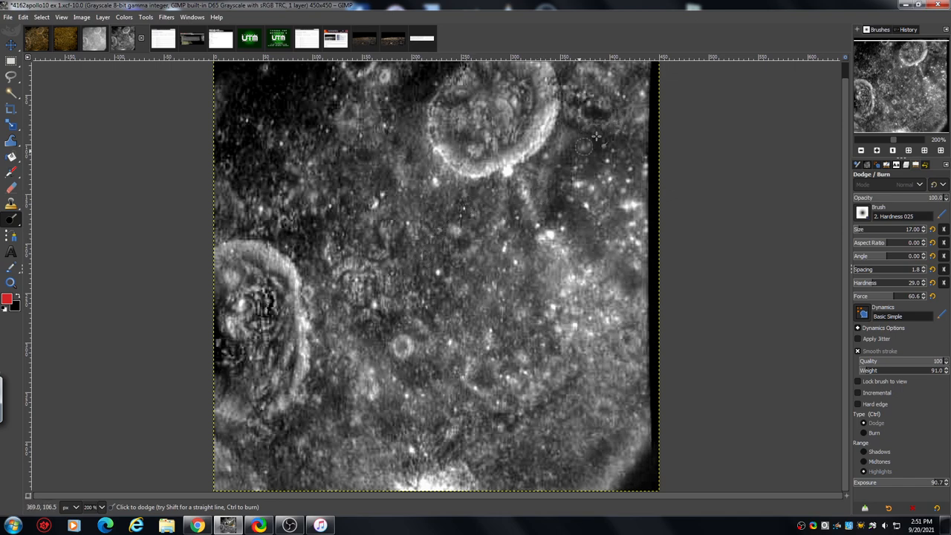
mouse_move(291, 237)
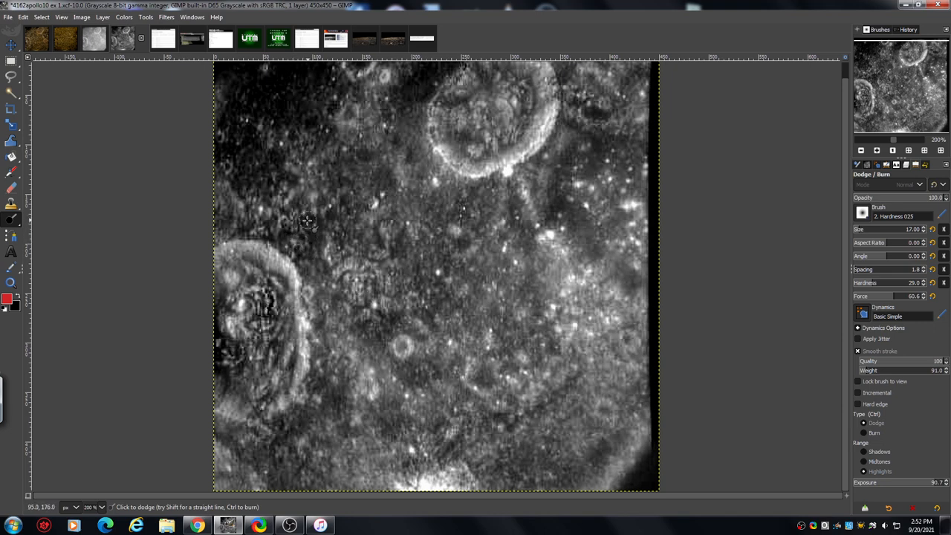
mouse_move(441, 366)
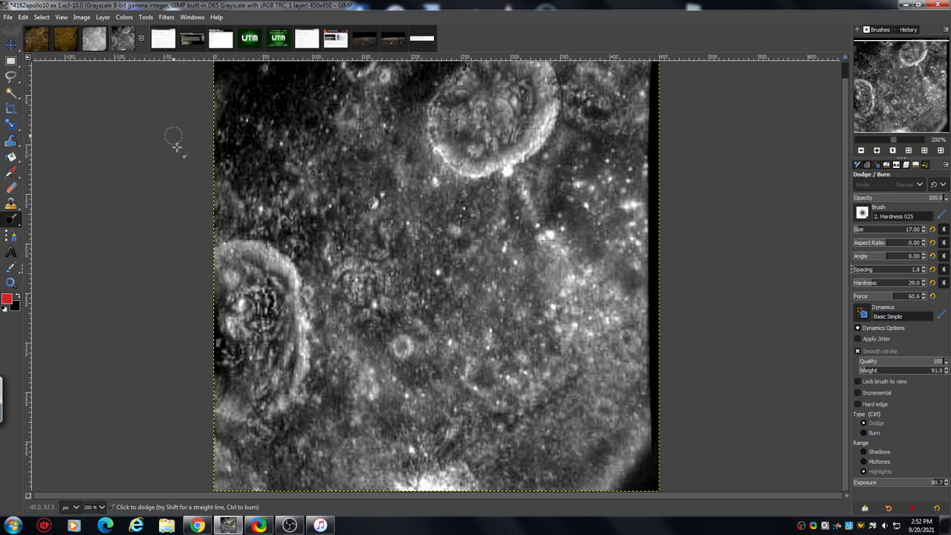
mouse_move(125, 72)
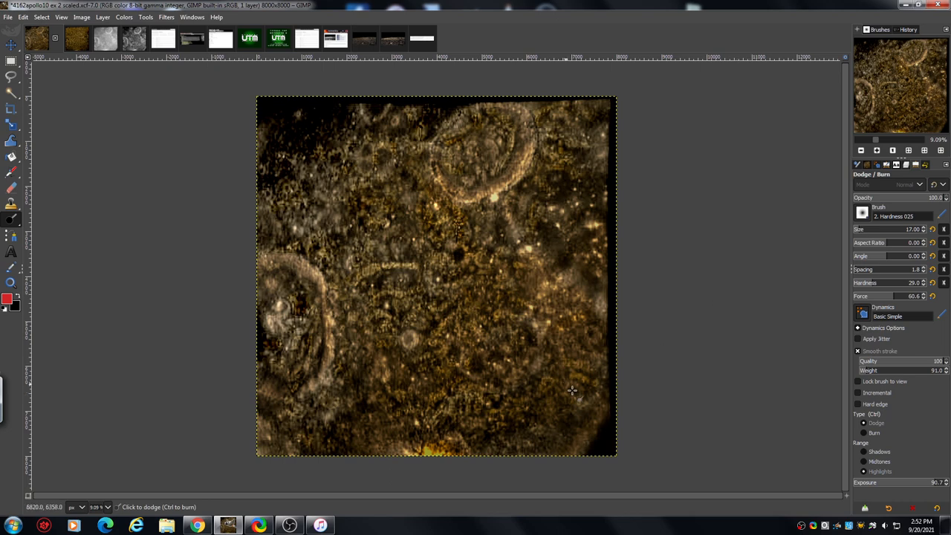
mouse_move(348, 318)
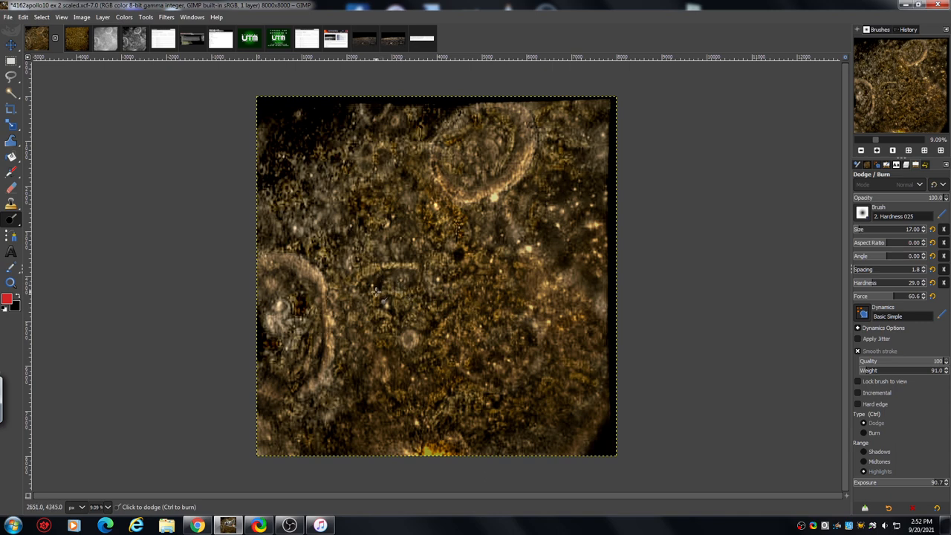
mouse_move(467, 343)
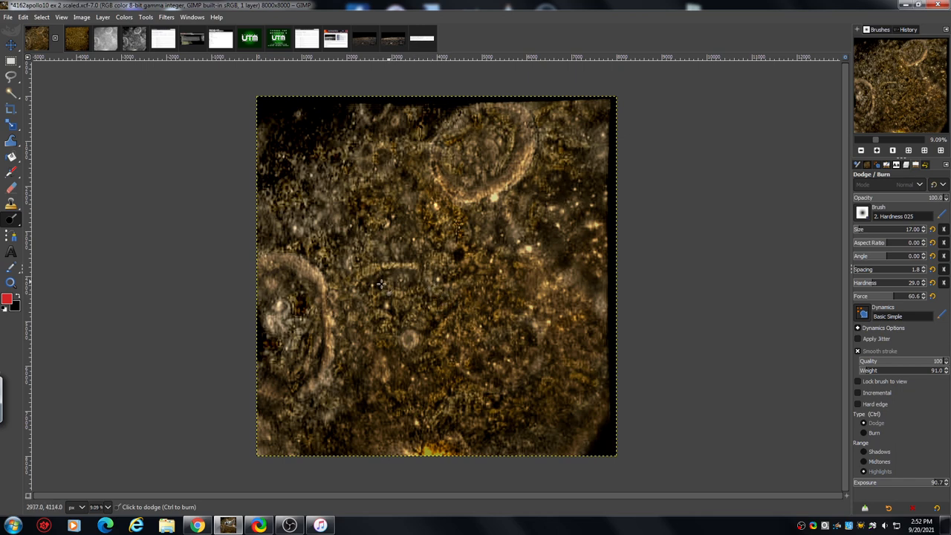
mouse_move(533, 192)
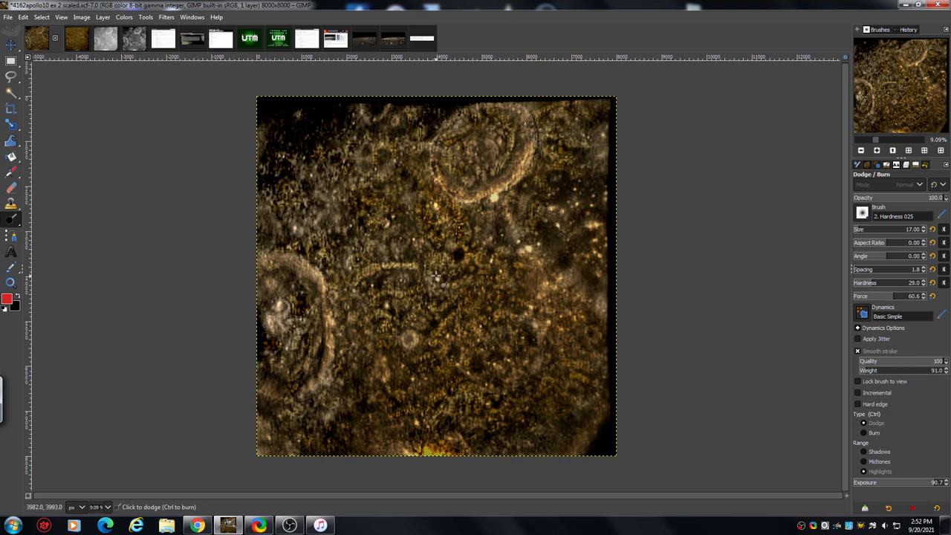
mouse_move(735, 225)
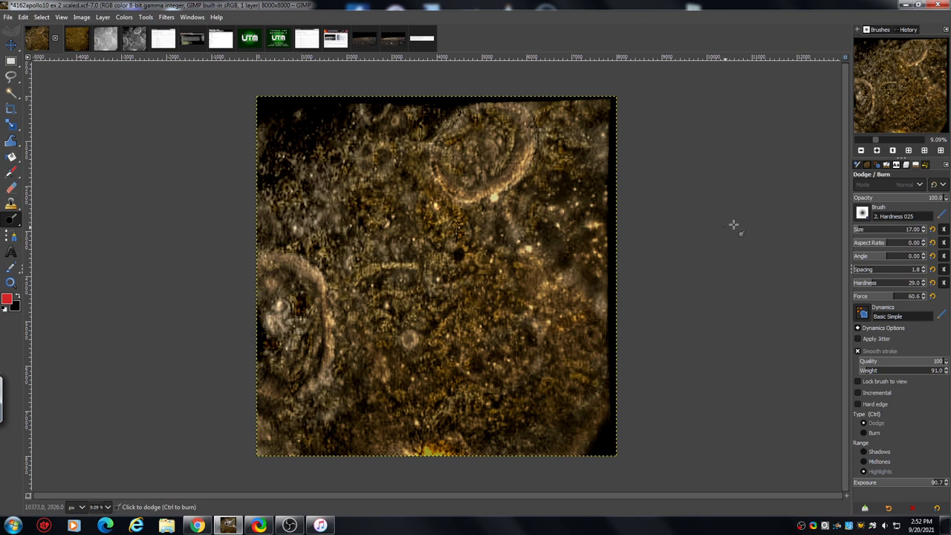
mouse_move(682, 232)
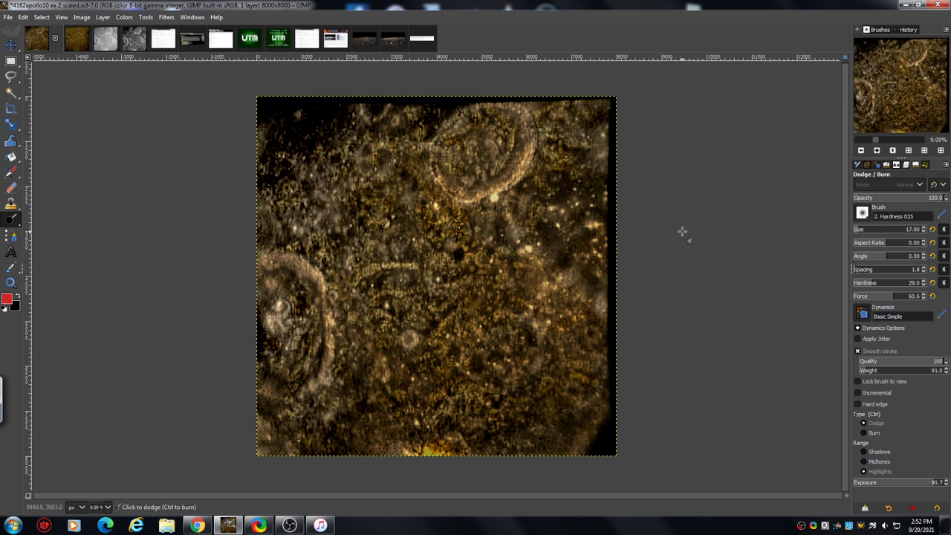
mouse_move(593, 241)
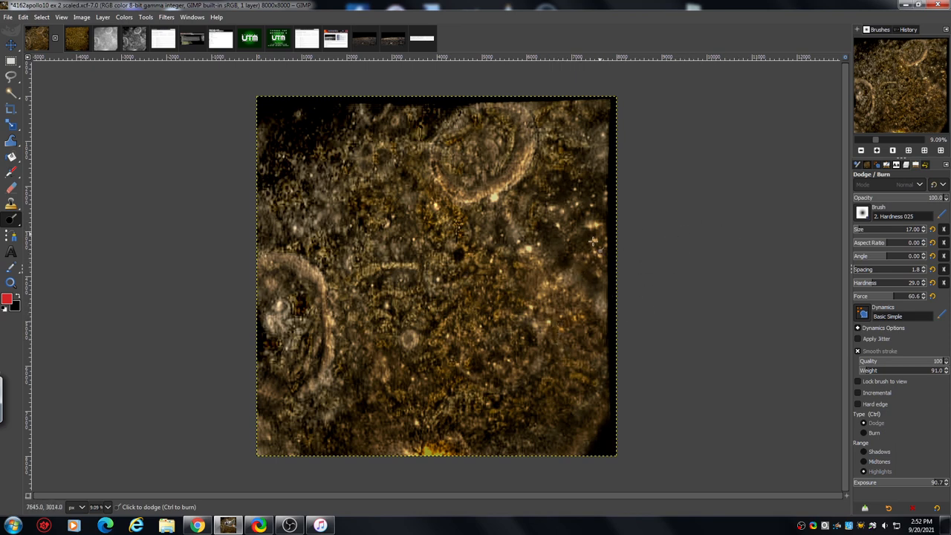
mouse_move(643, 170)
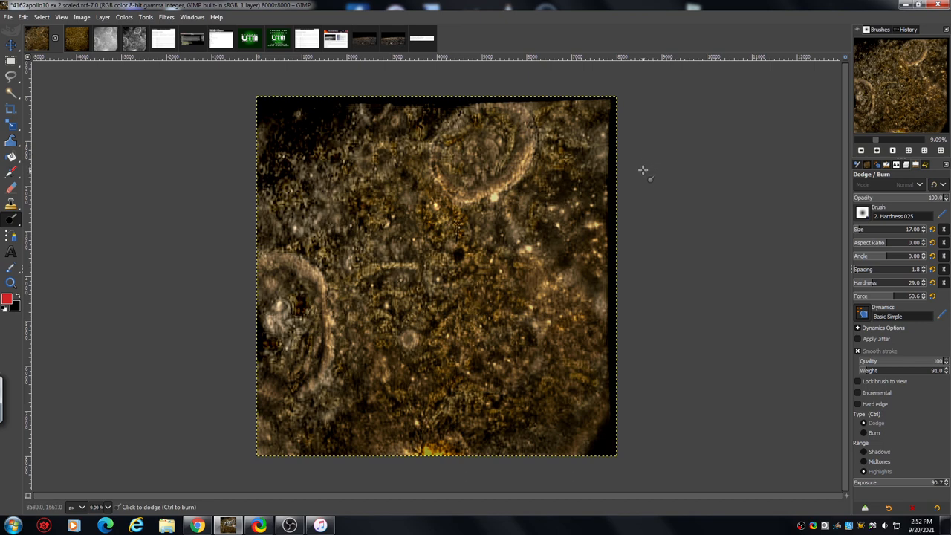
mouse_move(633, 181)
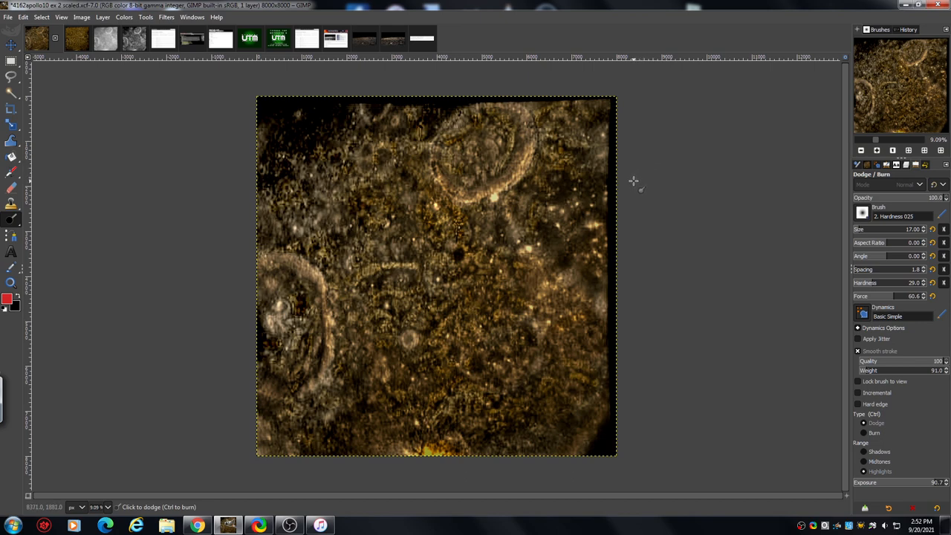
mouse_move(554, 303)
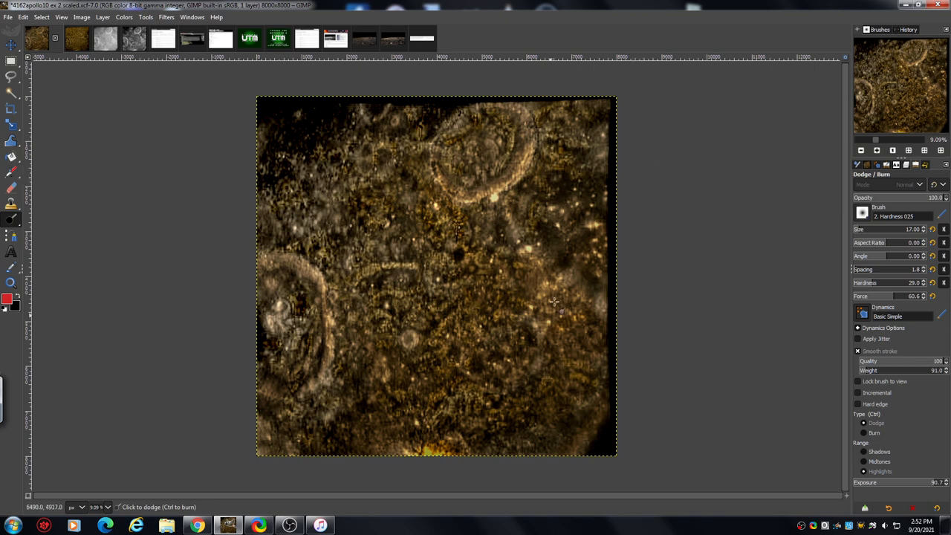
mouse_move(558, 301)
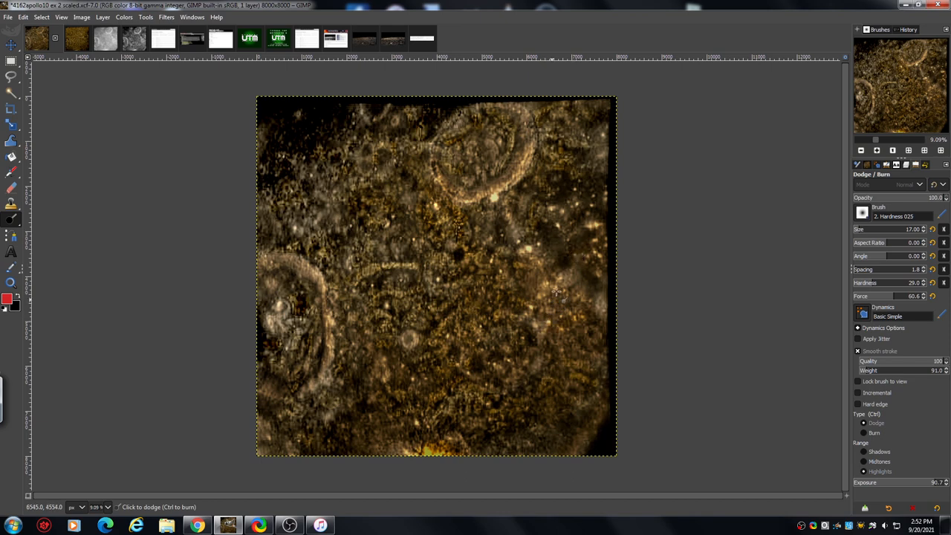
mouse_move(564, 238)
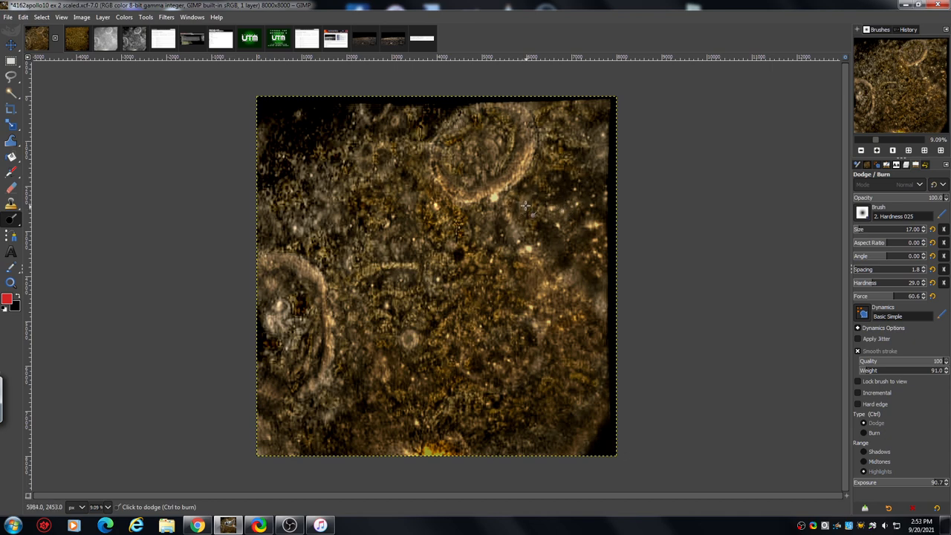
mouse_move(576, 195)
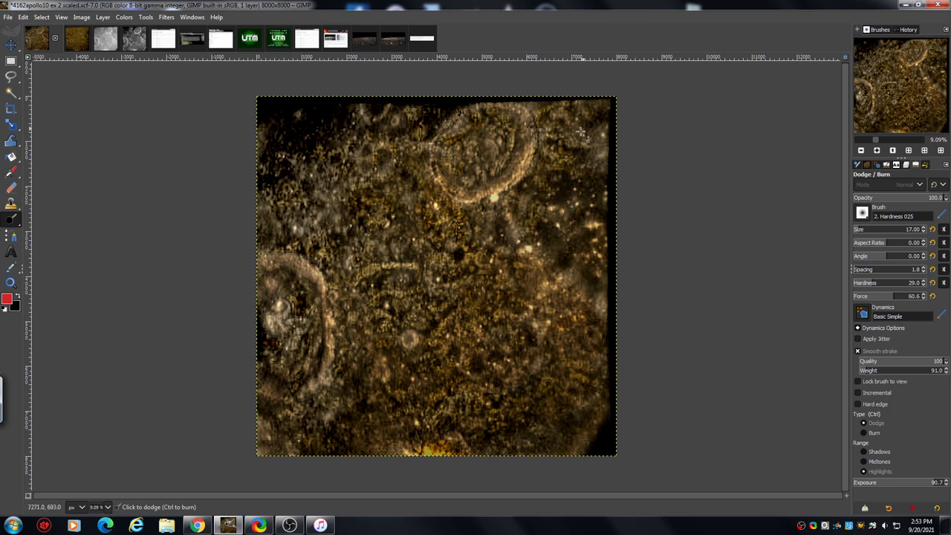
mouse_move(440, 123)
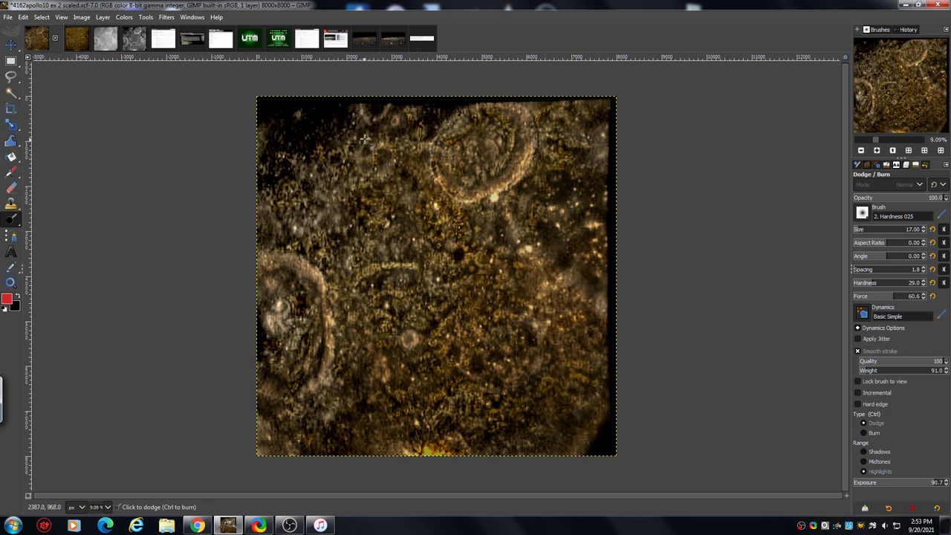
mouse_move(238, 108)
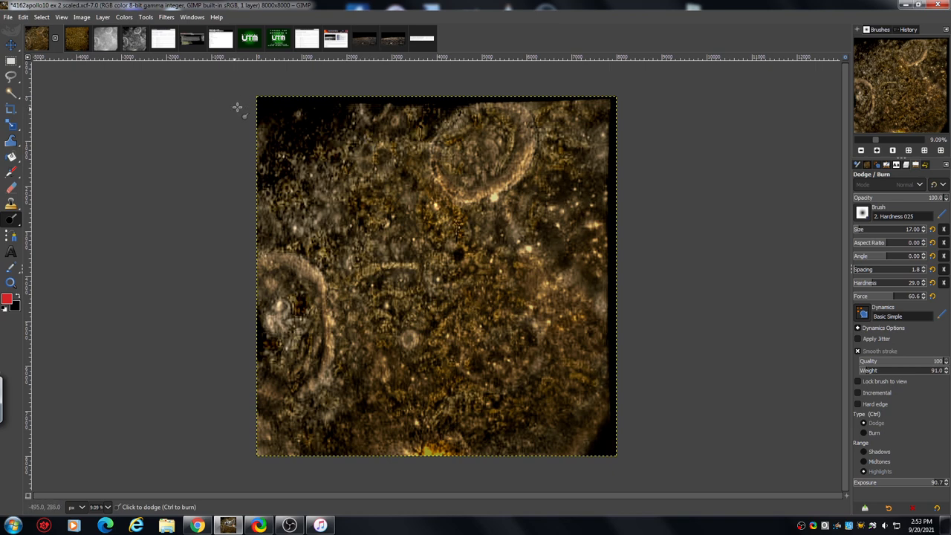
mouse_move(204, 187)
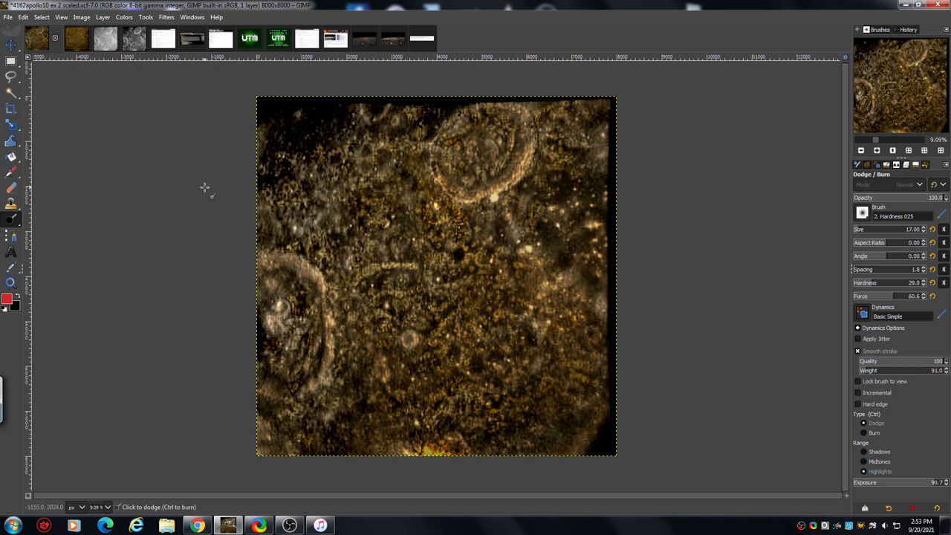
mouse_move(205, 184)
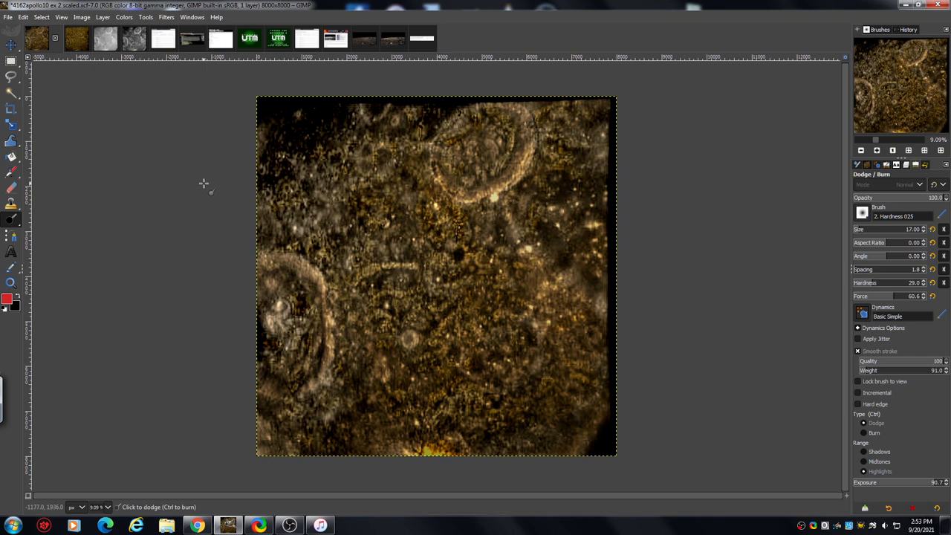
mouse_move(204, 183)
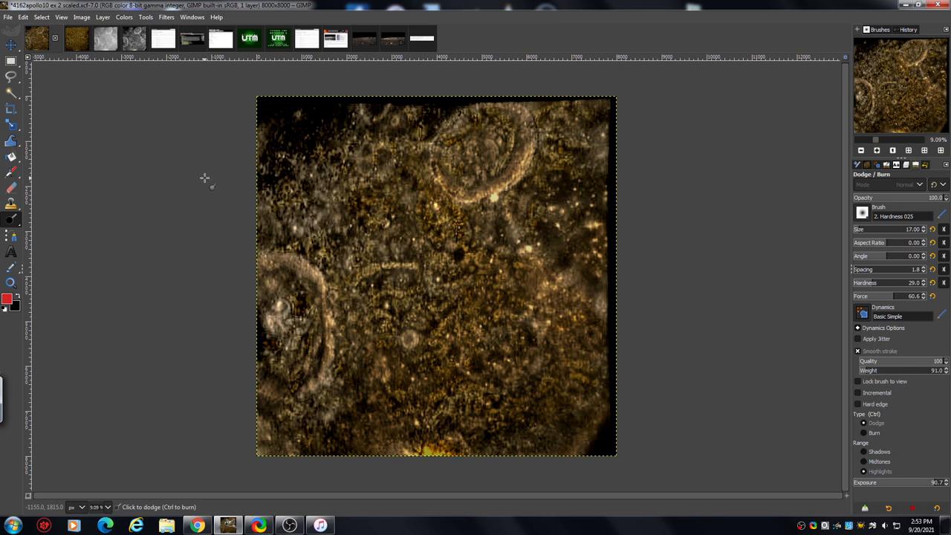
mouse_move(206, 179)
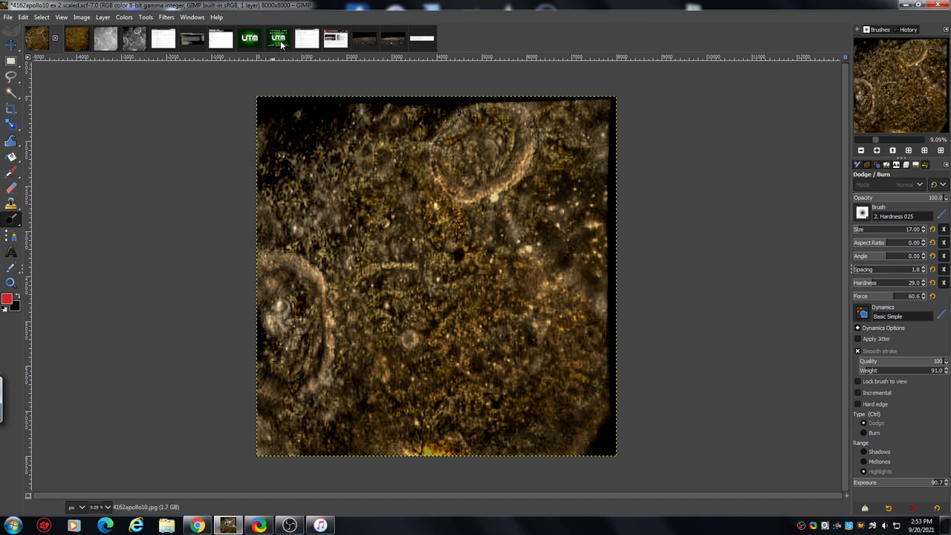
Switch to the green Channel UTM 'THANKS FOR WATCHING' end card image
click(267, 39)
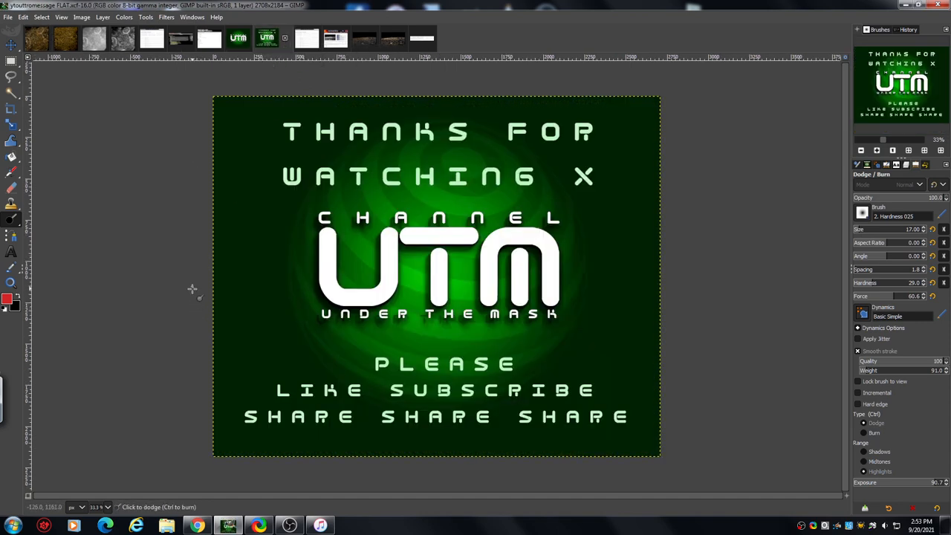
mouse_move(191, 292)
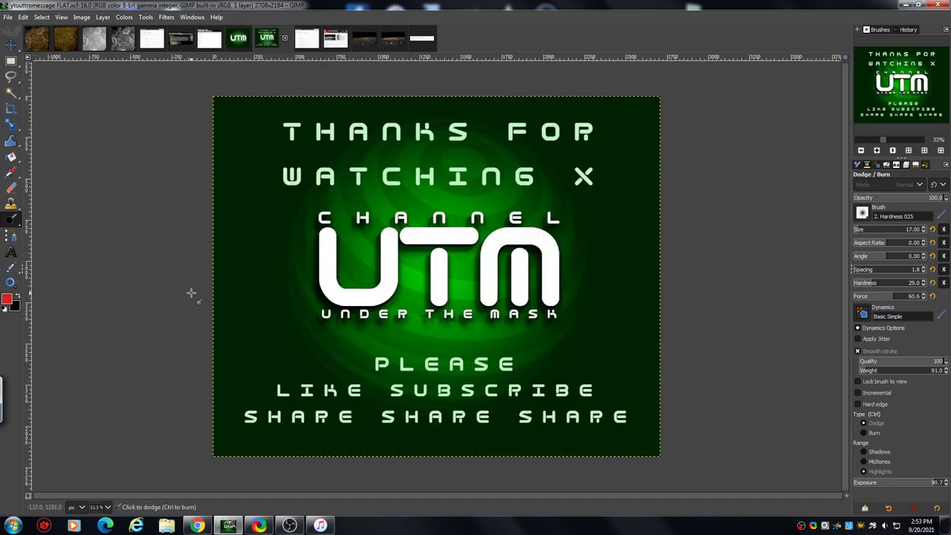